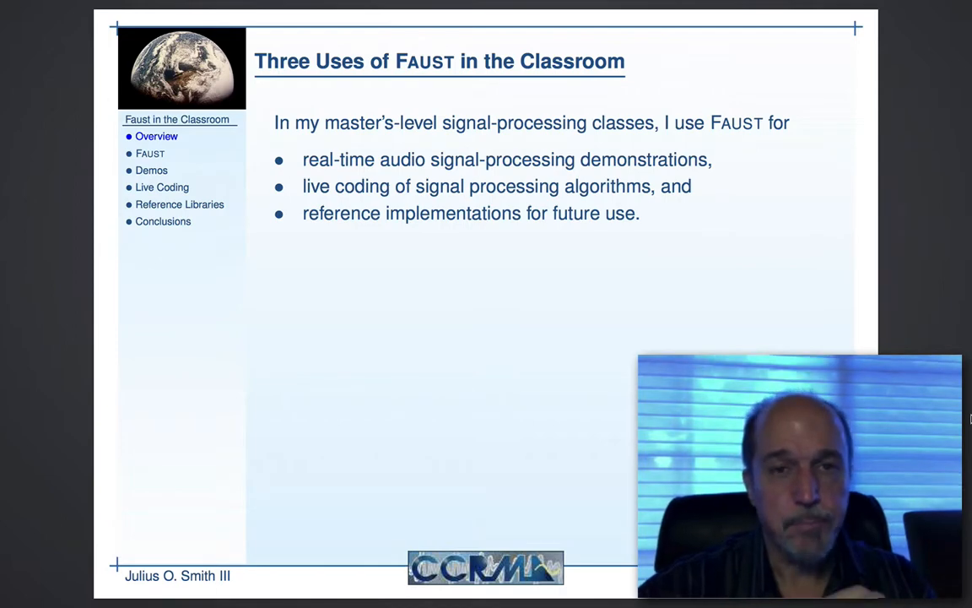
Enter the program process = +; in the Faust Code editor
{"action": "left_click", "coordinate": [150, 154]}
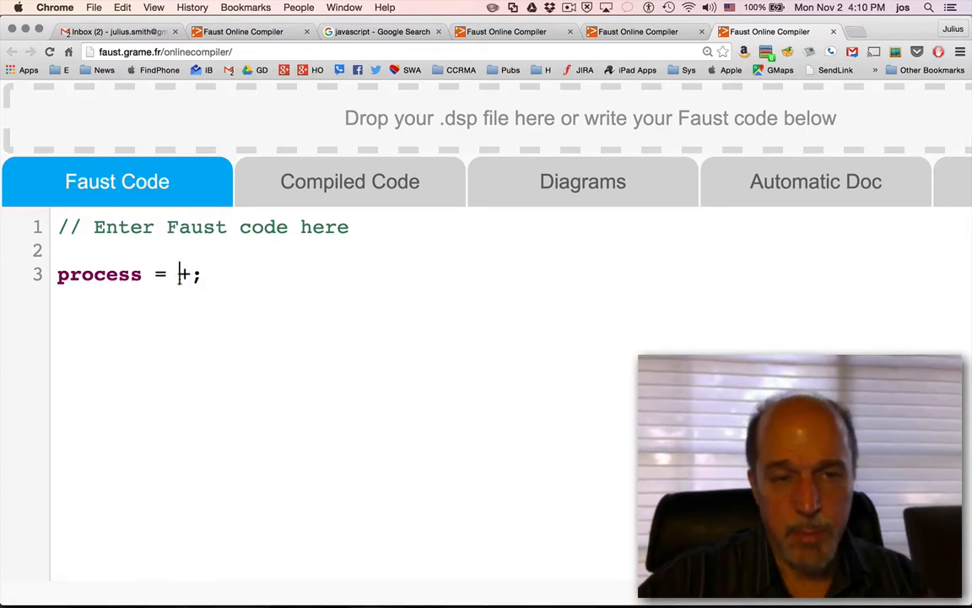
{"action": "mouse_move", "coordinate": [283, 376]}
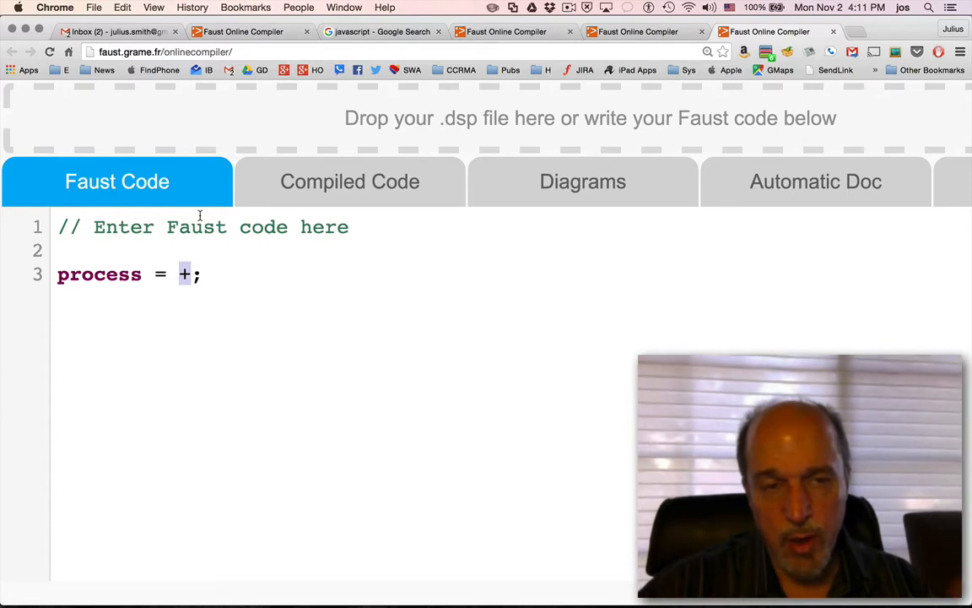
{"action": "mouse_move", "coordinate": [228, 357]}
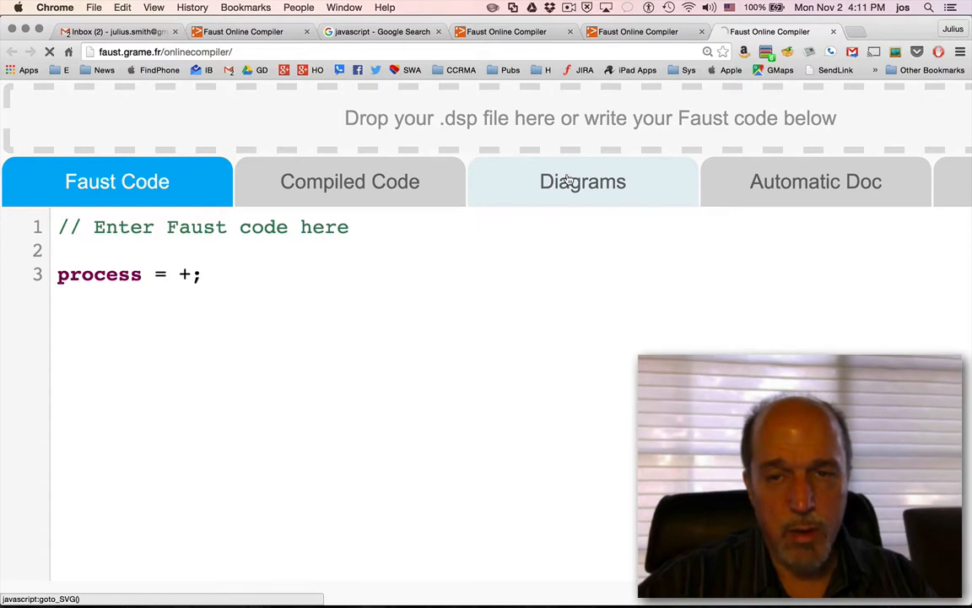
{"action": "left_click", "coordinate": [582, 180]}
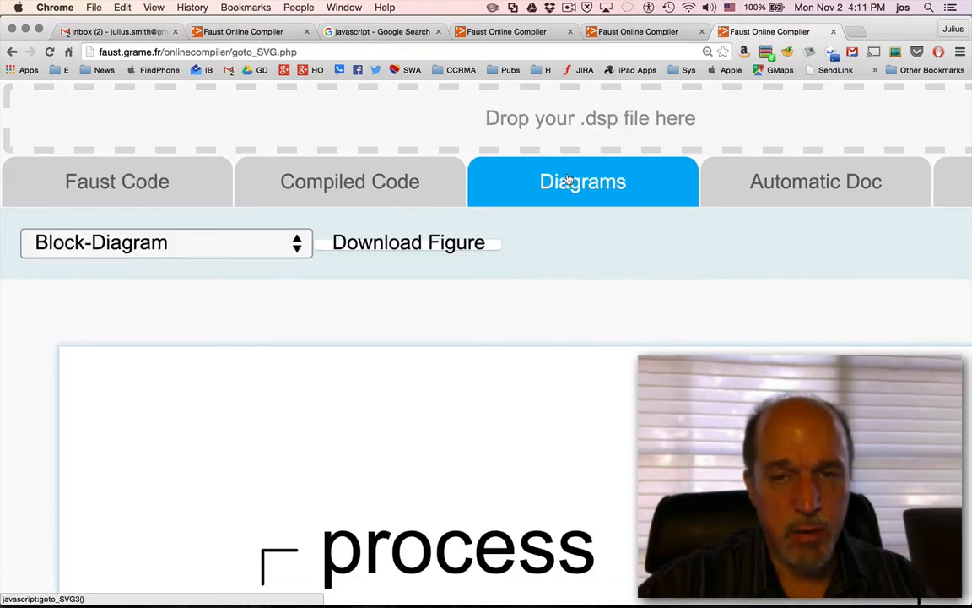
{"action": "scroll", "scroll_direction": "down", "scroll_amount": 3}
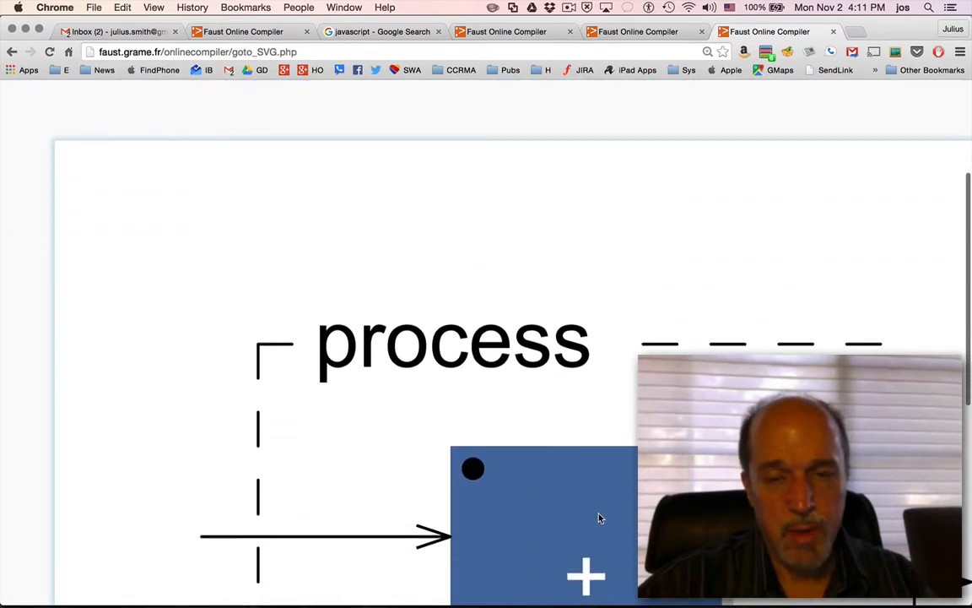
{"action": "scroll", "scroll_direction": "up", "scroll_amount": 3}
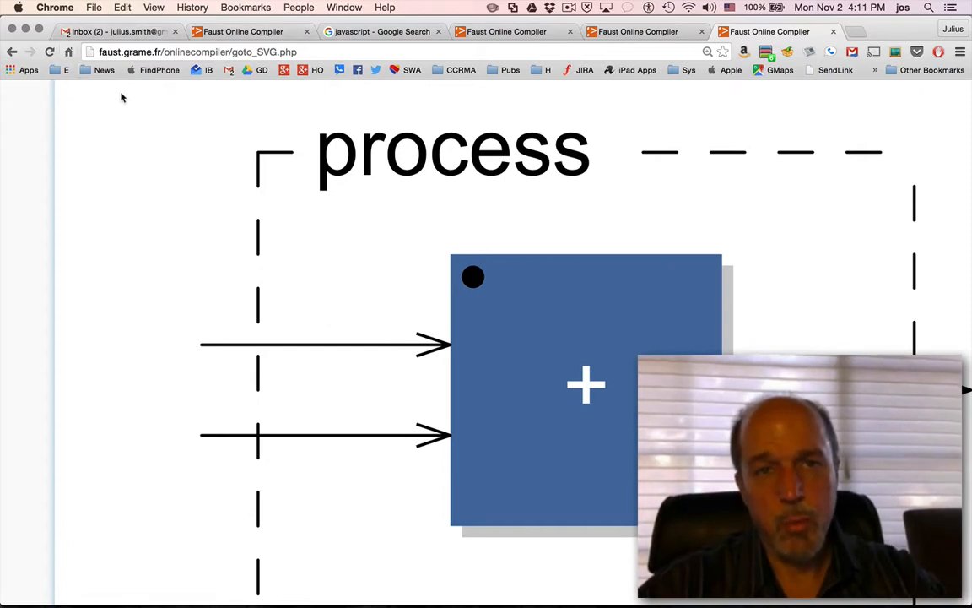
{"action": "left_click", "coordinate": [12, 52]}
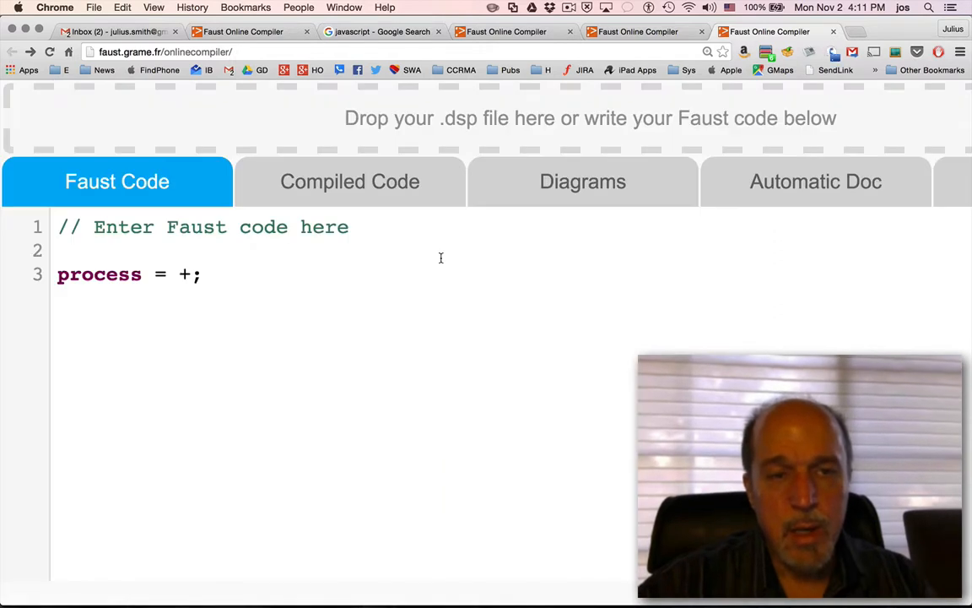
{"action": "mouse_move", "coordinate": [410, 346]}
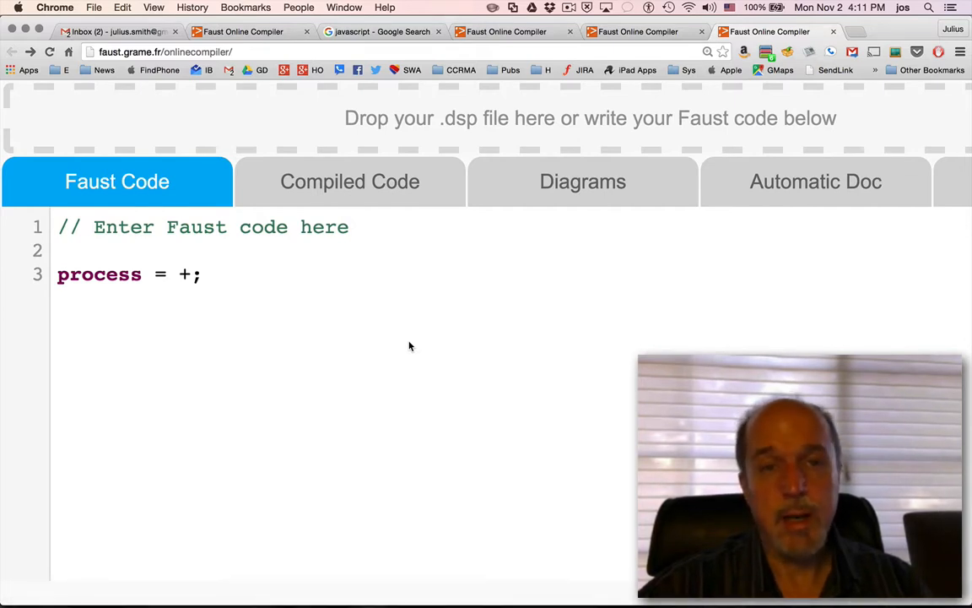
Show the generated C++ code and set the target architecture to none
{"action": "left_click", "coordinate": [349, 180]}
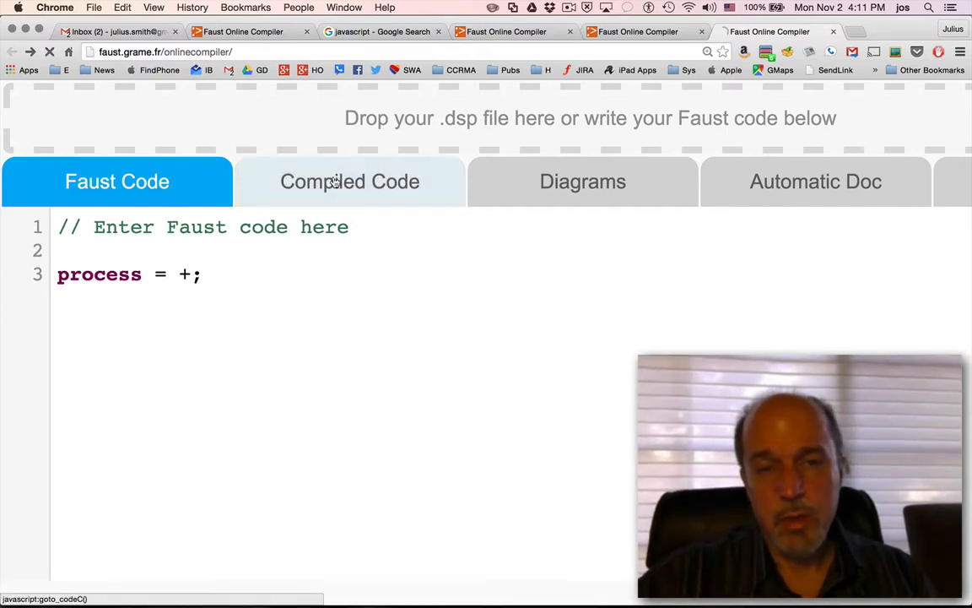
{"action": "left_click", "coordinate": [349, 180]}
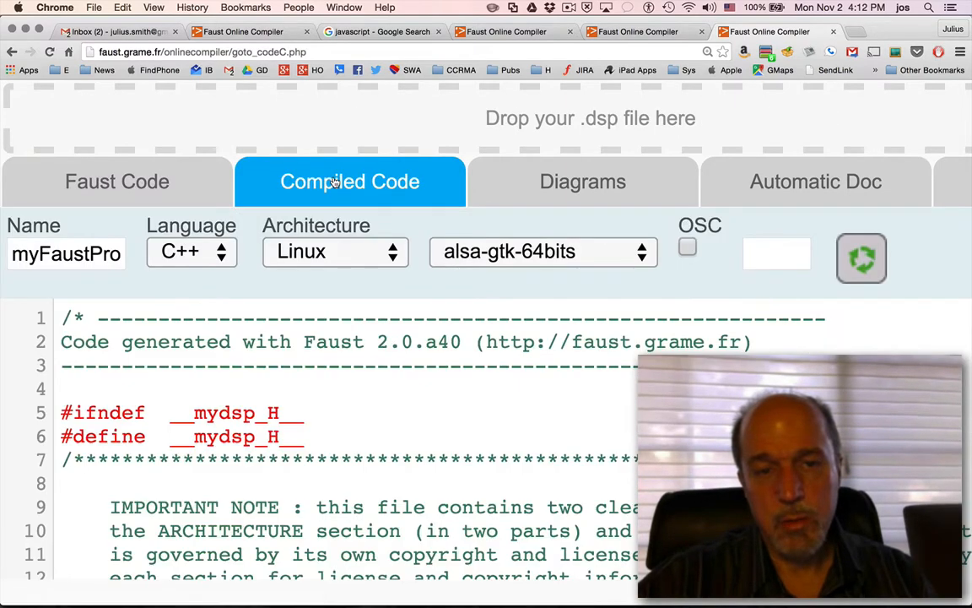
{"action": "scroll", "scroll_direction": "down", "scroll_amount": 3}
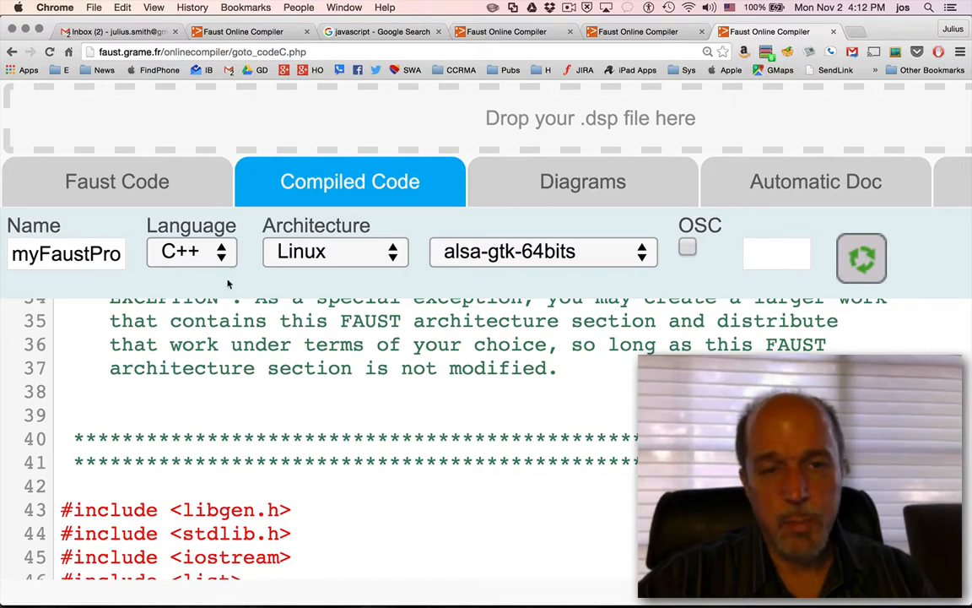
{"action": "left_click", "coordinate": [543, 250]}
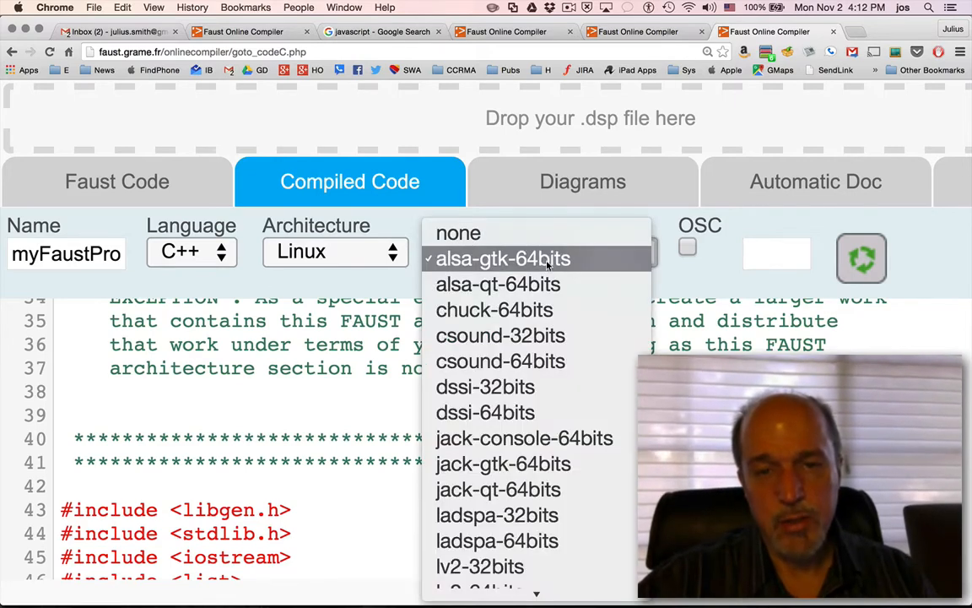
{"action": "left_click", "coordinate": [458, 233]}
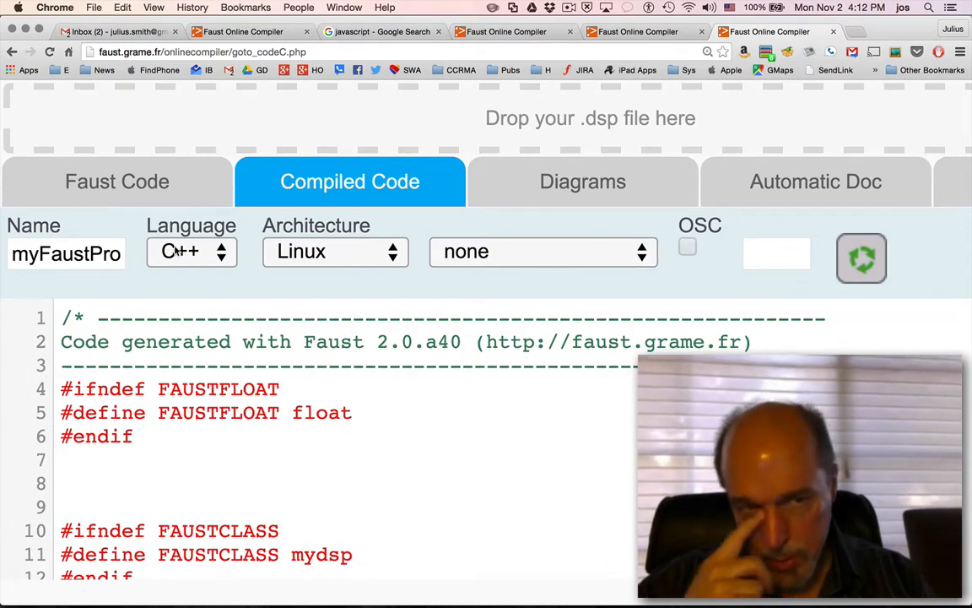
Browse the Language, Architecture and target option lists, keeping C++ for Linux
{"action": "left_click", "coordinate": [190, 252]}
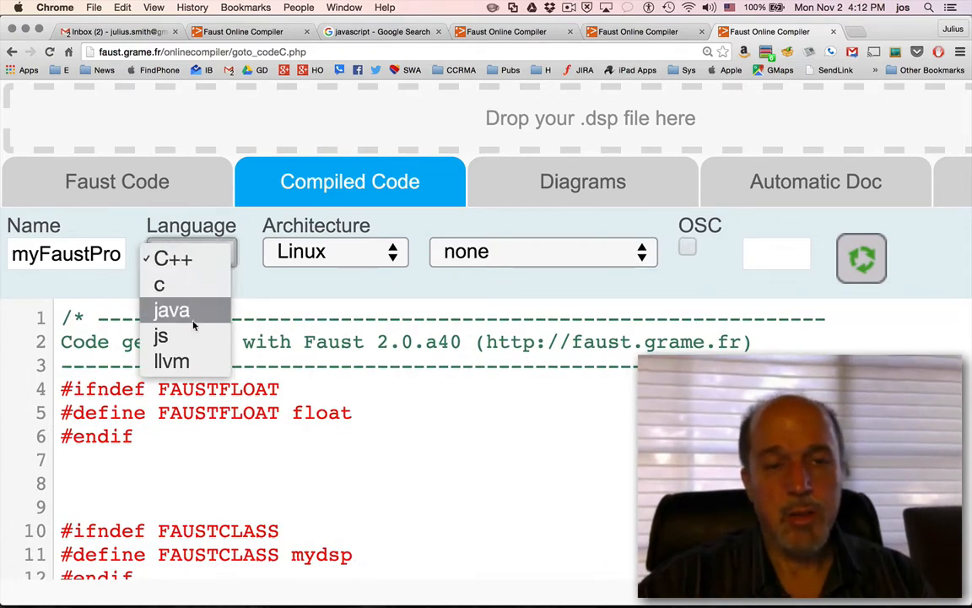
{"action": "mouse_move", "coordinate": [158, 285]}
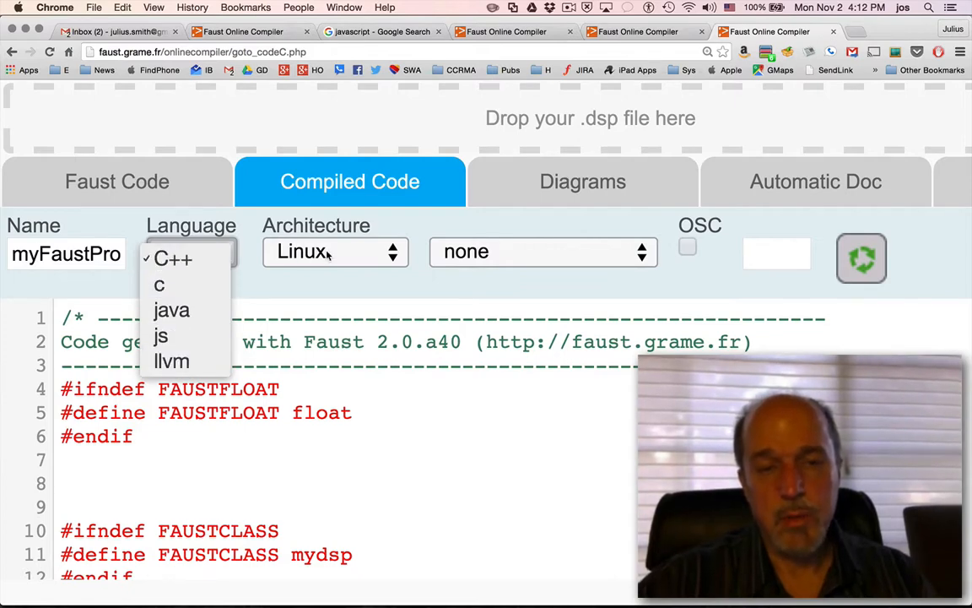
{"action": "left_click", "coordinate": [335, 251]}
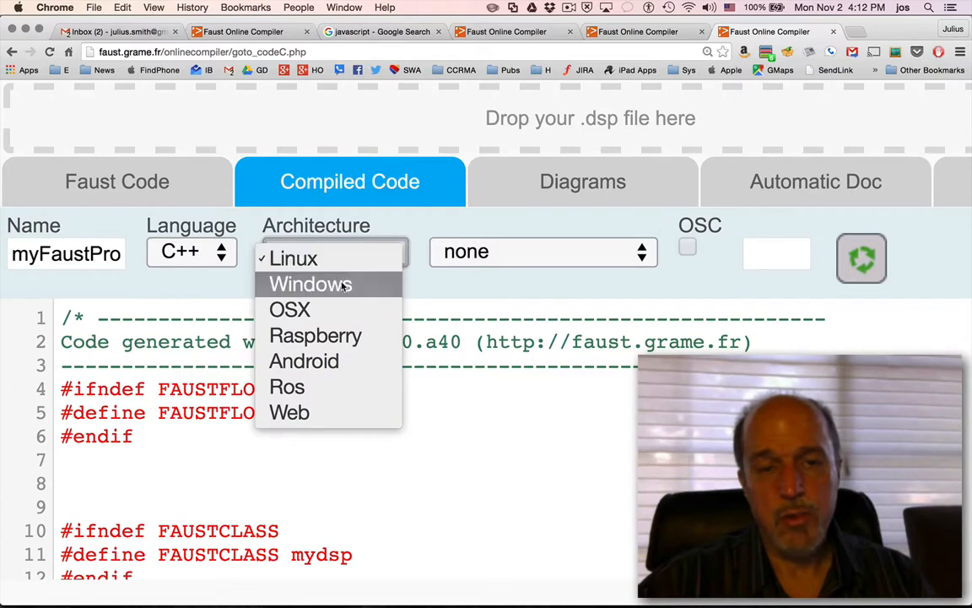
{"action": "mouse_move", "coordinate": [315, 335]}
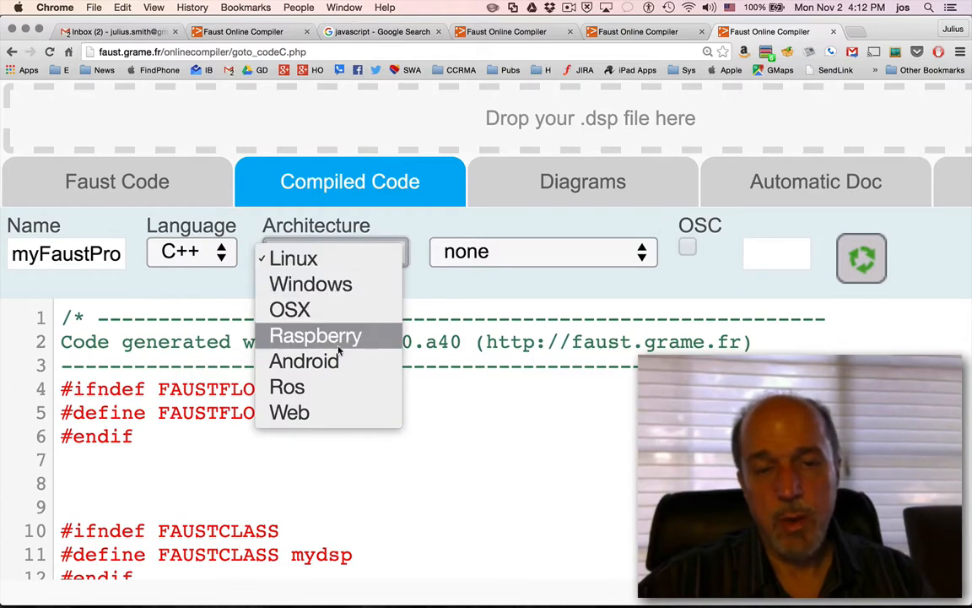
{"action": "mouse_move", "coordinate": [289, 412]}
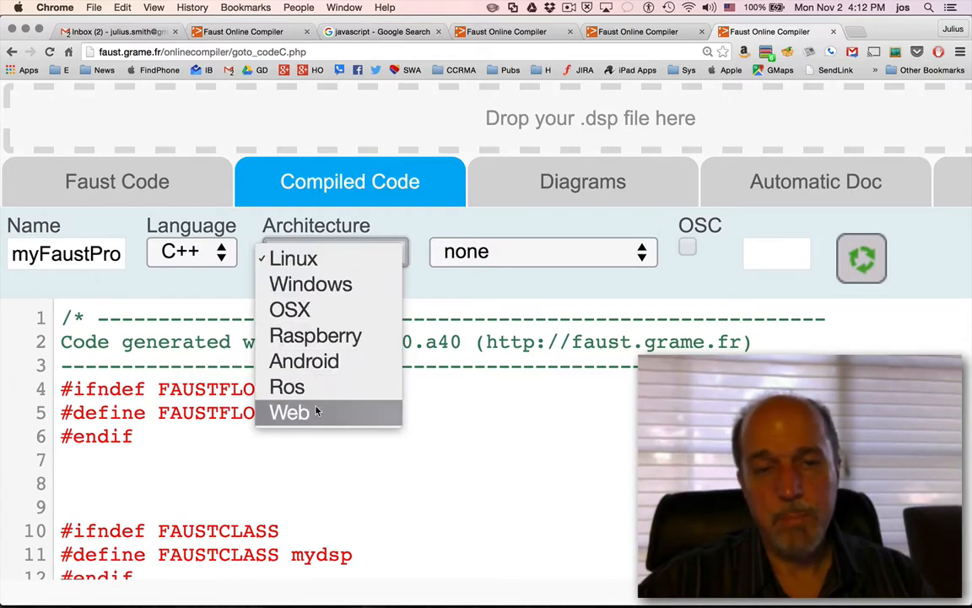
{"action": "left_click", "coordinate": [294, 258]}
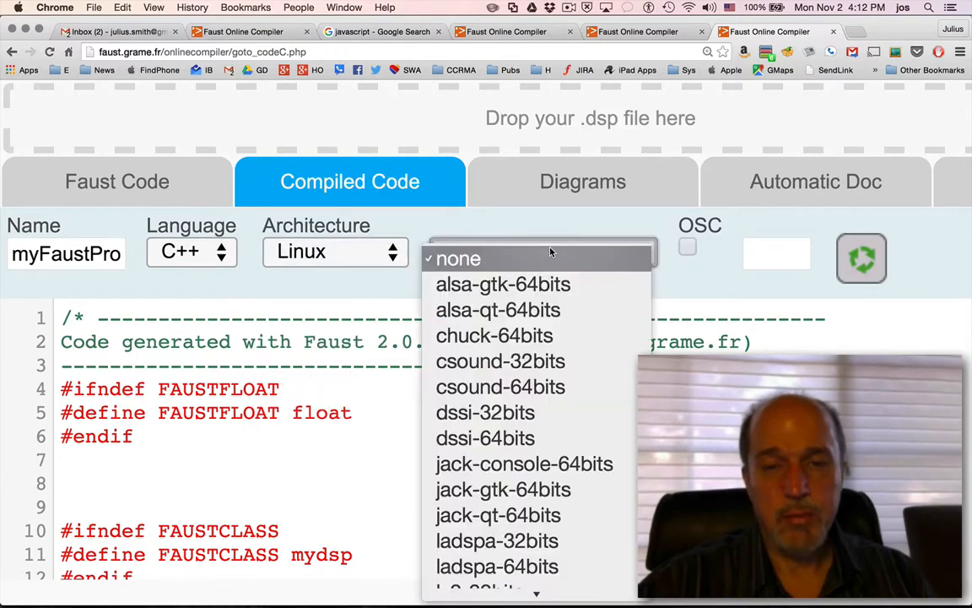
{"action": "mouse_move", "coordinate": [503, 489]}
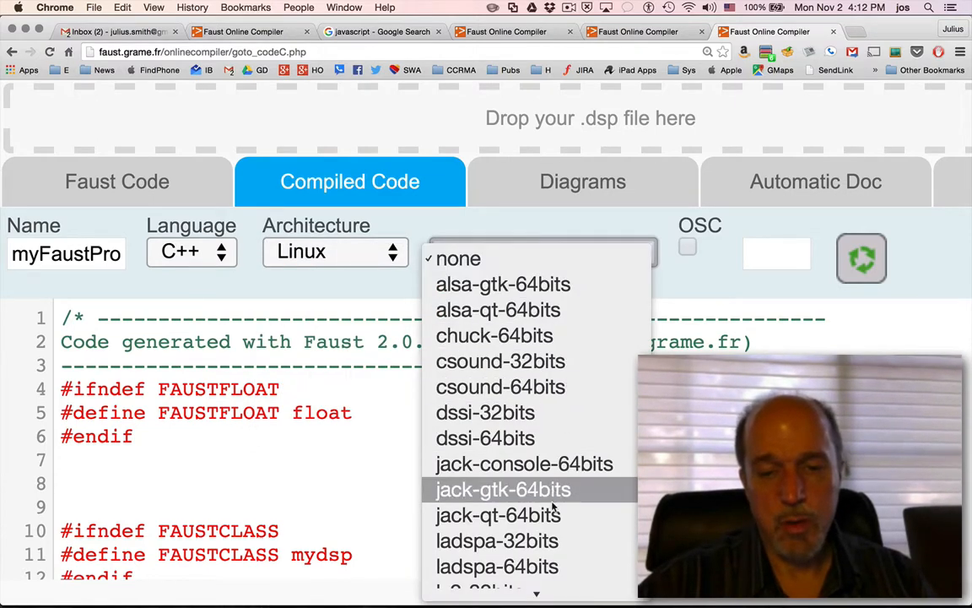
{"action": "left_click", "coordinate": [458, 259]}
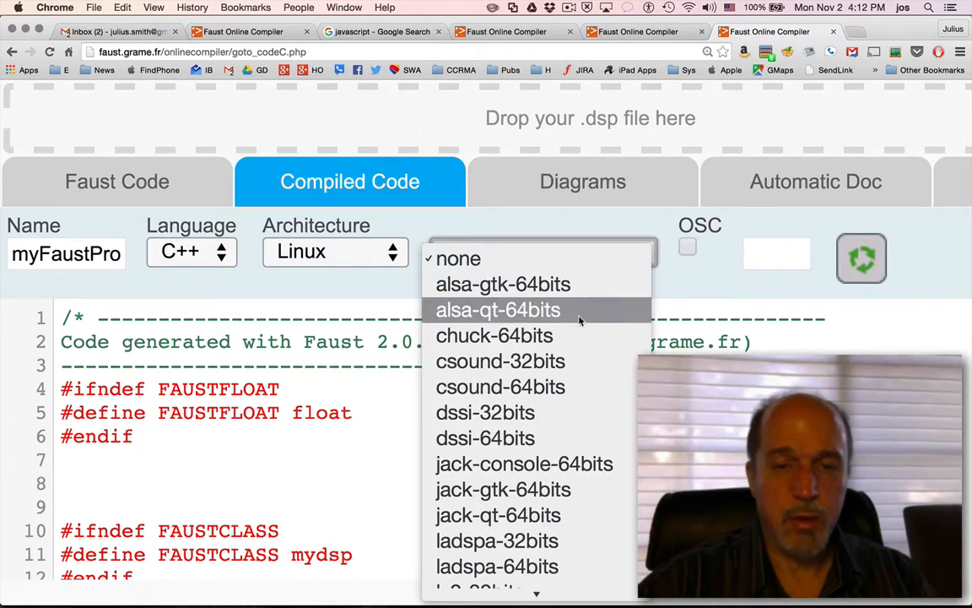
{"action": "mouse_move", "coordinate": [579, 412]}
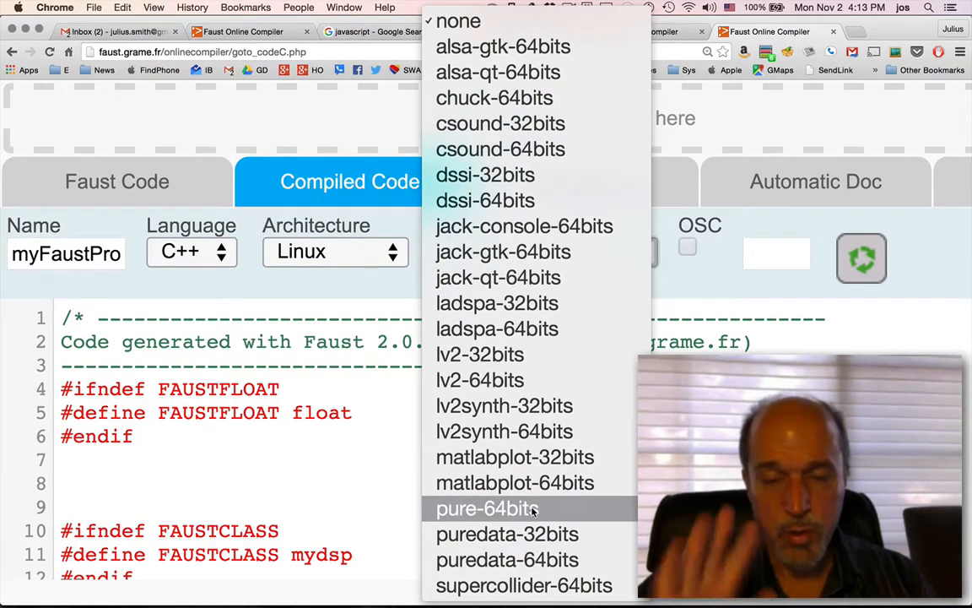
{"action": "mouse_move", "coordinate": [507, 533]}
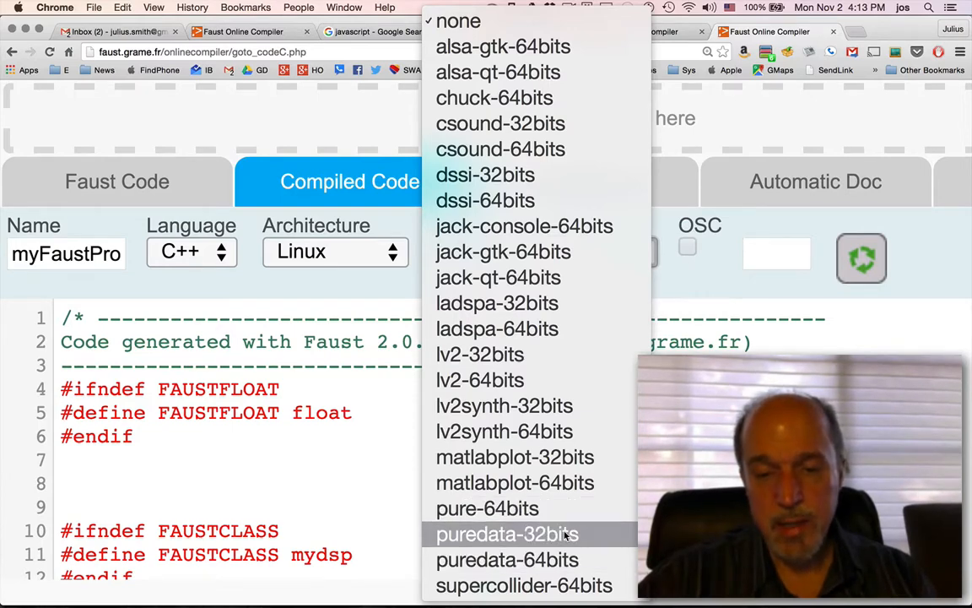
{"action": "mouse_move", "coordinate": [524, 585]}
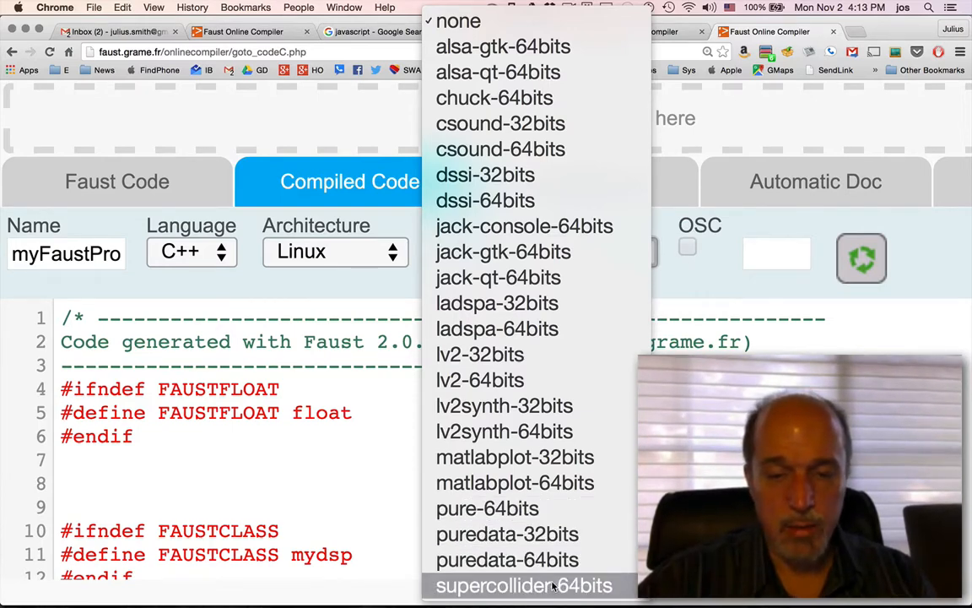
{"action": "mouse_move", "coordinate": [506, 533]}
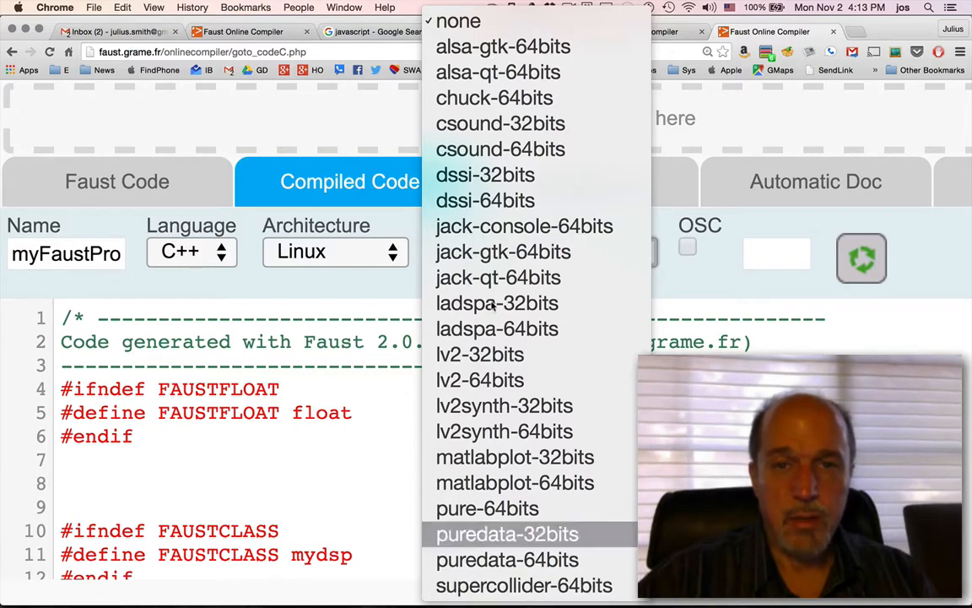
{"action": "mouse_move", "coordinate": [494, 98]}
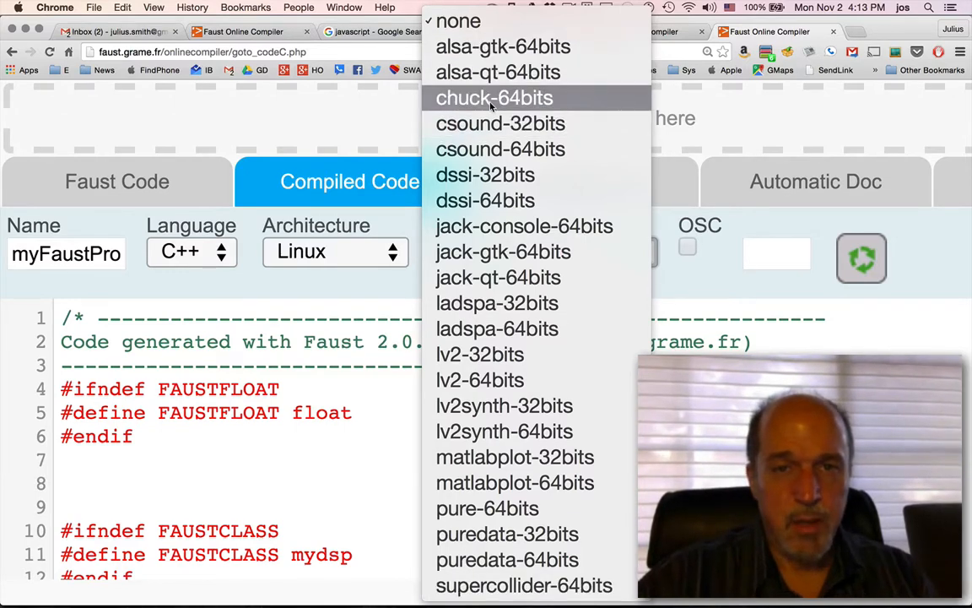
{"action": "mouse_move", "coordinate": [458, 21]}
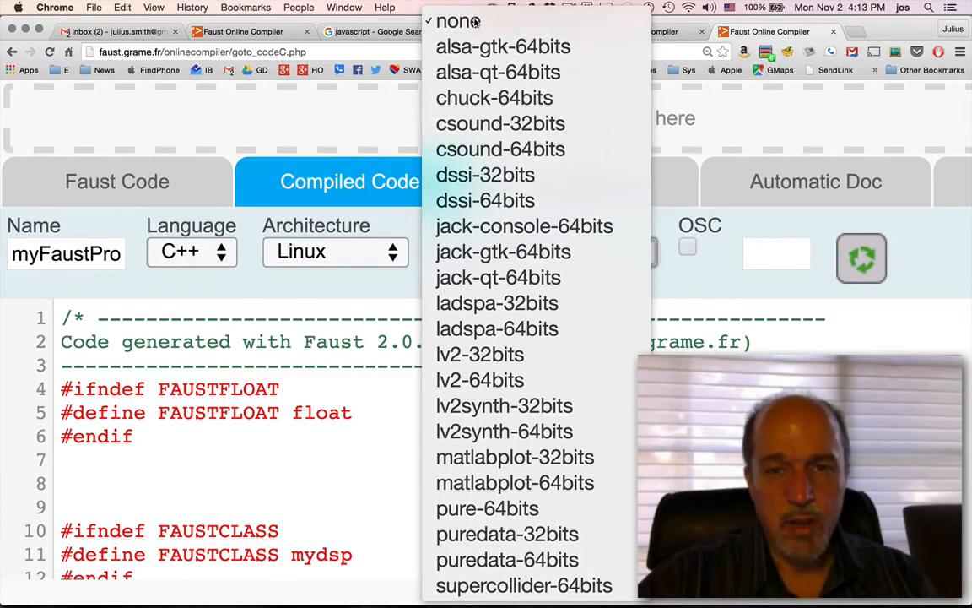
Keep the target at none and scroll the C++ class down to the metadata function
{"action": "left_click", "coordinate": [458, 21]}
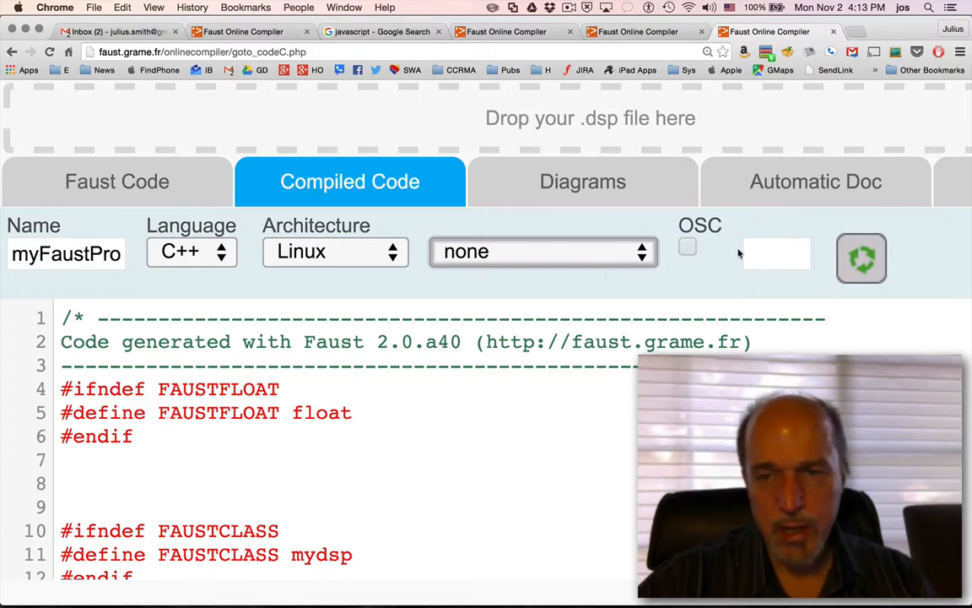
{"action": "mouse_move", "coordinate": [602, 265]}
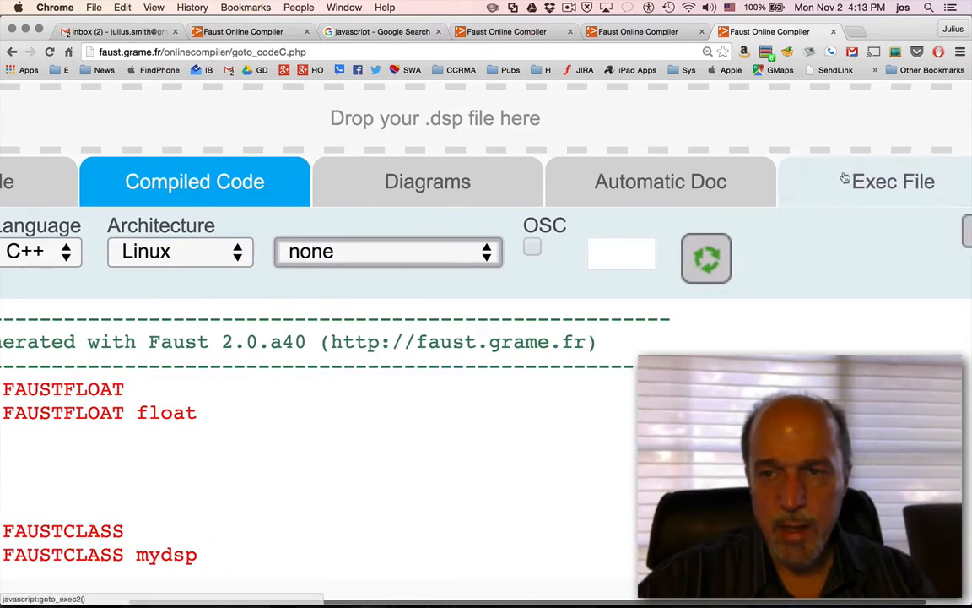
{"action": "mouse_move", "coordinate": [893, 181]}
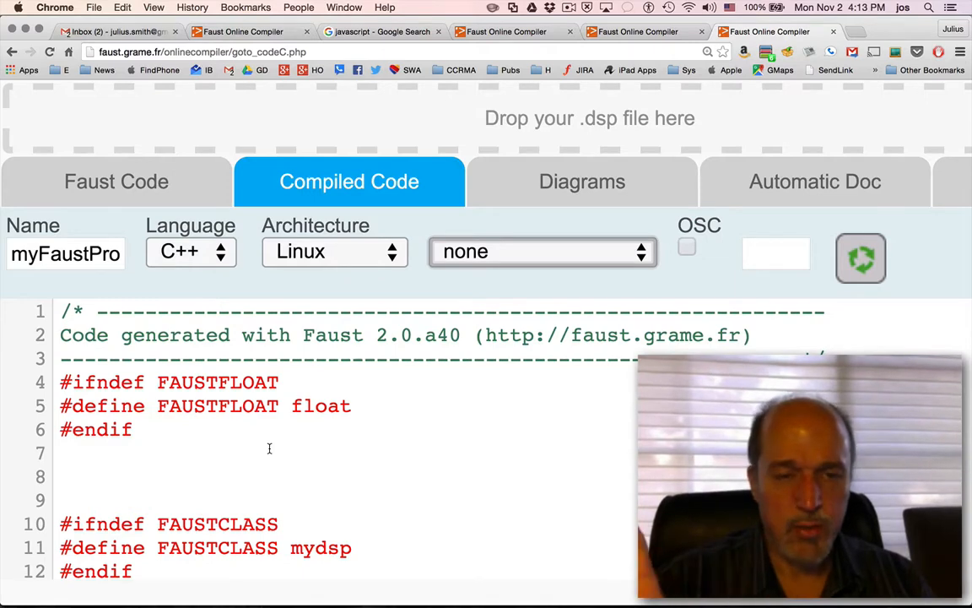
{"action": "scroll", "scroll_direction": "down", "scroll_amount": 3}
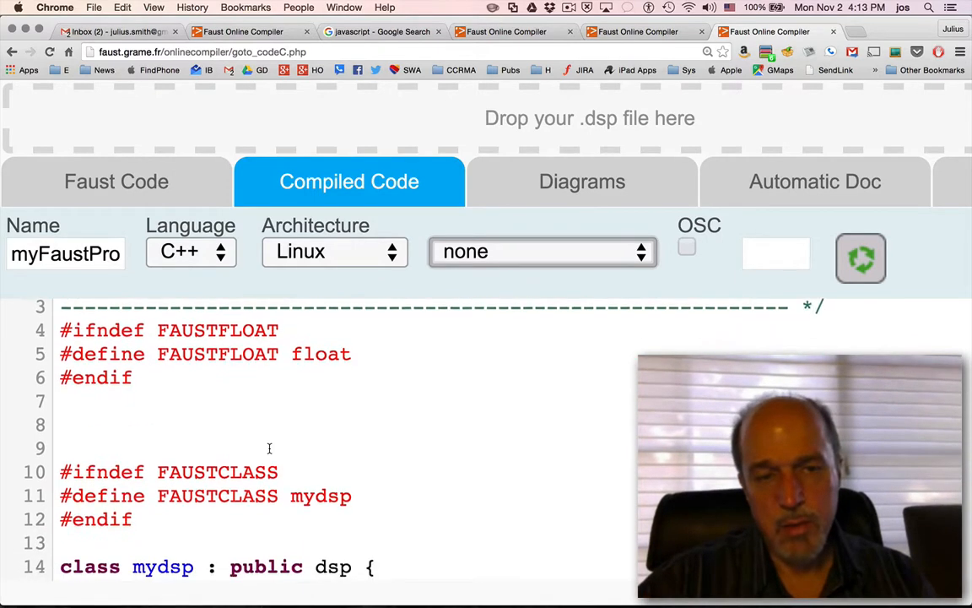
{"action": "scroll", "scroll_direction": "down", "scroll_amount": 3}
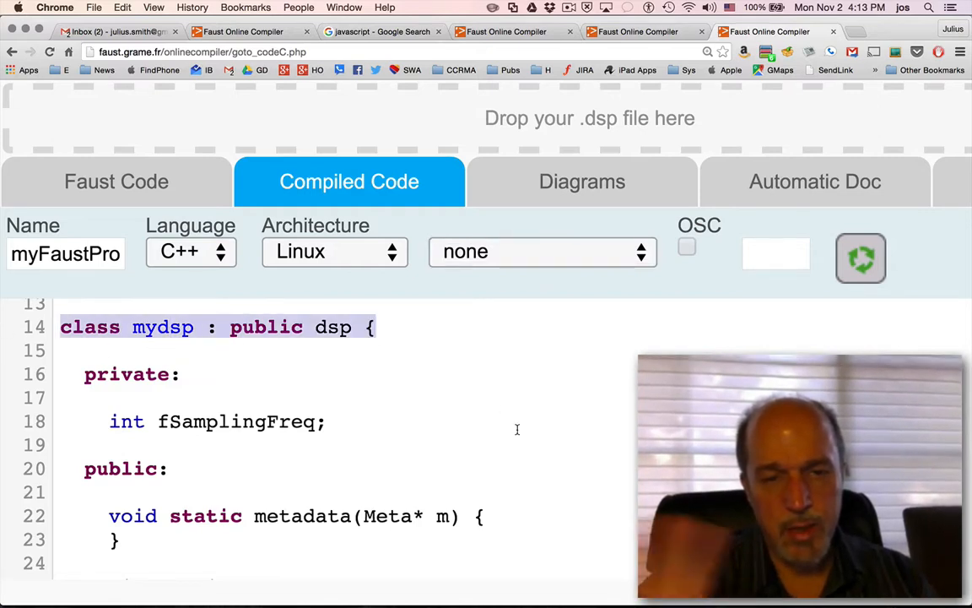
{"action": "scroll", "scroll_direction": "down", "scroll_amount": 3}
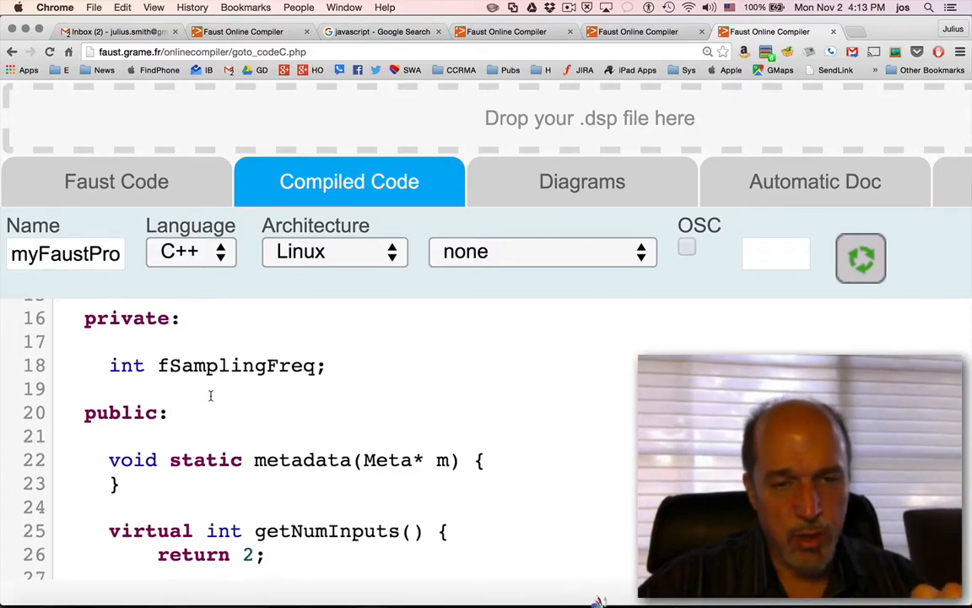
{"action": "scroll", "scroll_direction": "down", "scroll_amount": 3}
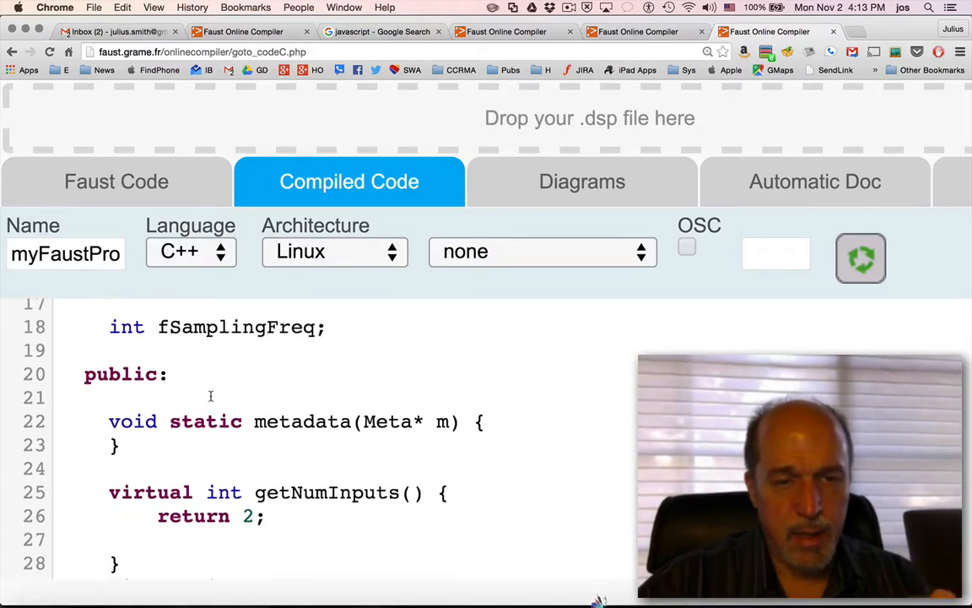
{"action": "left_click", "coordinate": [287, 421]}
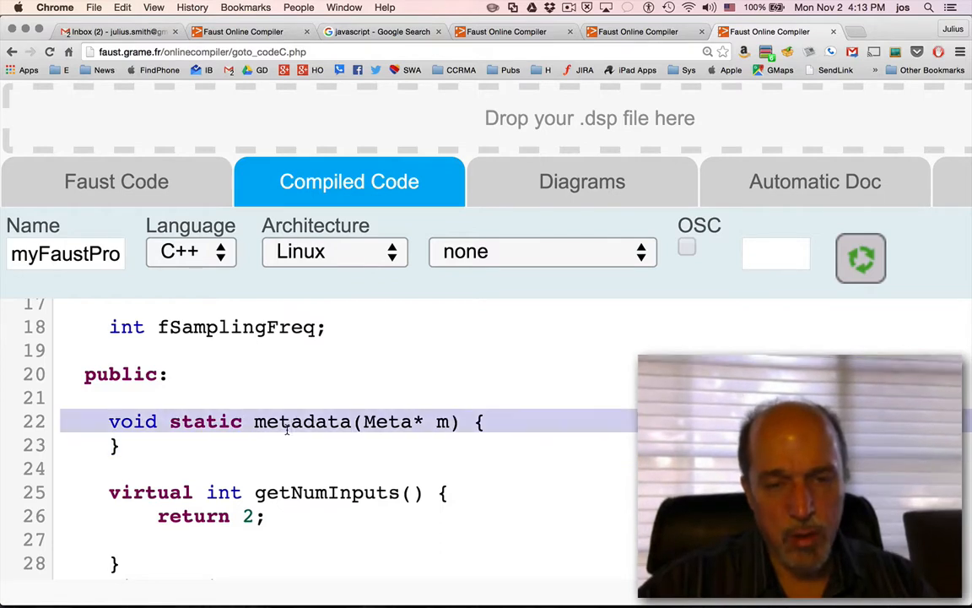
Read through init and buildUserInterface, select compute()'s for loop, then return to the Faust source
{"action": "scroll", "scroll_direction": "down", "scroll_amount": 3}
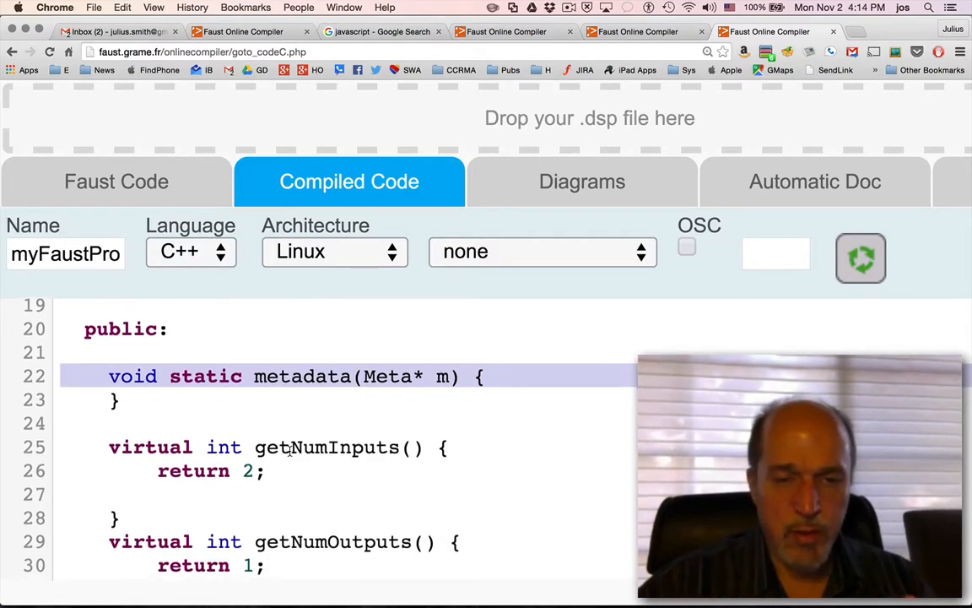
{"action": "scroll", "scroll_direction": "down", "scroll_amount": 3}
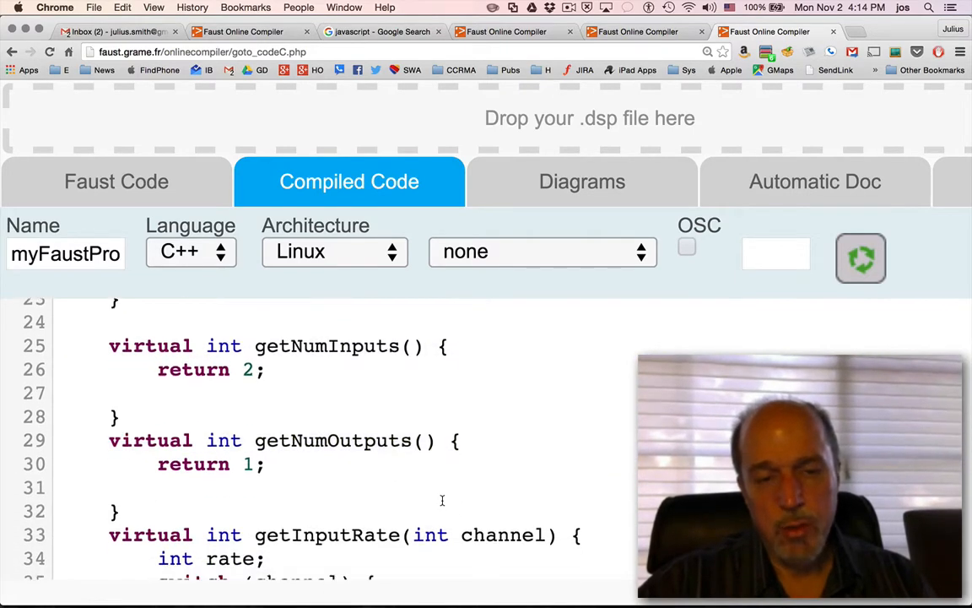
{"action": "scroll", "scroll_direction": "down", "scroll_amount": 3}
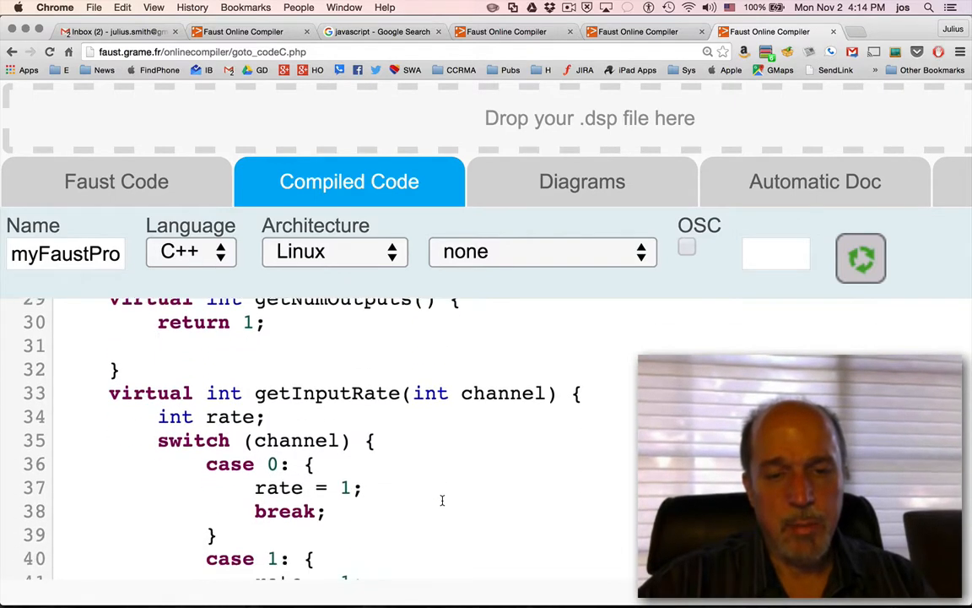
{"action": "scroll", "scroll_direction": "down", "scroll_amount": 3}
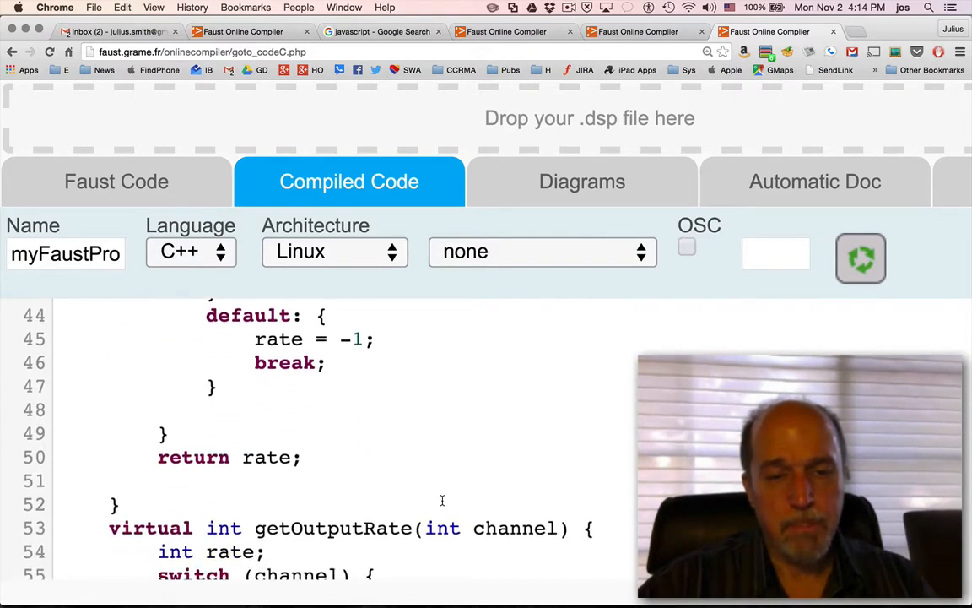
{"action": "scroll", "scroll_direction": "down", "scroll_amount": 3}
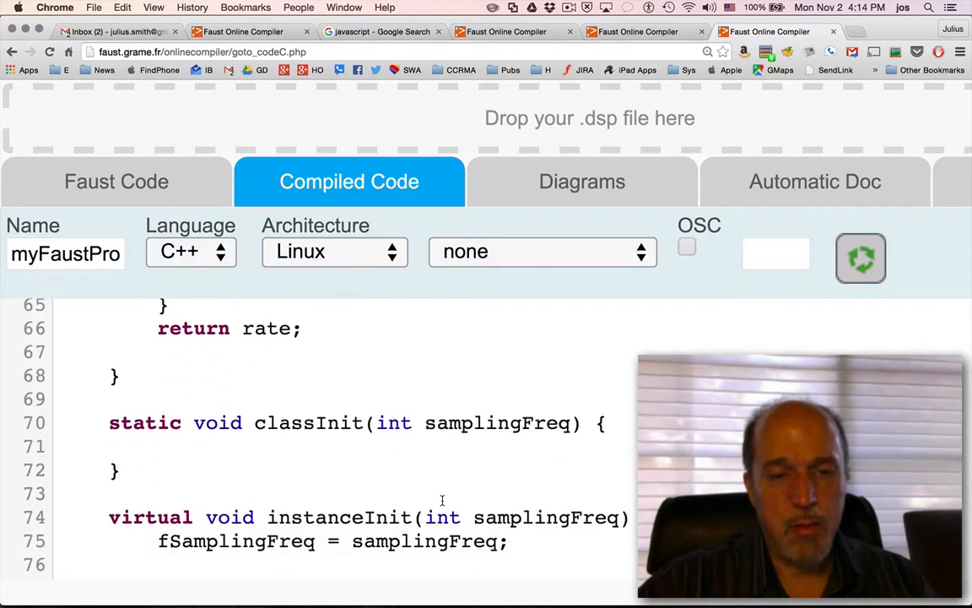
{"action": "scroll", "scroll_direction": "down", "scroll_amount": 3}
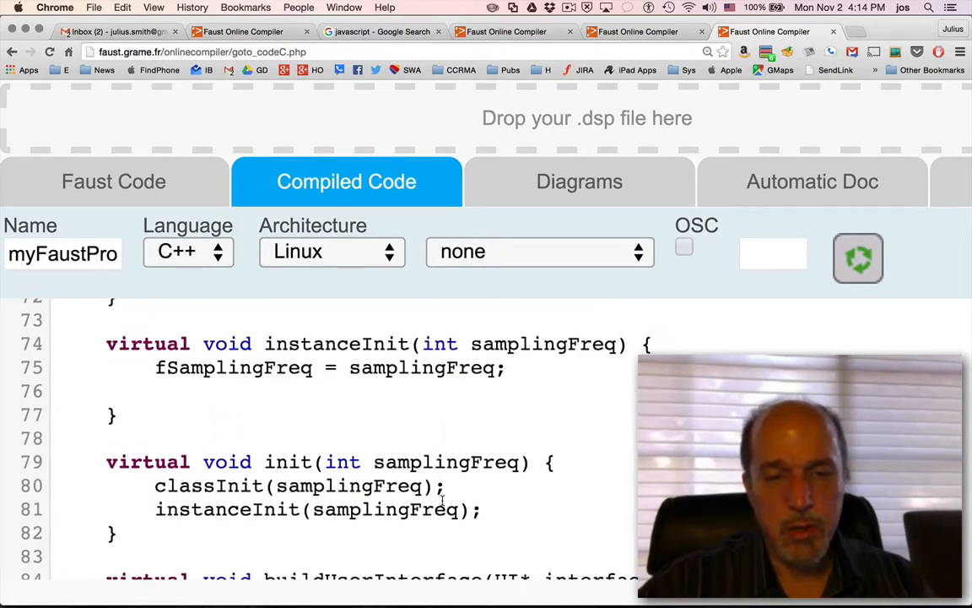
{"action": "mouse_move", "coordinate": [438, 410]}
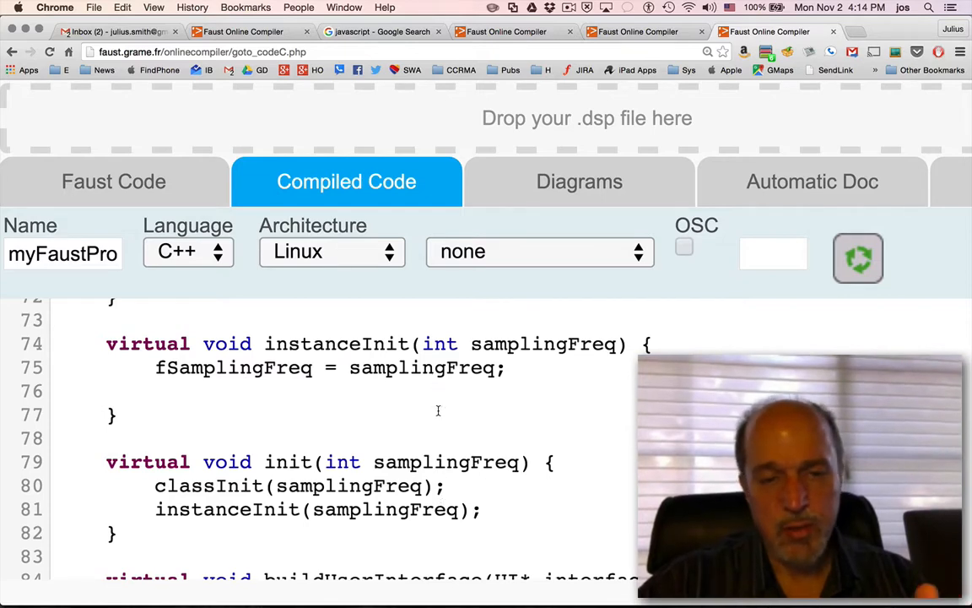
{"action": "scroll", "scroll_direction": "down", "scroll_amount": 3}
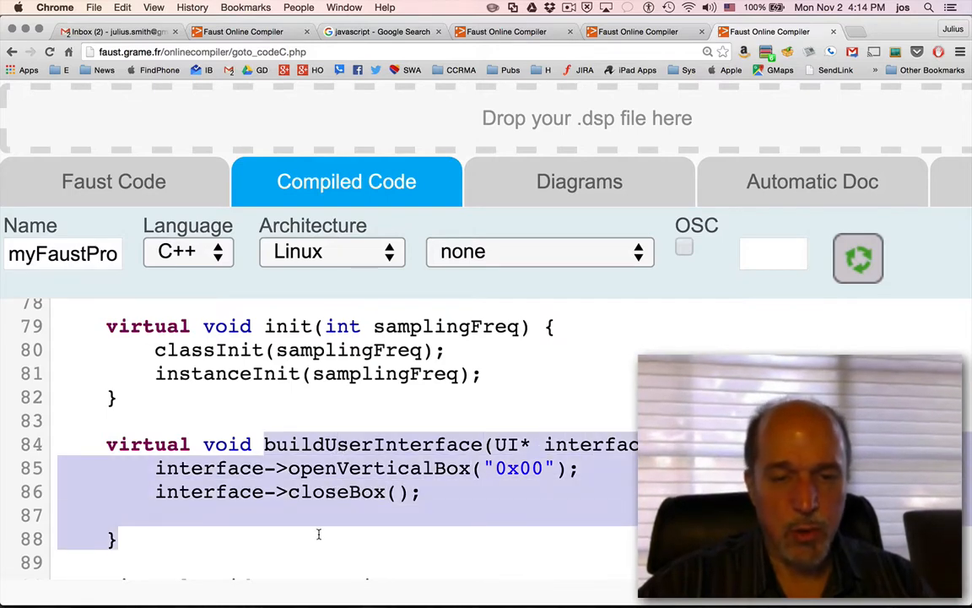
{"action": "scroll", "scroll_direction": "down", "scroll_amount": 3}
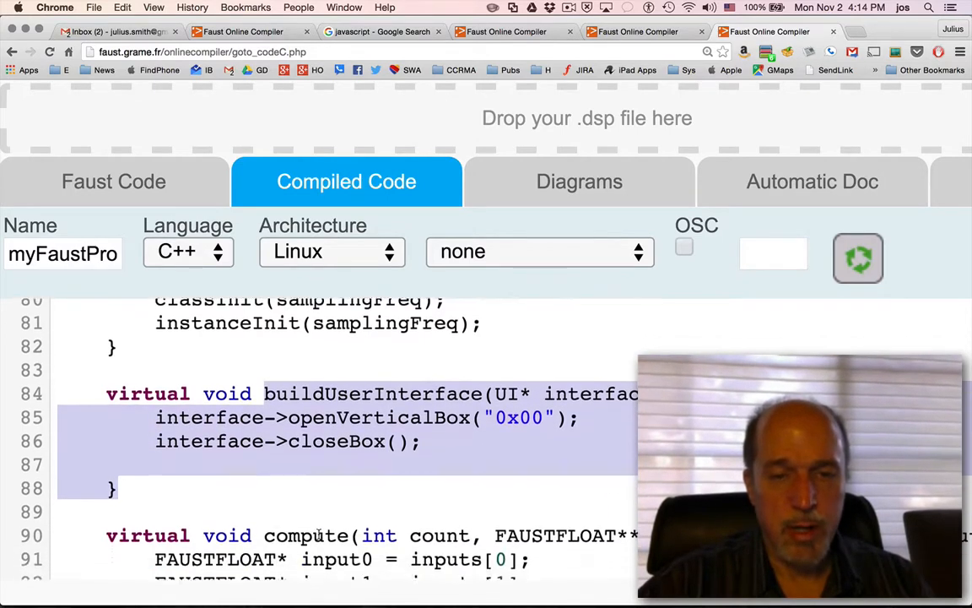
{"action": "scroll", "scroll_direction": "down", "scroll_amount": 3}
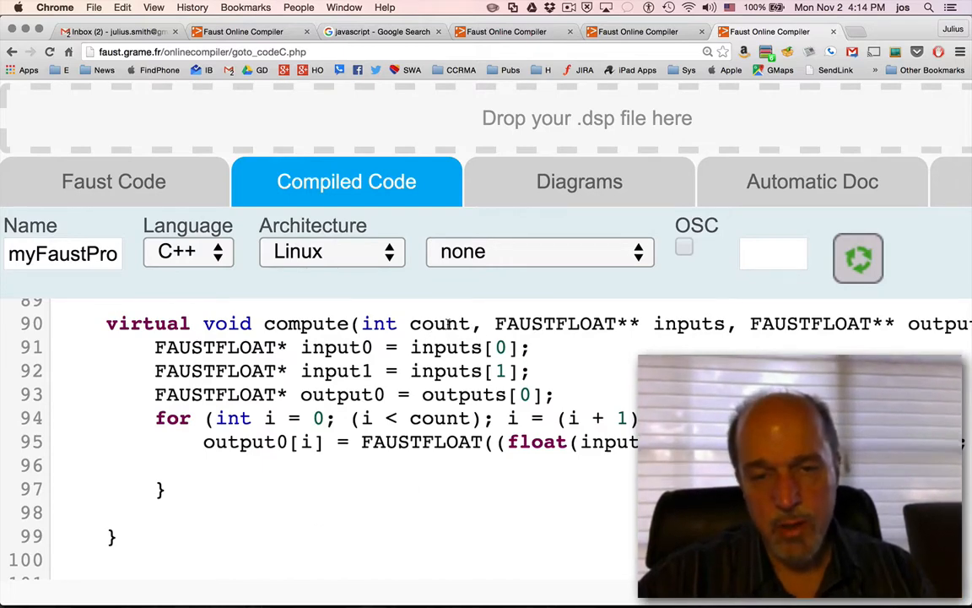
{"action": "double_click", "coordinate": [438, 323]}
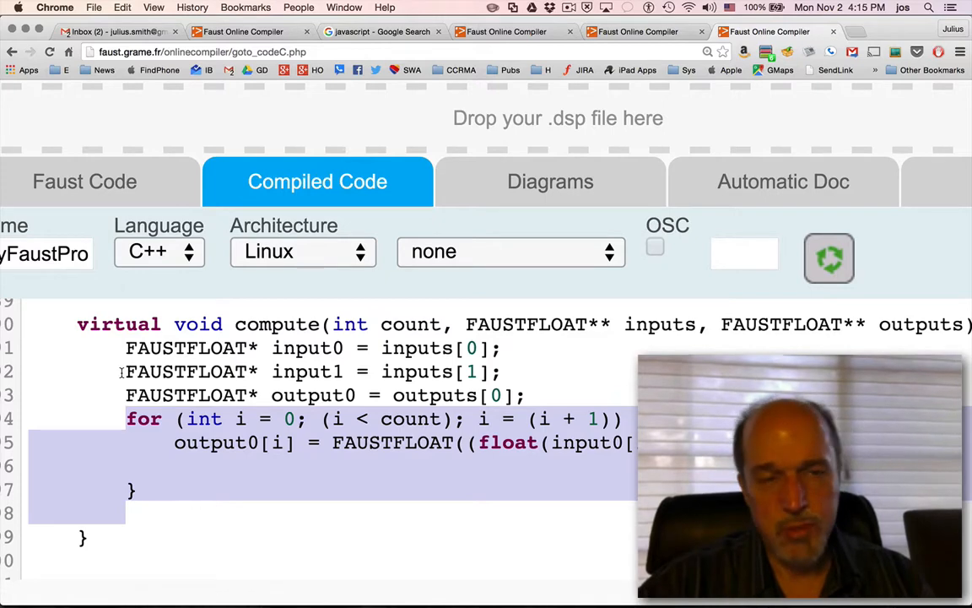
{"action": "left_click", "coordinate": [84, 181]}
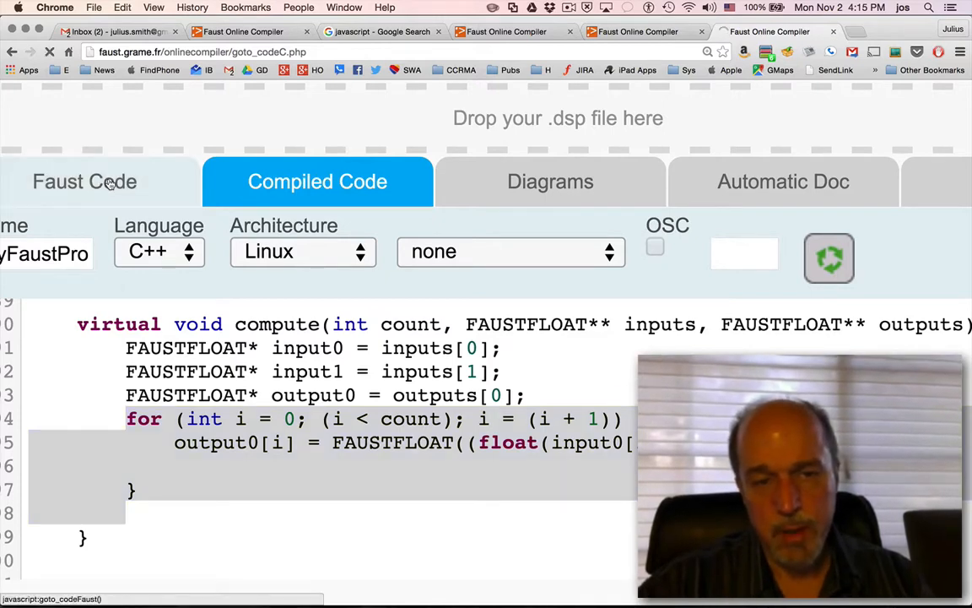
{"action": "left_click", "coordinate": [84, 182]}
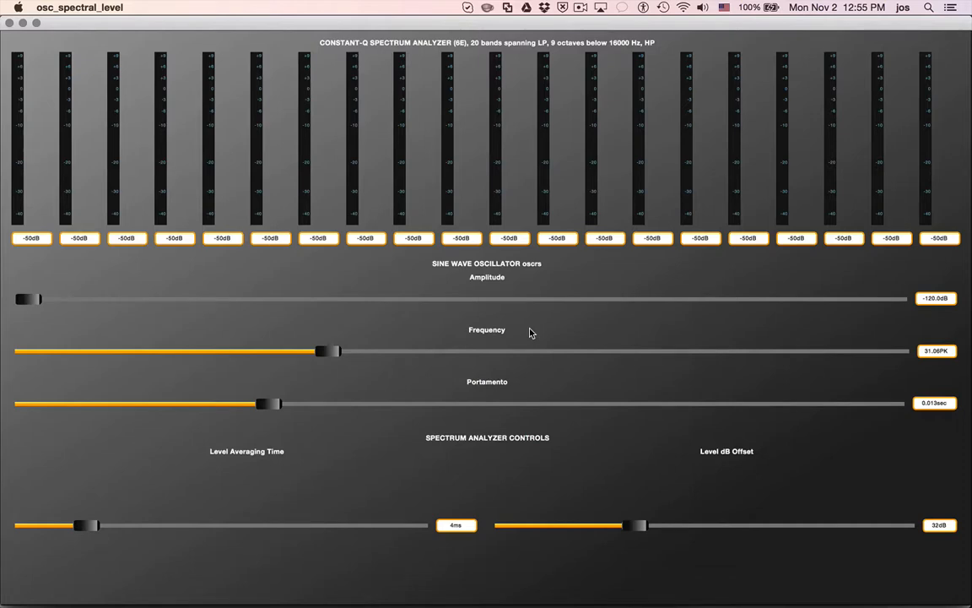
{"action": "mouse_move", "coordinate": [469, 44]}
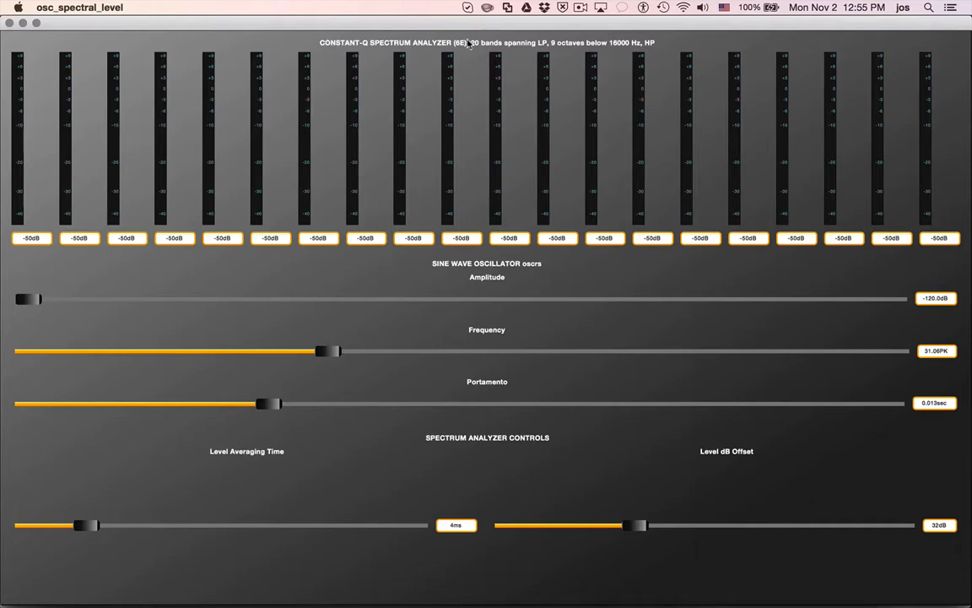
{"action": "mouse_move", "coordinate": [561, 49]}
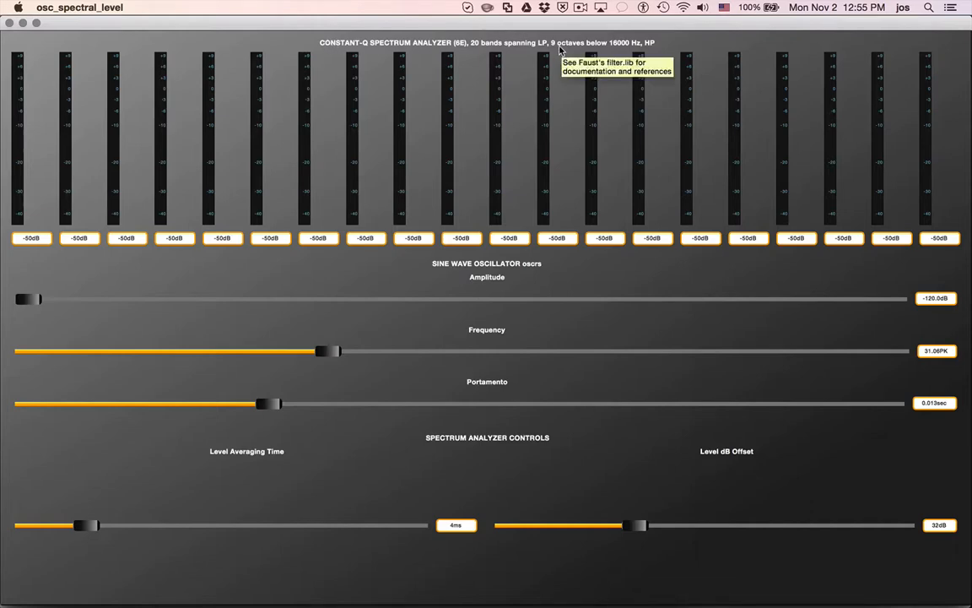
{"action": "mouse_move", "coordinate": [547, 52]}
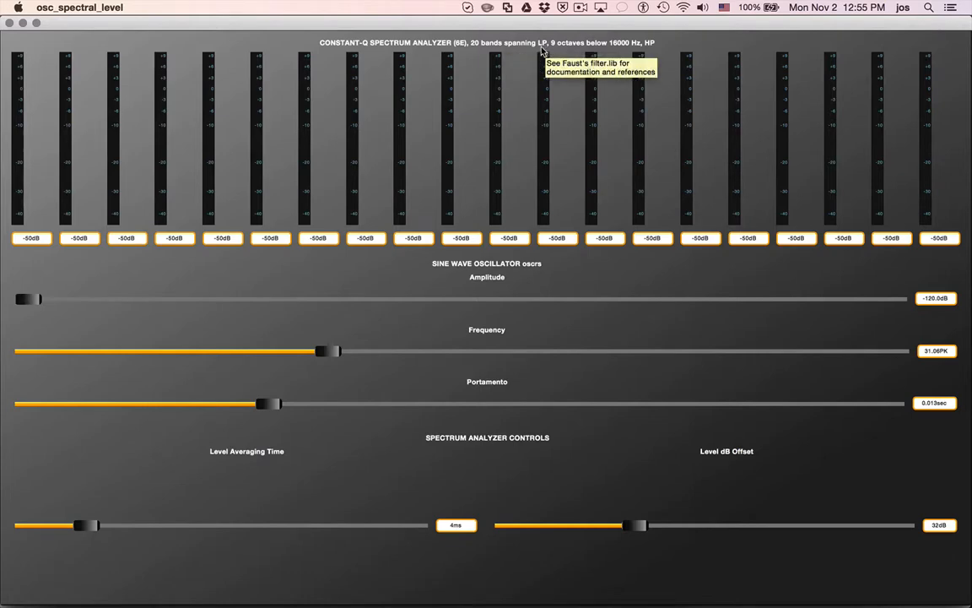
{"action": "mouse_move", "coordinate": [626, 47]}
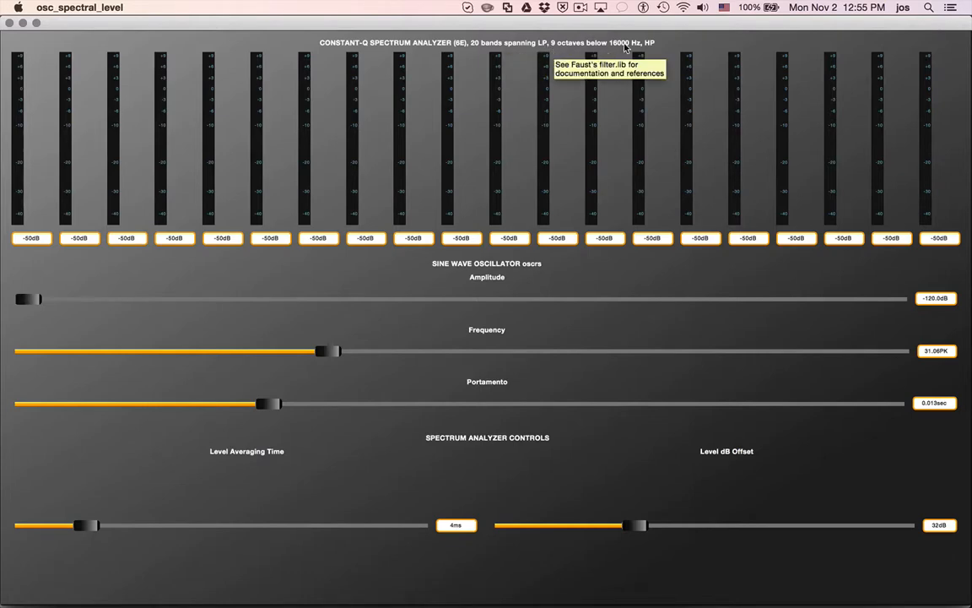
{"action": "mouse_move", "coordinate": [650, 49]}
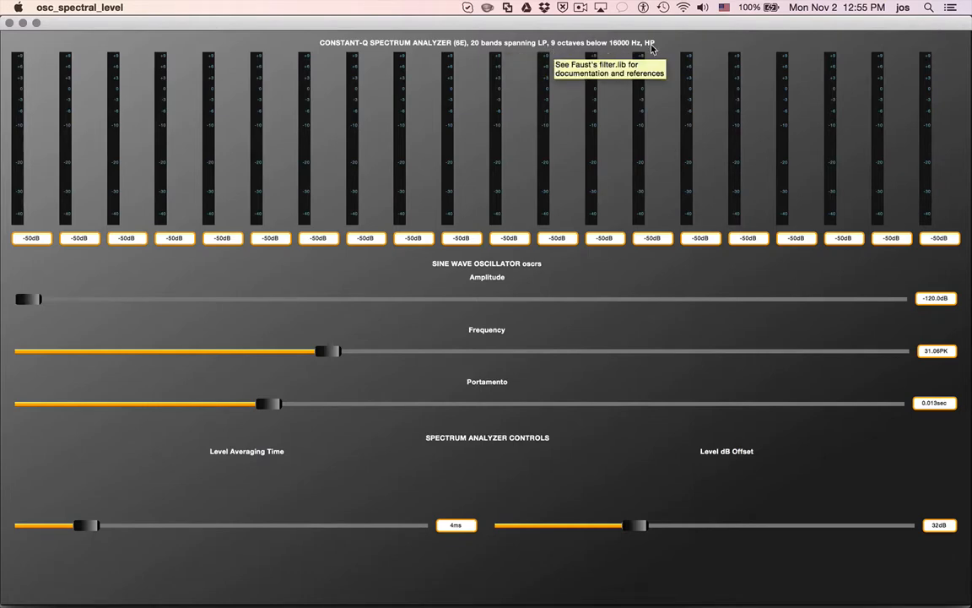
{"action": "mouse_move", "coordinate": [935, 88]}
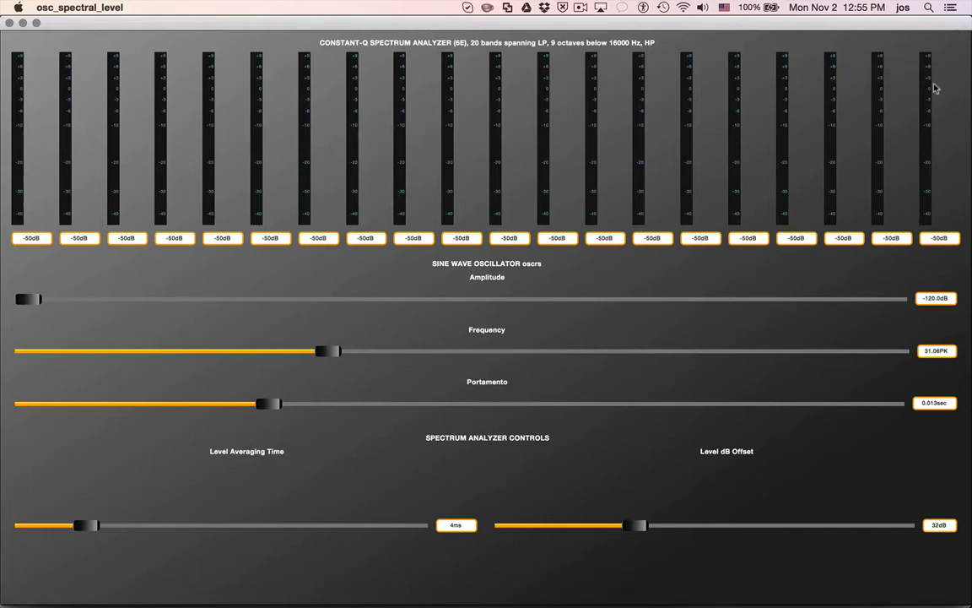
{"action": "mouse_move", "coordinate": [13, 80]}
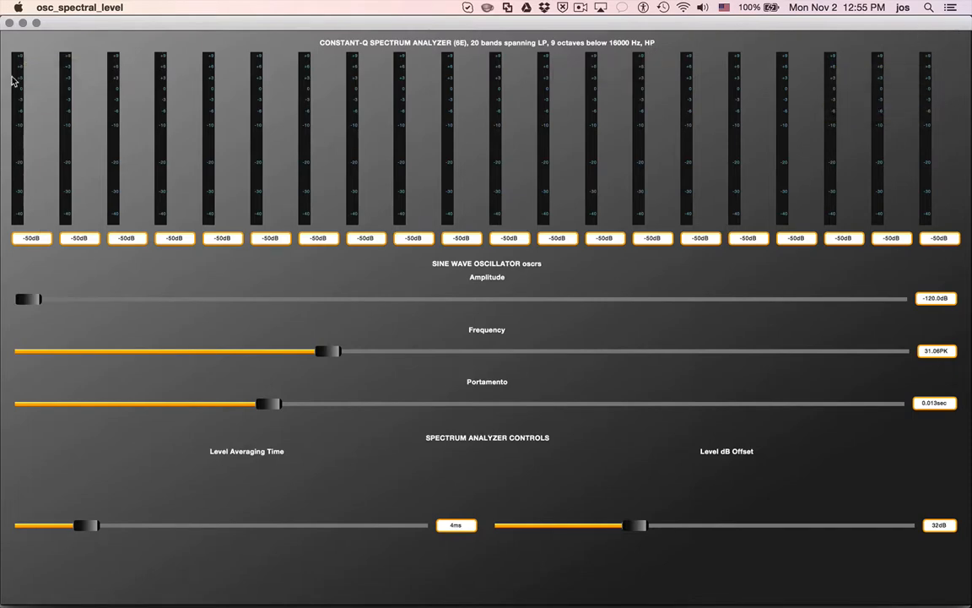
{"action": "mouse_move", "coordinate": [188, 220]}
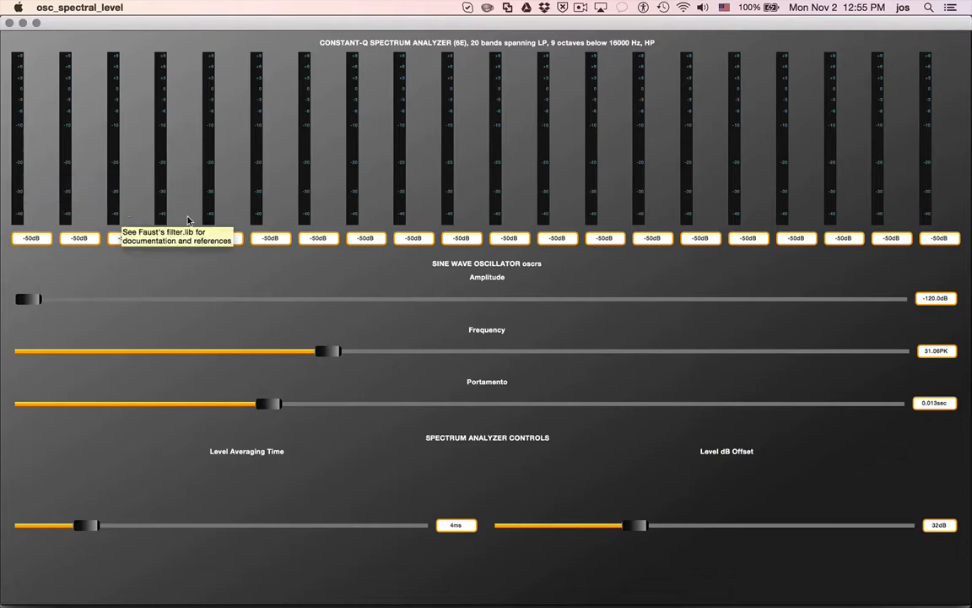
{"action": "mouse_move", "coordinate": [553, 174]}
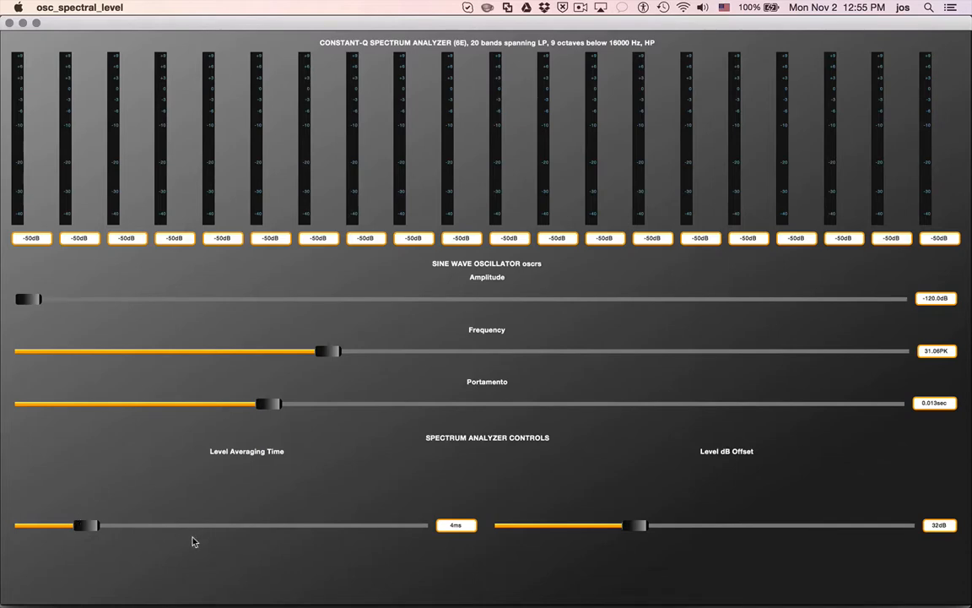
Try 6 ms averaging time, restore 4 ms, and lower the level dB offset to 31 dB
{"action": "left_click_drag", "start_coordinate": [80, 525], "coordinate": [101, 525]}
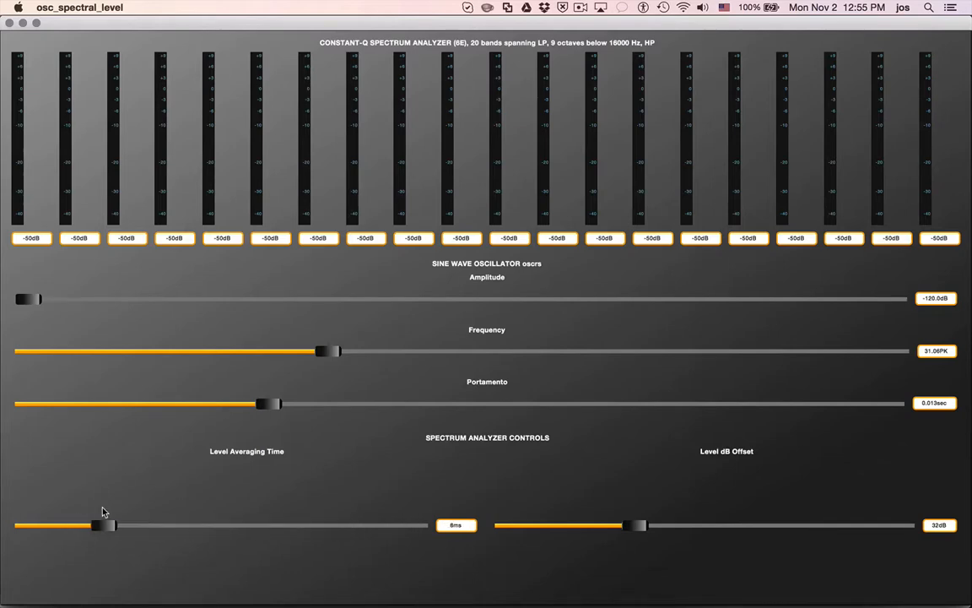
{"action": "left_click_drag", "start_coordinate": [103, 524], "coordinate": [91, 524]}
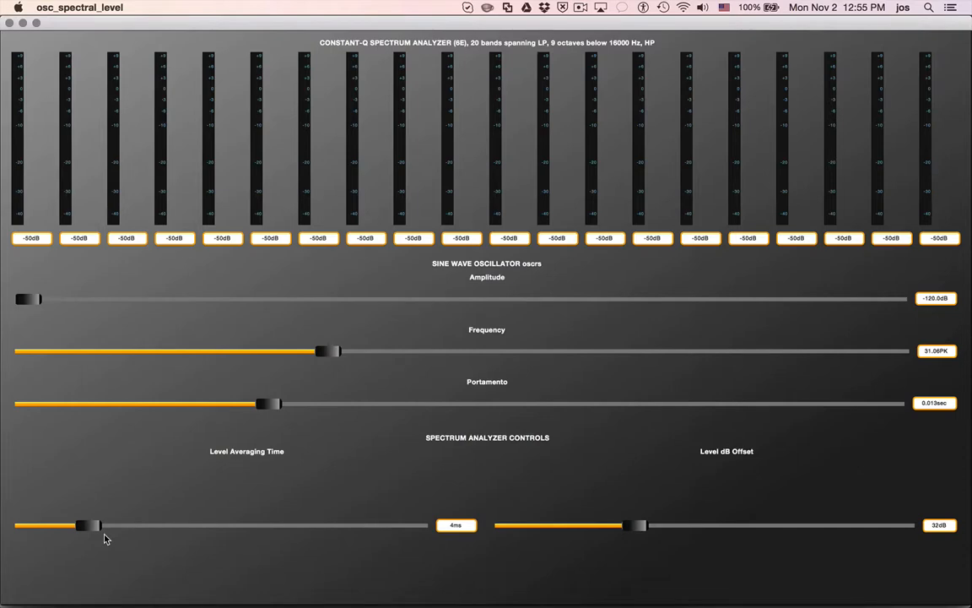
{"action": "mouse_move", "coordinate": [642, 535]}
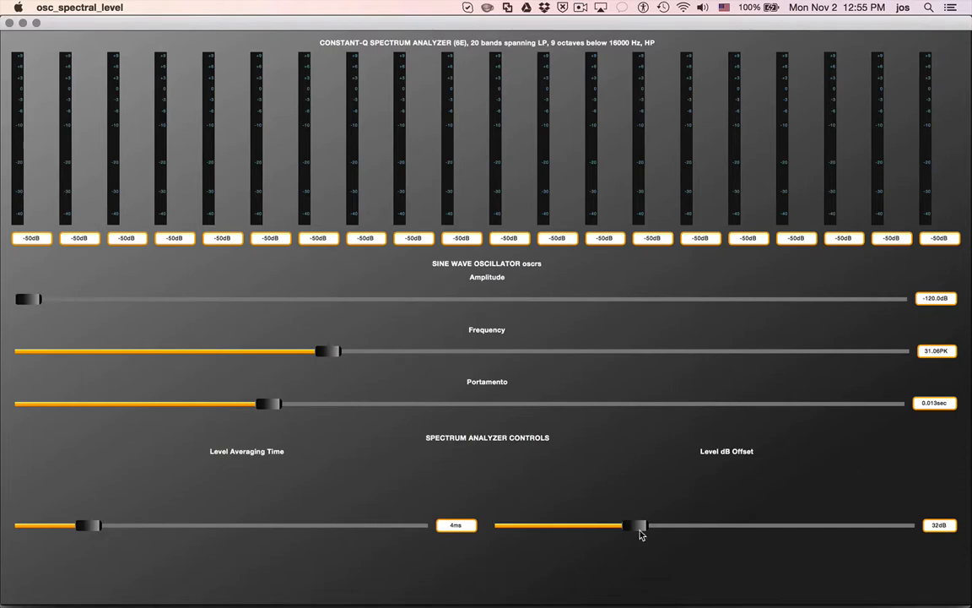
{"action": "left_click_drag", "start_coordinate": [637, 525], "coordinate": [629, 525]}
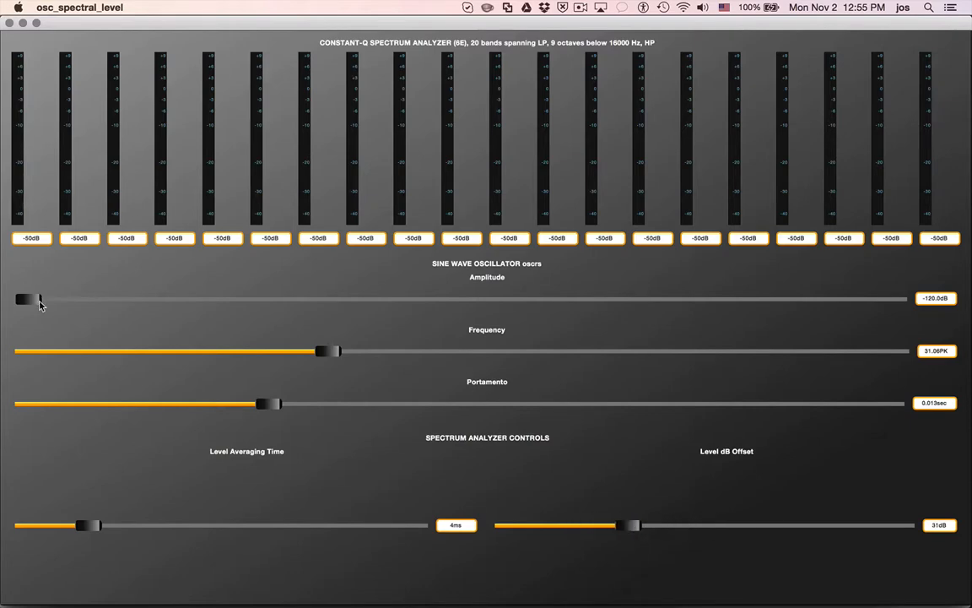
Raise the sine amplitude from silence to -29.1 dB
{"action": "left_click_drag", "start_coordinate": [23, 298], "coordinate": [36, 299]}
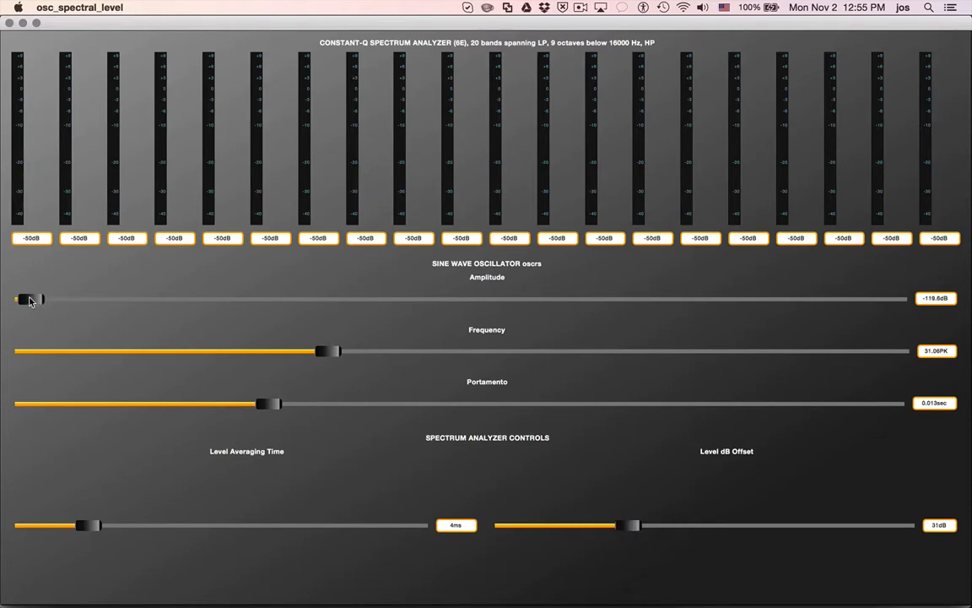
{"action": "left_click_drag", "start_coordinate": [19, 298], "coordinate": [152, 299]}
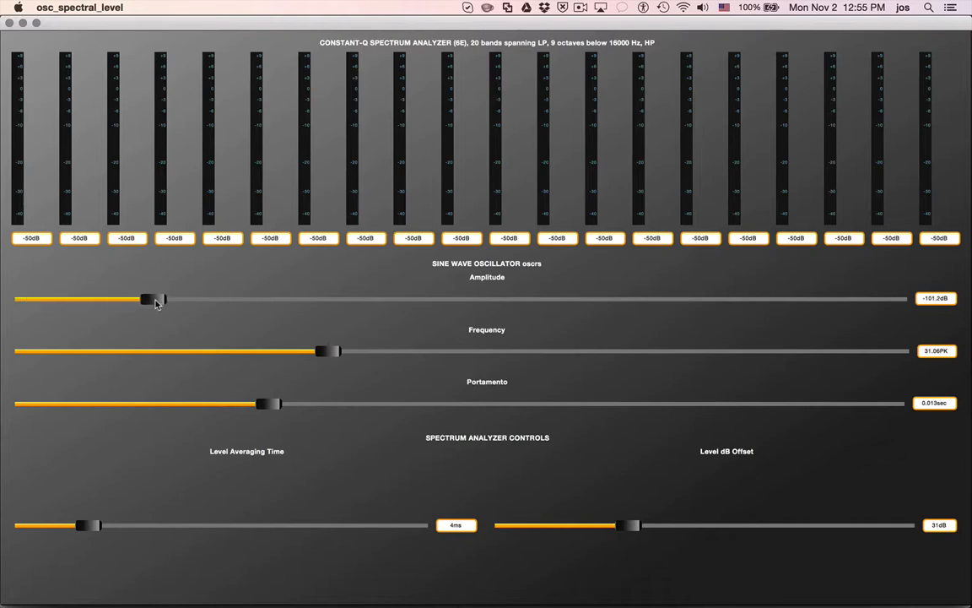
{"action": "left_click_drag", "start_coordinate": [152, 298], "coordinate": [365, 299]}
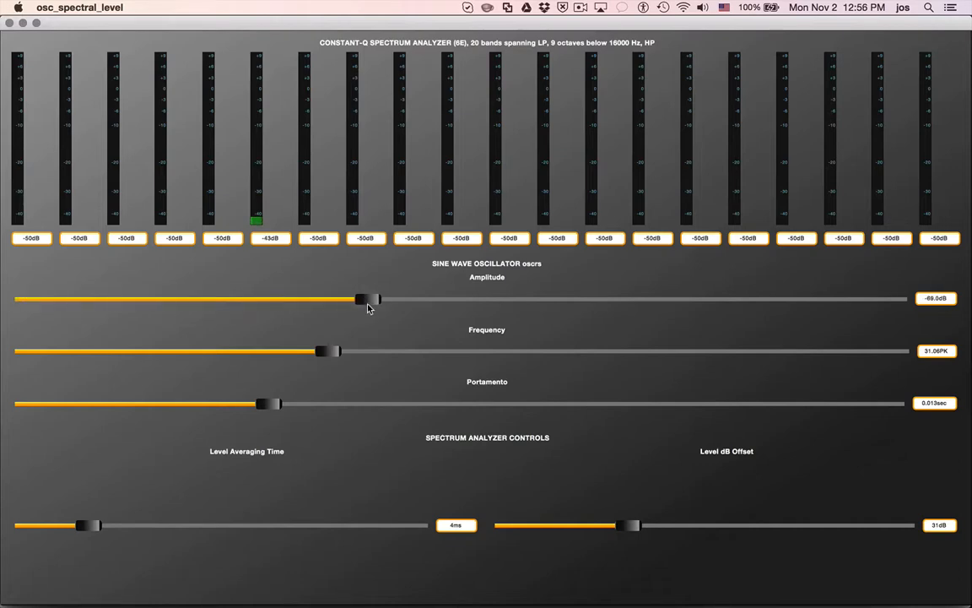
{"action": "left_click_drag", "start_coordinate": [367, 298], "coordinate": [527, 298]}
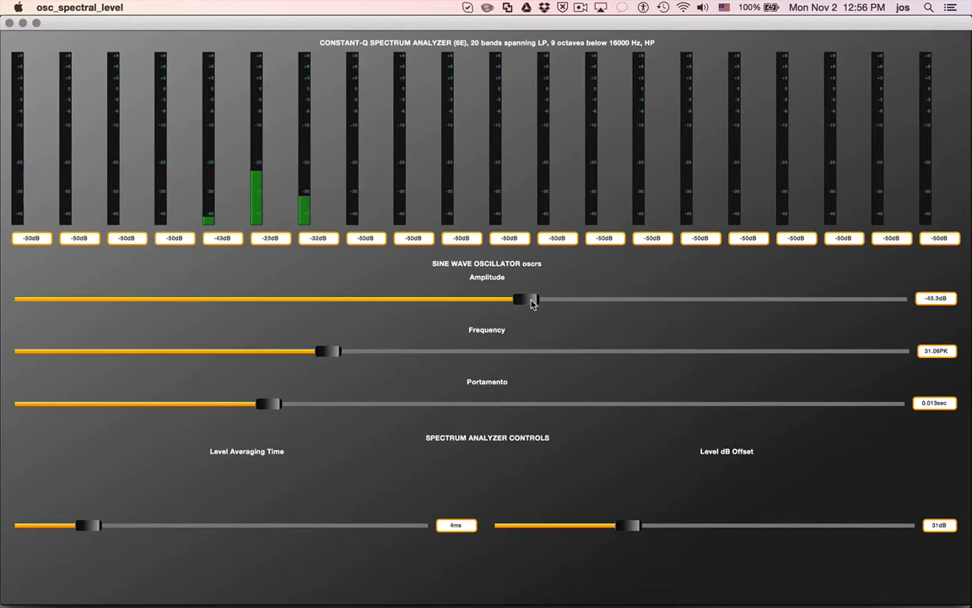
{"action": "left_click_drag", "start_coordinate": [519, 298], "coordinate": [633, 298]}
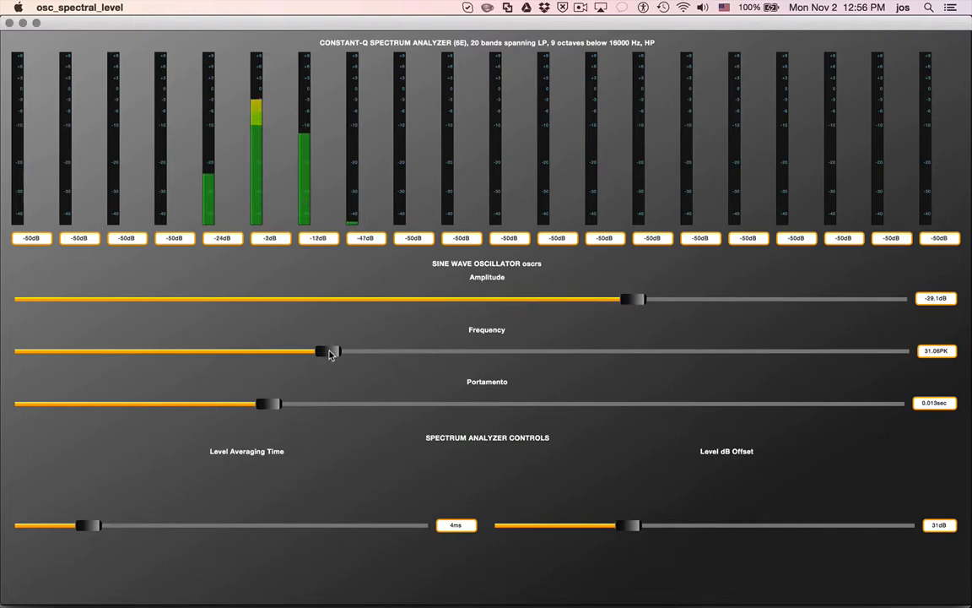
Sweep the sine frequency between about 29.81PK and 72PK, settling near 32.35PK
{"action": "left_click_drag", "start_coordinate": [319, 351], "coordinate": [606, 351]}
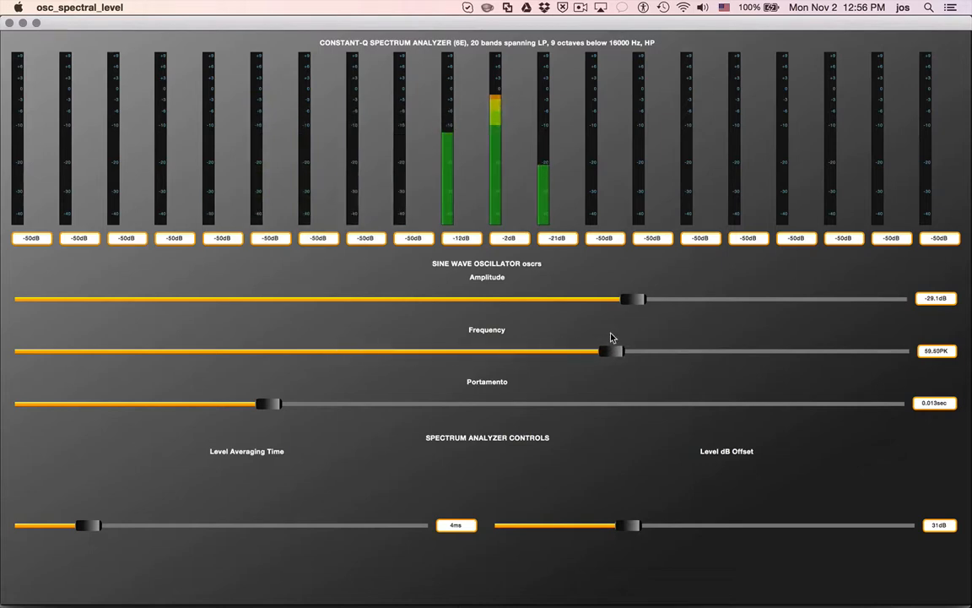
{"action": "left_click_drag", "start_coordinate": [607, 350], "coordinate": [405, 350]}
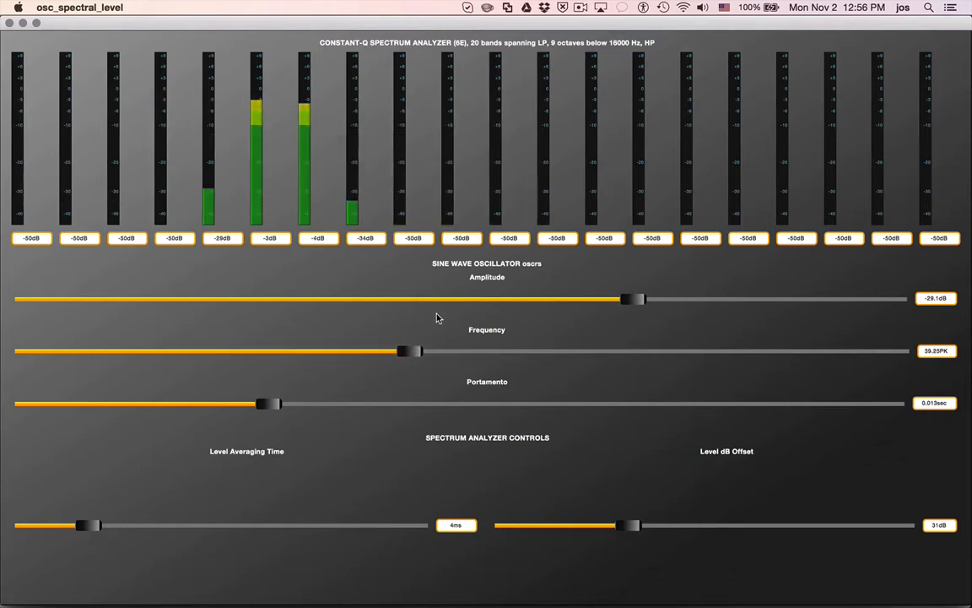
{"action": "left_click_drag", "start_coordinate": [409, 351], "coordinate": [316, 350]}
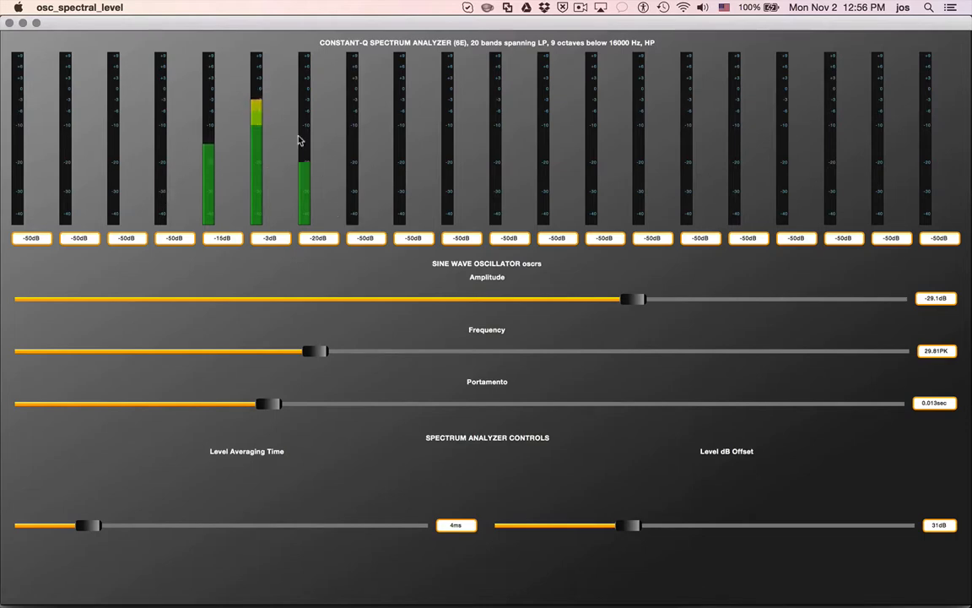
{"action": "mouse_move", "coordinate": [260, 101]}
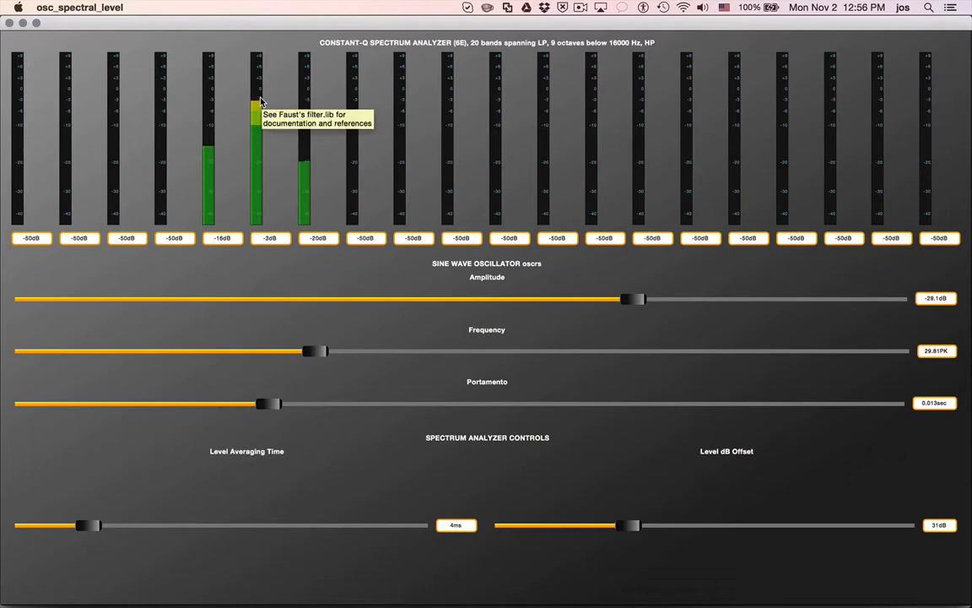
{"action": "mouse_move", "coordinate": [271, 159]}
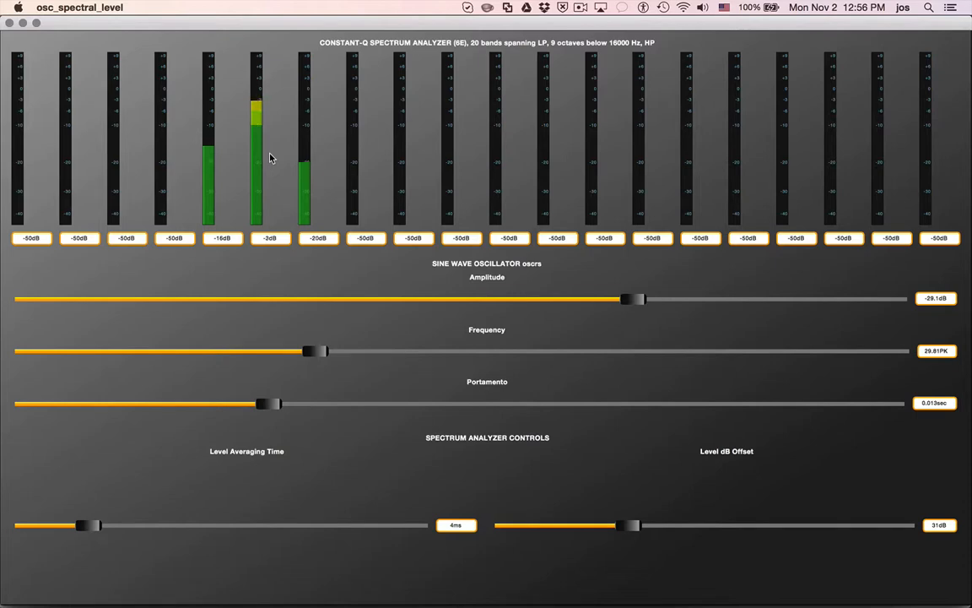
{"action": "mouse_move", "coordinate": [379, 359]}
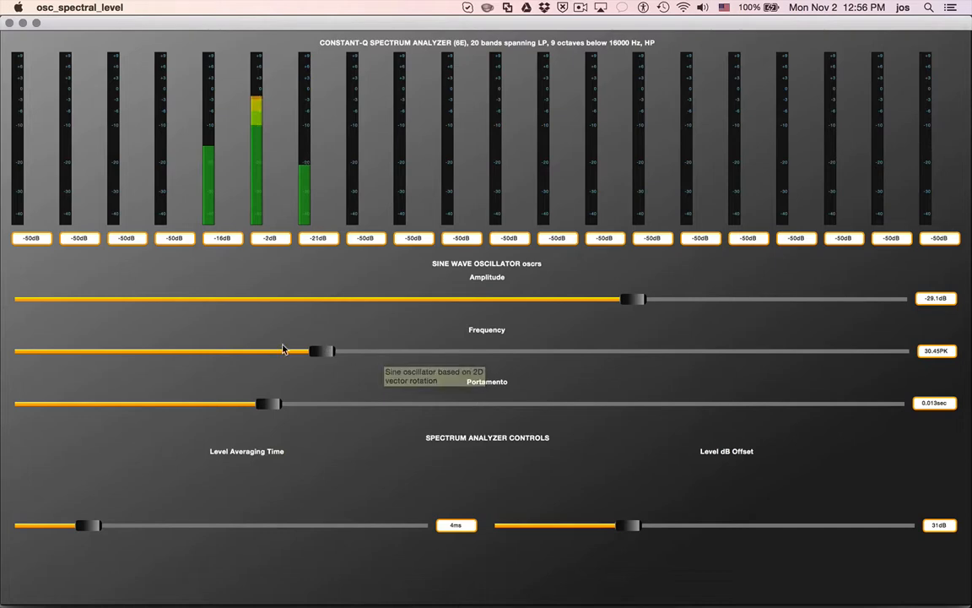
{"action": "left_click_drag", "start_coordinate": [316, 350], "coordinate": [730, 350]}
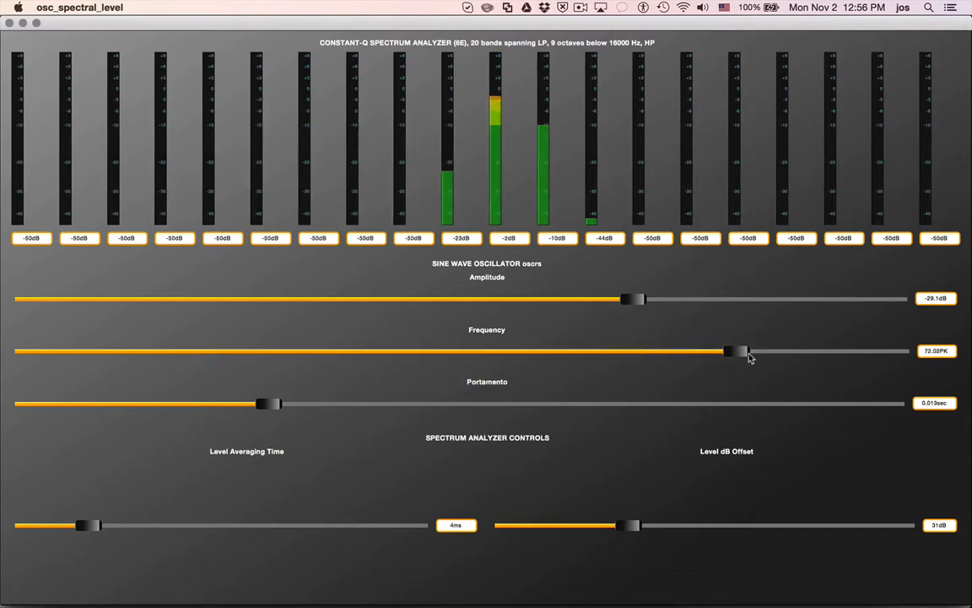
{"action": "left_click_drag", "start_coordinate": [730, 351], "coordinate": [375, 351]}
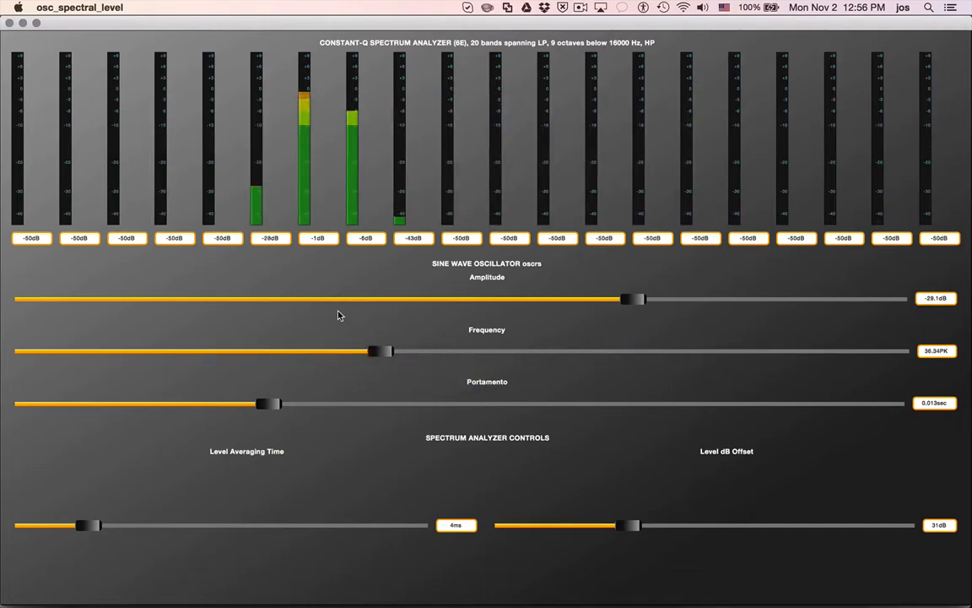
{"action": "left_click_drag", "start_coordinate": [376, 350], "coordinate": [334, 350]}
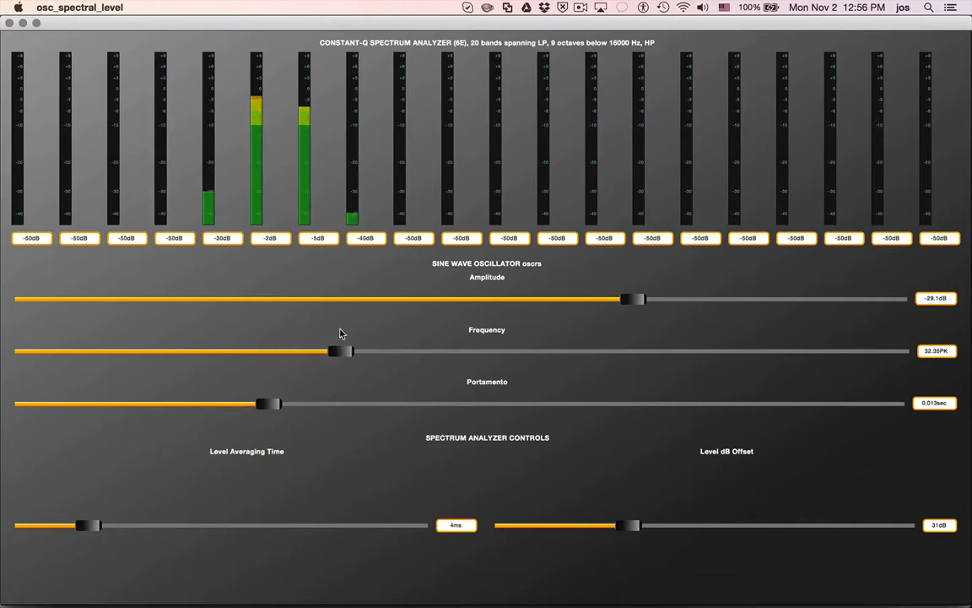
{"action": "mouse_move", "coordinate": [401, 439]}
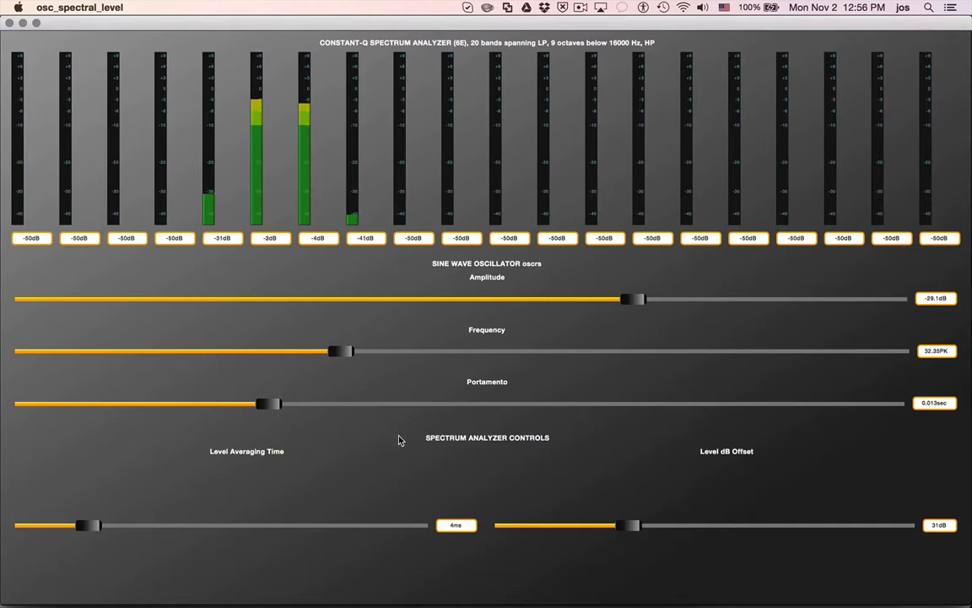
Lengthen the portamento to about 0.548 sec and glide the sine between low bands and maximum
{"action": "left_click_drag", "start_coordinate": [336, 351], "coordinate": [270, 351]}
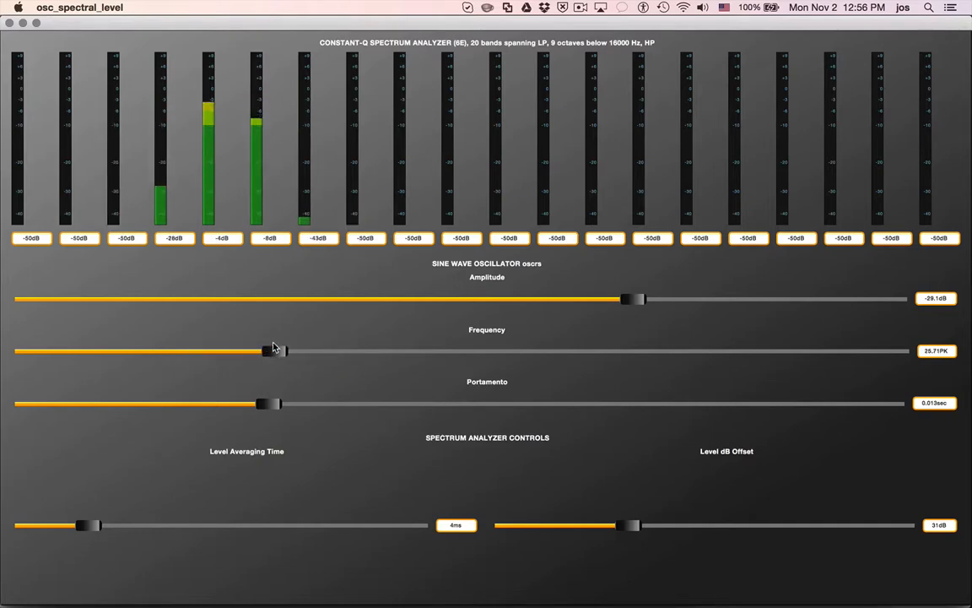
{"action": "left_click_drag", "start_coordinate": [268, 350], "coordinate": [239, 351]}
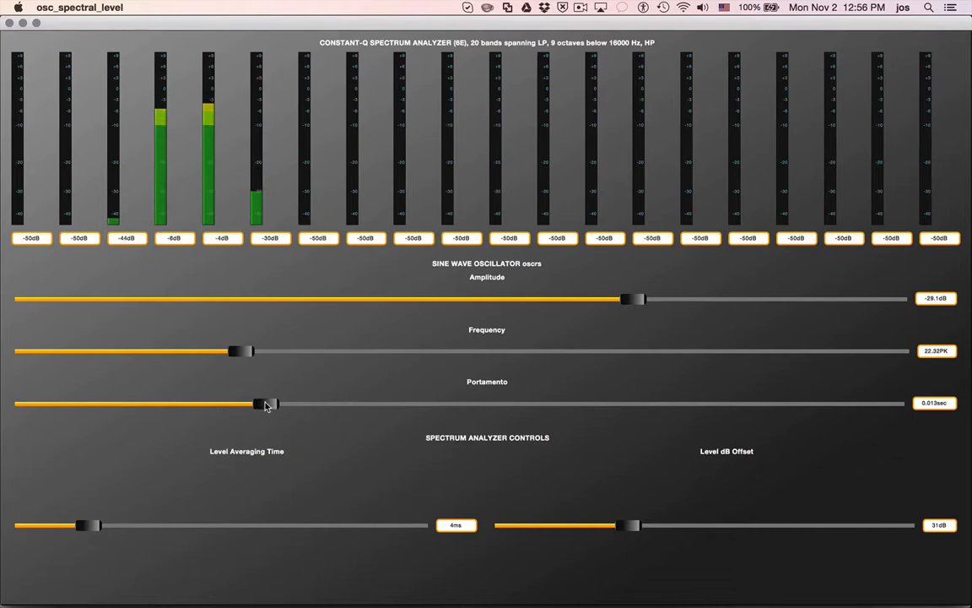
{"action": "left_click_drag", "start_coordinate": [241, 351], "coordinate": [763, 351]}
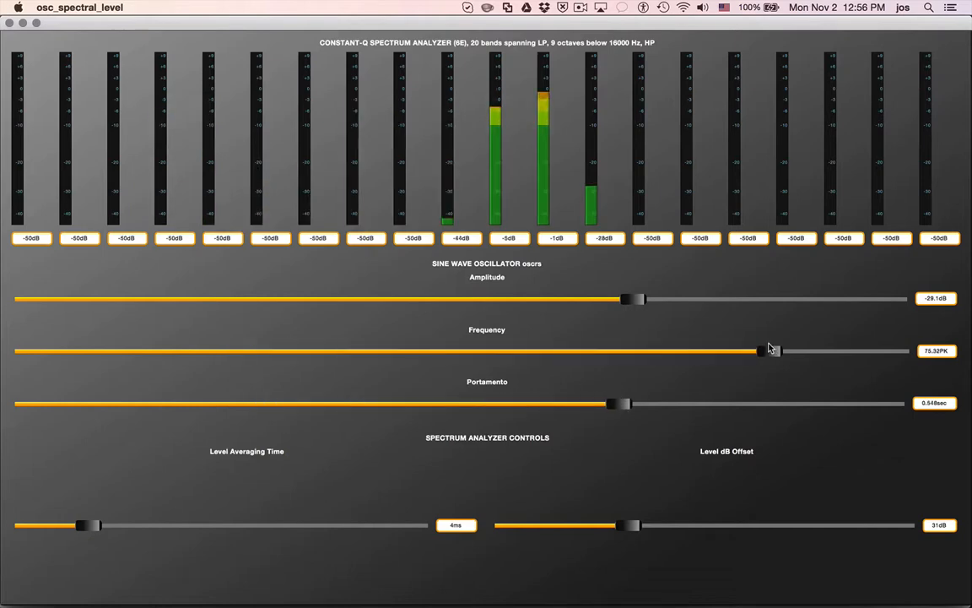
{"action": "left_click_drag", "start_coordinate": [764, 350], "coordinate": [297, 351]}
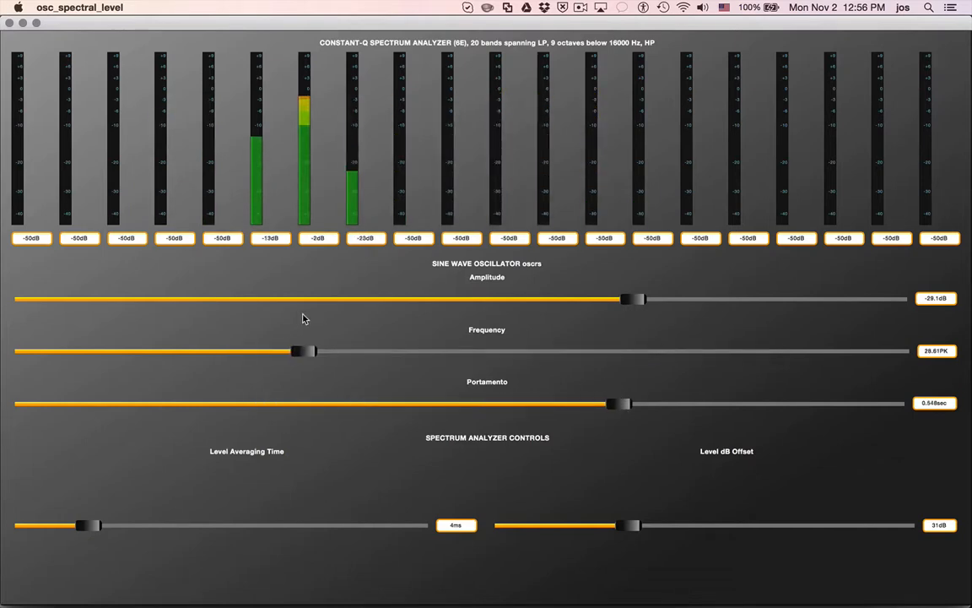
{"action": "left_click_drag", "start_coordinate": [298, 350], "coordinate": [895, 351]}
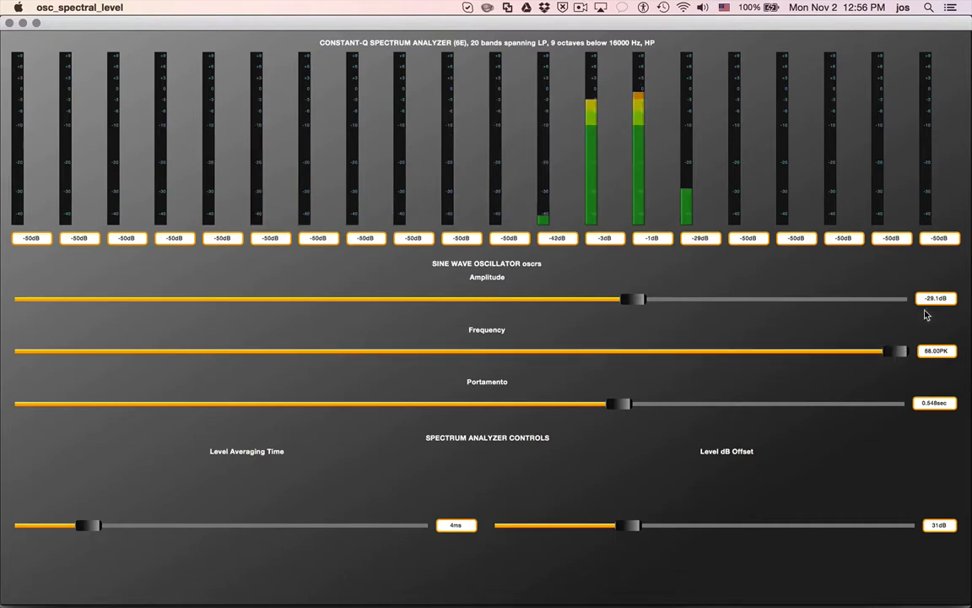
{"action": "left_click_drag", "start_coordinate": [894, 350], "coordinate": [308, 350]}
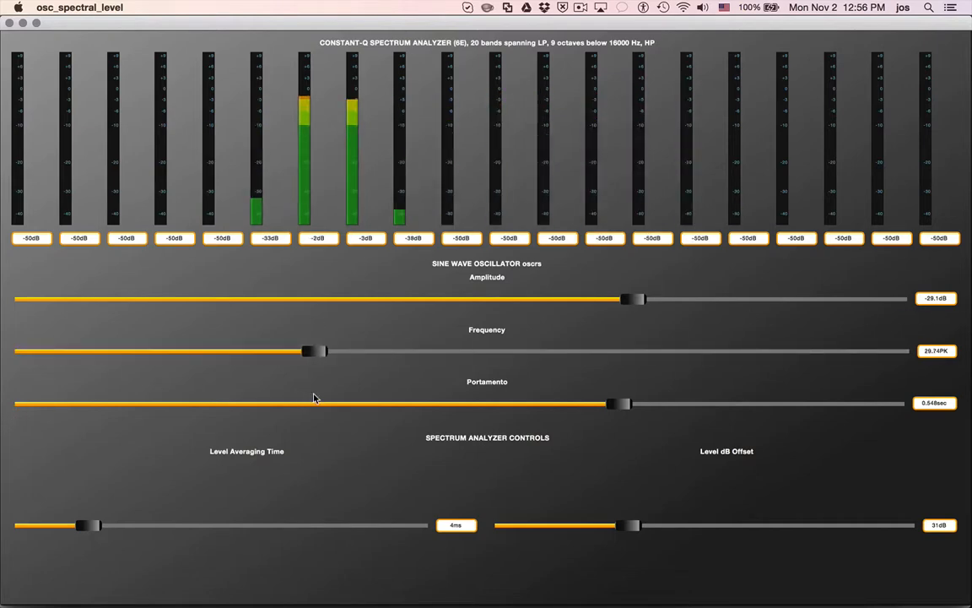
Shorten the portamento to 0.007 sec and sweep the frequency between about 17PK and 65PK
{"action": "left_click_drag", "start_coordinate": [620, 402], "coordinate": [203, 403]}
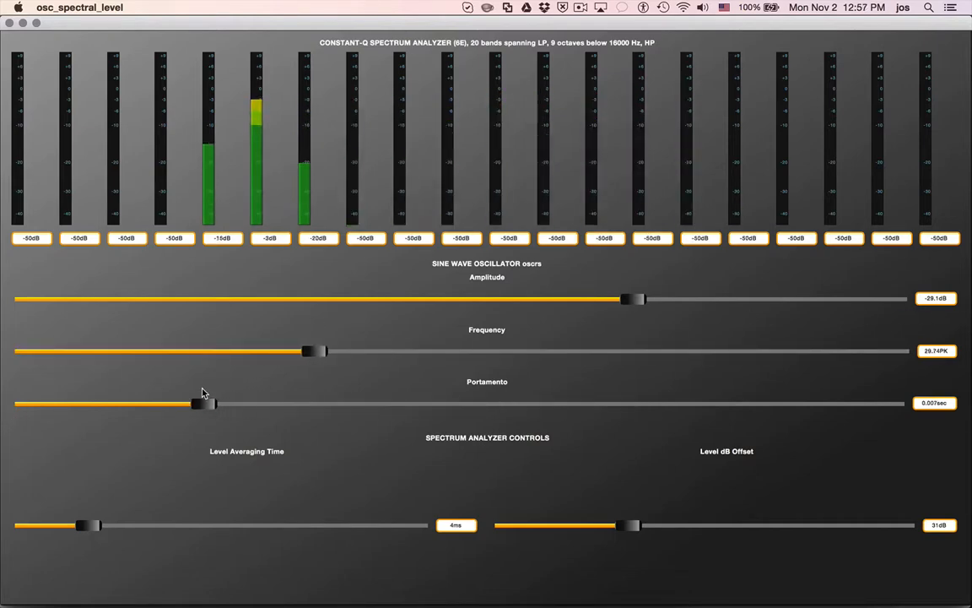
{"action": "left_click_drag", "start_coordinate": [308, 350], "coordinate": [106, 350]}
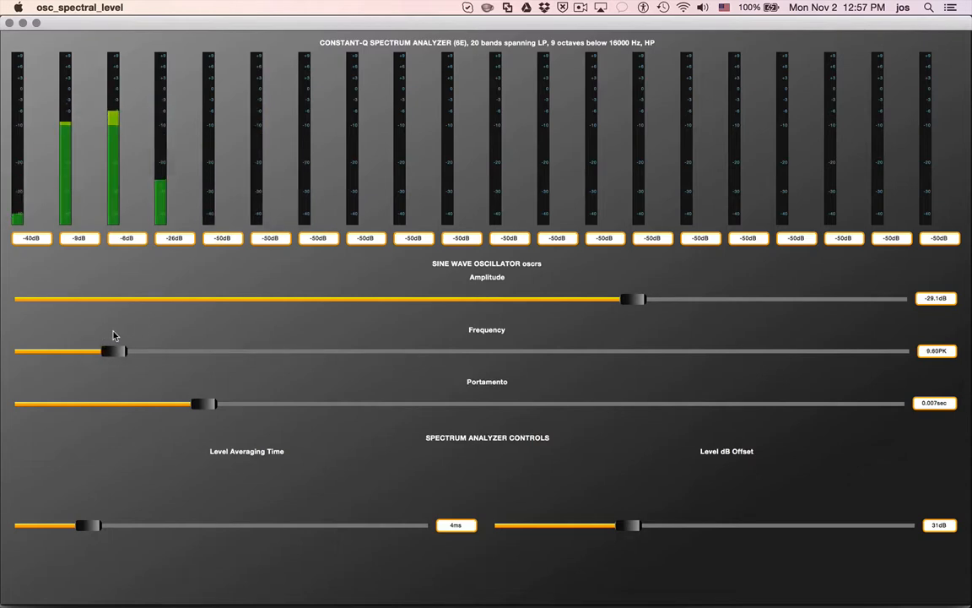
{"action": "left_click_drag", "start_coordinate": [125, 351], "coordinate": [196, 351]}
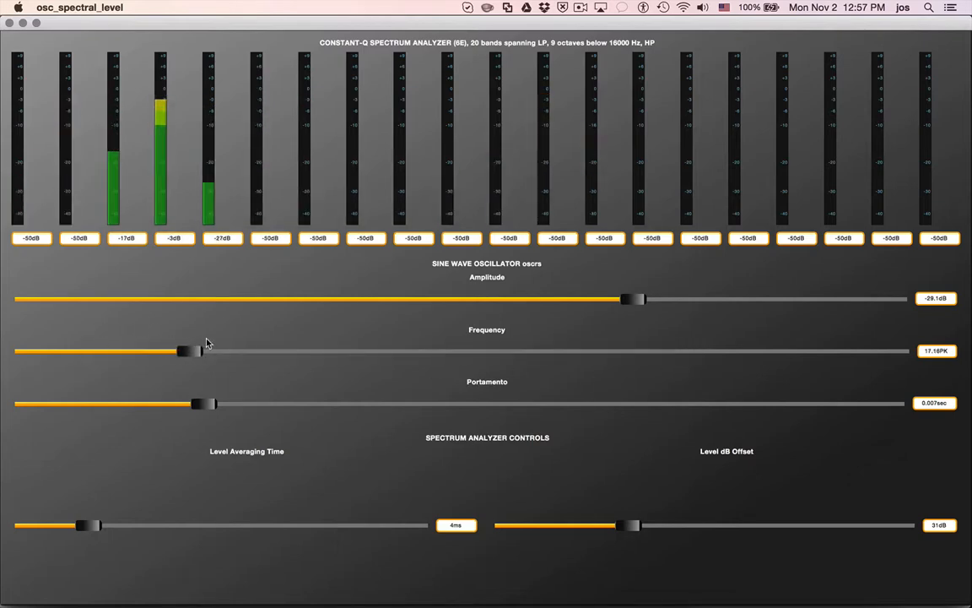
{"action": "left_click_drag", "start_coordinate": [198, 350], "coordinate": [671, 350]}
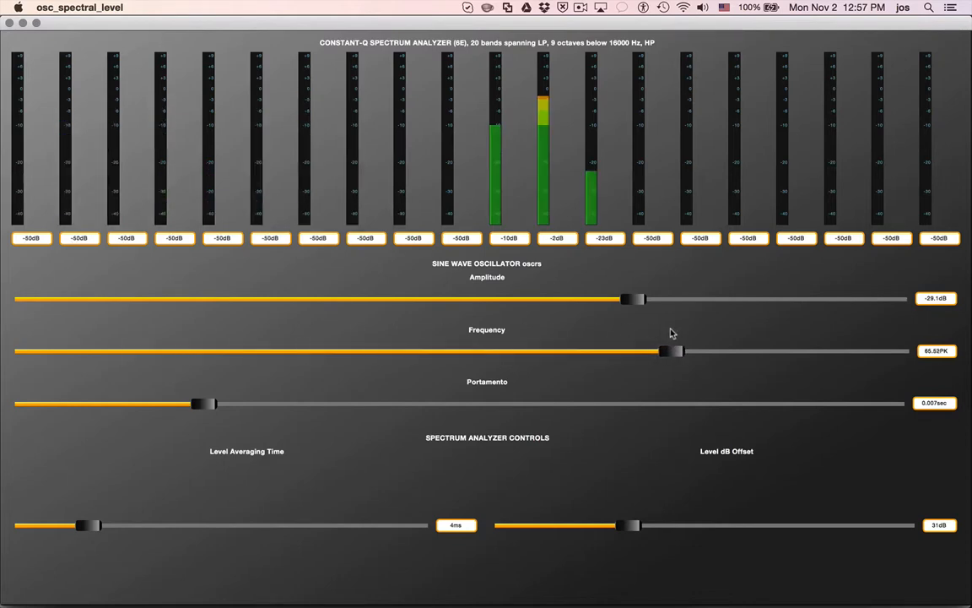
{"action": "left_click_drag", "start_coordinate": [670, 350], "coordinate": [215, 350]}
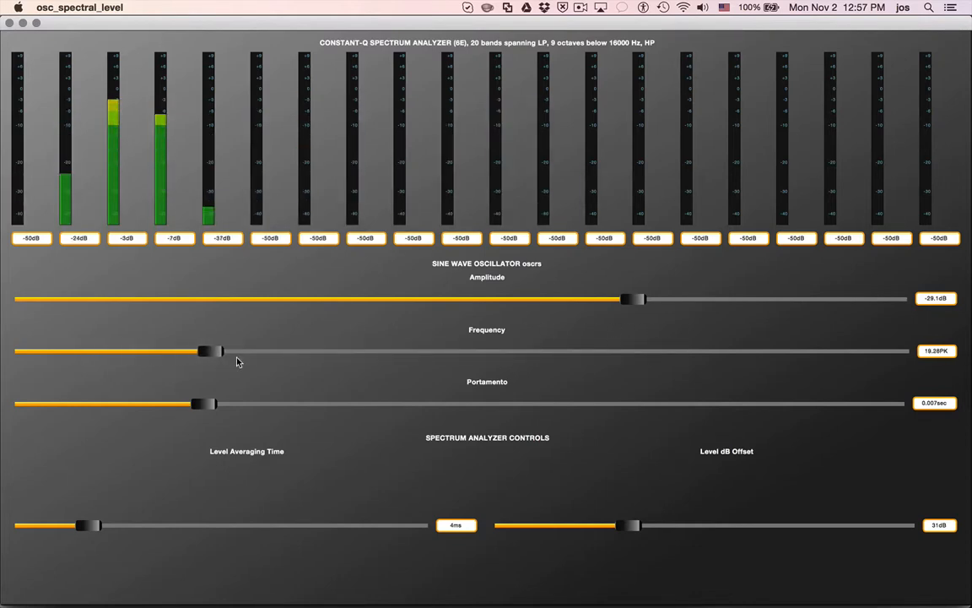
{"action": "left_click_drag", "start_coordinate": [215, 351], "coordinate": [308, 351]}
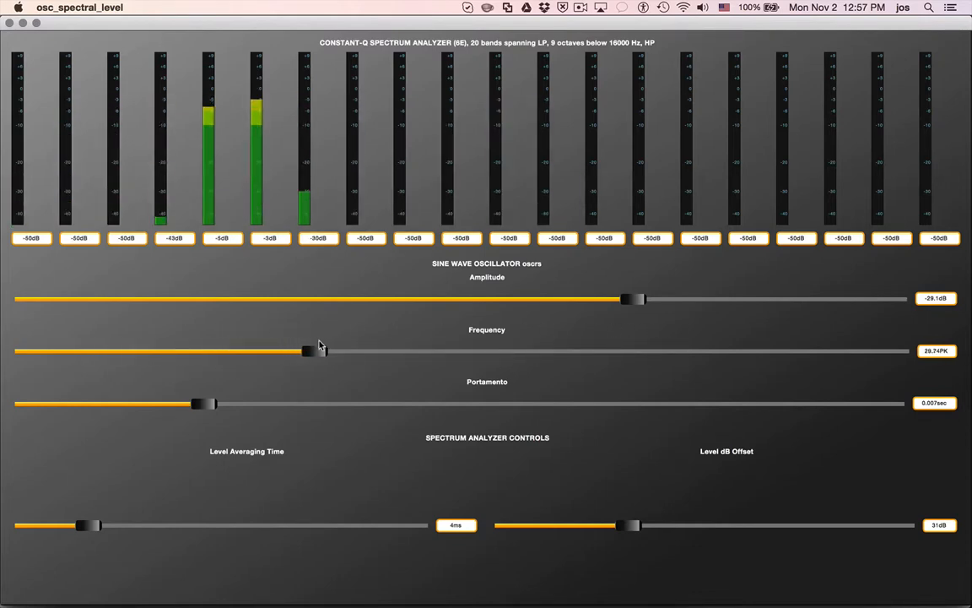
{"action": "left_click_drag", "start_coordinate": [308, 351], "coordinate": [319, 351]}
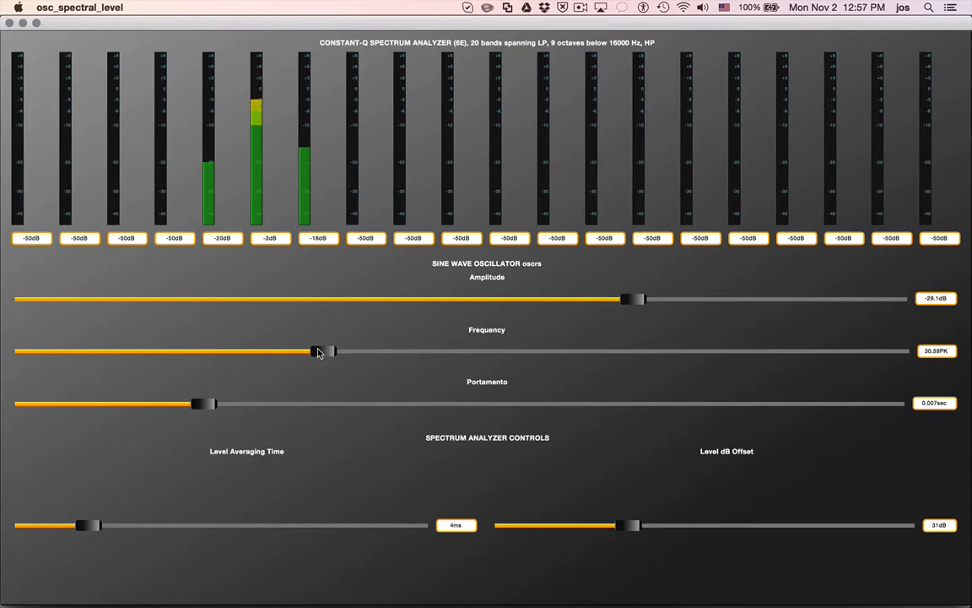
{"action": "left_click_drag", "start_coordinate": [317, 351], "coordinate": [145, 351]}
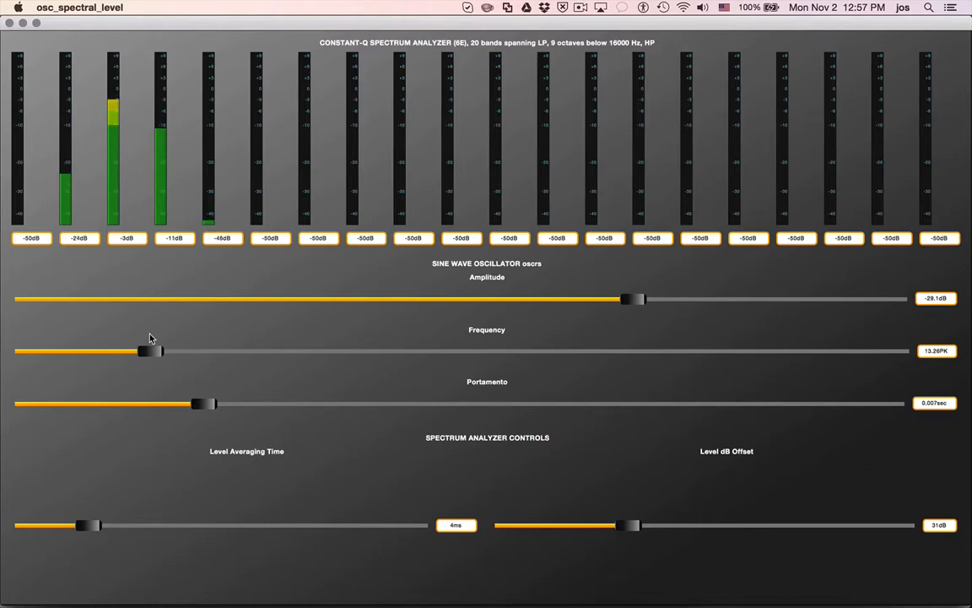
{"action": "left_click_drag", "start_coordinate": [145, 351], "coordinate": [181, 350]}
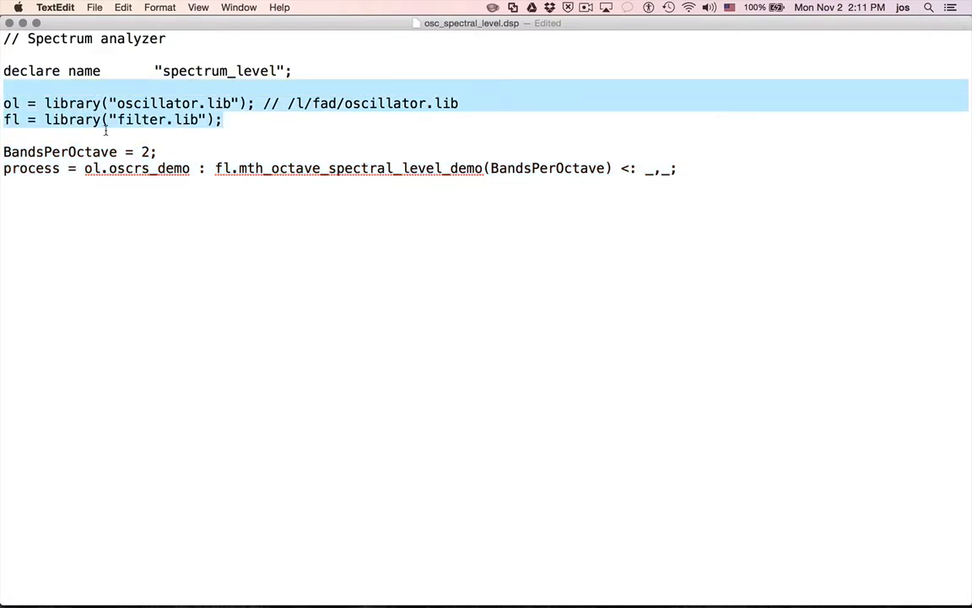
{"action": "mouse_move", "coordinate": [138, 137]}
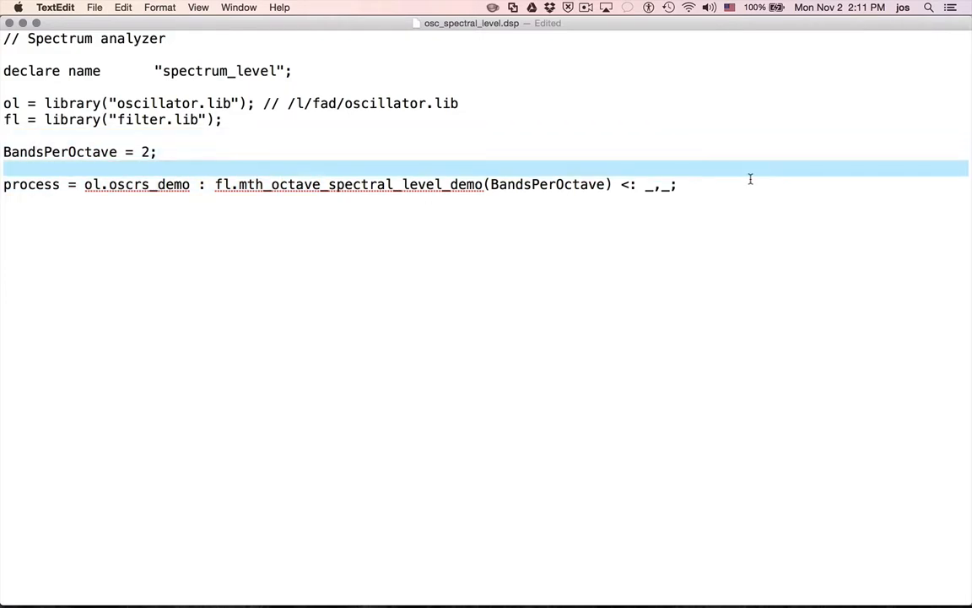
{"action": "left_click", "coordinate": [82, 184]}
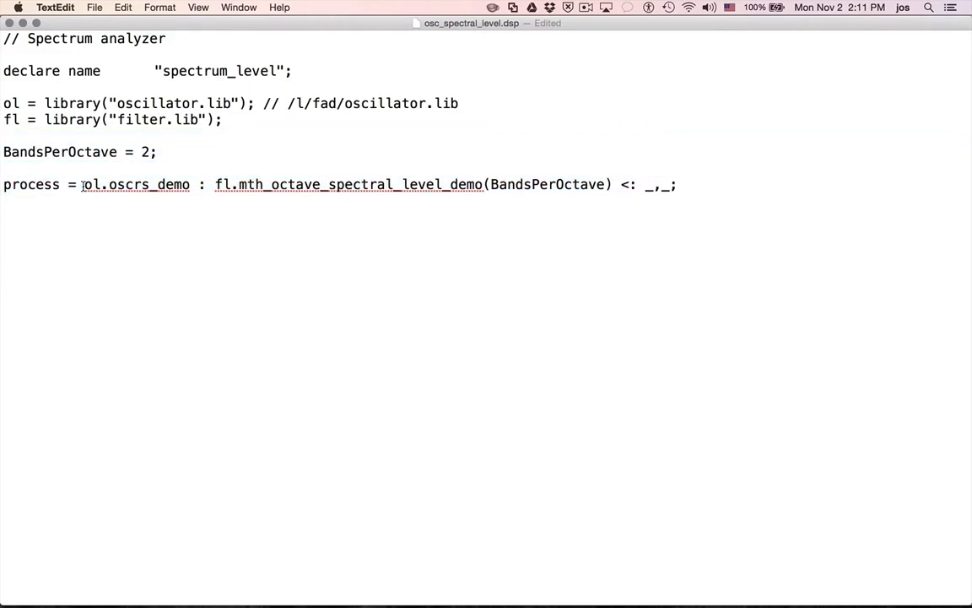
{"action": "left_click", "coordinate": [108, 184]}
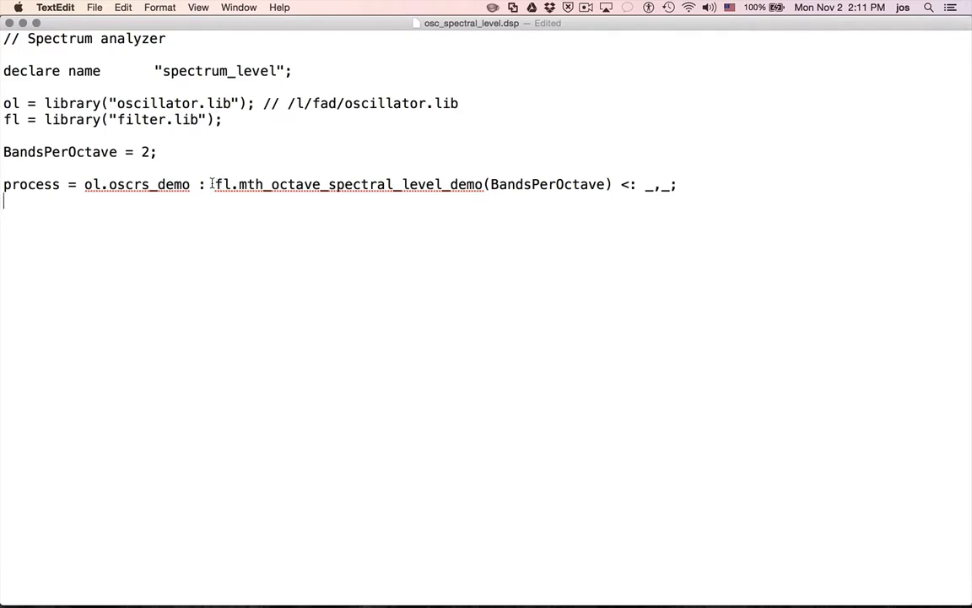
{"action": "left_click_drag", "start_coordinate": [212, 184], "coordinate": [675, 184]}
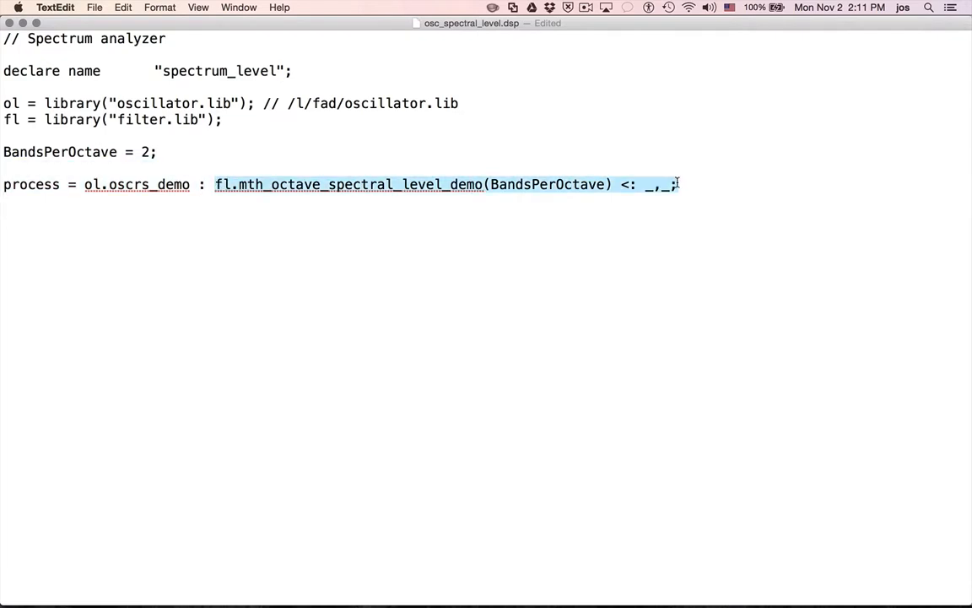
{"action": "left_click", "coordinate": [212, 184]}
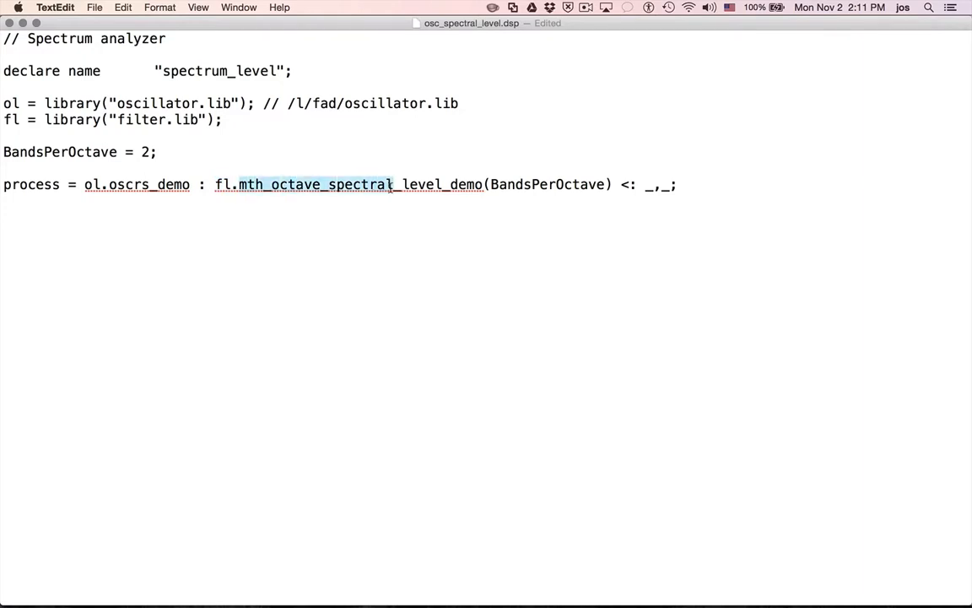
{"action": "left_click", "coordinate": [492, 184]}
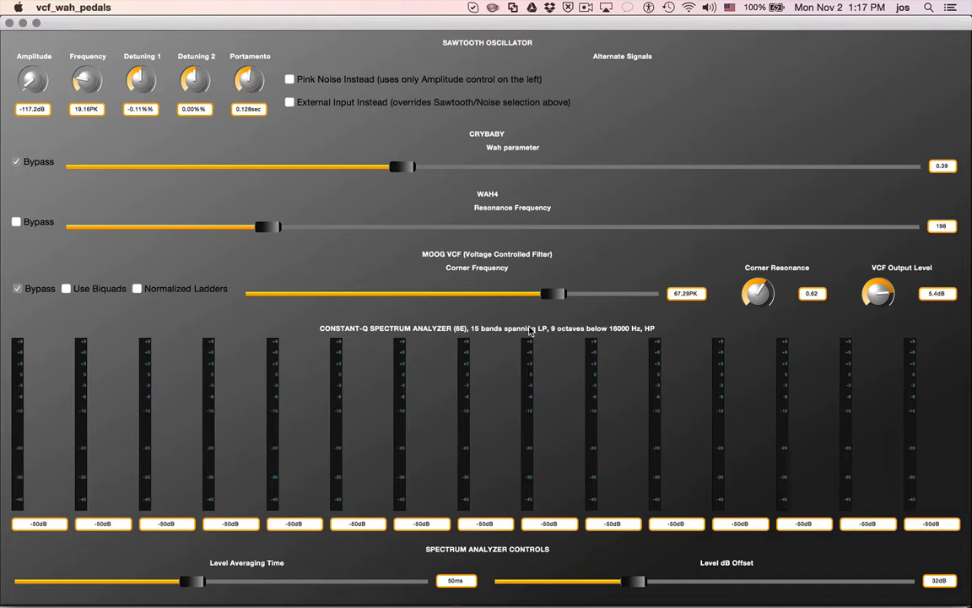
{"action": "mouse_move", "coordinate": [383, 458]}
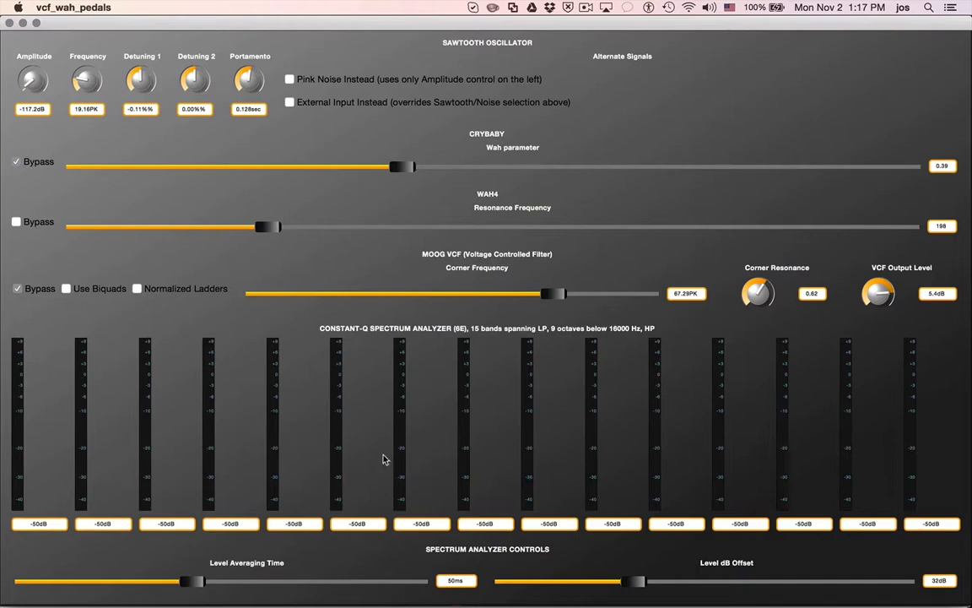
{"action": "mouse_move", "coordinate": [625, 399]}
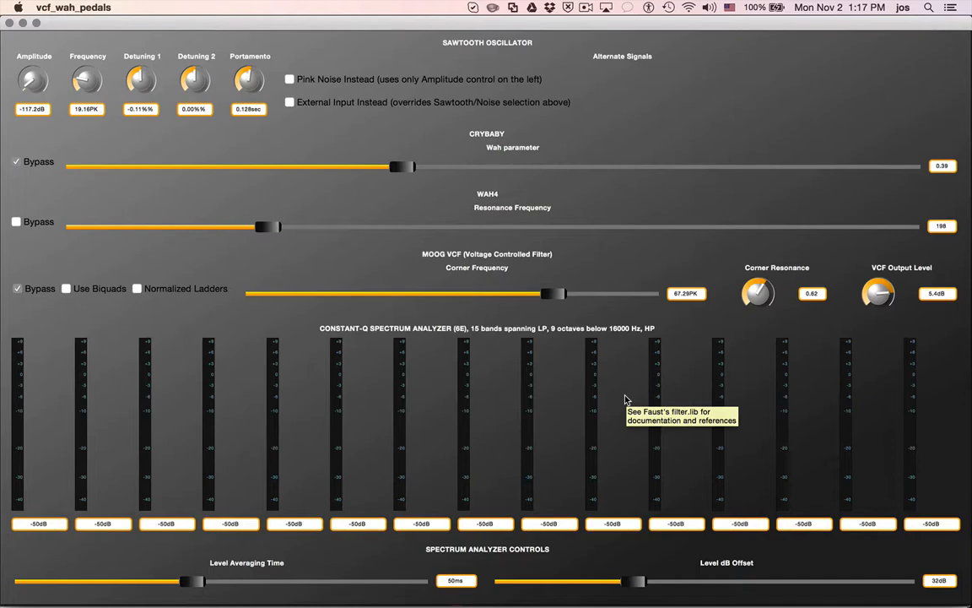
{"action": "mouse_move", "coordinate": [476, 492]}
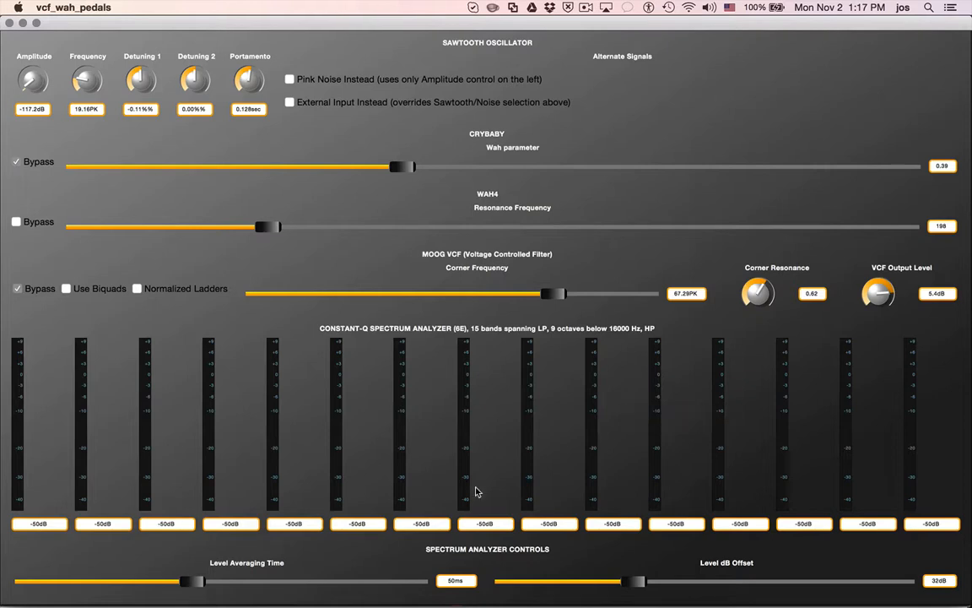
{"action": "mouse_move", "coordinate": [304, 595]}
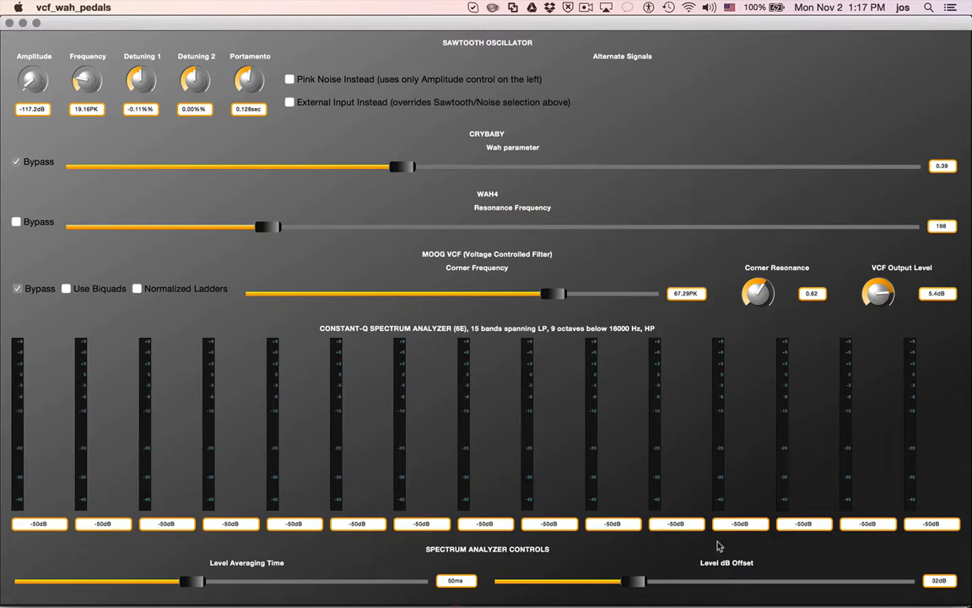
{"action": "mouse_move", "coordinate": [268, 431]}
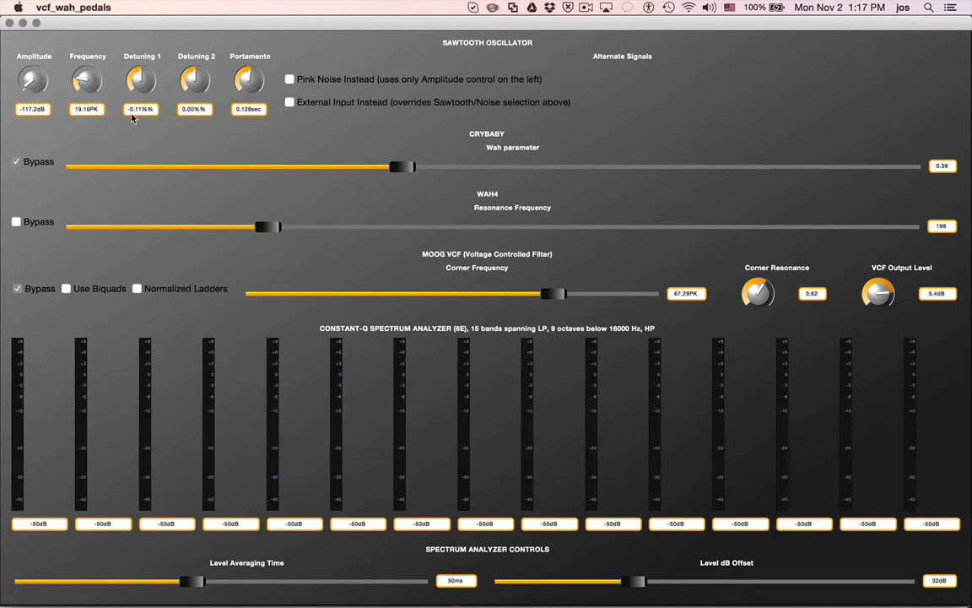
{"action": "mouse_move", "coordinate": [32, 69]}
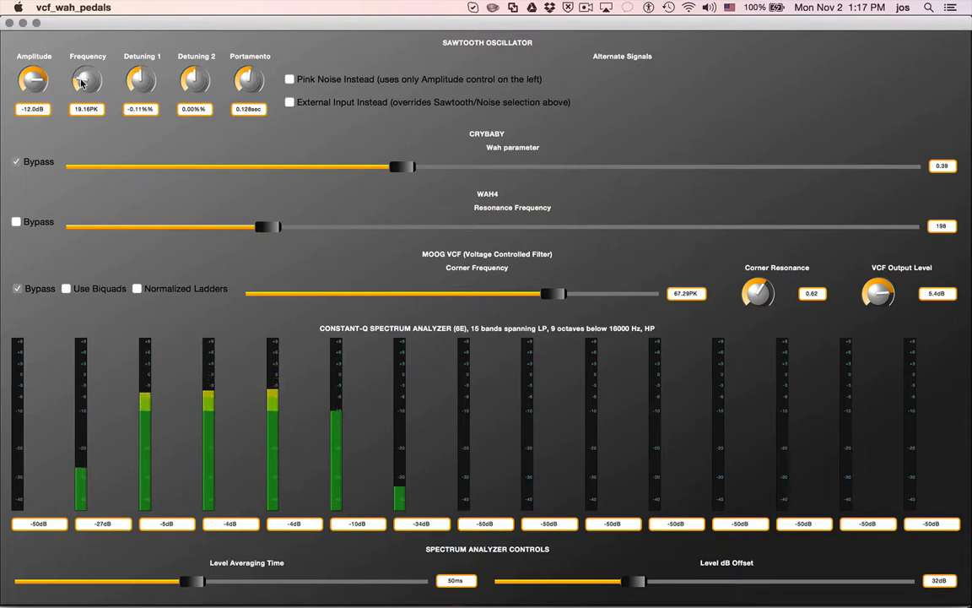
Retune the sawtooth frequency toward 21.98PK while adjusting the amplitude around -20 dB
{"action": "left_click_drag", "start_coordinate": [88, 79], "coordinate": [116, 77]}
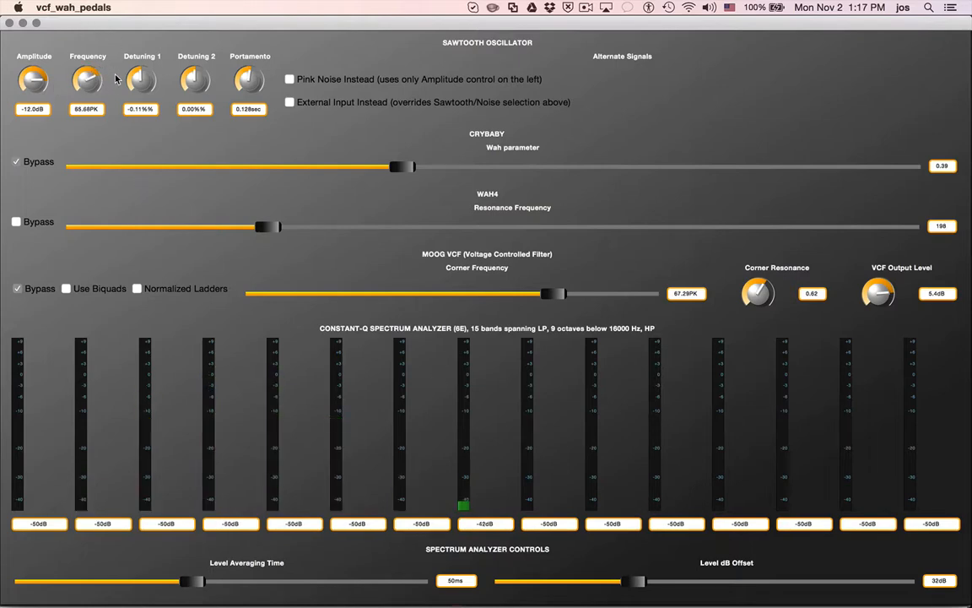
{"action": "left_click_drag", "start_coordinate": [34, 80], "coordinate": [36, 76]}
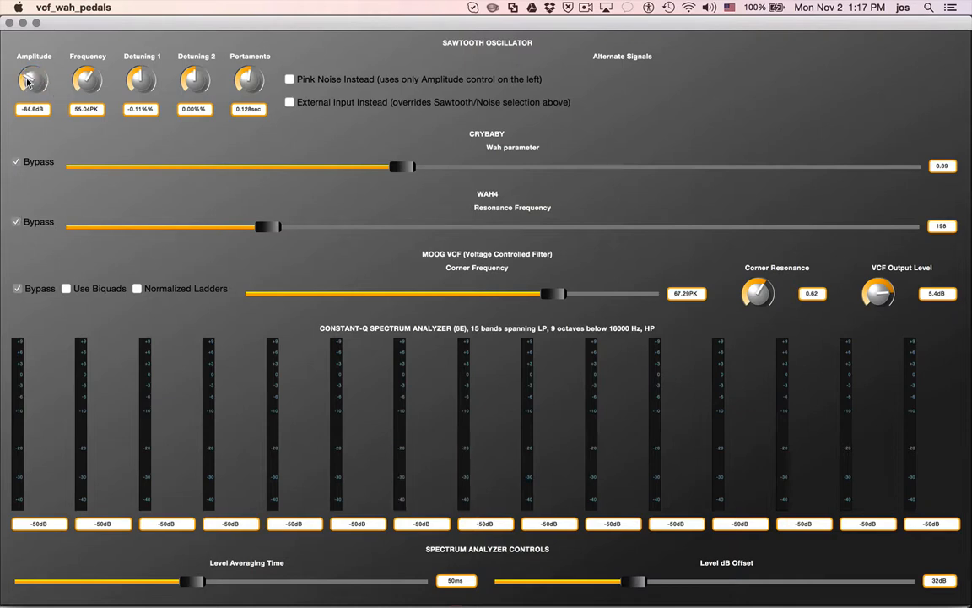
{"action": "left_click_drag", "start_coordinate": [32, 80], "coordinate": [40, 72]}
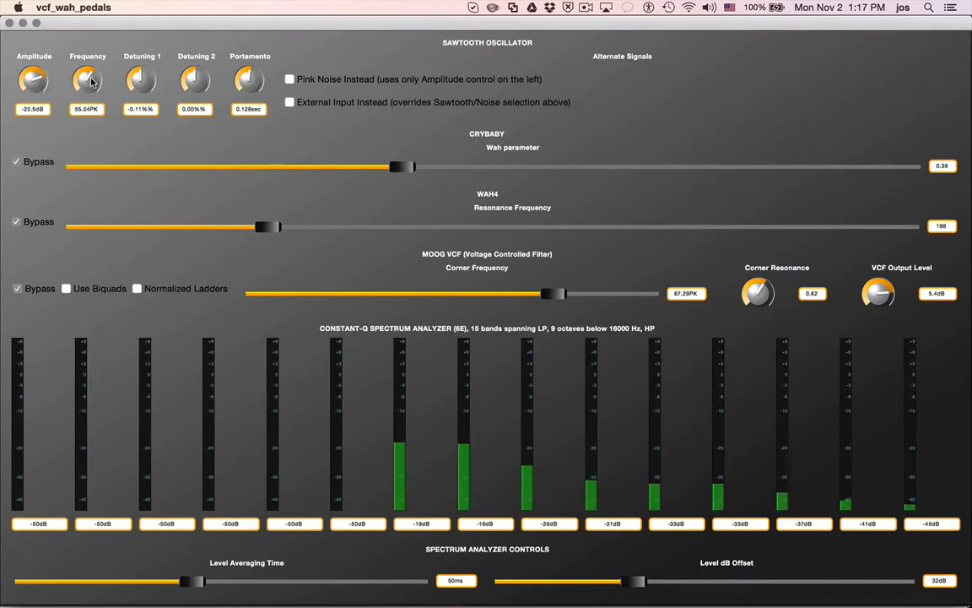
{"action": "left_click_drag", "start_coordinate": [88, 79], "coordinate": [76, 79]}
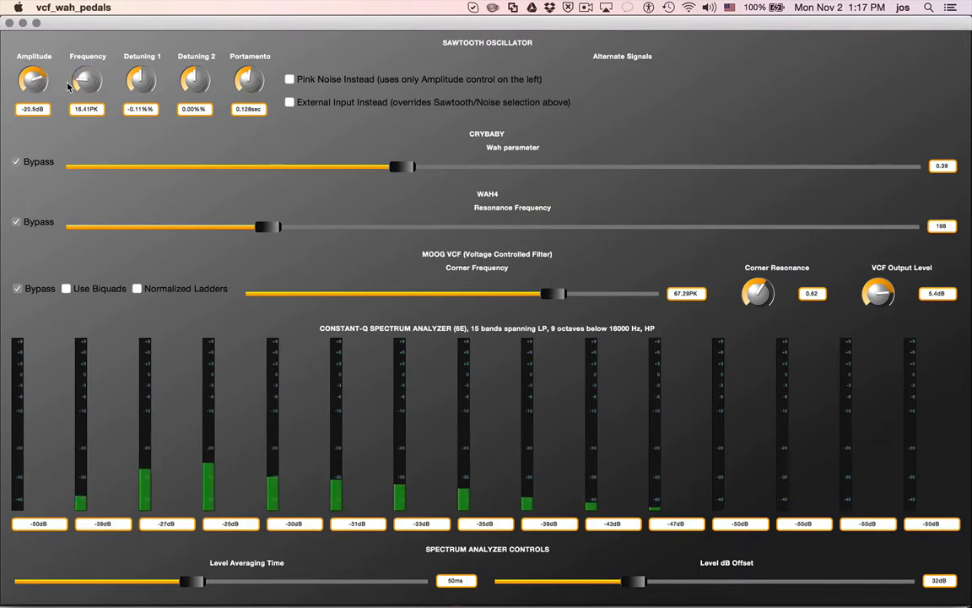
{"action": "left_click_drag", "start_coordinate": [34, 80], "coordinate": [43, 72]}
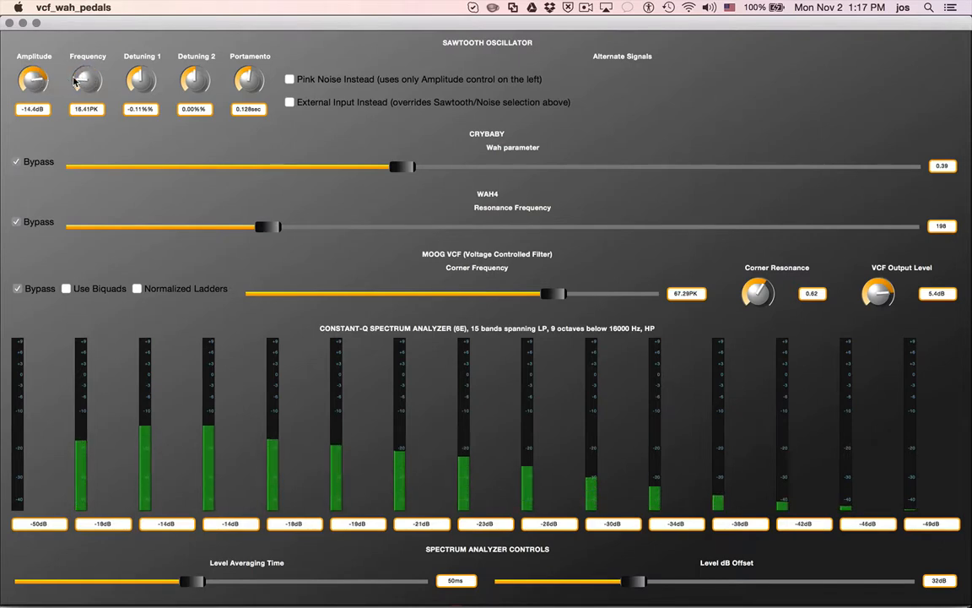
{"action": "left_click_drag", "start_coordinate": [88, 80], "coordinate": [87, 89]}
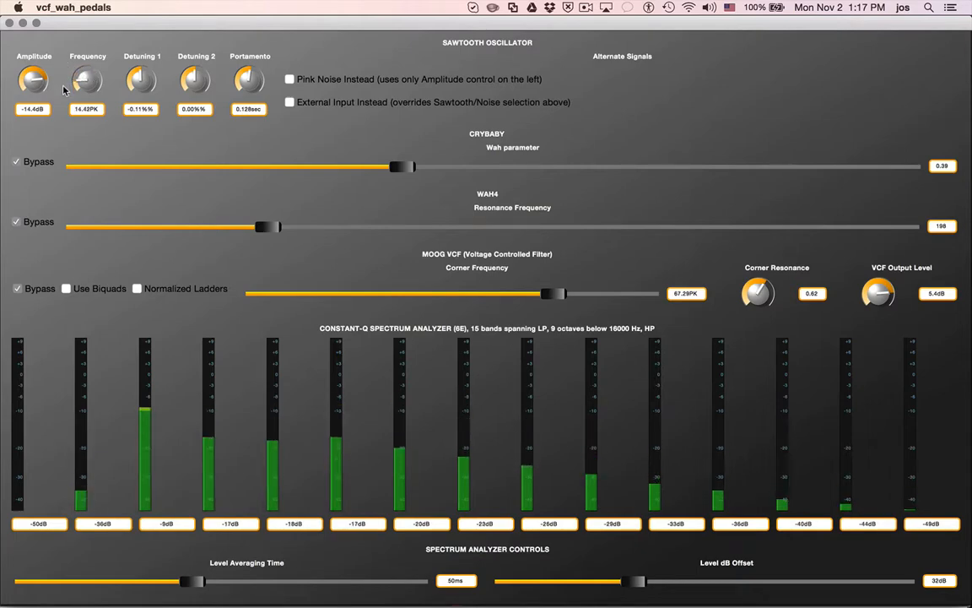
{"action": "left_click_drag", "start_coordinate": [87, 80], "coordinate": [87, 67]}
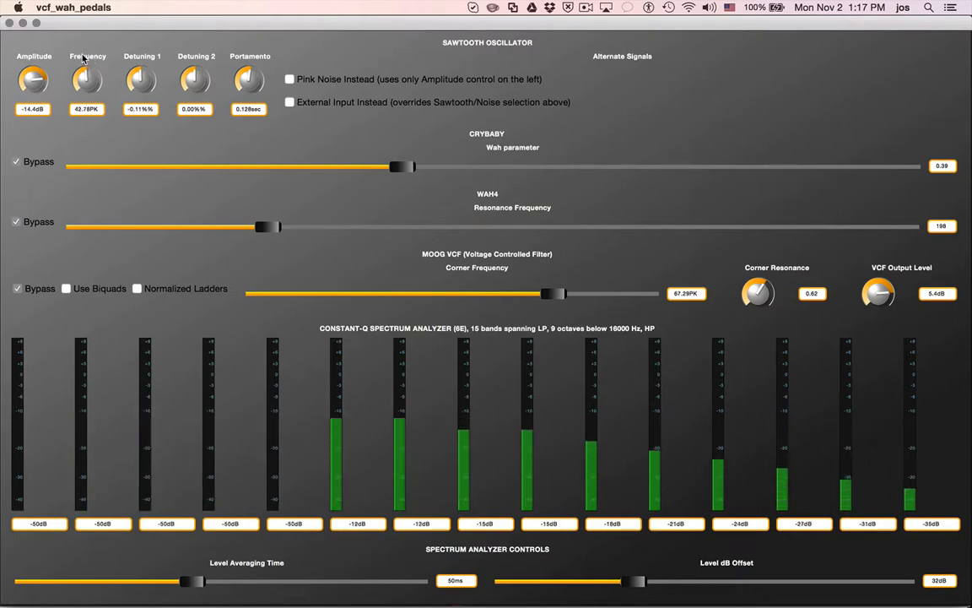
{"action": "left_click_drag", "start_coordinate": [34, 80], "coordinate": [33, 89]}
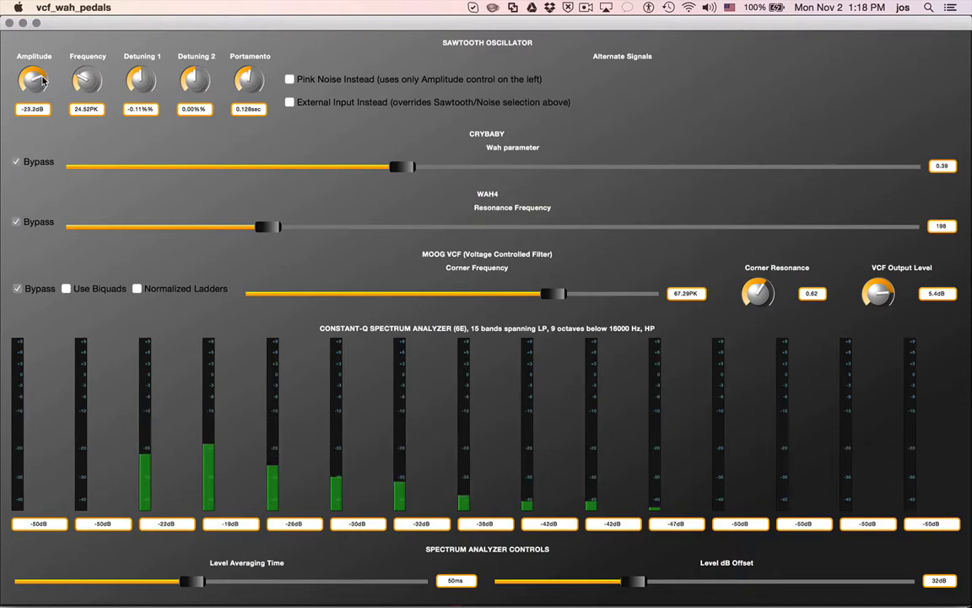
{"action": "left_click_drag", "start_coordinate": [34, 79], "coordinate": [34, 84]}
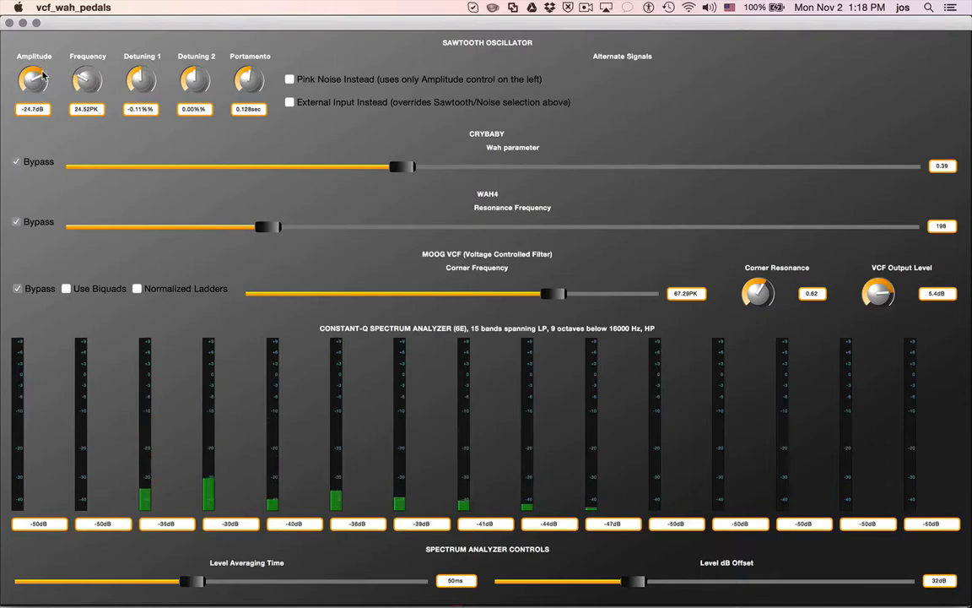
{"action": "left_click_drag", "start_coordinate": [34, 76], "coordinate": [34, 84]}
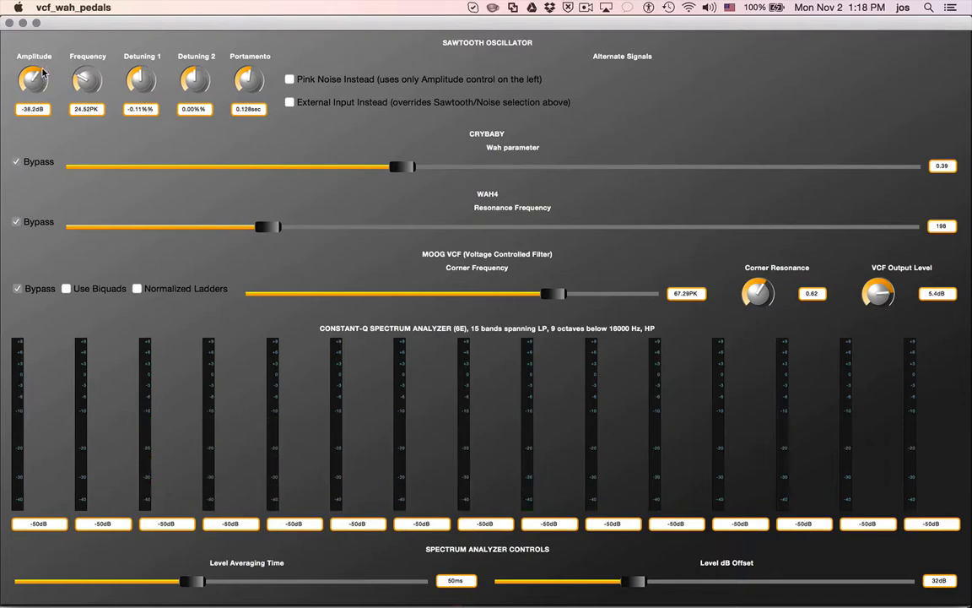
{"action": "left_click_drag", "start_coordinate": [34, 81], "coordinate": [42, 68]}
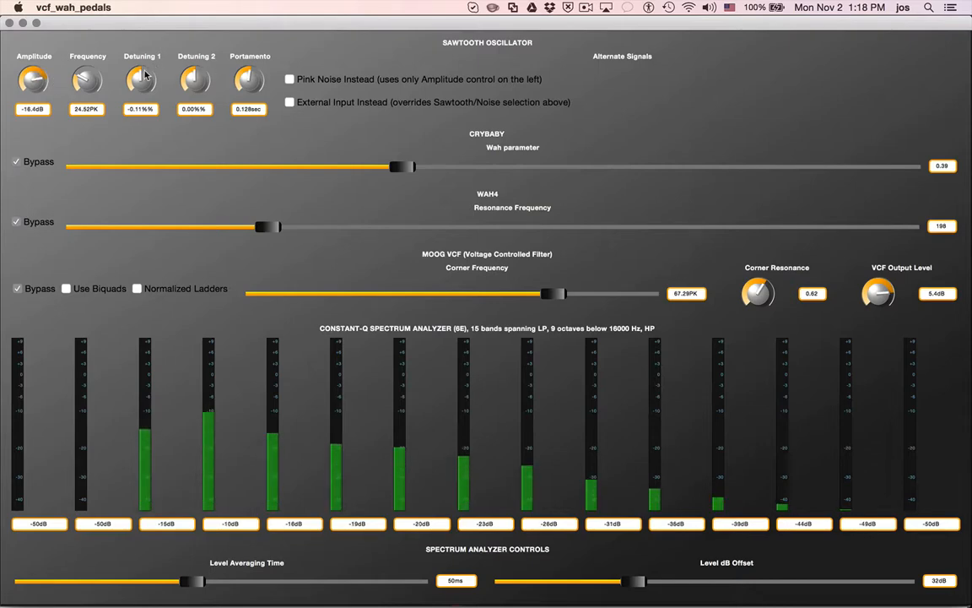
{"action": "left_click_drag", "start_coordinate": [34, 80], "coordinate": [33, 89]}
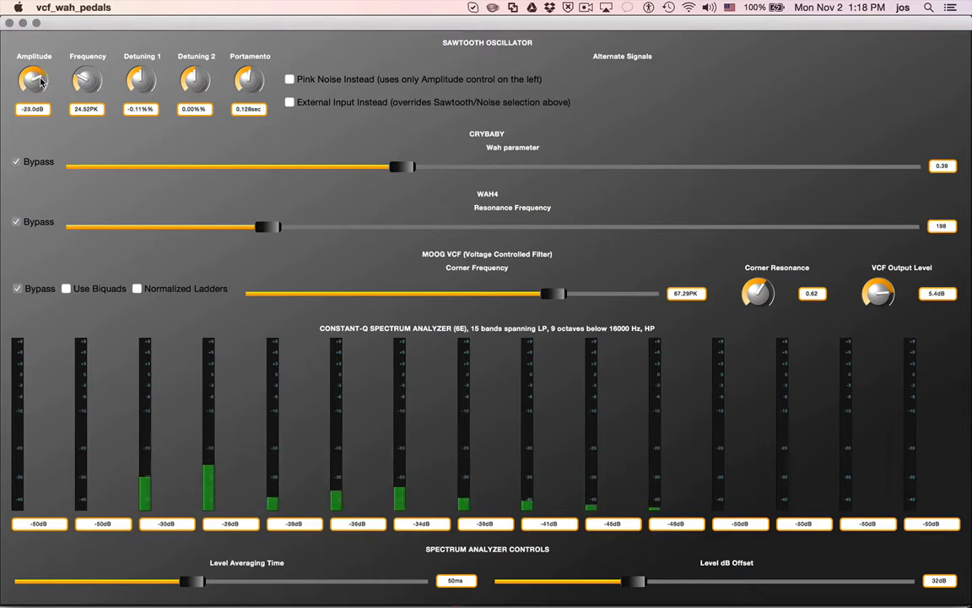
Set the detuning to -0.30% and 0.36% and raise the amplitude to -14.6 dB
{"action": "left_click_drag", "start_coordinate": [34, 80], "coordinate": [38, 71]}
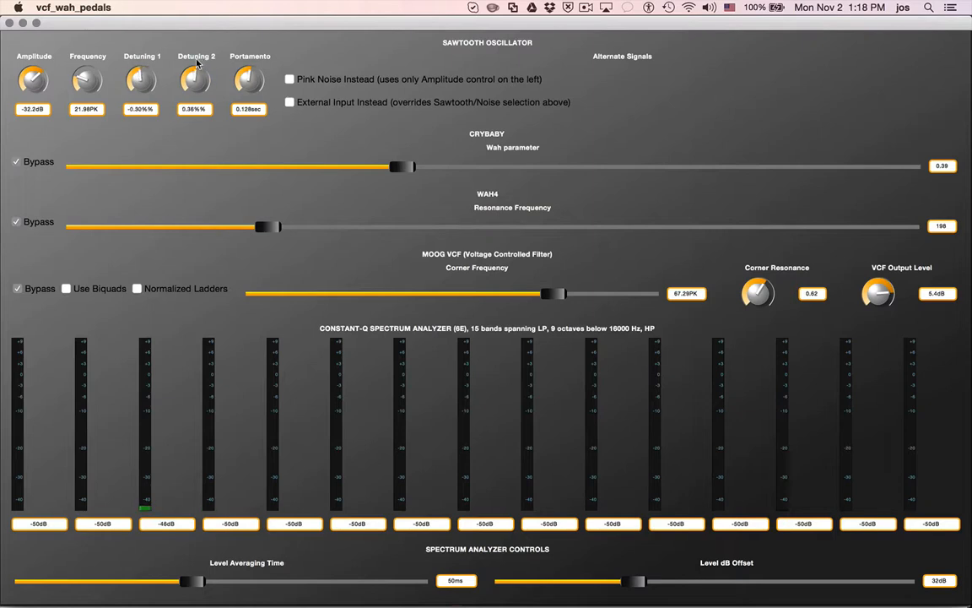
{"action": "left_click_drag", "start_coordinate": [32, 79], "coordinate": [38, 74]}
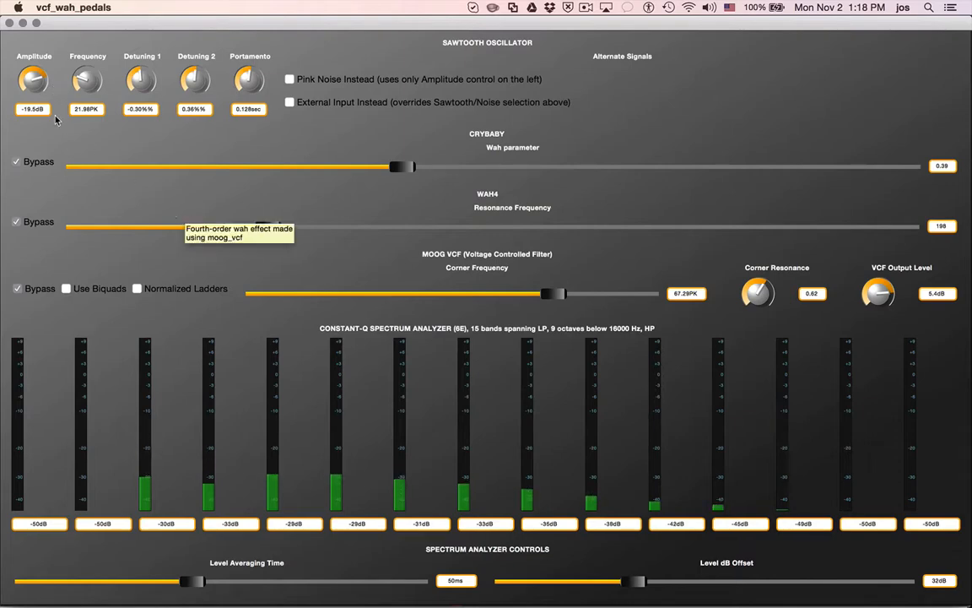
{"action": "left_click_drag", "start_coordinate": [34, 76], "coordinate": [34, 110]}
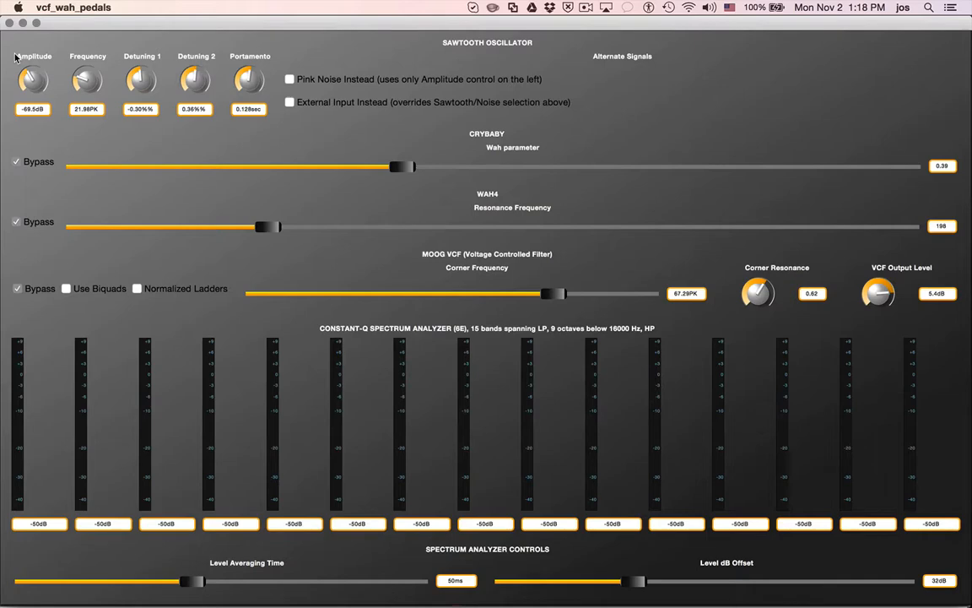
{"action": "left_click_drag", "start_coordinate": [33, 80], "coordinate": [35, 67]}
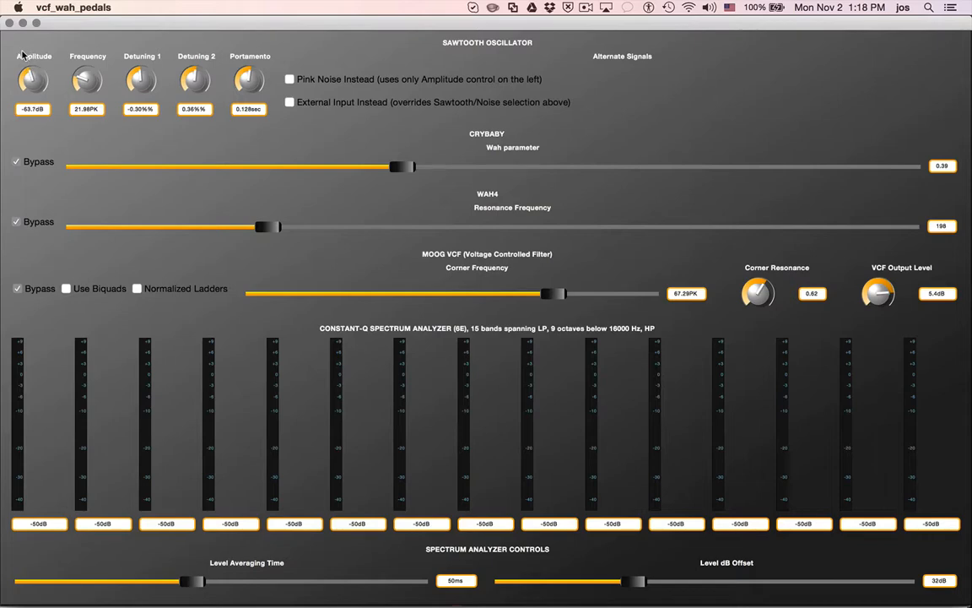
{"action": "left_click_drag", "start_coordinate": [32, 80], "coordinate": [41, 67]}
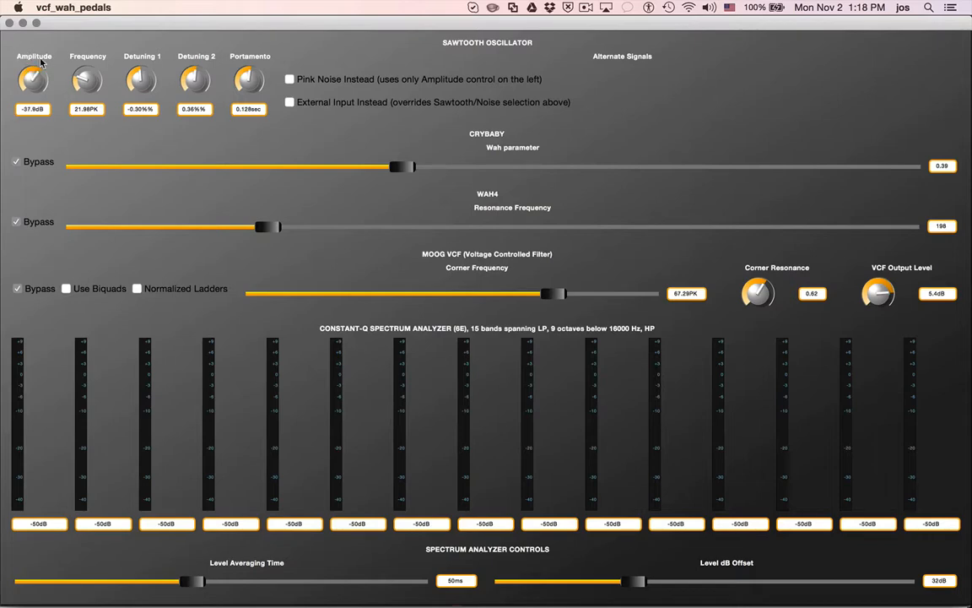
{"action": "left_click_drag", "start_coordinate": [32, 80], "coordinate": [42, 67]}
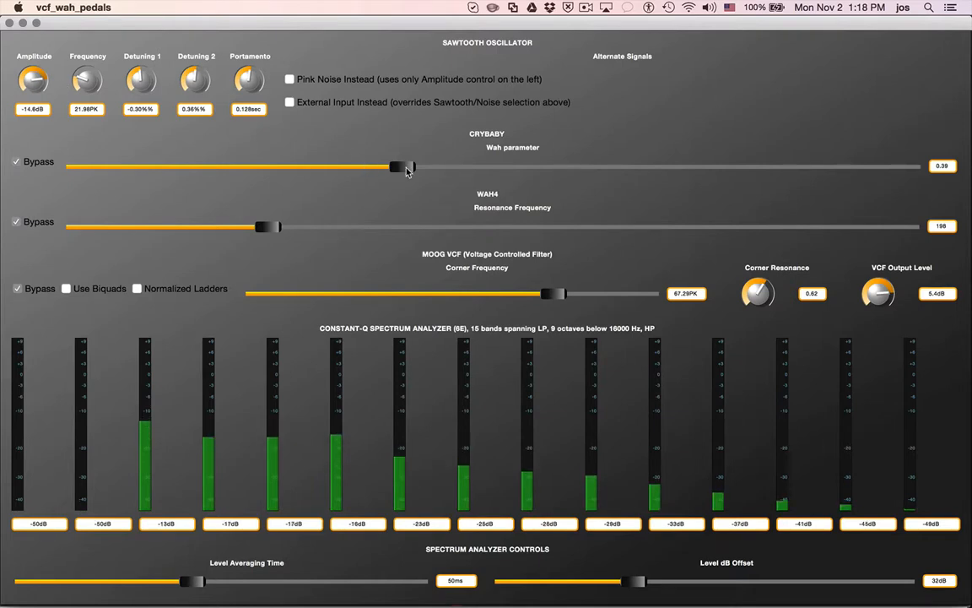
Set the Crybaby wah parameter to 0.00 and lower the sawtooth to -76.6 dB
{"action": "left_click_drag", "start_coordinate": [409, 166], "coordinate": [282, 166]}
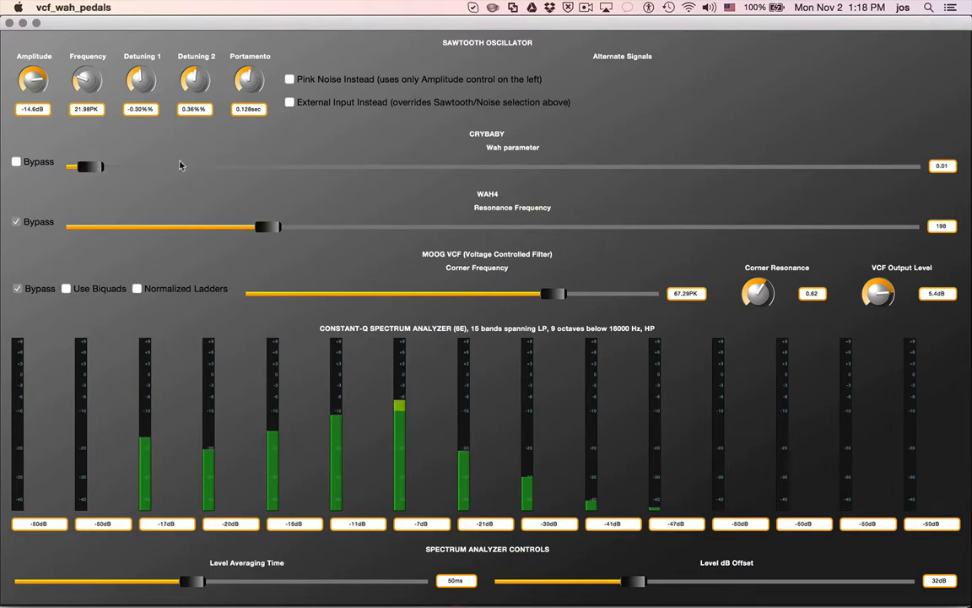
{"action": "left_click_drag", "start_coordinate": [101, 166], "coordinate": [80, 166]}
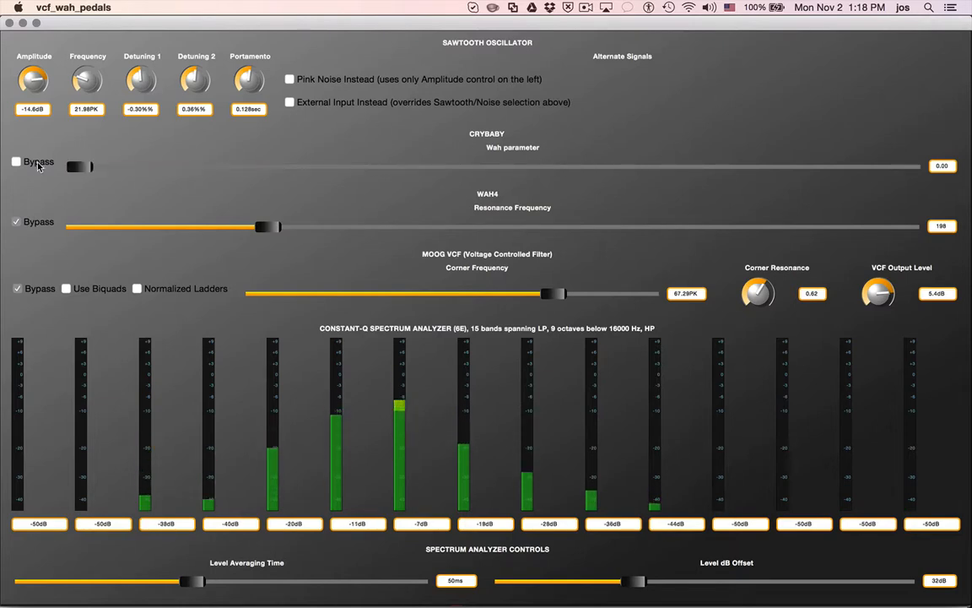
{"action": "left_click_drag", "start_coordinate": [76, 166], "coordinate": [300, 167]}
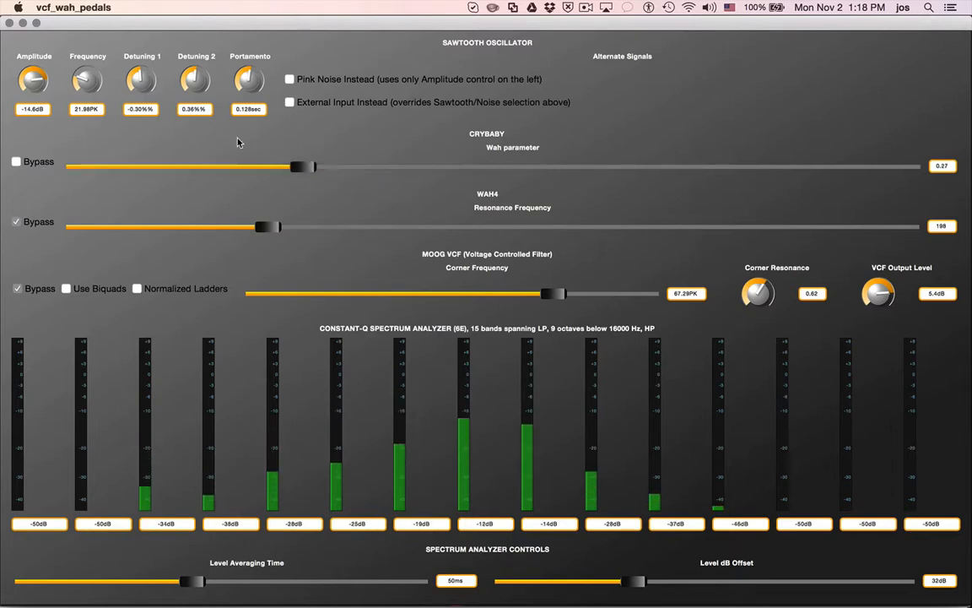
{"action": "left_click_drag", "start_coordinate": [300, 166], "coordinate": [75, 166]}
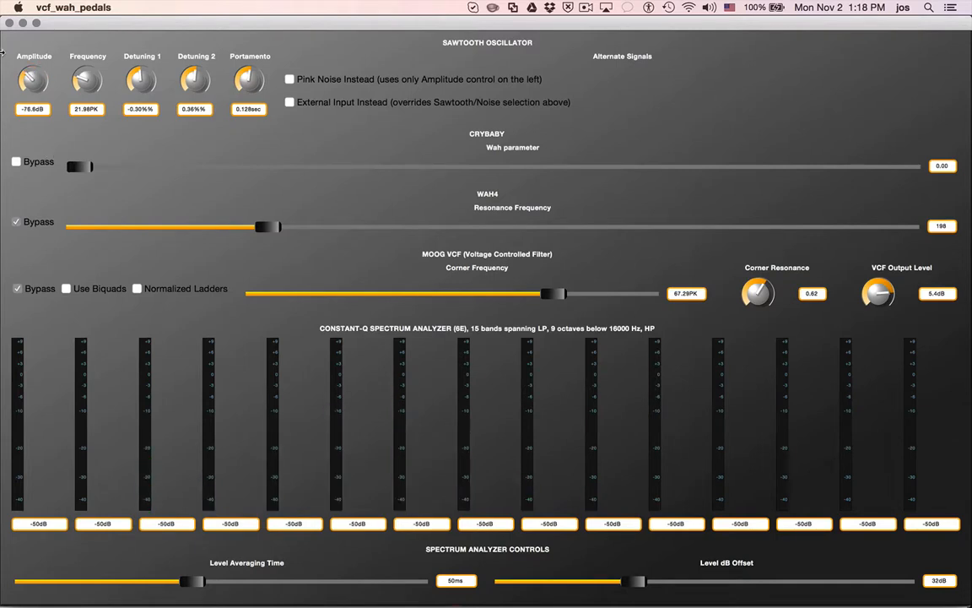
{"action": "mouse_move", "coordinate": [538, 201]}
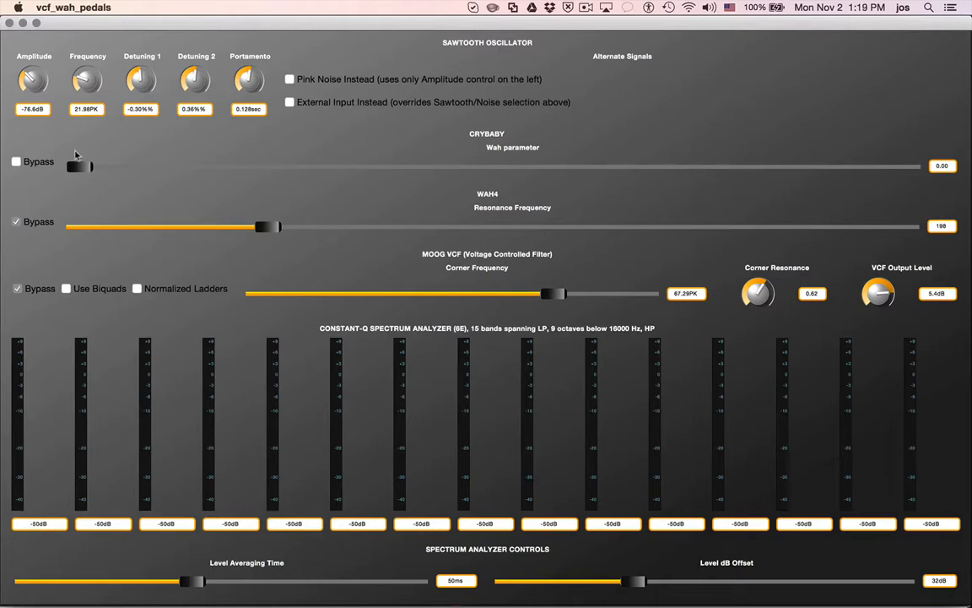
{"action": "mouse_move", "coordinate": [76, 165]}
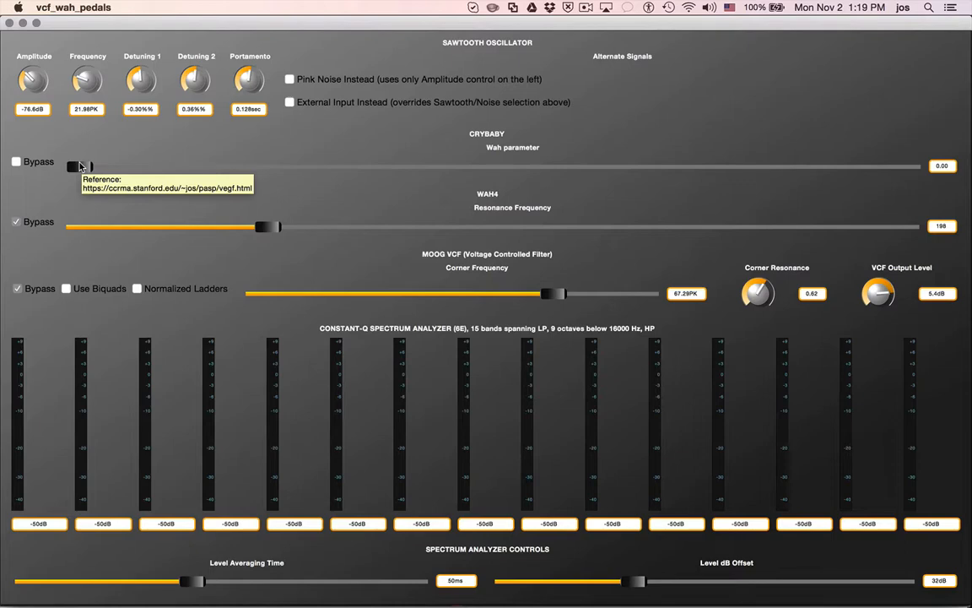
{"action": "mouse_move", "coordinate": [80, 166]}
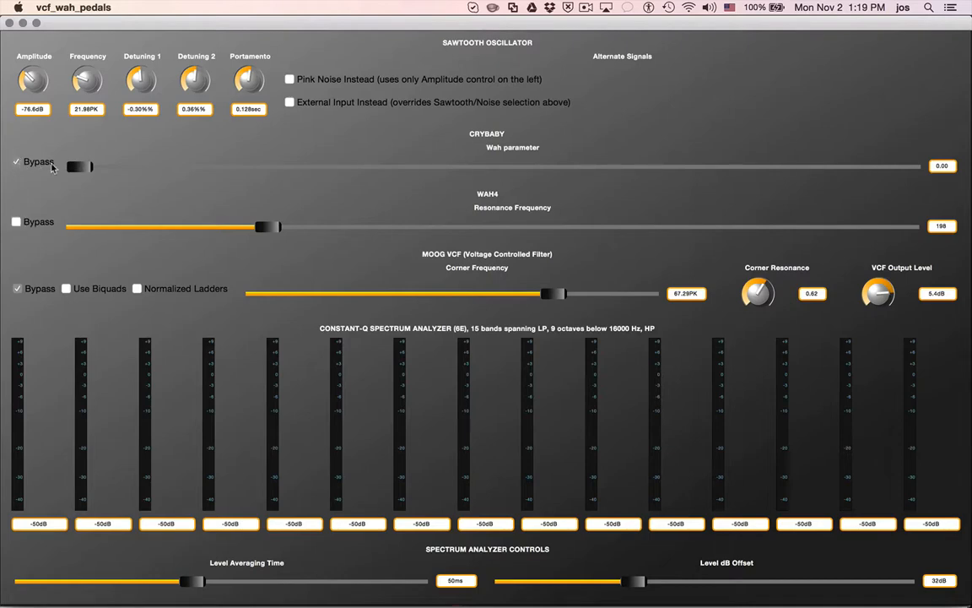
{"action": "mouse_move", "coordinate": [537, 226]}
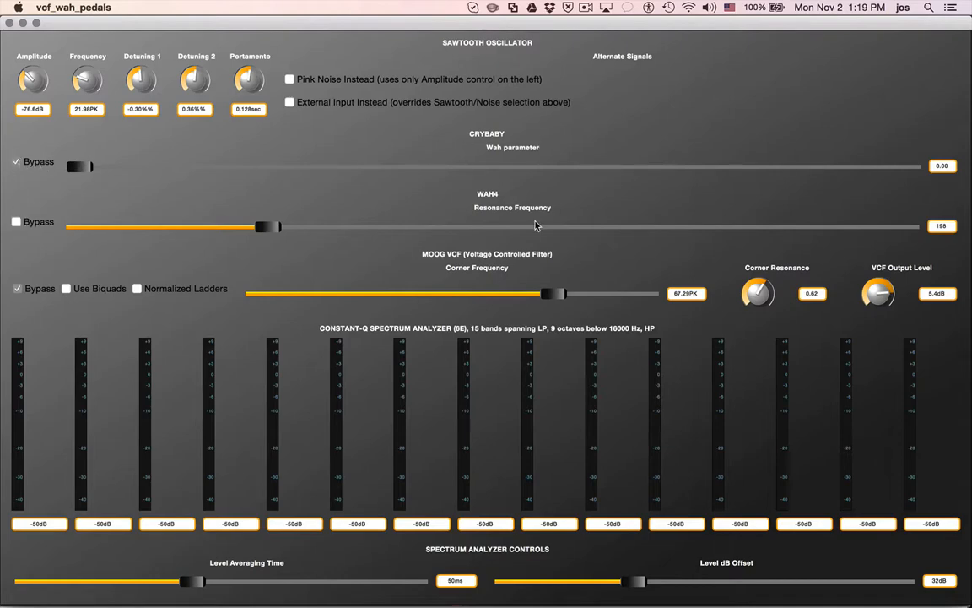
{"action": "mouse_move", "coordinate": [35, 68]}
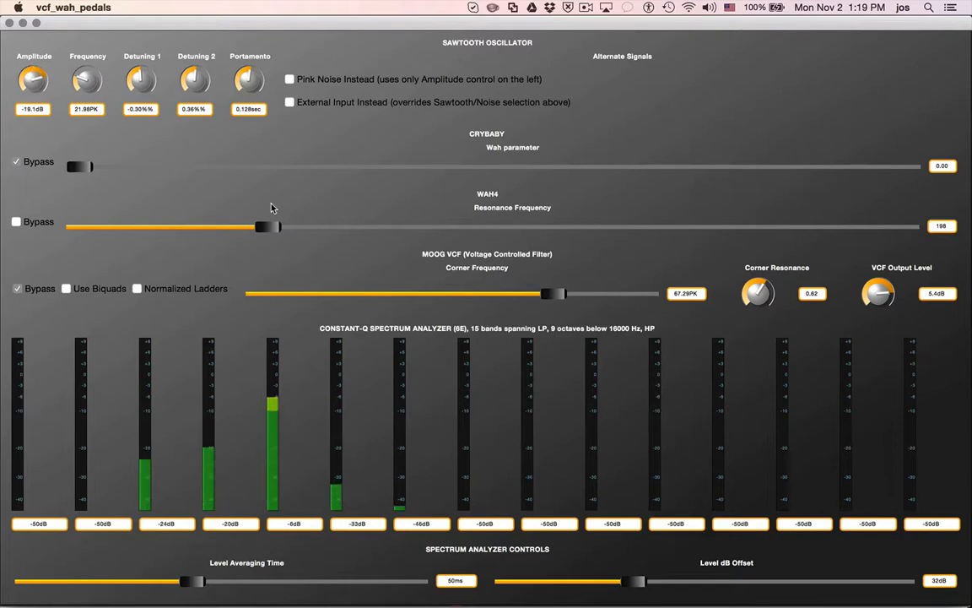
Sweep the WAH4 resonance frequency from maximum to minimum, settling at a middle value of 354
{"action": "left_click_drag", "start_coordinate": [268, 226], "coordinate": [775, 226]}
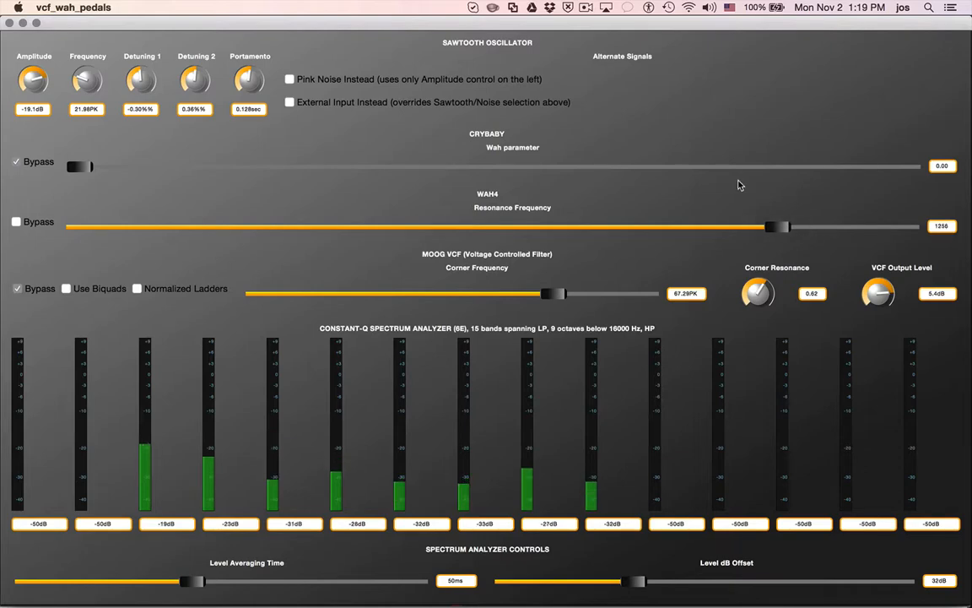
{"action": "left_click_drag", "start_coordinate": [773, 226], "coordinate": [746, 226]}
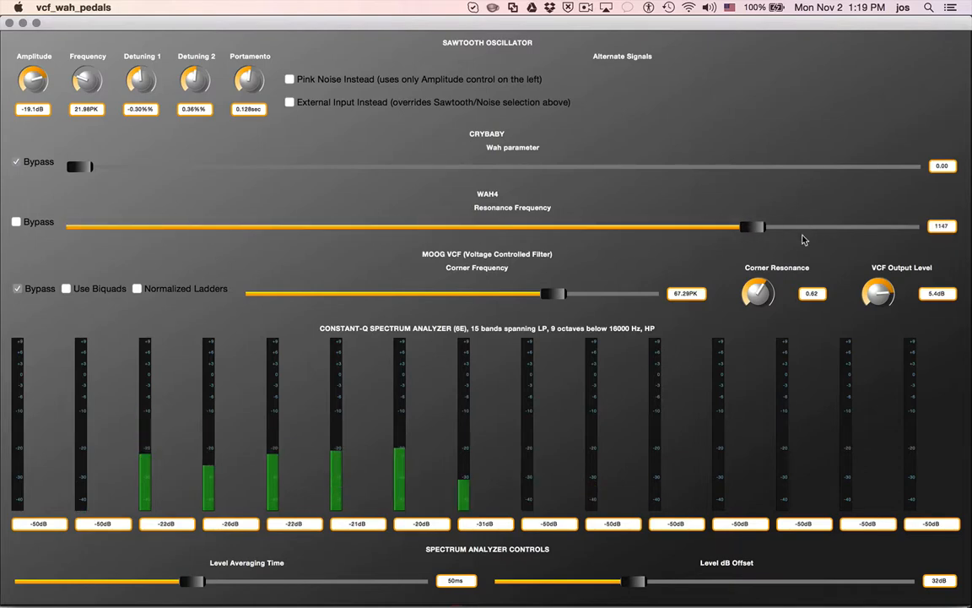
{"action": "left_click_drag", "start_coordinate": [750, 226], "coordinate": [152, 227]}
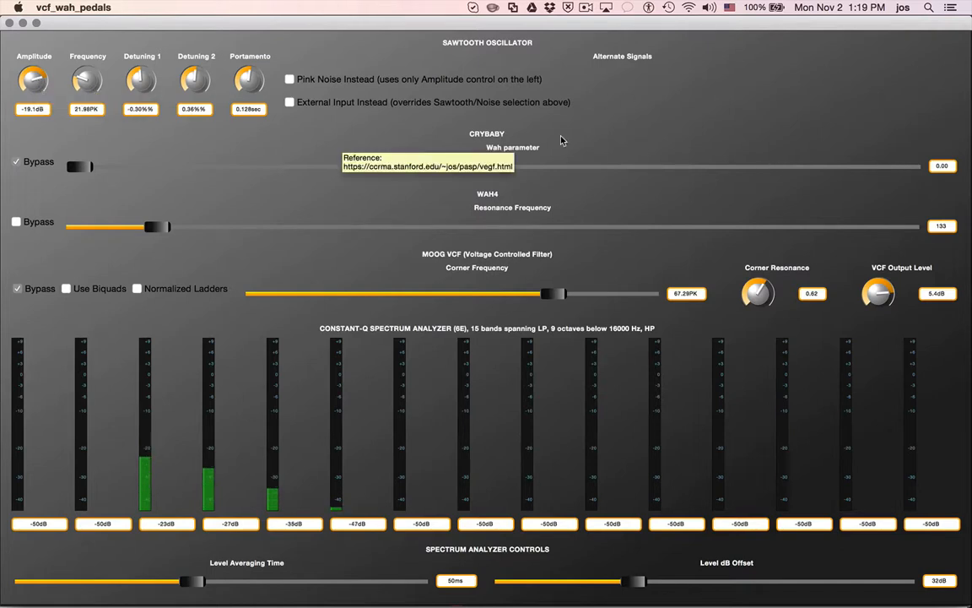
{"action": "mouse_move", "coordinate": [512, 146]}
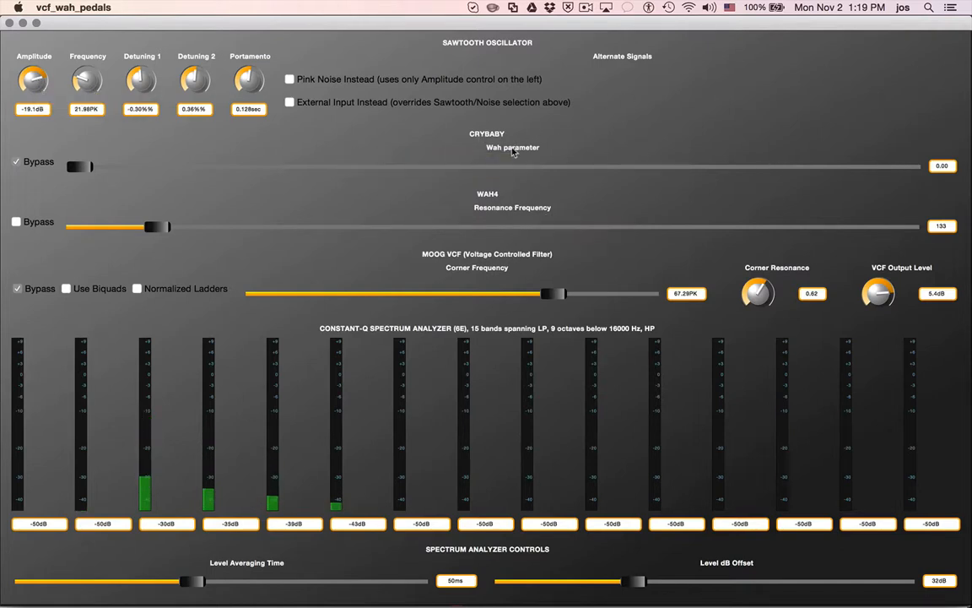
{"action": "mouse_move", "coordinate": [155, 229]}
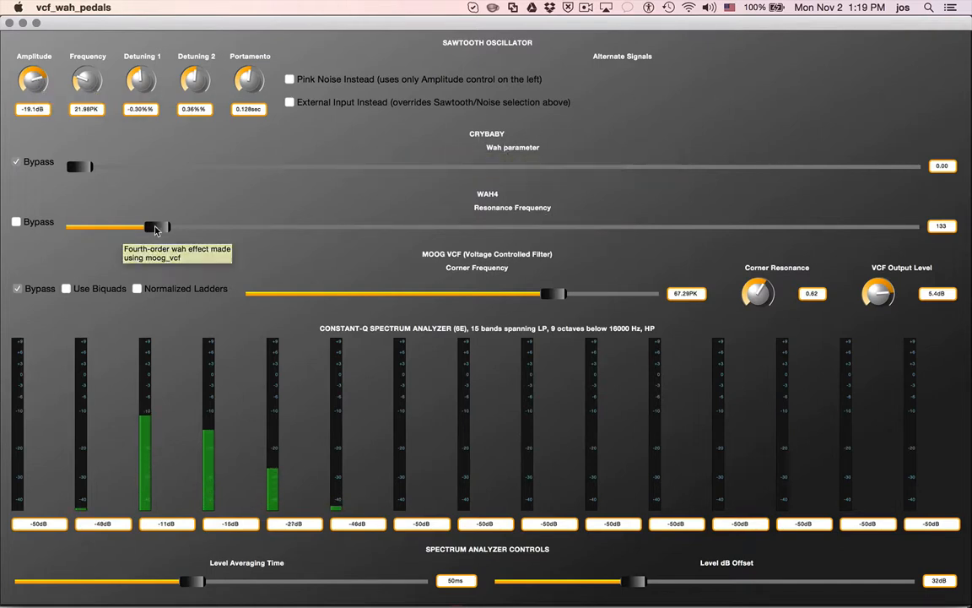
{"action": "left_click_drag", "start_coordinate": [156, 227], "coordinate": [75, 226]}
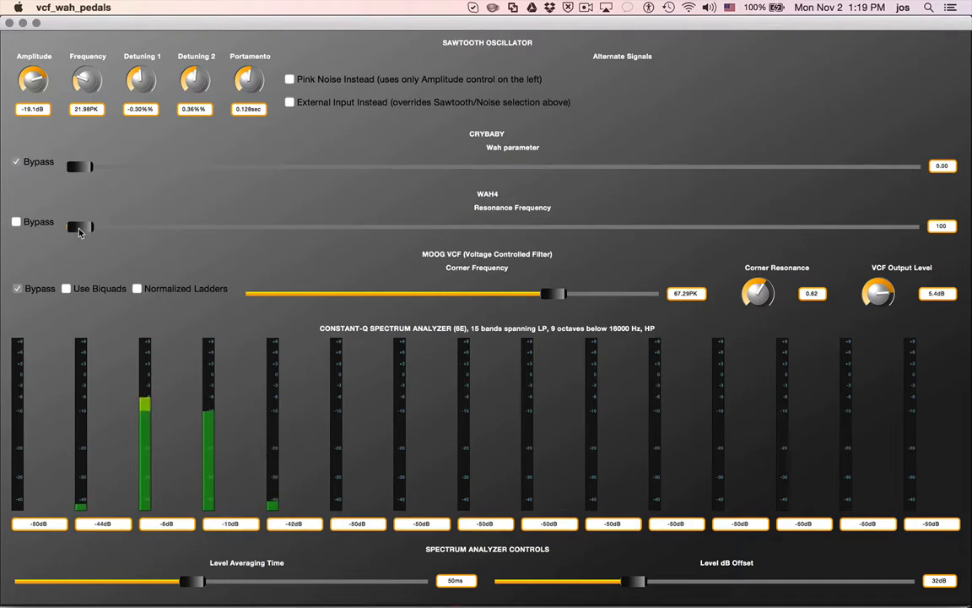
{"action": "left_click_drag", "start_coordinate": [77, 225], "coordinate": [667, 226]}
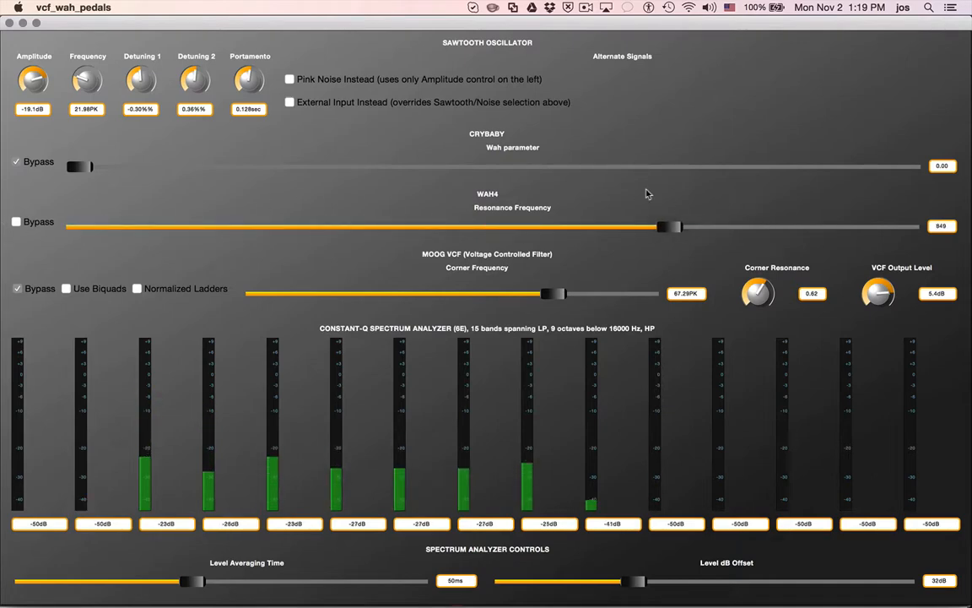
{"action": "left_click_drag", "start_coordinate": [667, 226], "coordinate": [429, 226]}
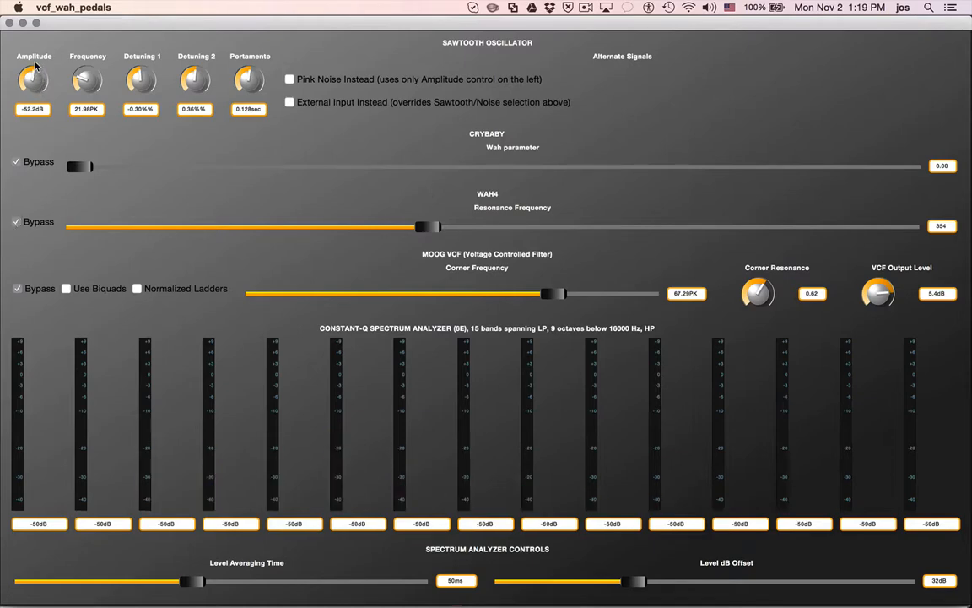
{"action": "mouse_move", "coordinate": [90, 274]}
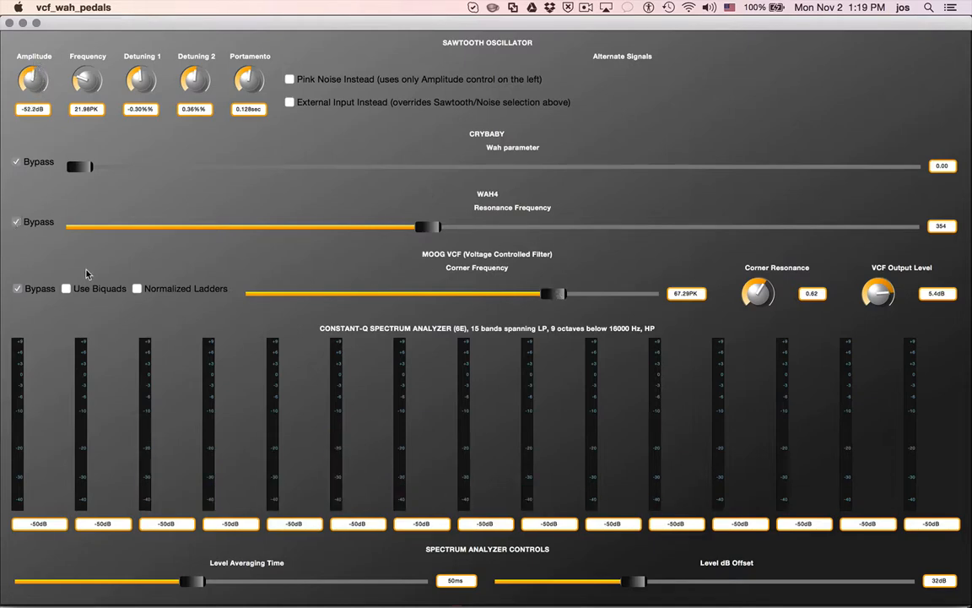
Nudge the Moog VCF corner frequency to 66.83PK
{"action": "left_click_drag", "start_coordinate": [553, 293], "coordinate": [488, 294]}
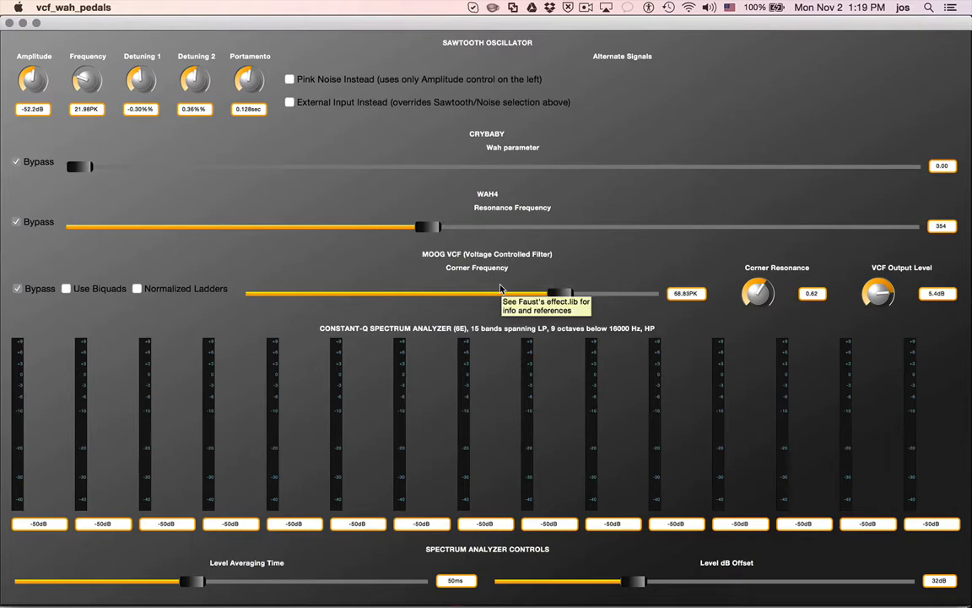
{"action": "mouse_move", "coordinate": [519, 290]}
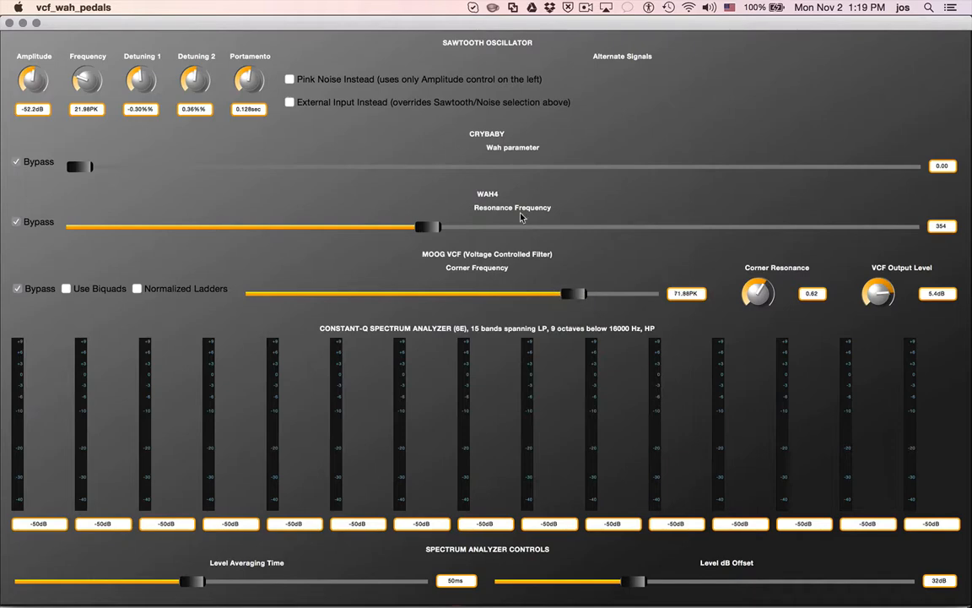
{"action": "mouse_move", "coordinate": [517, 221]}
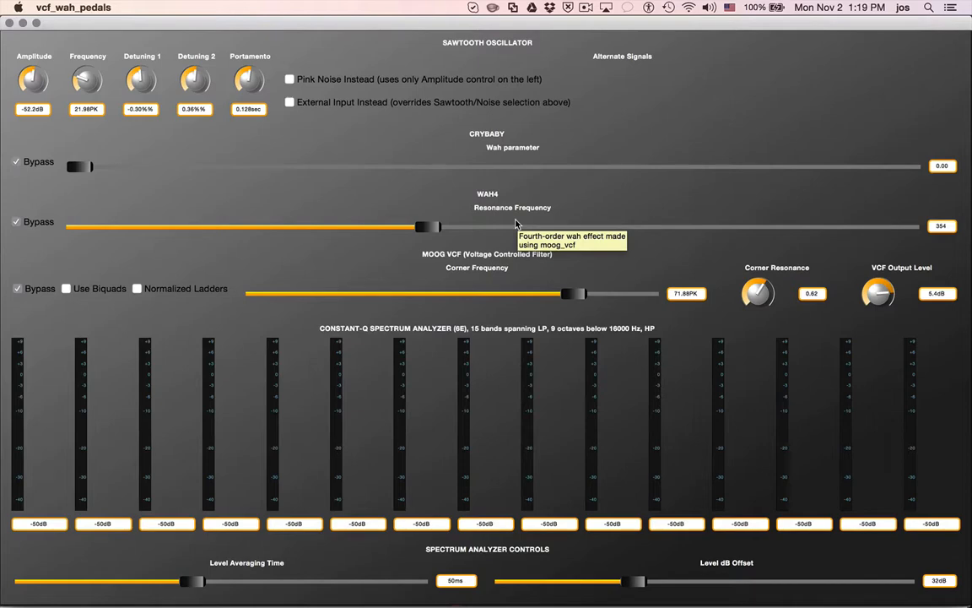
{"action": "mouse_move", "coordinate": [582, 294]}
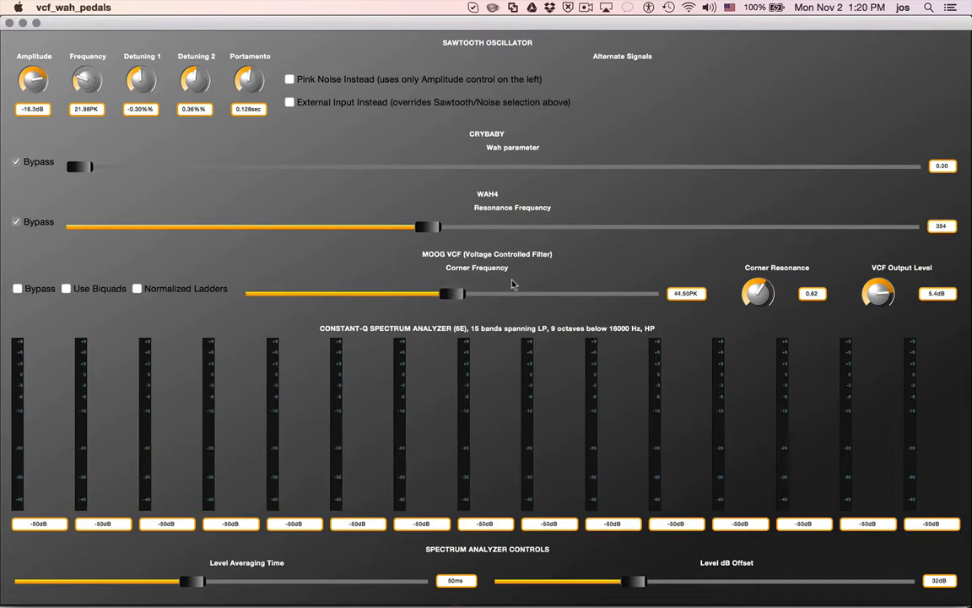
Sweep the Moog VCF corner frequency up and down, then turn the oscillator amplitude down
{"action": "left_click_drag", "start_coordinate": [452, 293], "coordinate": [566, 293]}
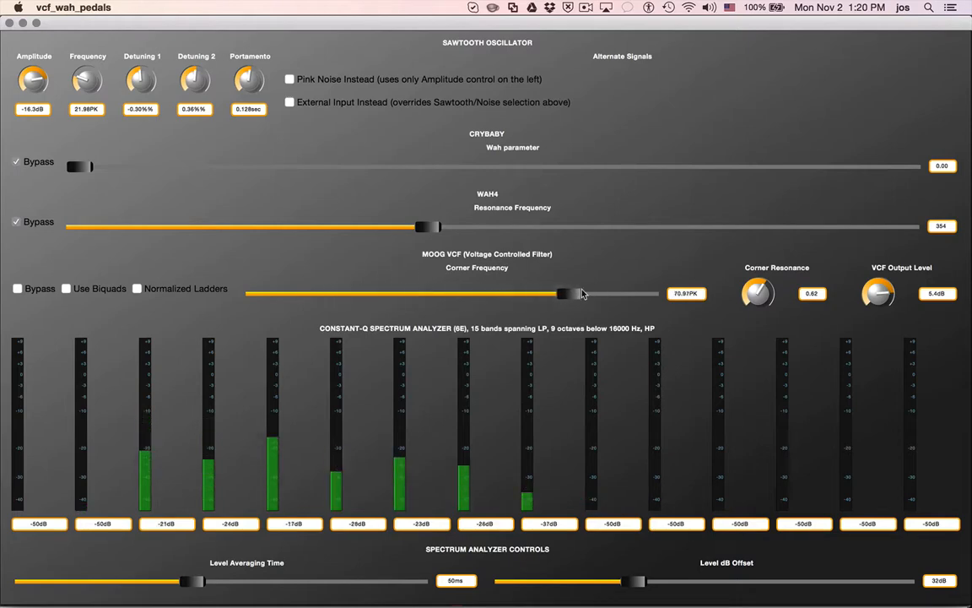
{"action": "left_click_drag", "start_coordinate": [561, 293], "coordinate": [342, 293]}
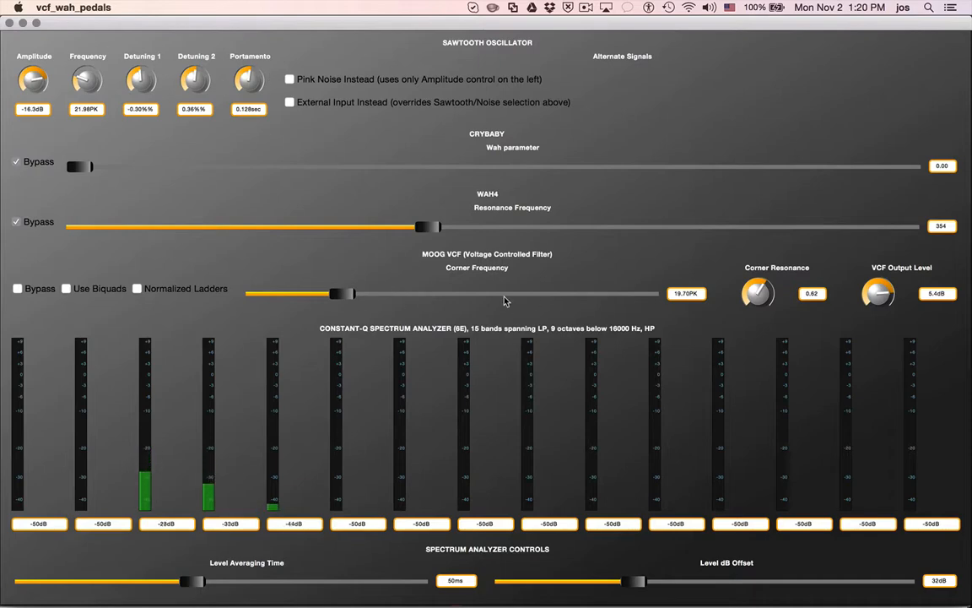
{"action": "mouse_move", "coordinate": [454, 254]}
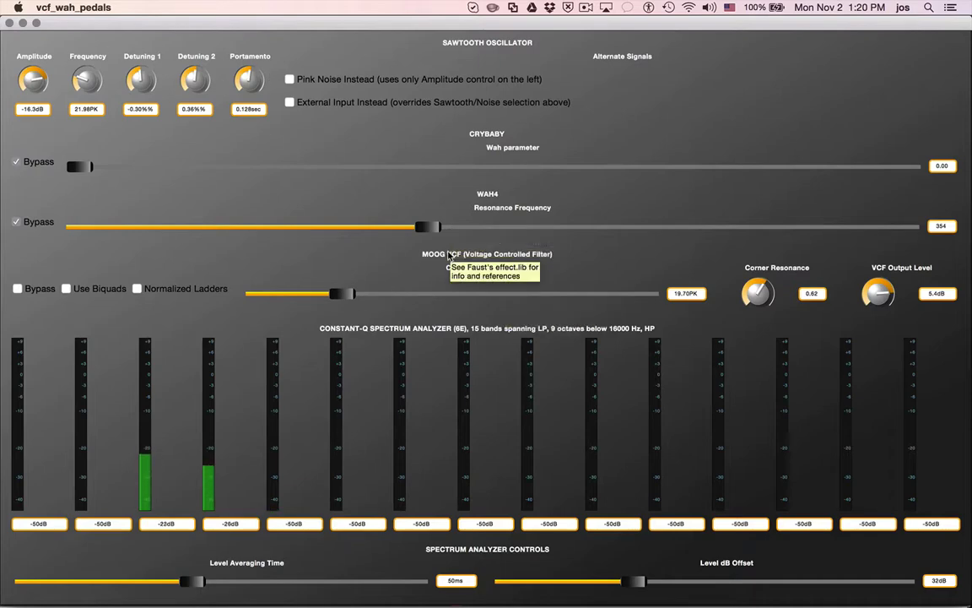
{"action": "mouse_move", "coordinate": [464, 256]}
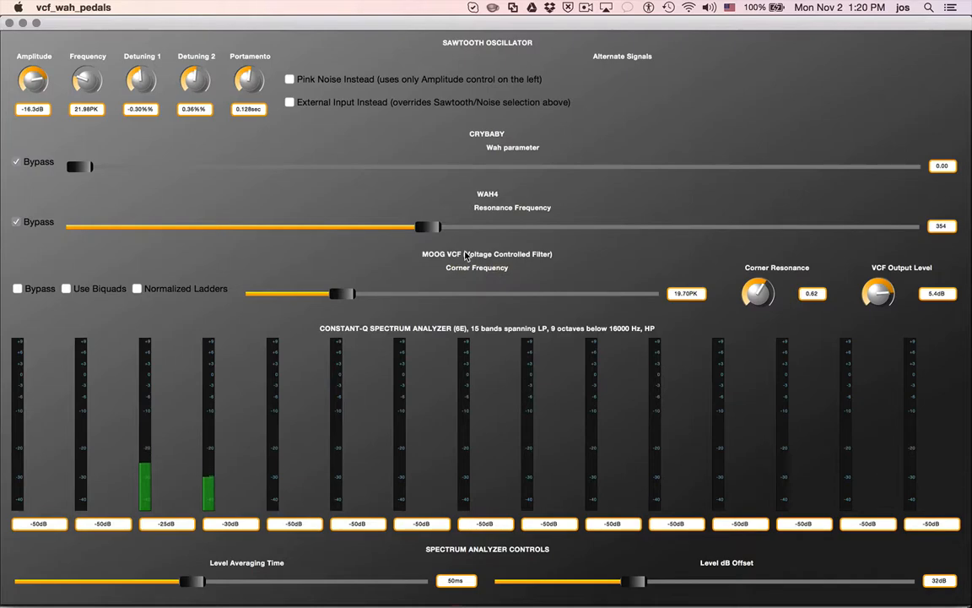
{"action": "mouse_move", "coordinate": [417, 278]}
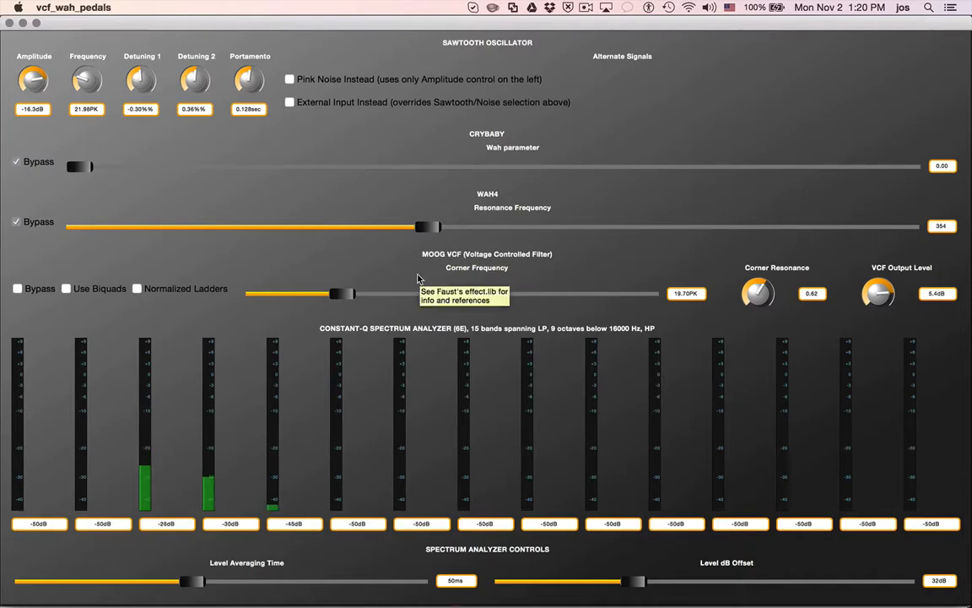
{"action": "left_click_drag", "start_coordinate": [342, 293], "coordinate": [312, 293]}
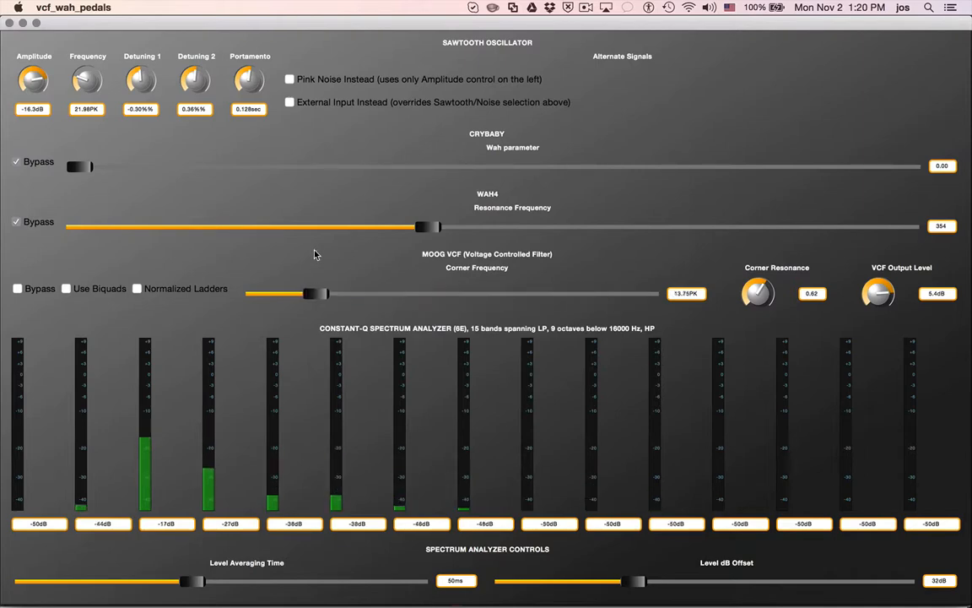
{"action": "left_click_drag", "start_coordinate": [321, 293], "coordinate": [413, 292]}
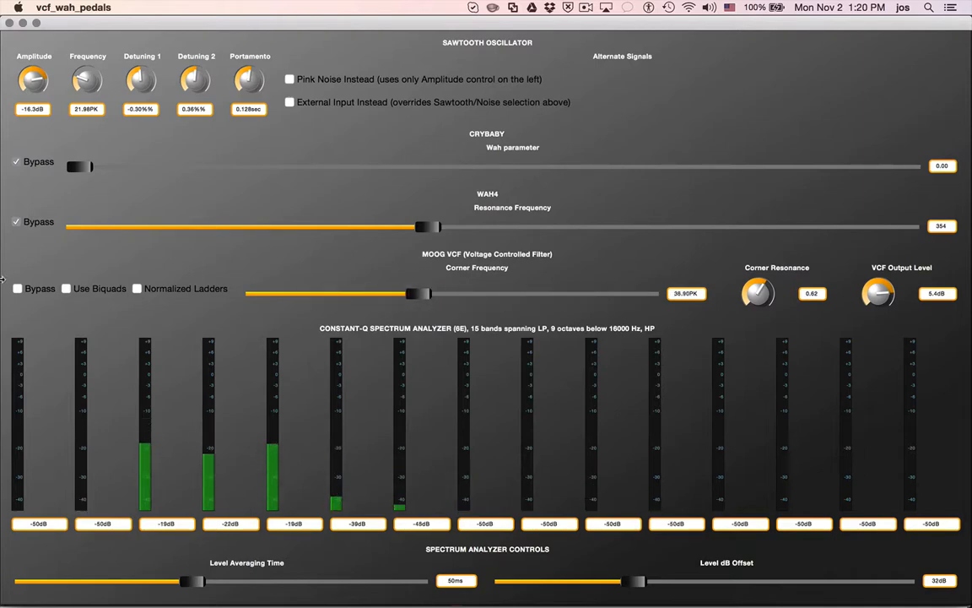
{"action": "left_click_drag", "start_coordinate": [34, 80], "coordinate": [34, 93]}
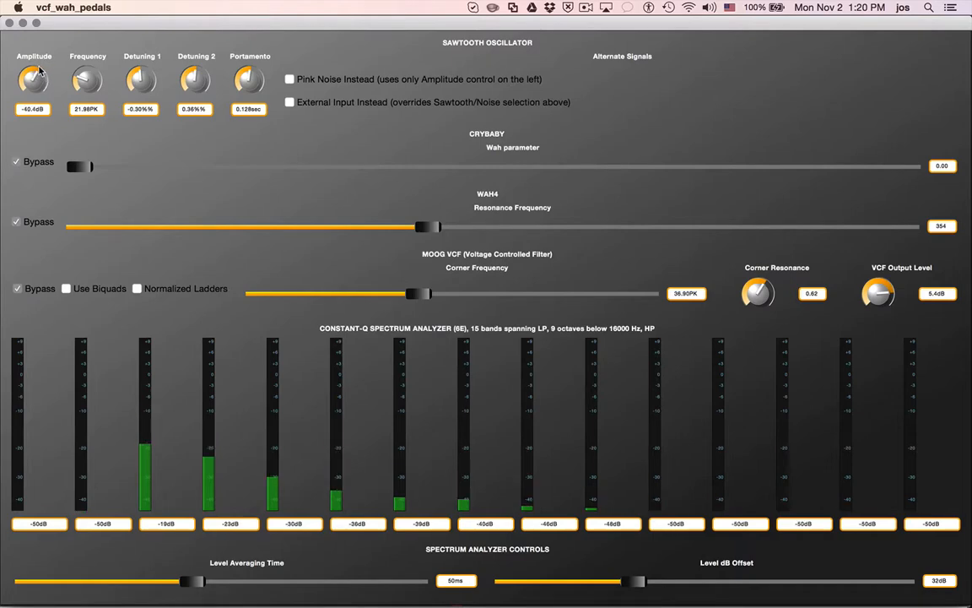
{"action": "left_click_drag", "start_coordinate": [33, 76], "coordinate": [34, 85]}
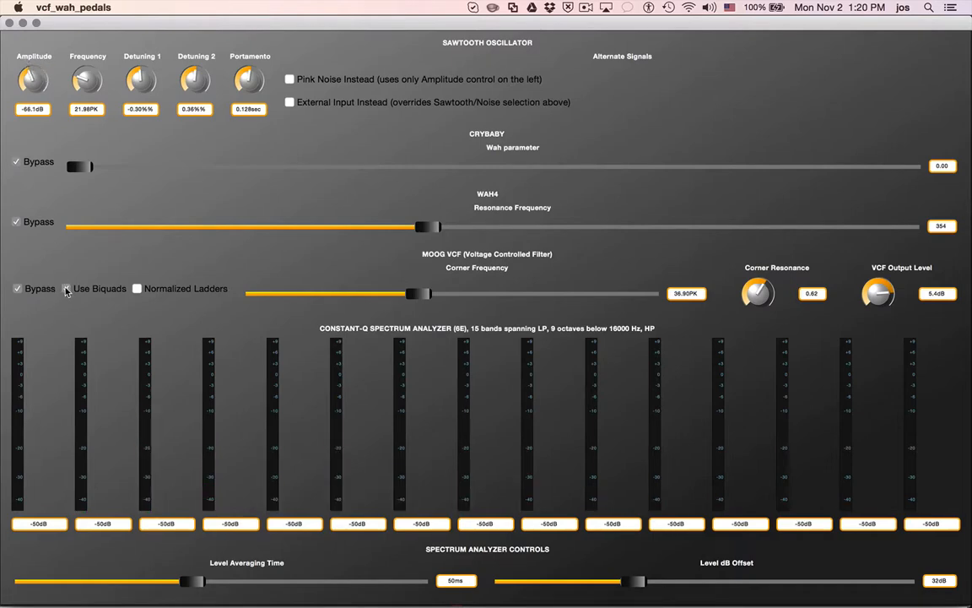
Enable Use Biquads and sweep the corner frequency to the top, down low, and back to 88.00PK
{"action": "left_click", "coordinate": [66, 288]}
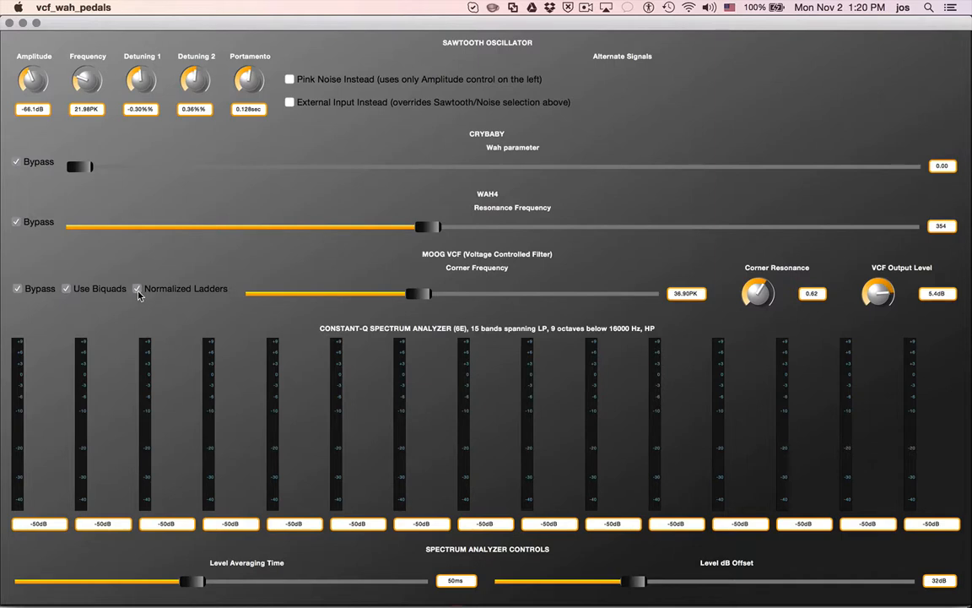
{"action": "left_click_drag", "start_coordinate": [418, 294], "coordinate": [646, 294]}
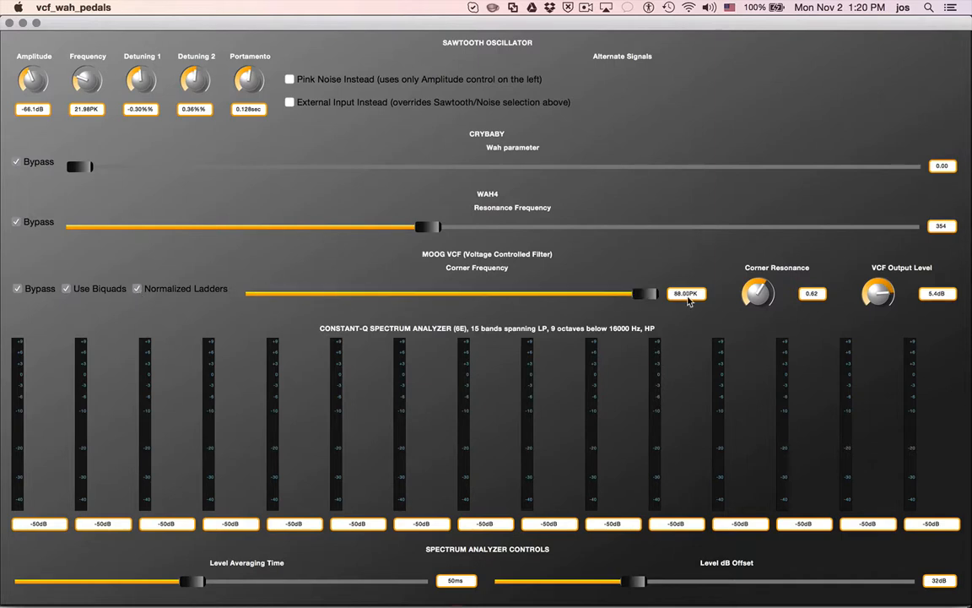
{"action": "left_click_drag", "start_coordinate": [650, 292], "coordinate": [645, 293]}
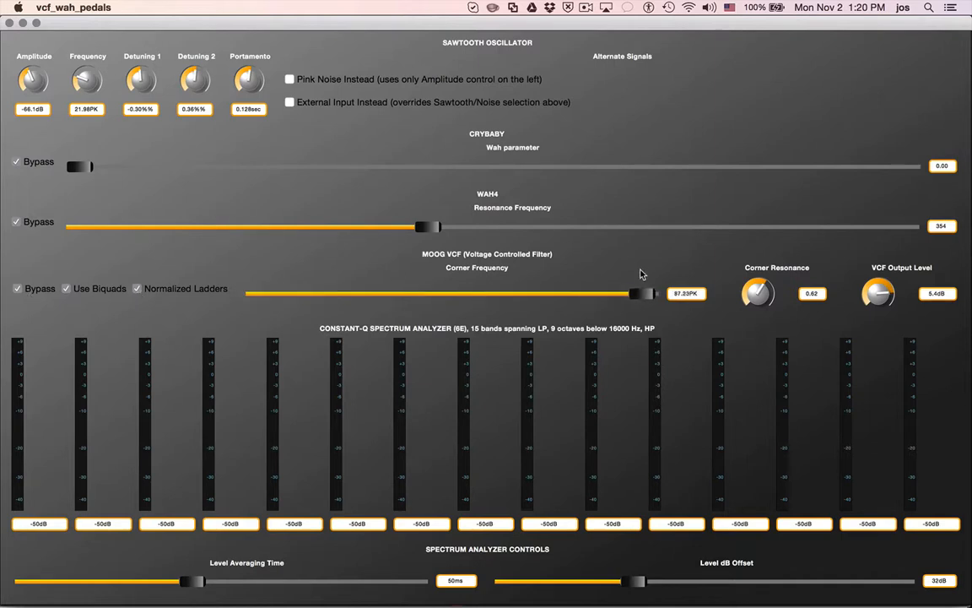
{"action": "left_click_drag", "start_coordinate": [641, 293], "coordinate": [667, 293]}
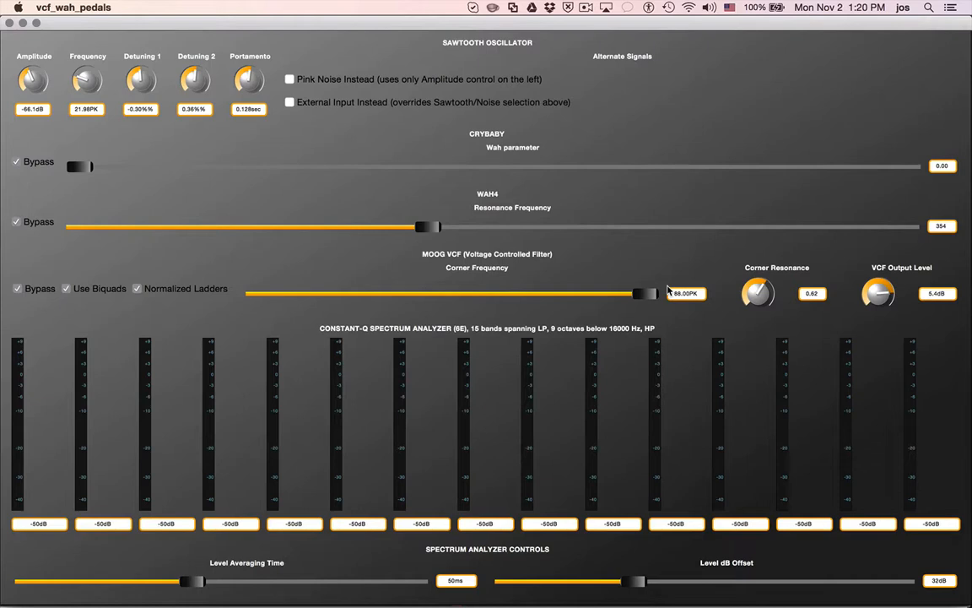
{"action": "left_click_drag", "start_coordinate": [643, 292], "coordinate": [584, 293]}
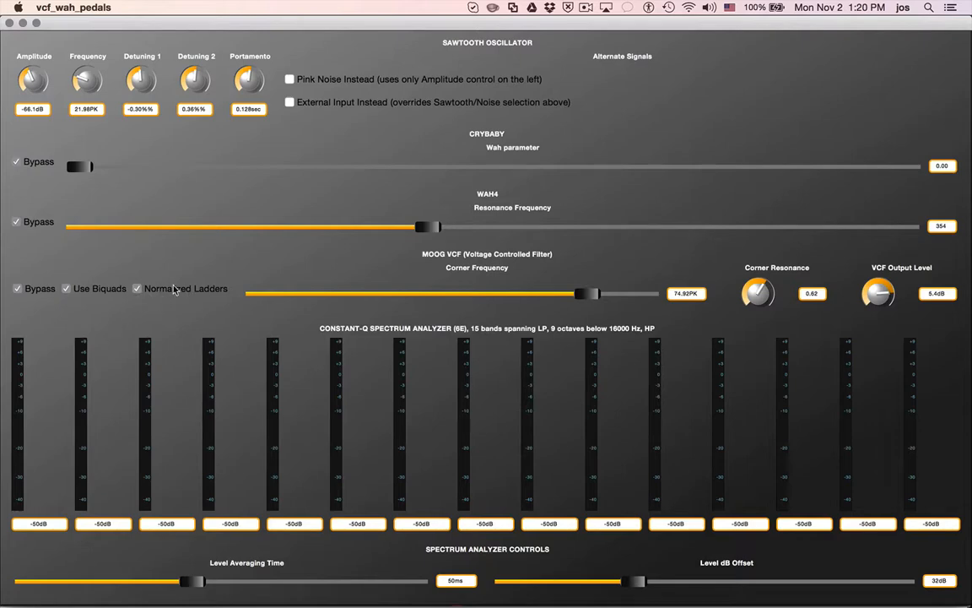
{"action": "left_click_drag", "start_coordinate": [584, 292], "coordinate": [283, 293]}
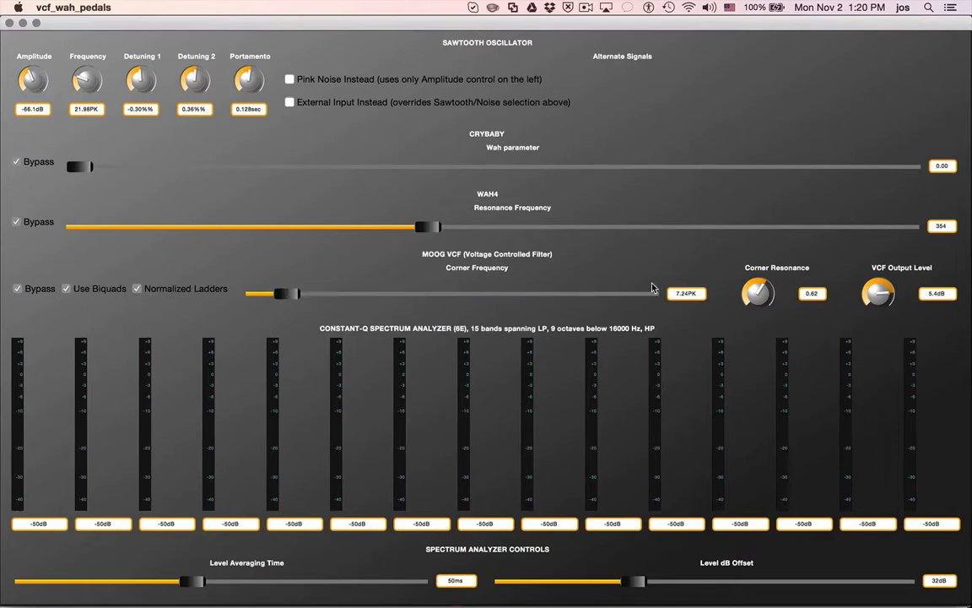
{"action": "left_click_drag", "start_coordinate": [283, 293], "coordinate": [645, 293]}
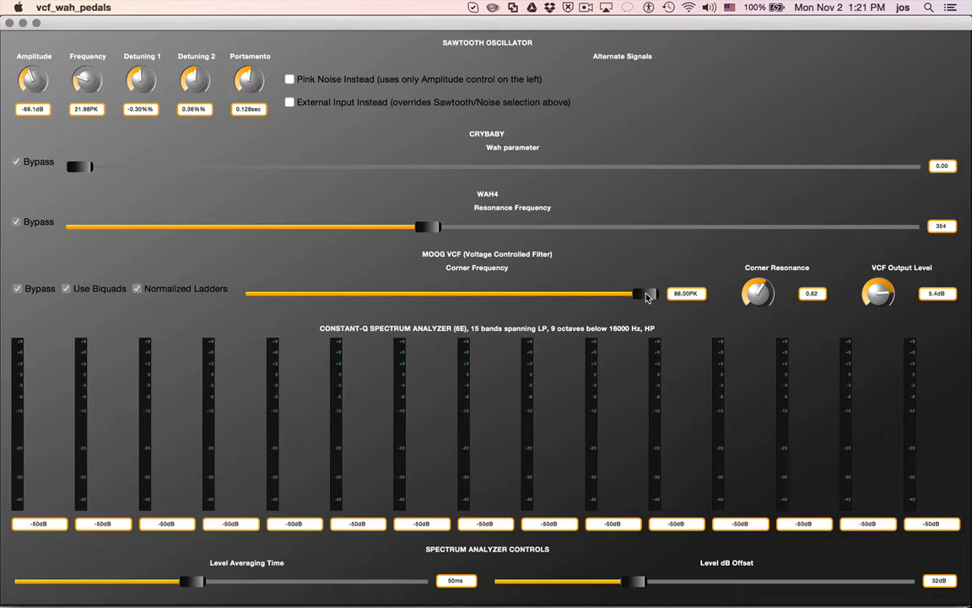
Set the corner frequency to 53.90PK and uncheck Moog VCF Bypass
{"action": "left_click_drag", "start_coordinate": [641, 292], "coordinate": [260, 293]}
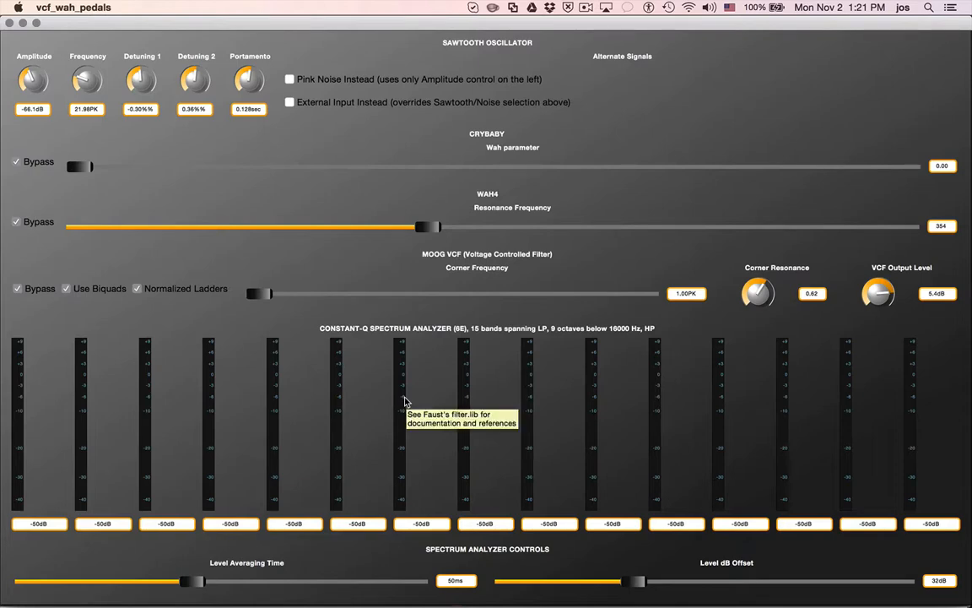
{"action": "left_click_drag", "start_coordinate": [259, 293], "coordinate": [419, 293]}
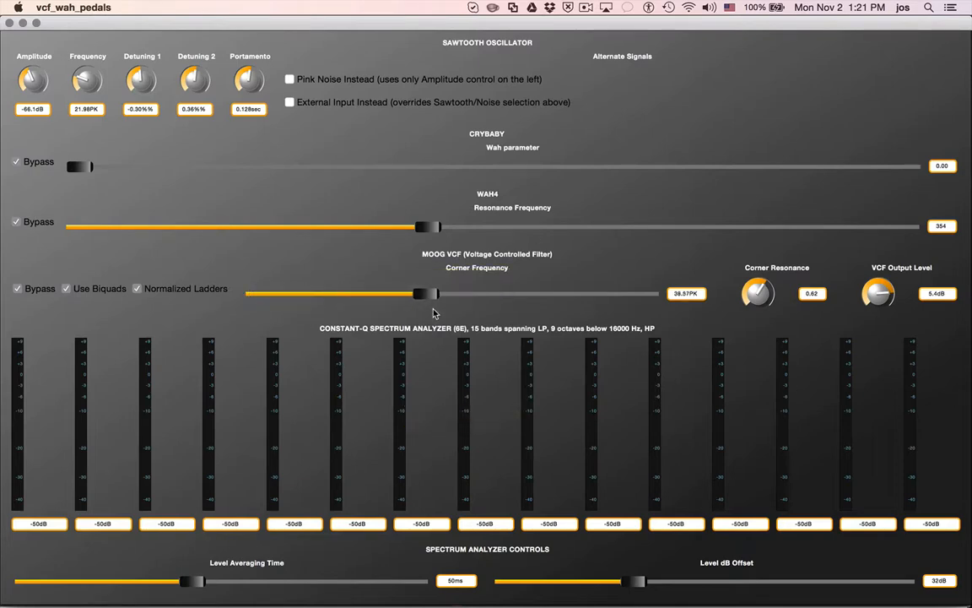
{"action": "left_click_drag", "start_coordinate": [426, 294], "coordinate": [489, 293]}
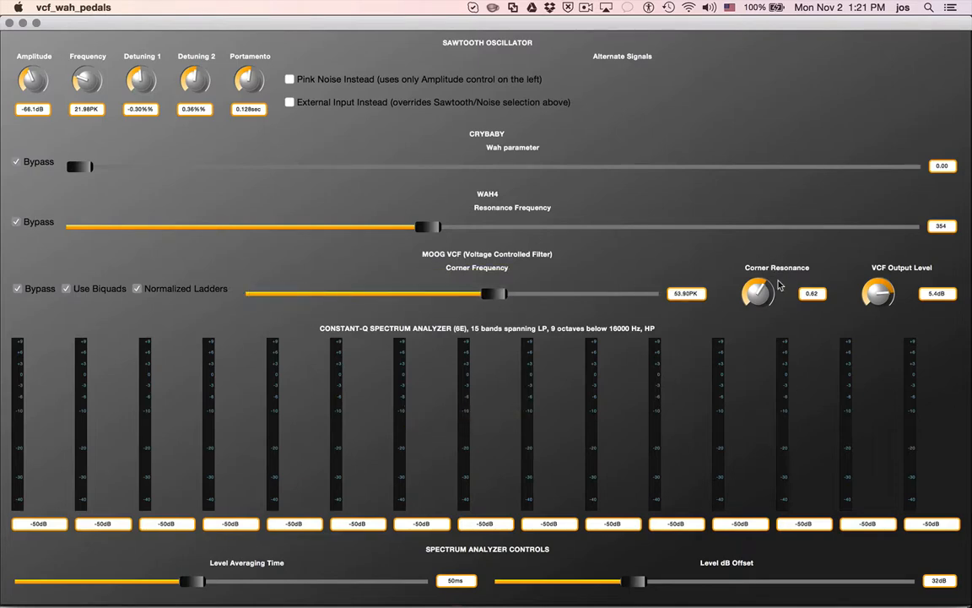
{"action": "mouse_move", "coordinate": [777, 285]}
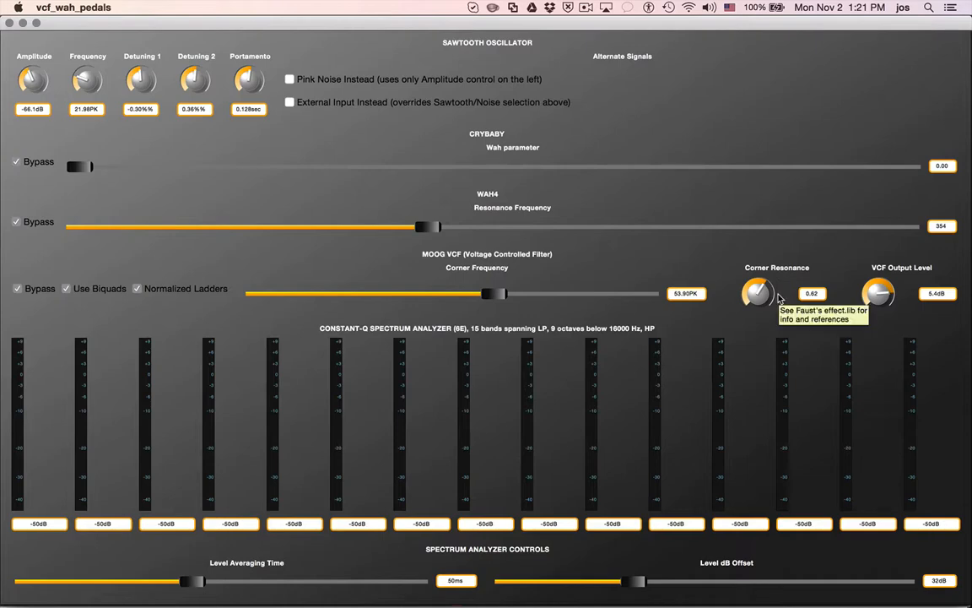
{"action": "mouse_move", "coordinate": [72, 245]}
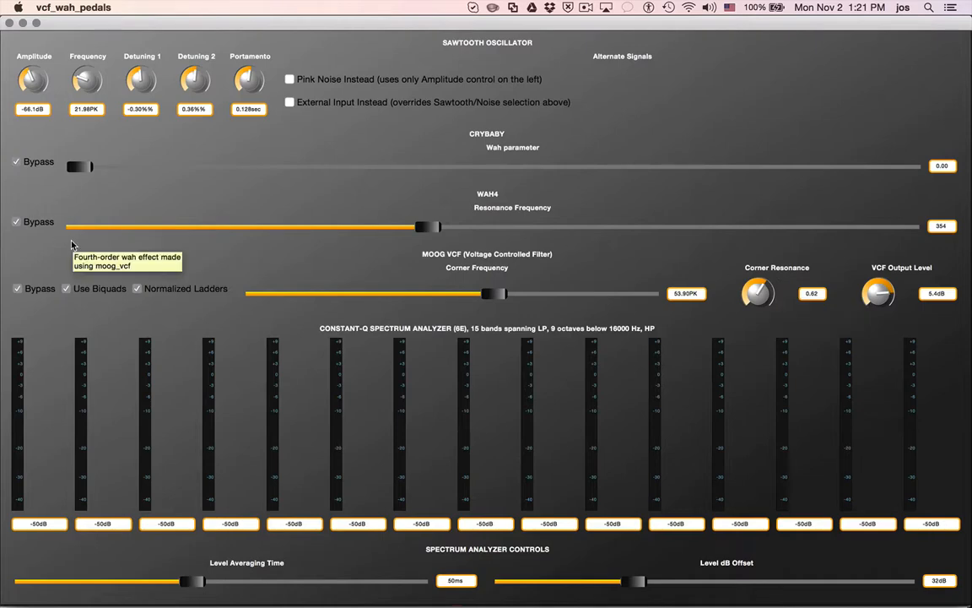
{"action": "mouse_move", "coordinate": [16, 288]}
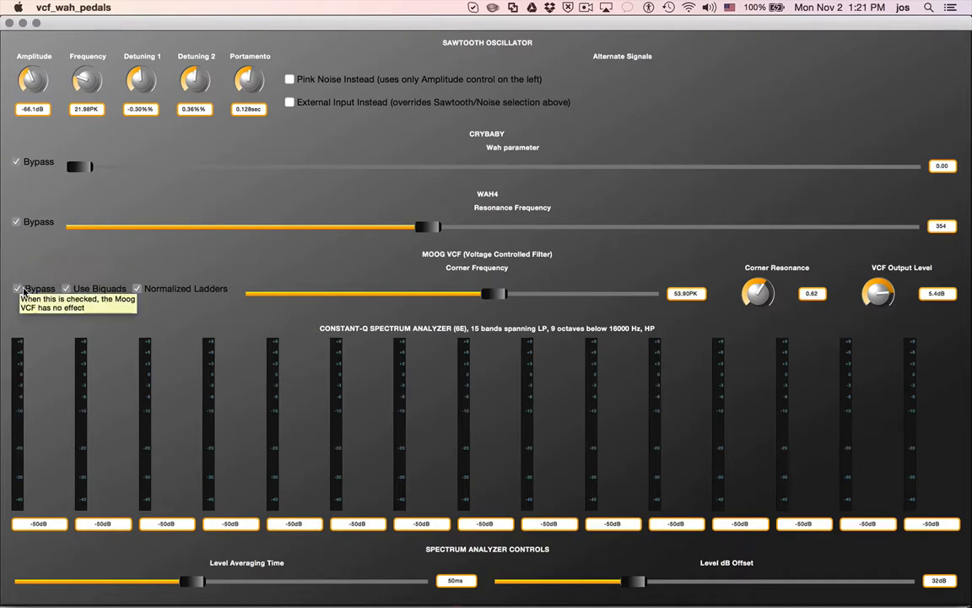
{"action": "left_click", "coordinate": [16, 288]}
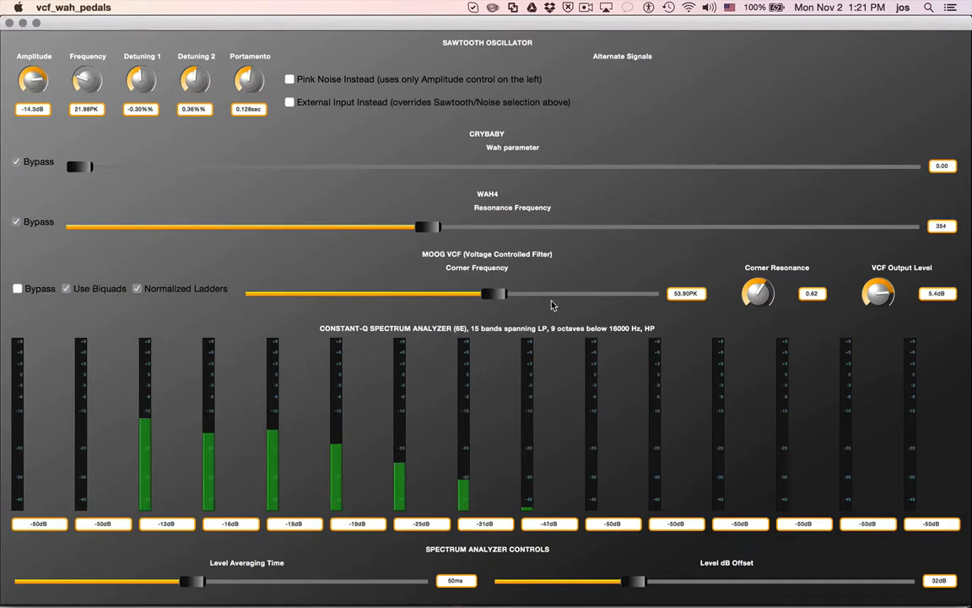
Adjust corner resonance and sweep corner frequency between about 35.50PK and 64.28PK
{"action": "left_click_drag", "start_coordinate": [488, 294], "coordinate": [596, 294]}
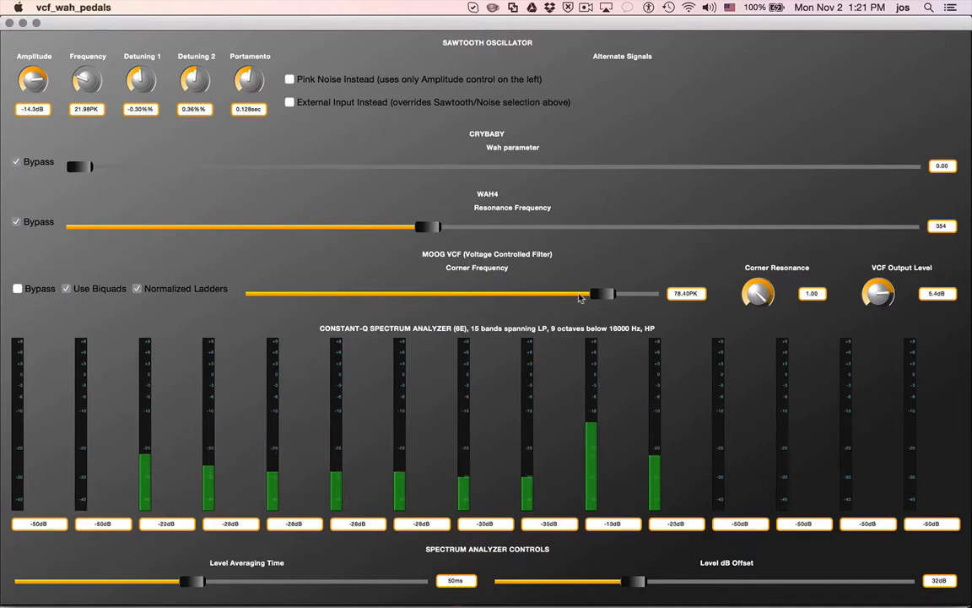
{"action": "left_click_drag", "start_coordinate": [599, 293], "coordinate": [410, 294]}
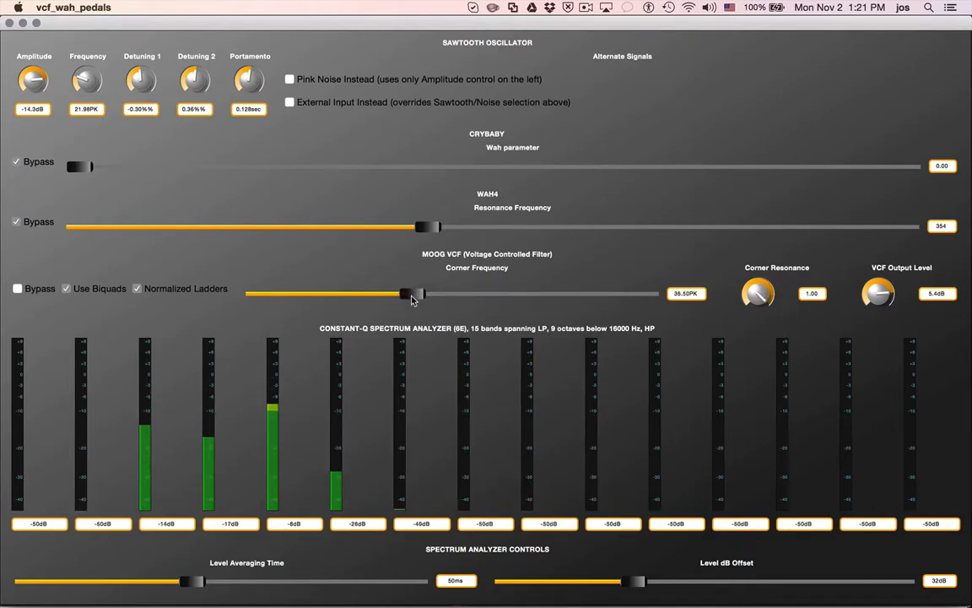
{"action": "left_click_drag", "start_coordinate": [405, 292], "coordinate": [436, 293]}
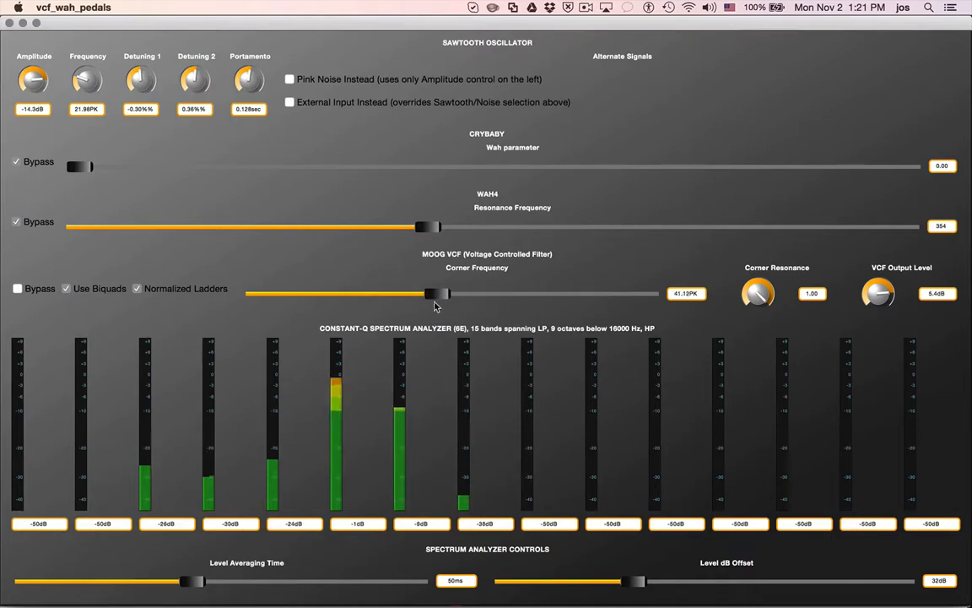
{"action": "left_click_drag", "start_coordinate": [435, 294], "coordinate": [535, 293]}
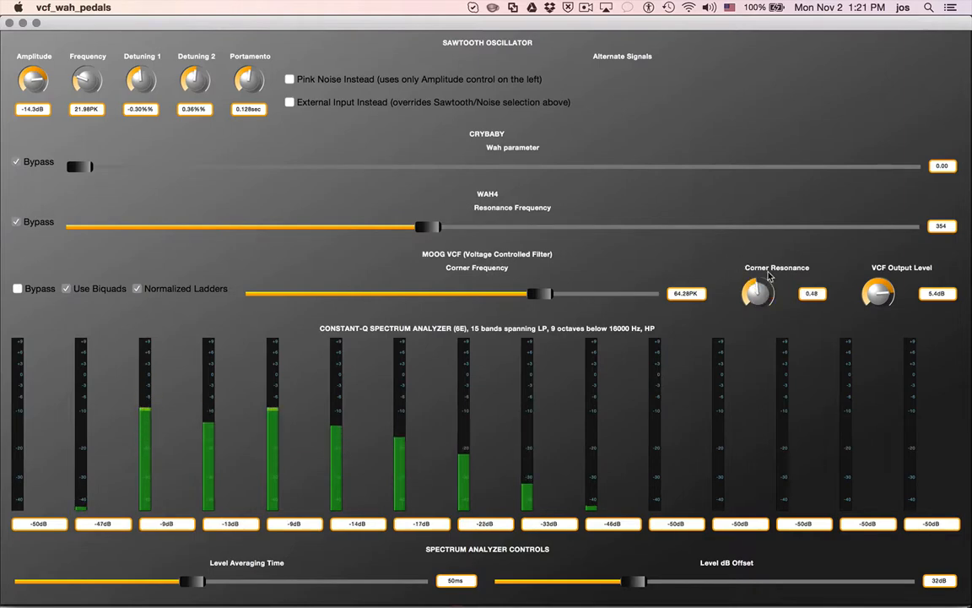
{"action": "left_click_drag", "start_coordinate": [757, 292], "coordinate": [757, 279]}
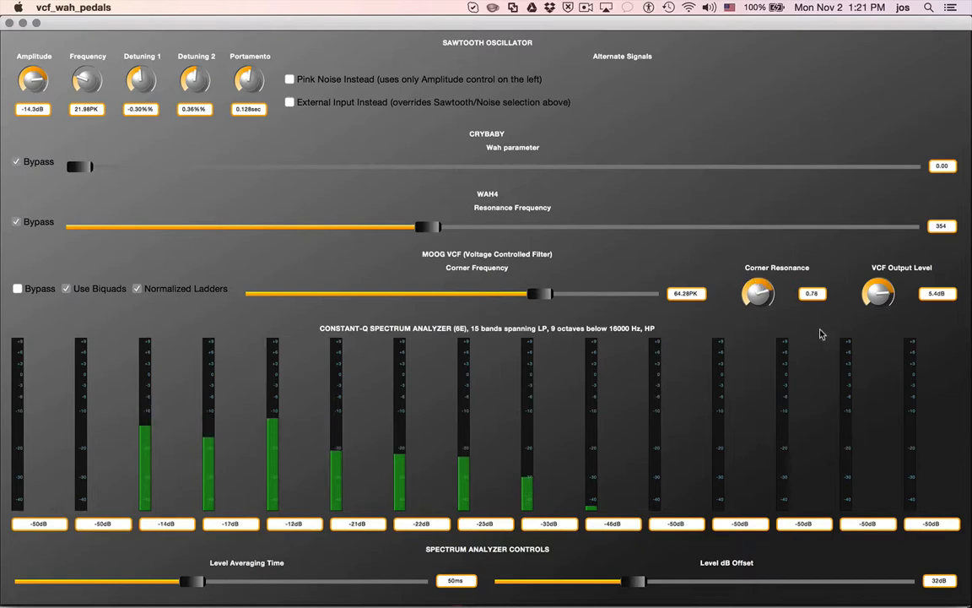
{"action": "left_click_drag", "start_coordinate": [538, 293], "coordinate": [565, 294]}
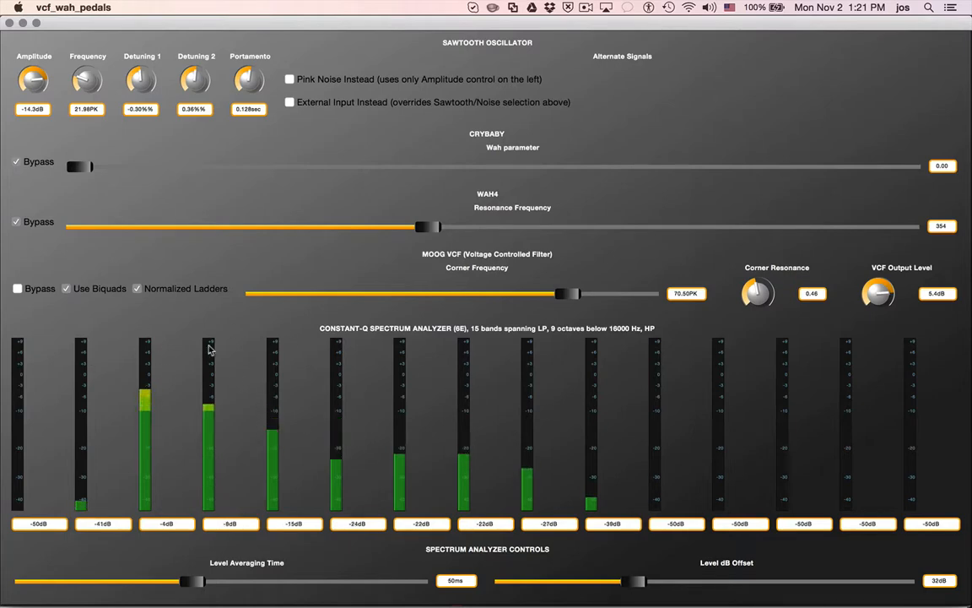
{"action": "mouse_move", "coordinate": [344, 364]}
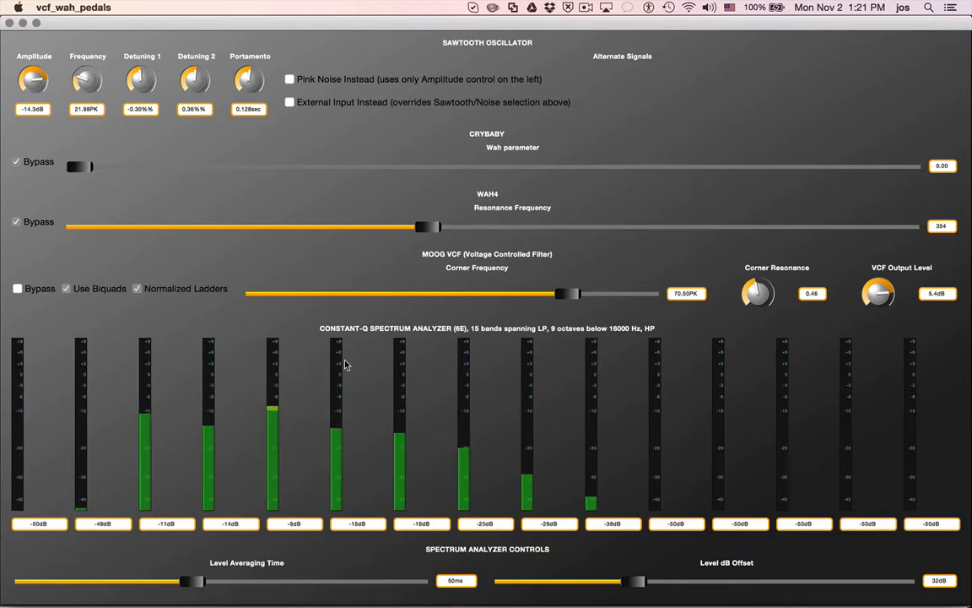
Set corner frequency to 69.75PK, oscillator frequency to 5.65PK and amplitude to -7.8dB
{"action": "left_click_drag", "start_coordinate": [563, 293], "coordinate": [456, 293]}
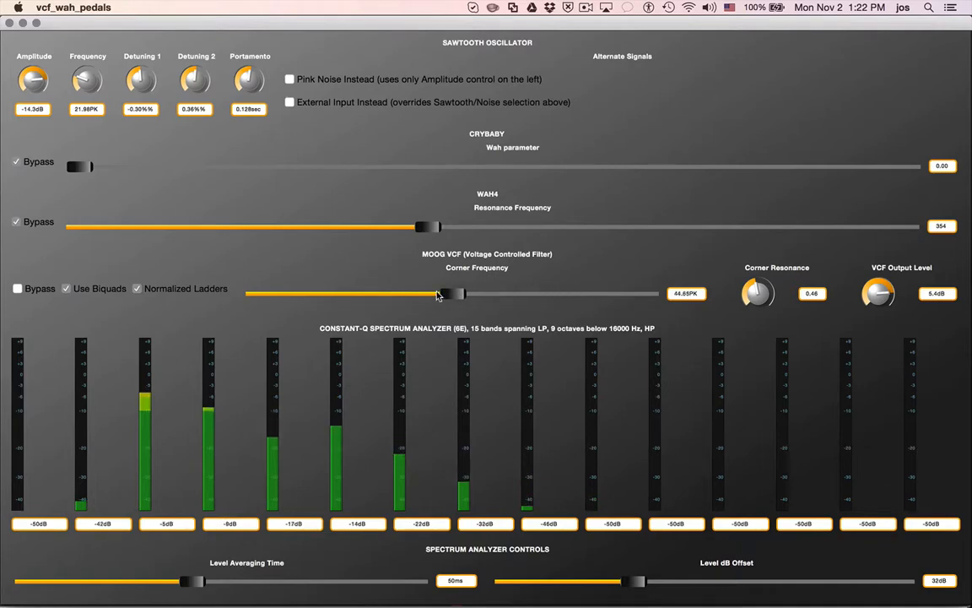
{"action": "left_click_drag", "start_coordinate": [452, 293], "coordinate": [591, 293]}
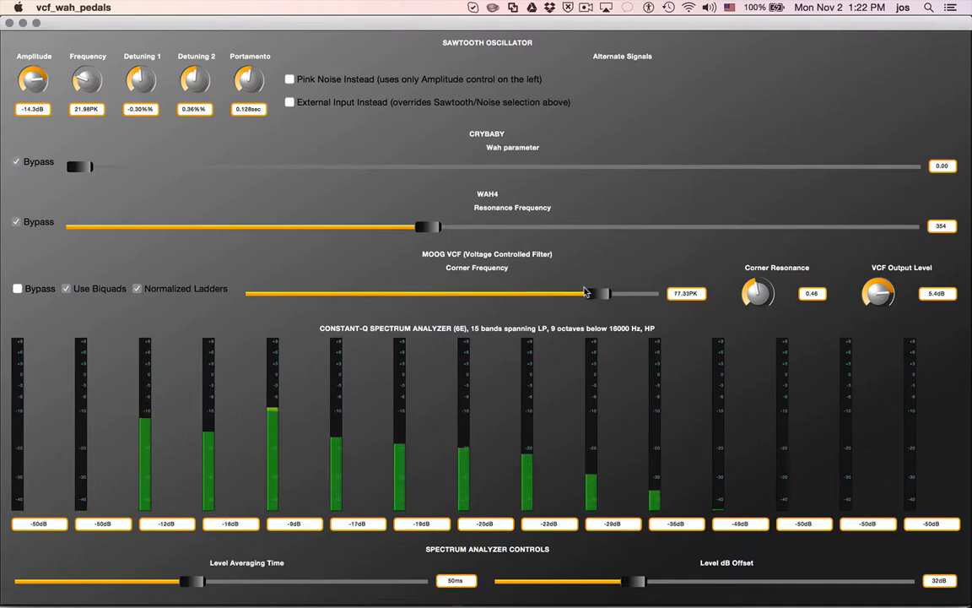
{"action": "left_click_drag", "start_coordinate": [587, 293], "coordinate": [561, 293]}
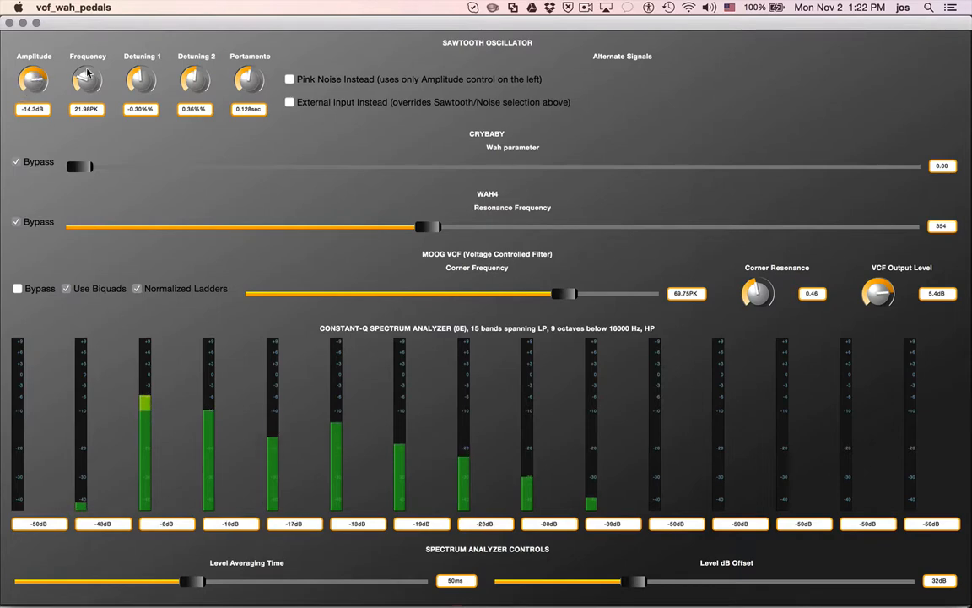
{"action": "left_click_drag", "start_coordinate": [85, 80], "coordinate": [86, 93]}
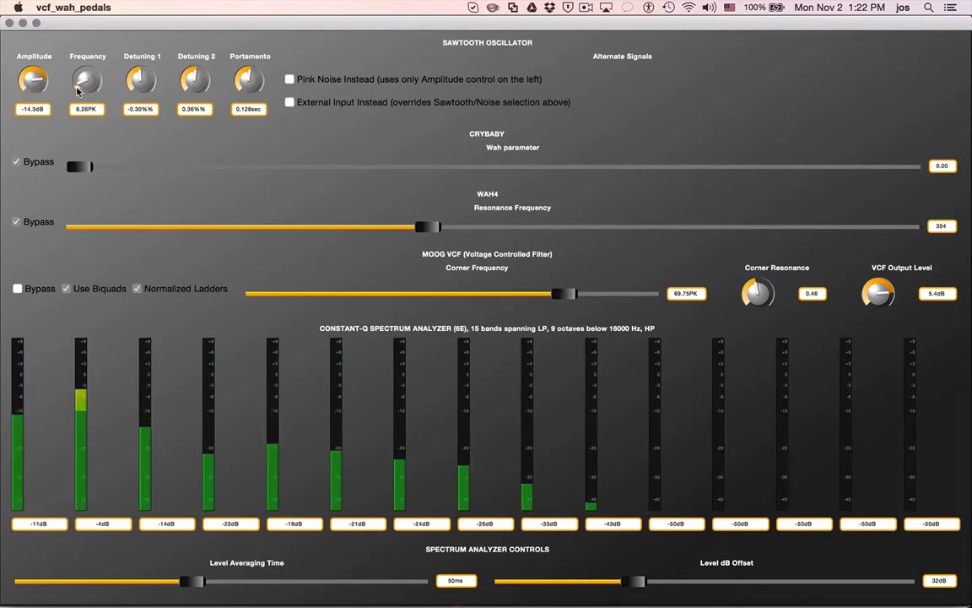
{"action": "left_click_drag", "start_coordinate": [86, 80], "coordinate": [86, 89]}
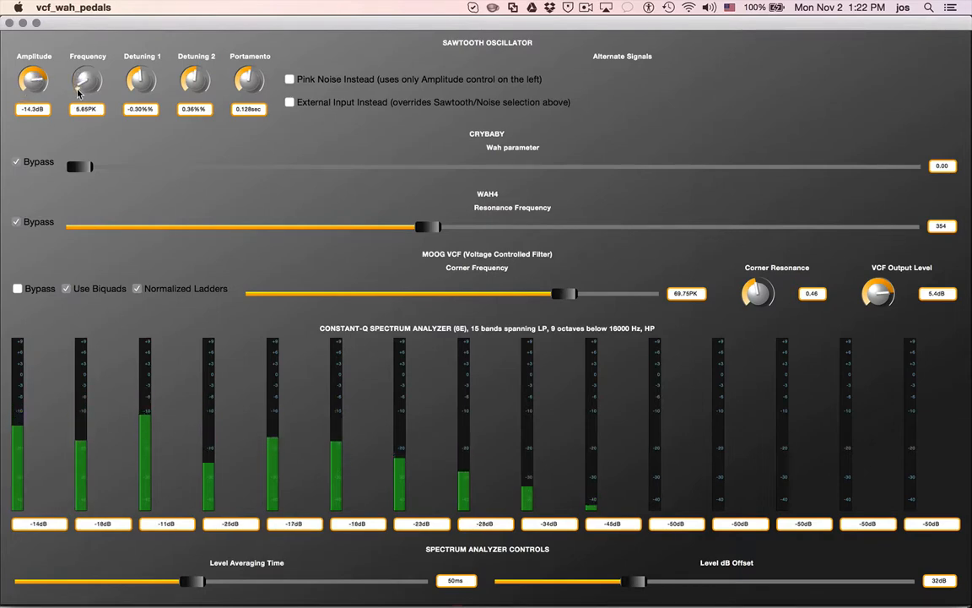
{"action": "left_click_drag", "start_coordinate": [34, 81], "coordinate": [46, 67]}
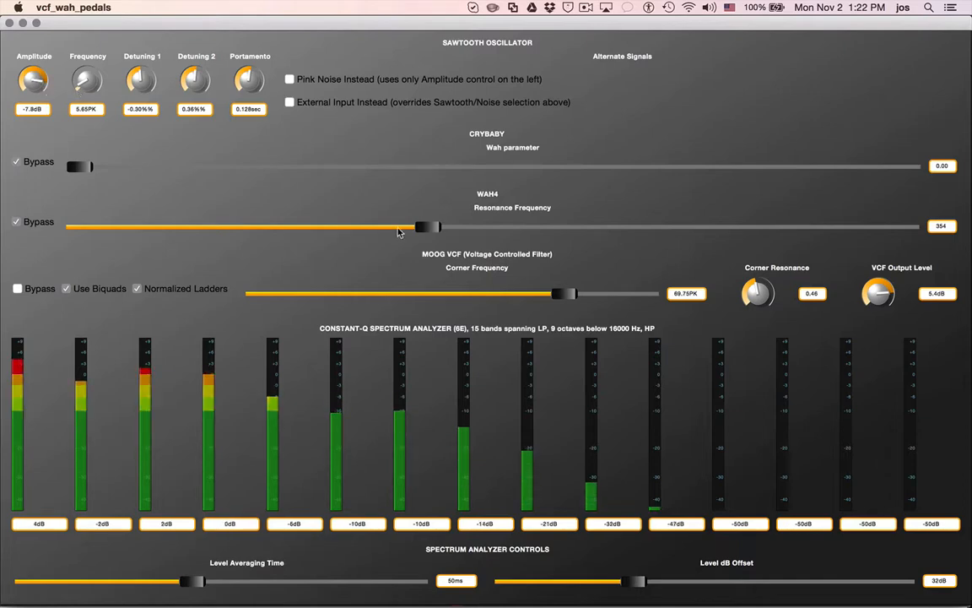
Sweep the corner frequency between 16.03PK and 84.62PK, settling at 55.58PK
{"action": "left_click_drag", "start_coordinate": [561, 293], "coordinate": [568, 292]}
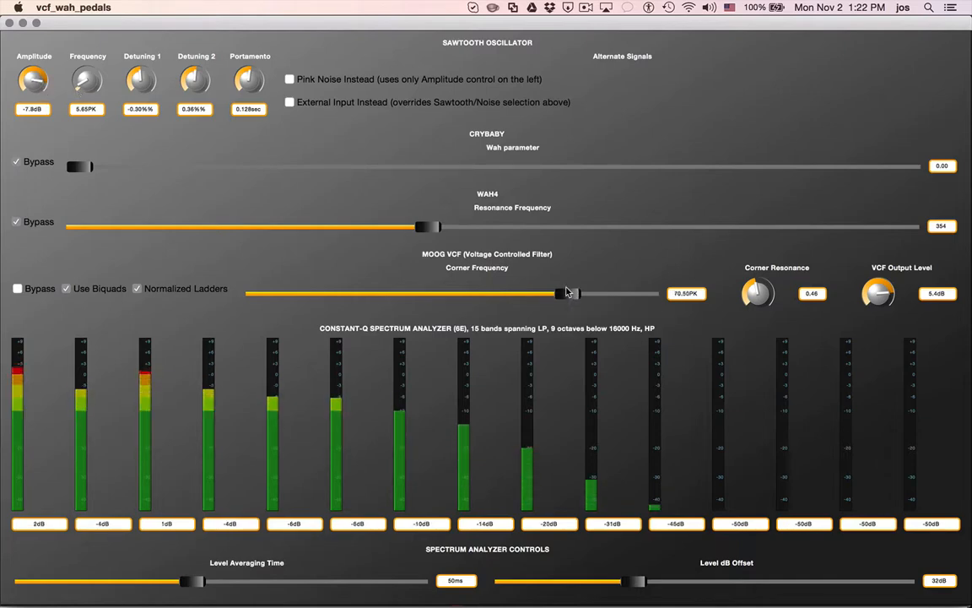
{"action": "left_click_drag", "start_coordinate": [564, 293], "coordinate": [327, 293]}
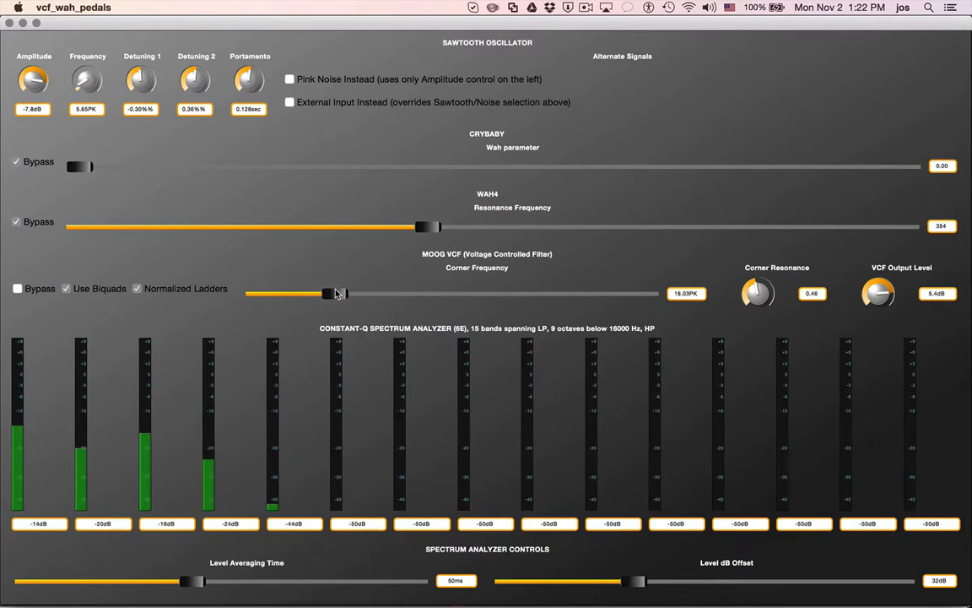
{"action": "left_click_drag", "start_coordinate": [327, 292], "coordinate": [452, 293]}
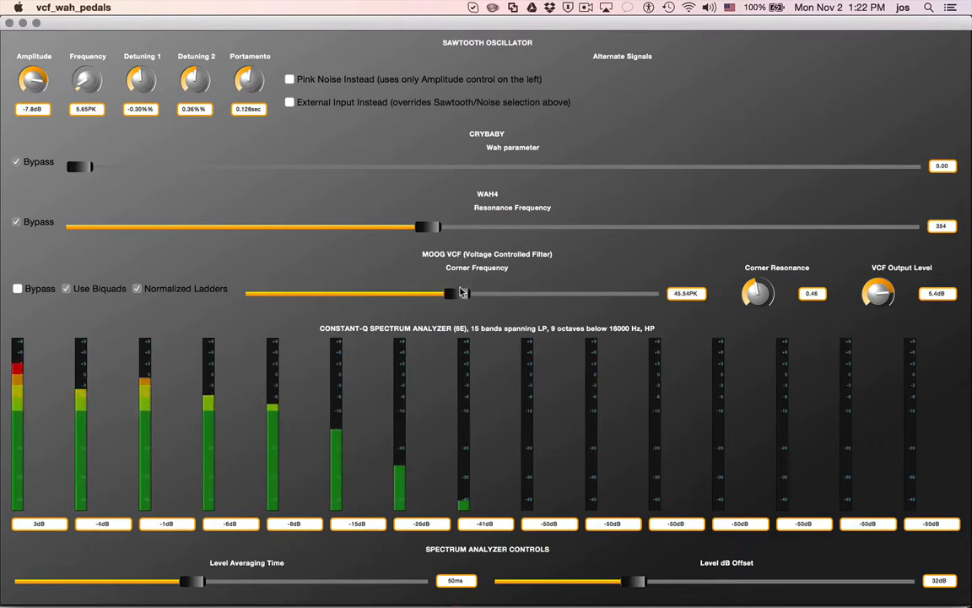
{"action": "left_click_drag", "start_coordinate": [452, 293], "coordinate": [628, 293]}
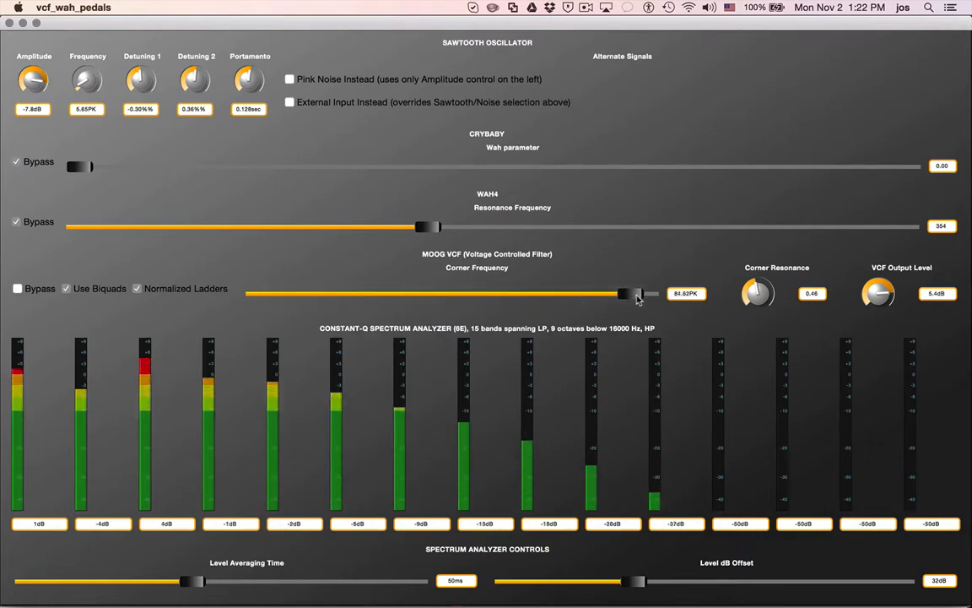
{"action": "left_click_drag", "start_coordinate": [629, 293], "coordinate": [489, 293]}
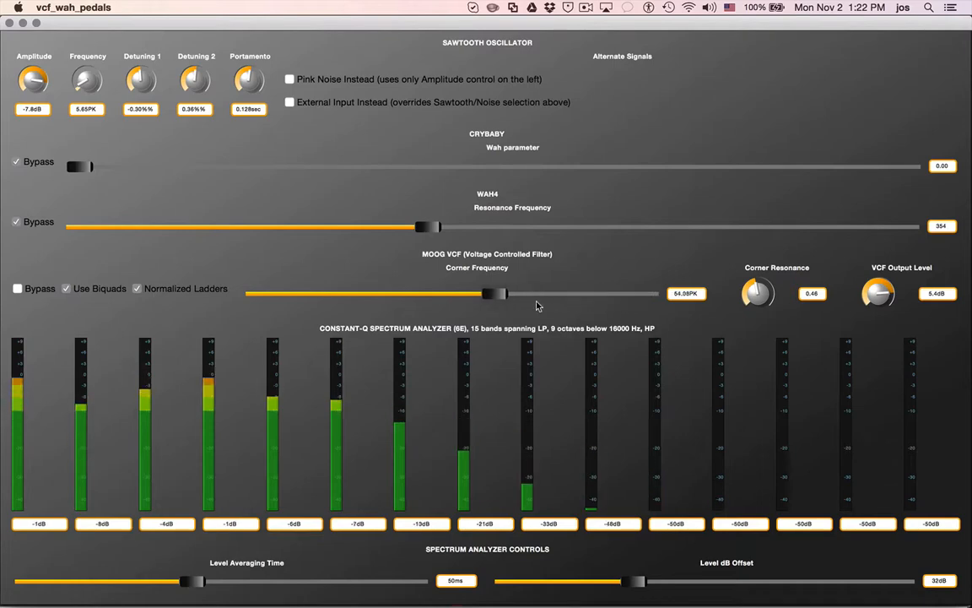
{"action": "left_click_drag", "start_coordinate": [489, 294], "coordinate": [500, 293]}
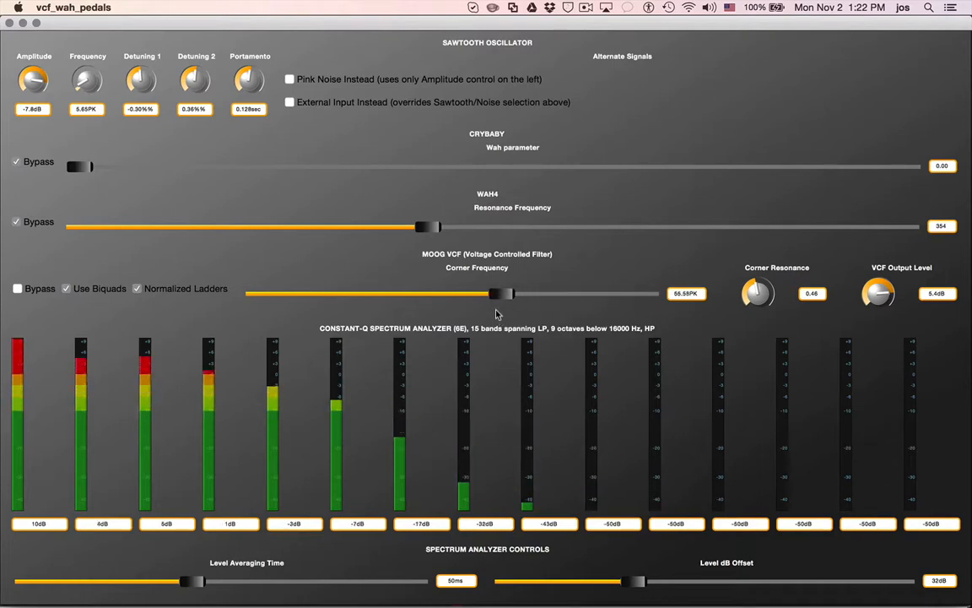
Raise corner resonance to 0.93 and sweep corner frequency down to about 11, then 76
{"action": "left_click_drag", "start_coordinate": [758, 293], "coordinate": [772, 299]}
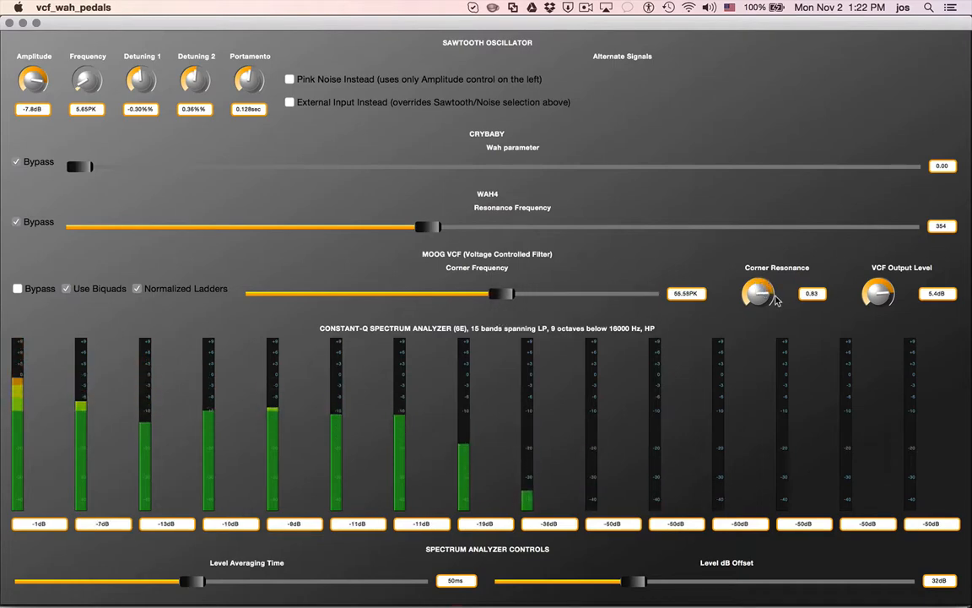
{"action": "left_click_drag", "start_coordinate": [494, 293], "coordinate": [302, 293]}
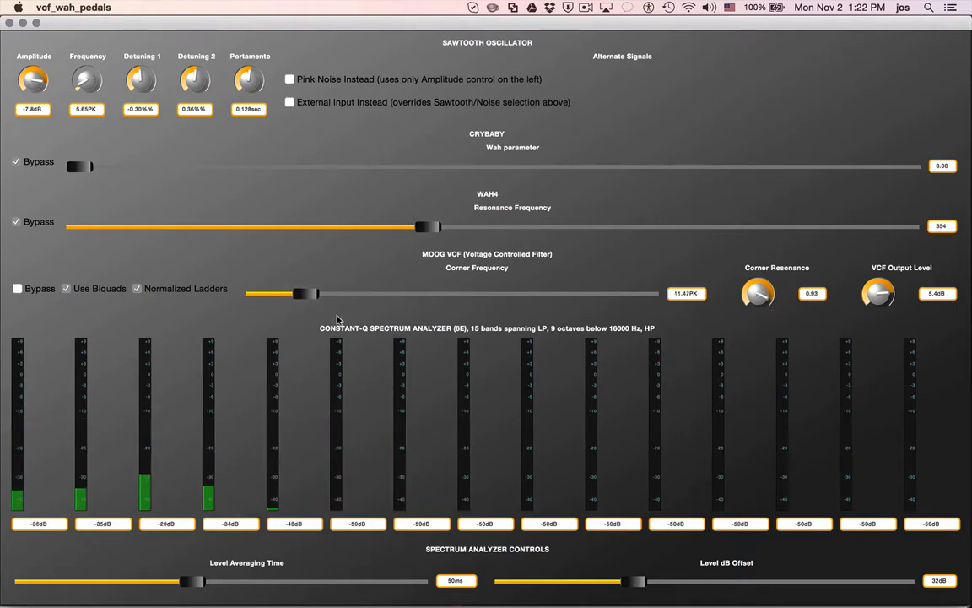
{"action": "left_click_drag", "start_coordinate": [302, 292], "coordinate": [591, 293]}
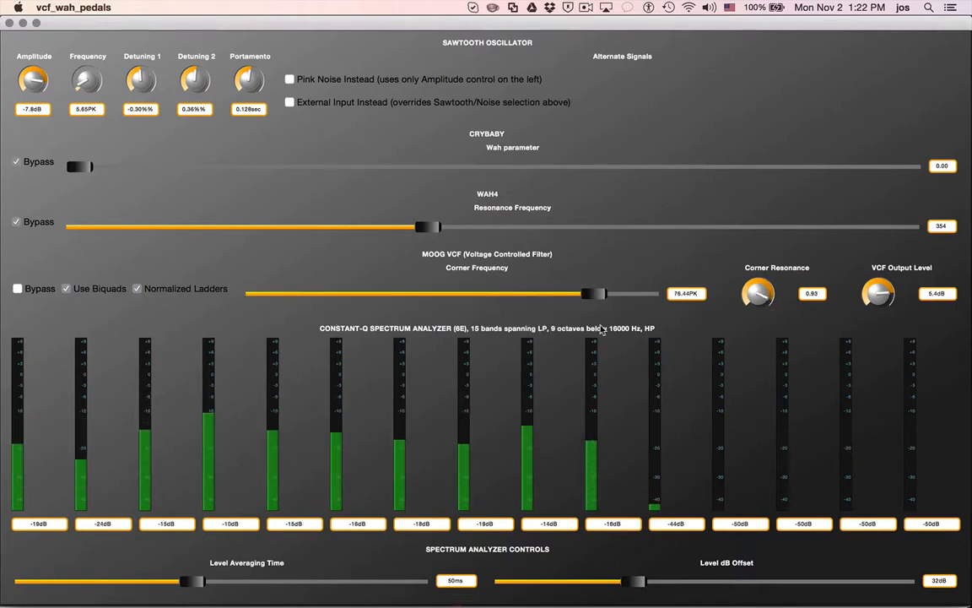
{"action": "left_click_drag", "start_coordinate": [588, 293], "coordinate": [451, 292]}
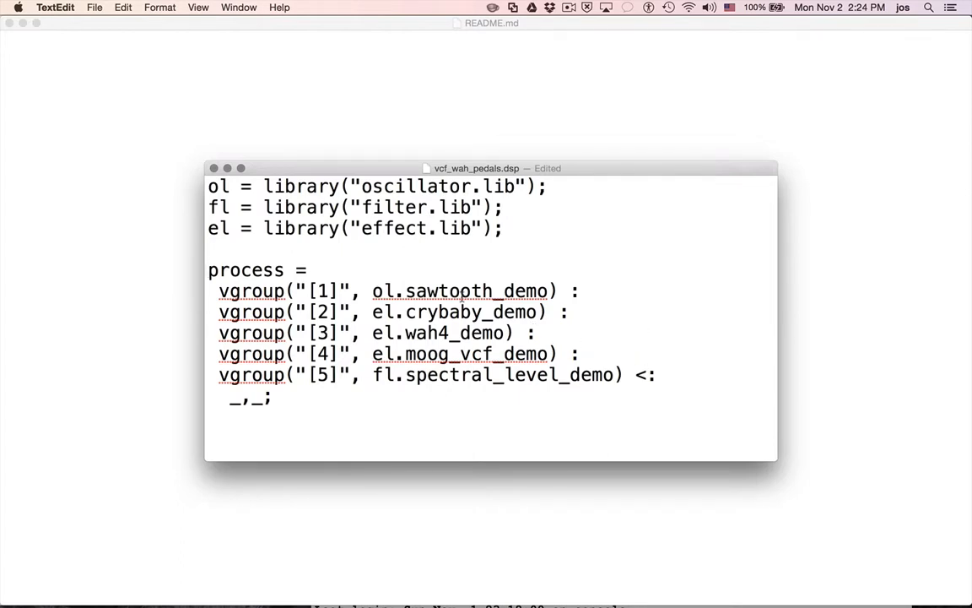
{"action": "double_click", "coordinate": [456, 311]}
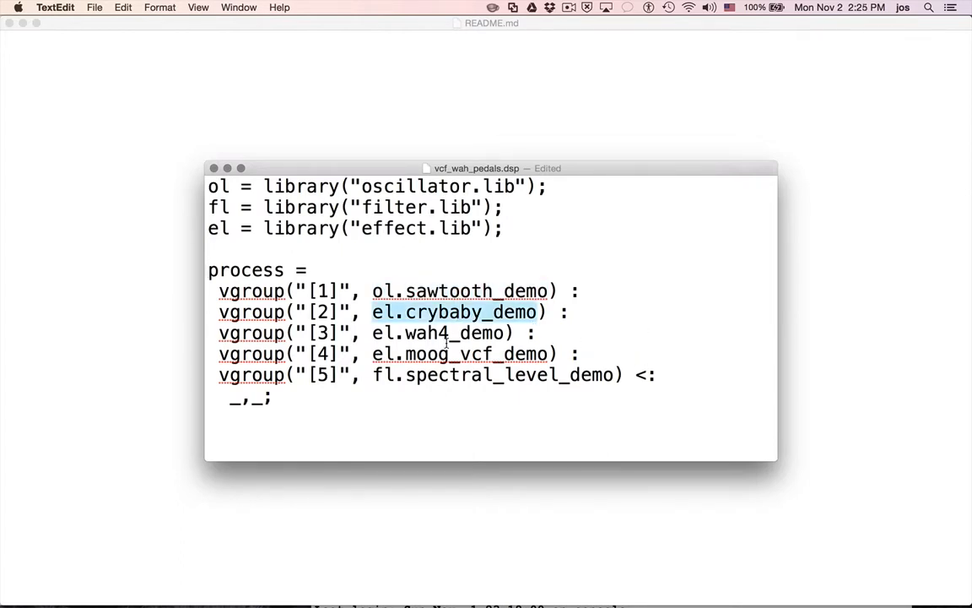
{"action": "double_click", "coordinate": [438, 332]}
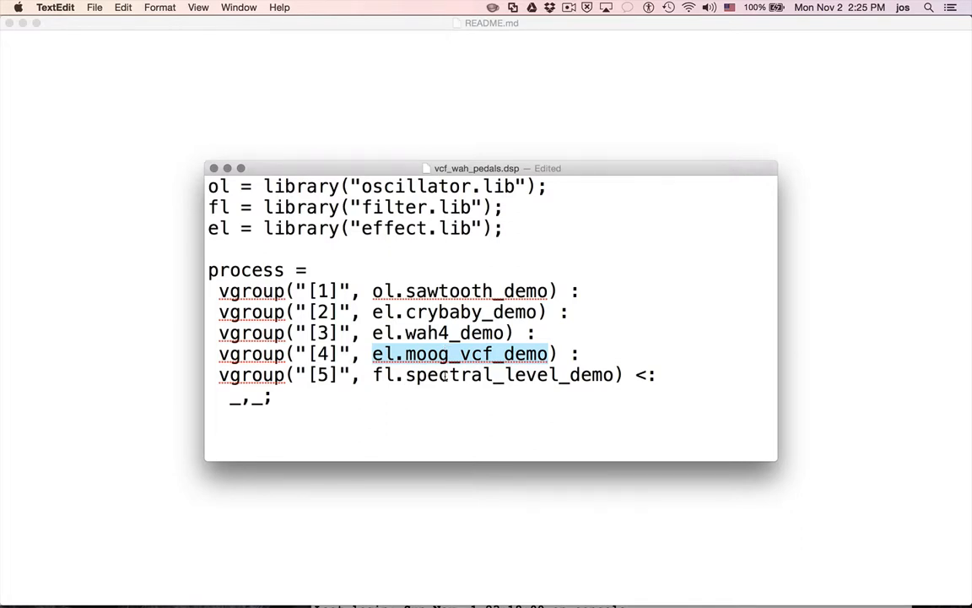
{"action": "double_click", "coordinate": [492, 374]}
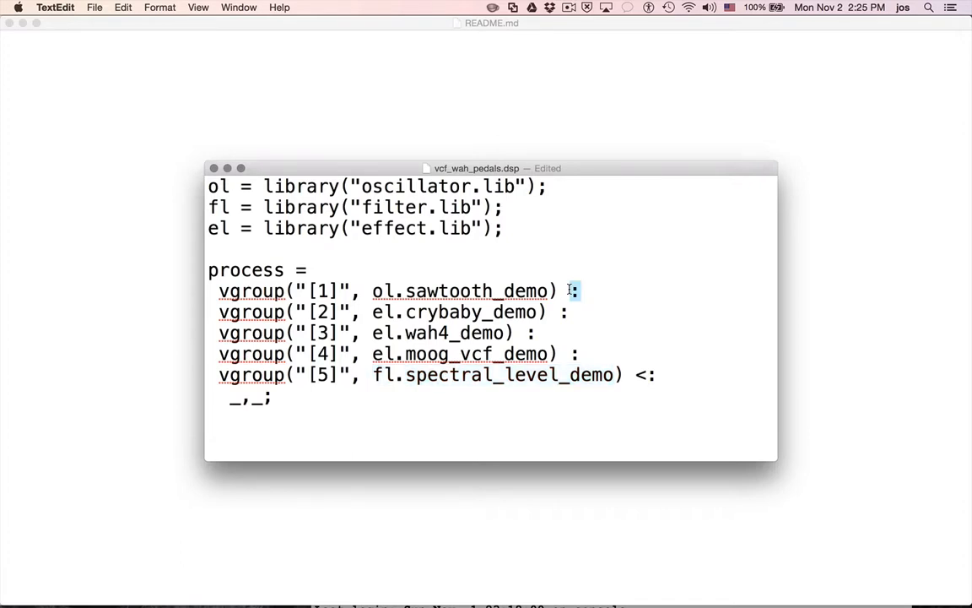
{"action": "left_click", "coordinate": [527, 332]}
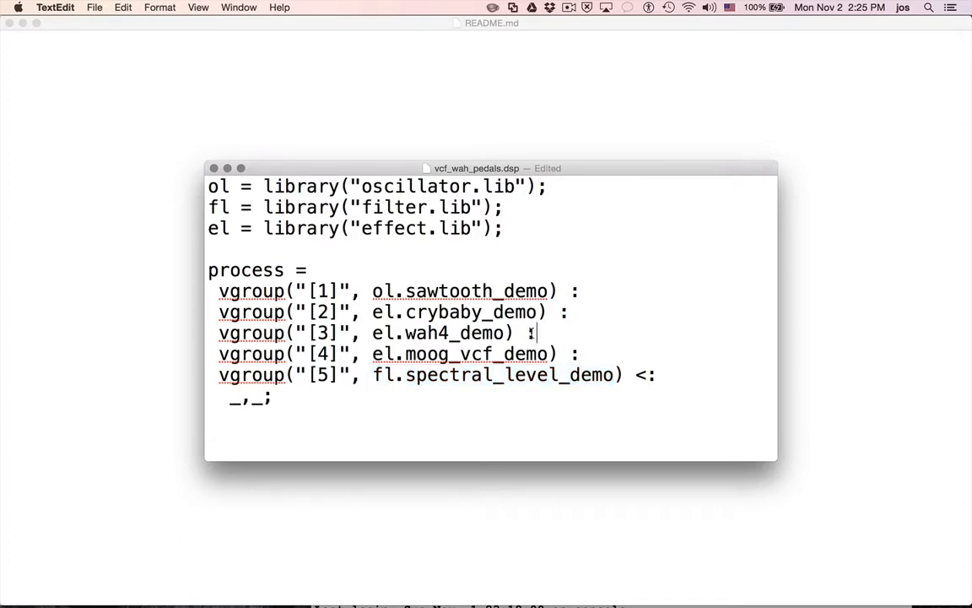
{"action": "double_click", "coordinate": [645, 374]}
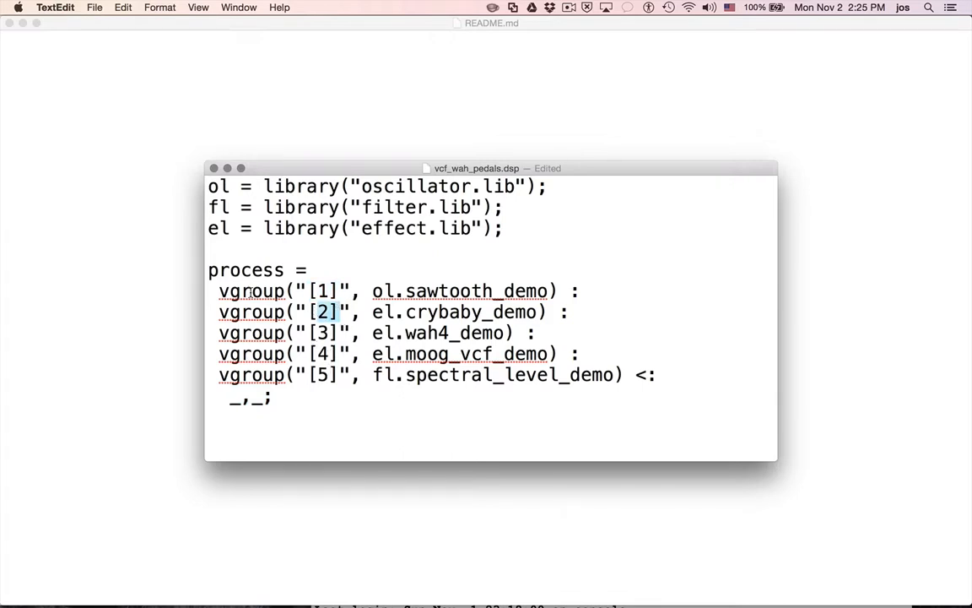
{"action": "left_click_drag", "start_coordinate": [210, 185], "coordinate": [503, 228]}
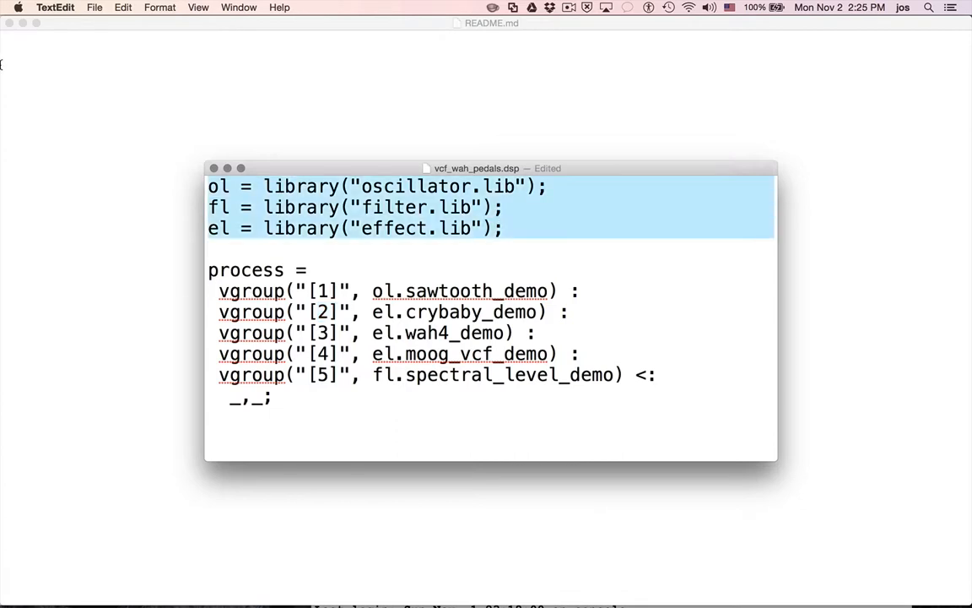
{"action": "mouse_move", "coordinate": [316, 218]}
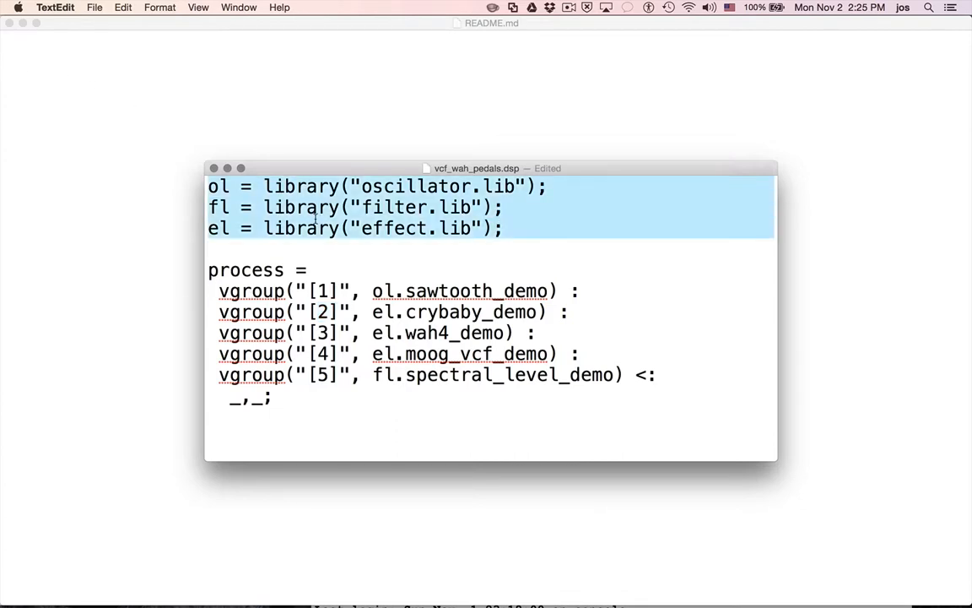
{"action": "left_click", "coordinate": [317, 269]}
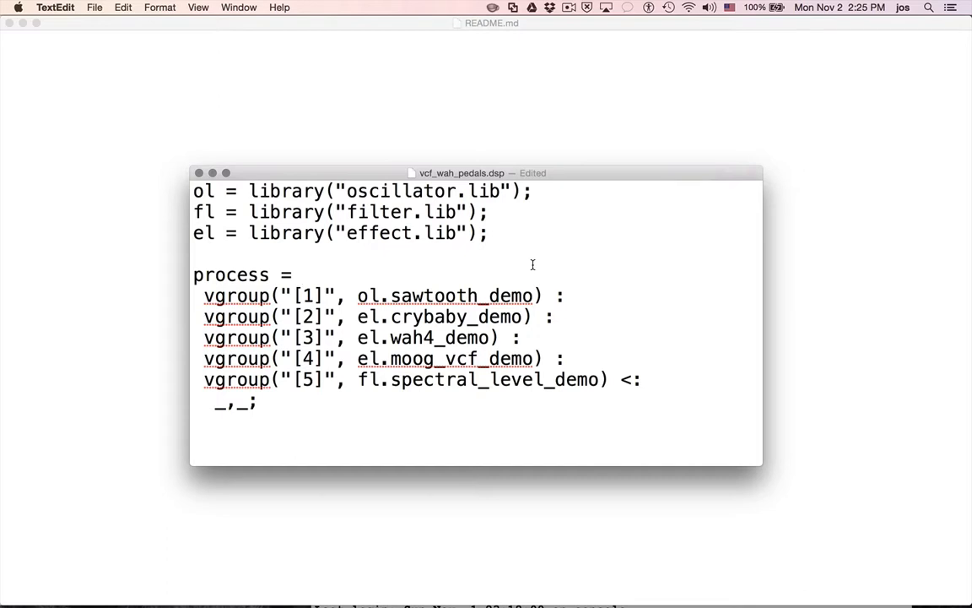
{"action": "left_click", "coordinate": [302, 274]}
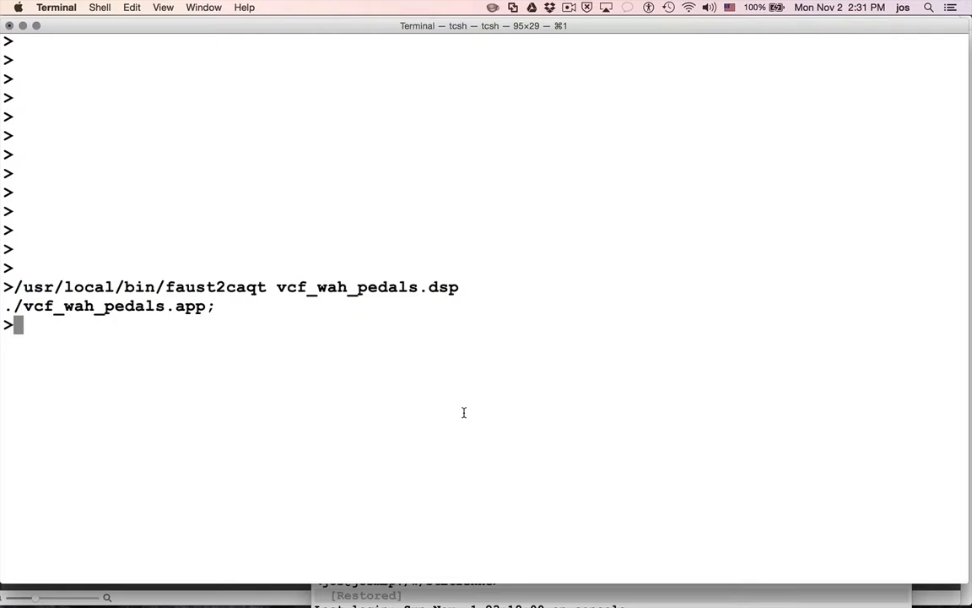
Type an 'open vcf_wah_pedals.app' command, then abandon it without running
{"action": "double_click", "coordinate": [215, 286]}
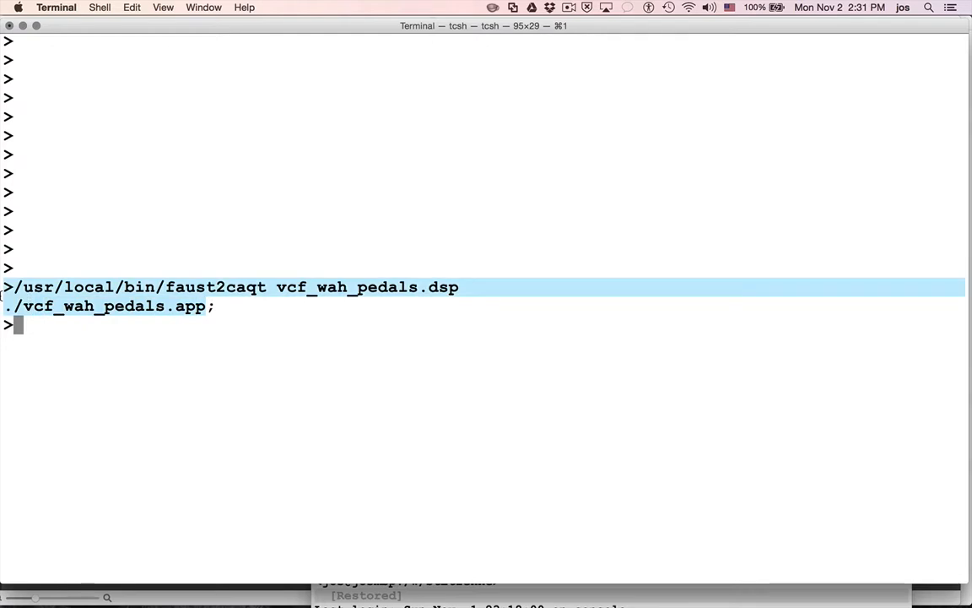
{"action": "type", "text": "ope"}
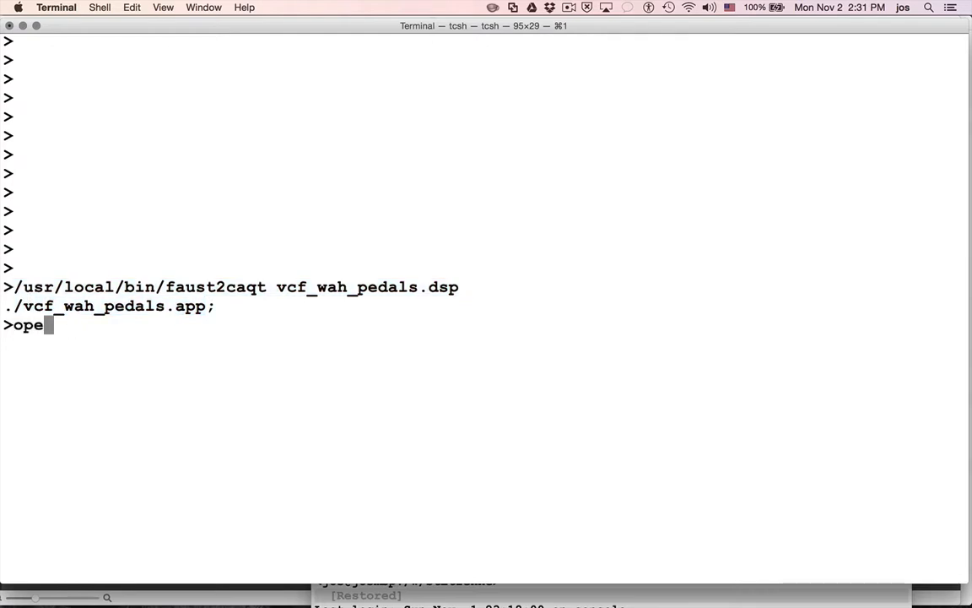
{"action": "type", "text": "n vcf_wah_pedals."}
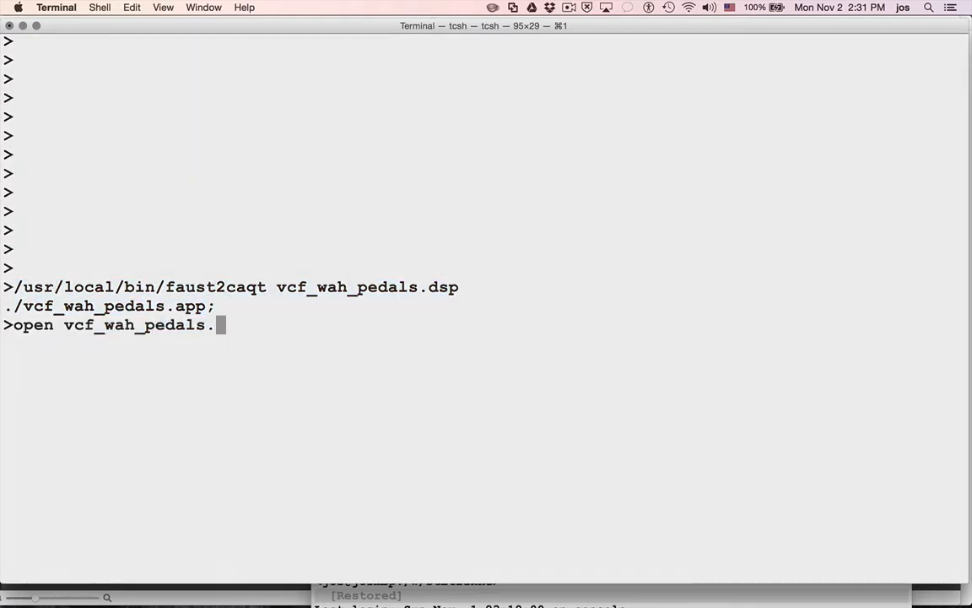
{"action": "type", "text": "app/"}
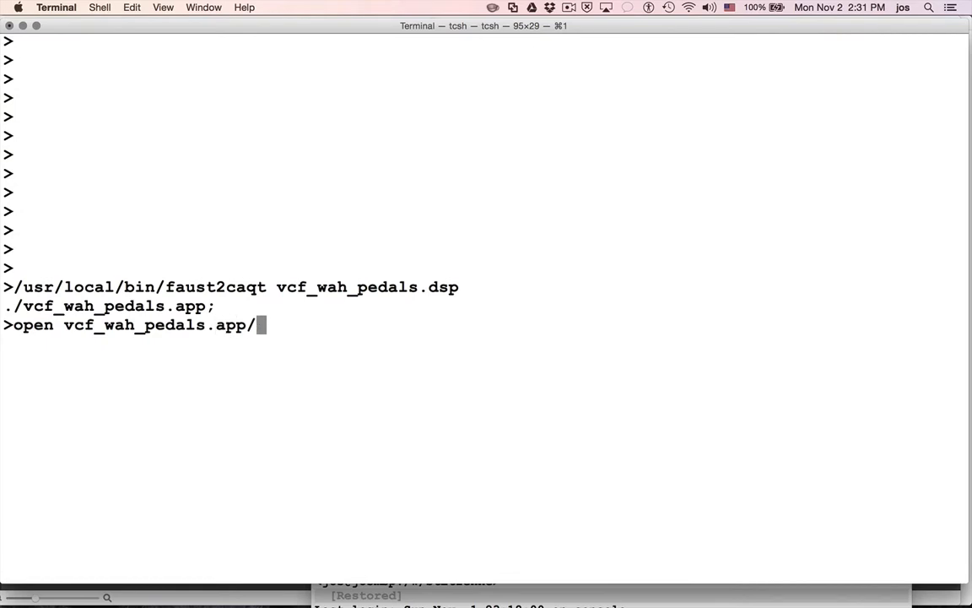
{"action": "key", "text": "Backspace"}
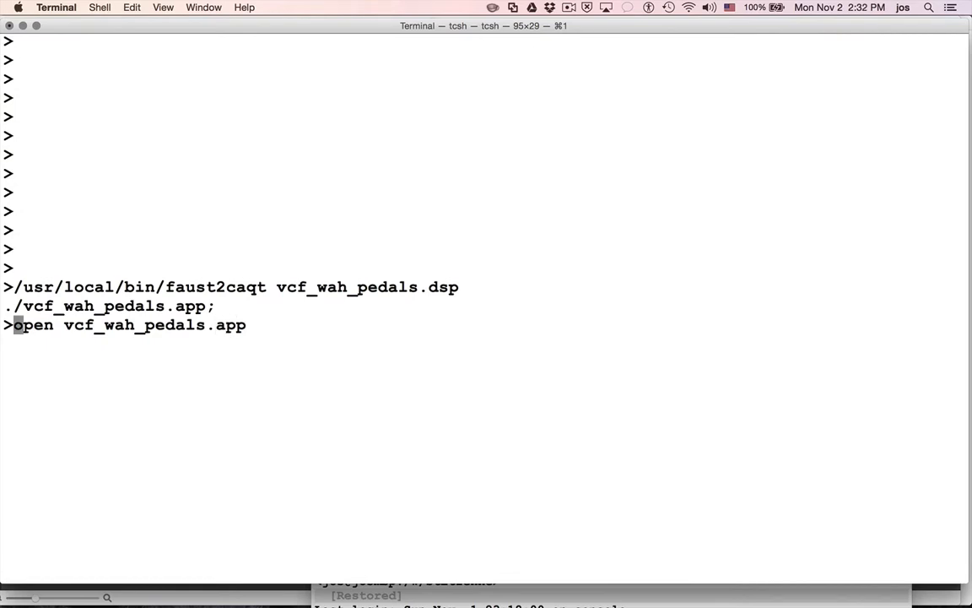
{"action": "key", "text": "Return"}
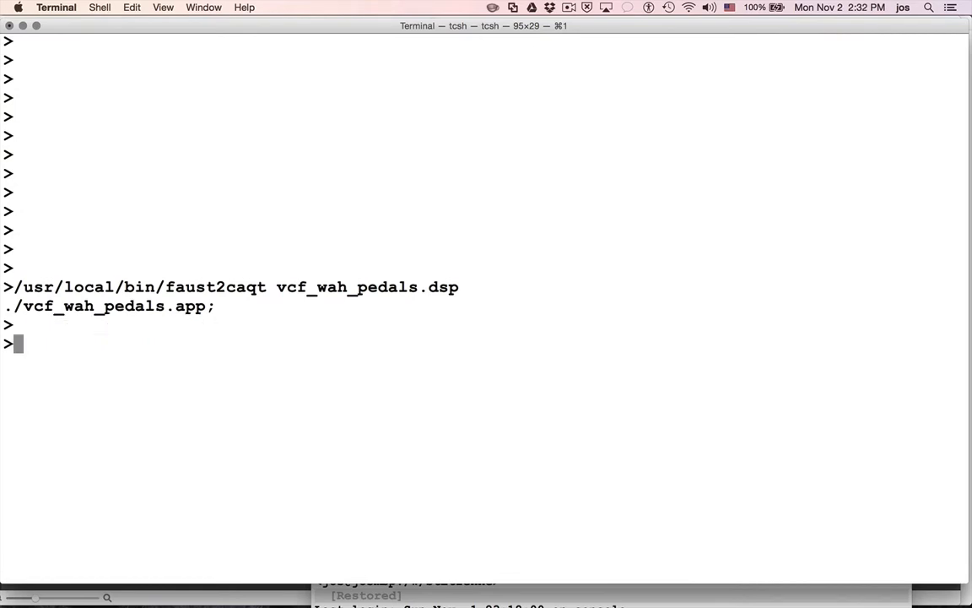
Run /usr/local/bin/faust2jaqt zita_rev1.dsp by editing the recalled build command
{"action": "key", "text": "Up"}
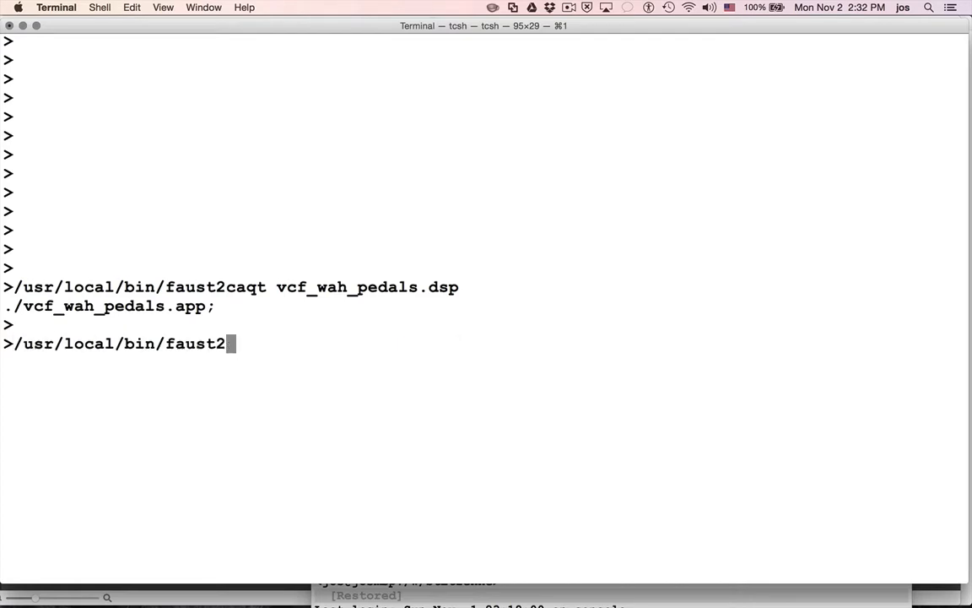
{"action": "type", "text": "jaqt"}
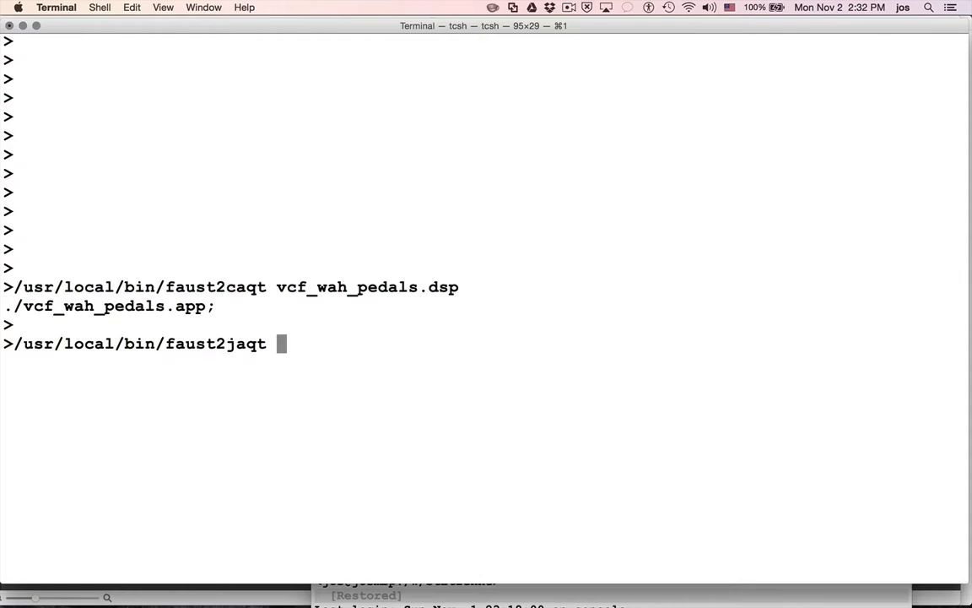
{"action": "type", "text": "zita_rev1"}
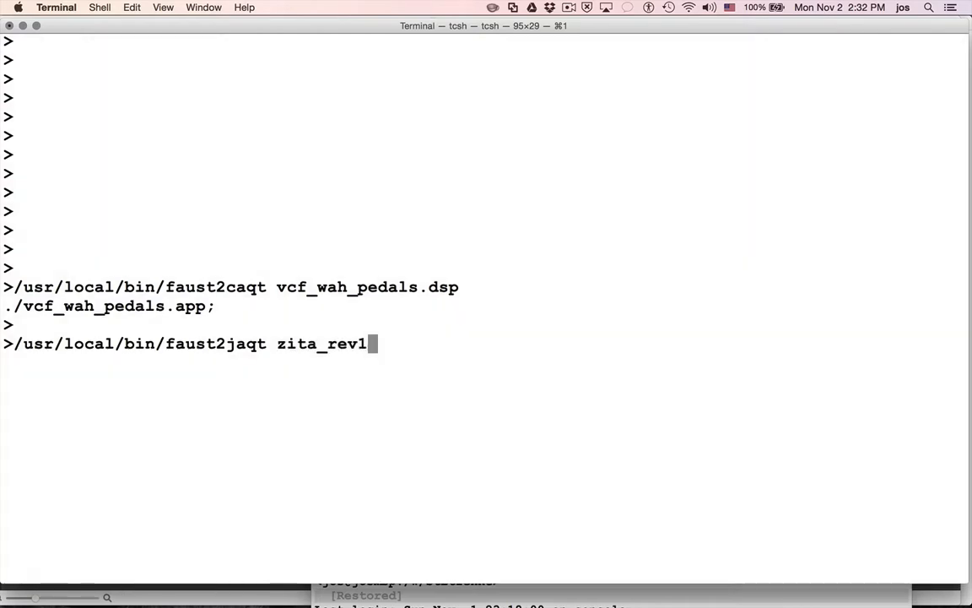
{"action": "type", "text": ".dsp"}
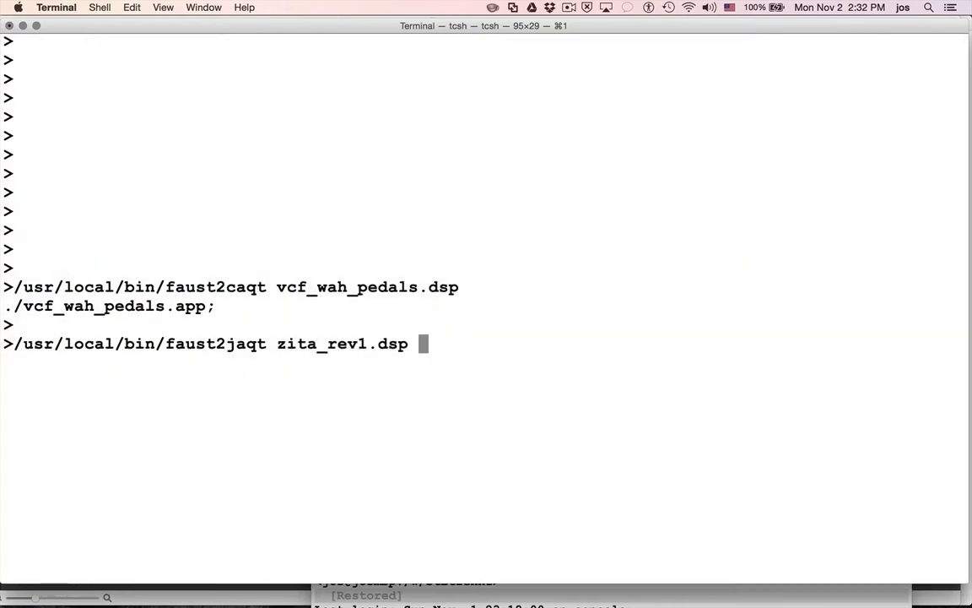
{"action": "key", "text": "Return"}
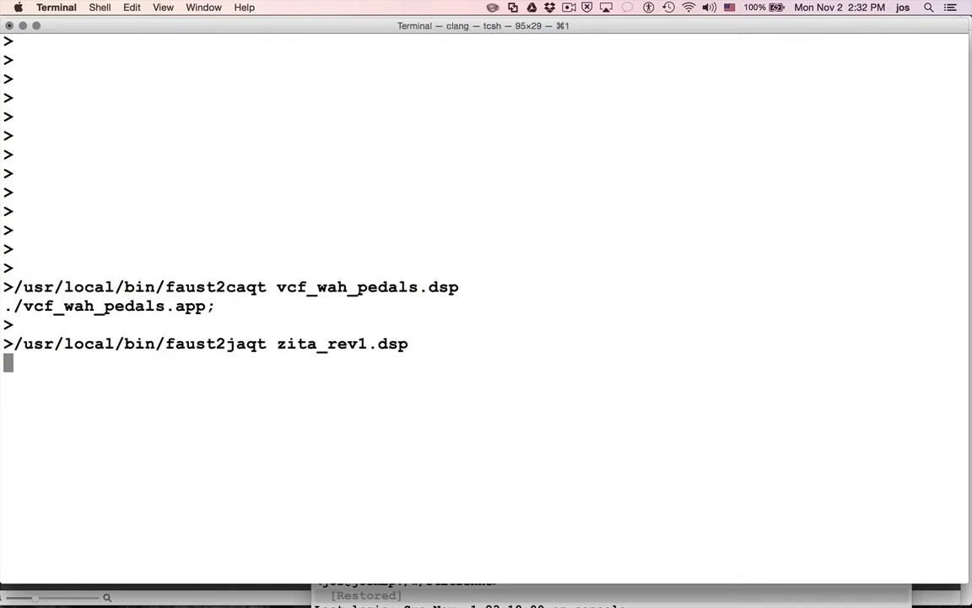
{"action": "key", "text": "Return"}
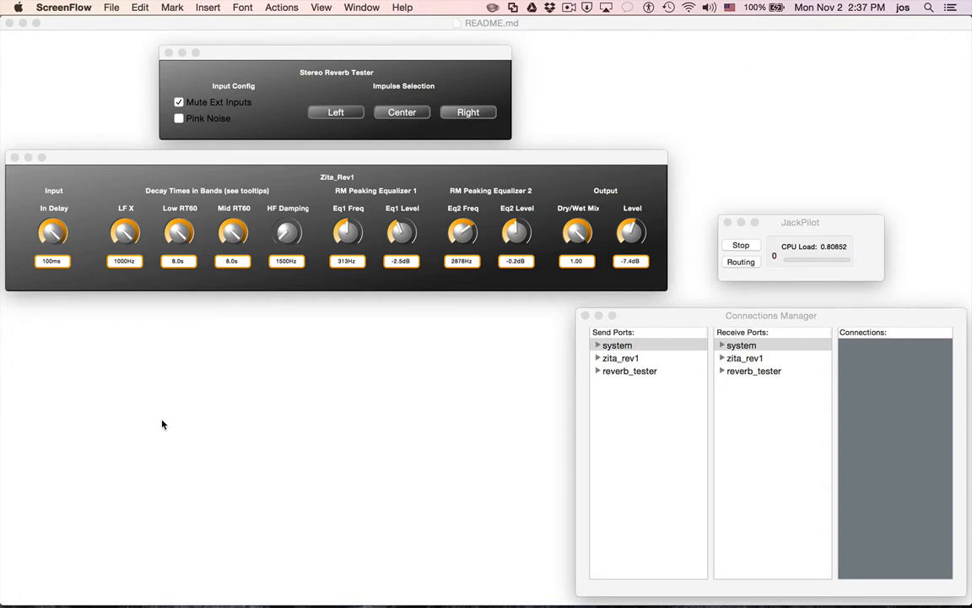
{"action": "mouse_move", "coordinate": [304, 137]}
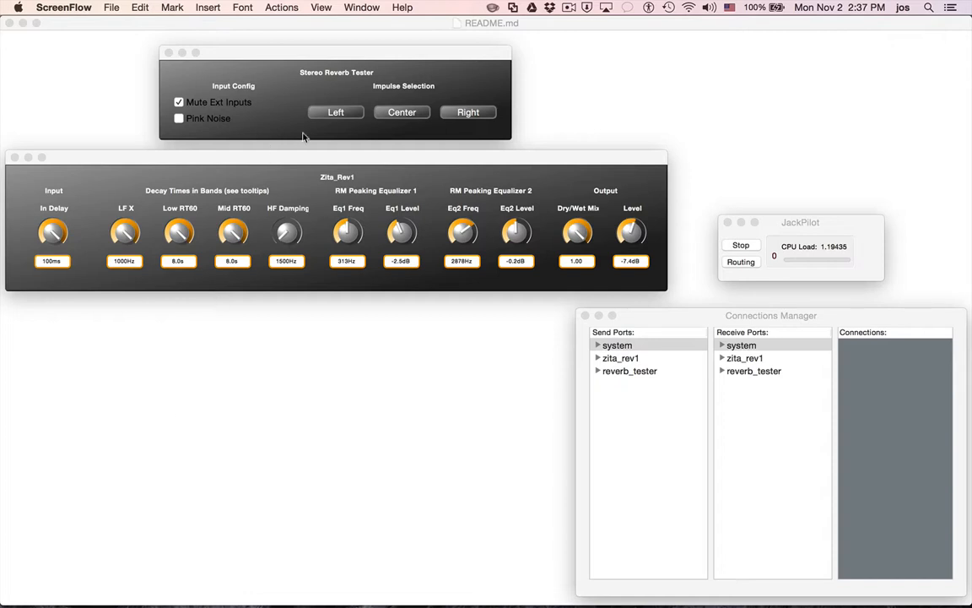
Fire centred impulses, toggle external input mute, choose pink noise, then activate JackPilot
{"action": "left_click", "coordinate": [402, 111]}
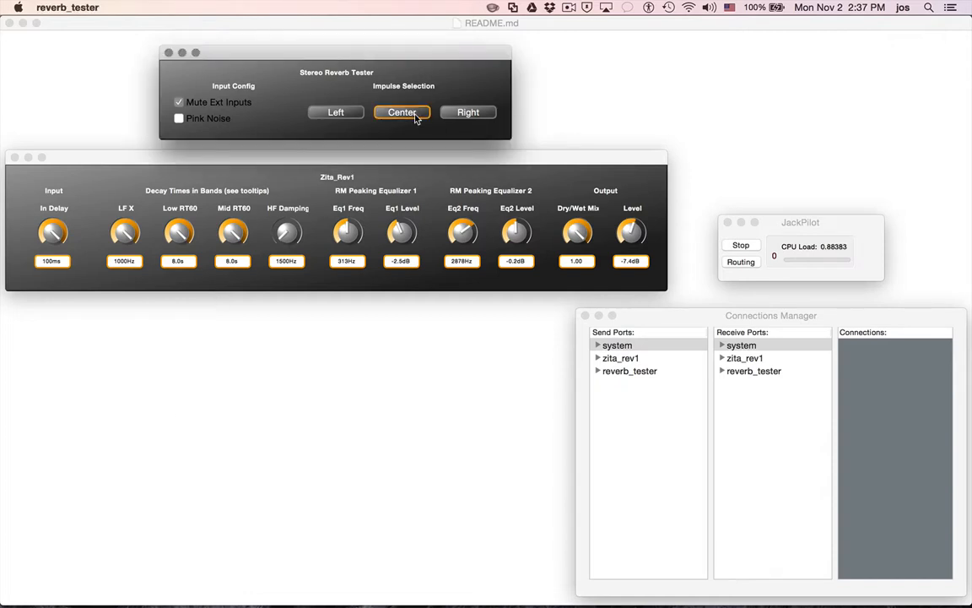
{"action": "left_click", "coordinate": [335, 112]}
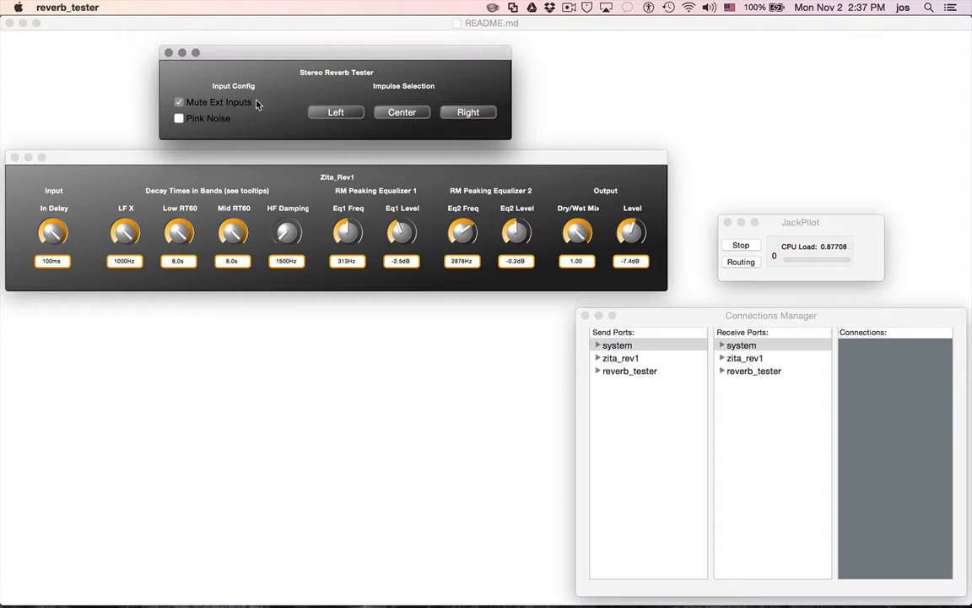
{"action": "left_click", "coordinate": [178, 101]}
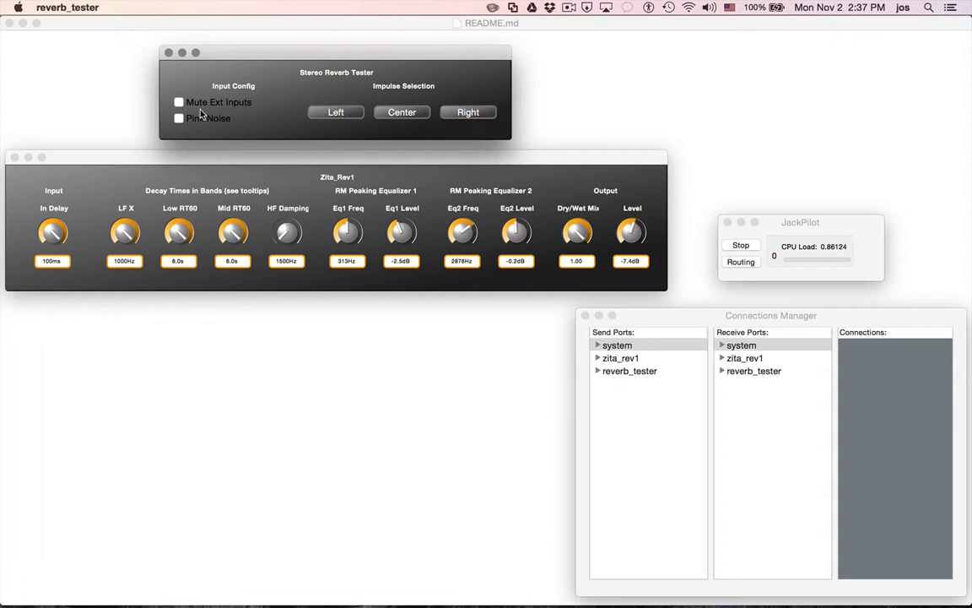
{"action": "left_click", "coordinate": [178, 102]}
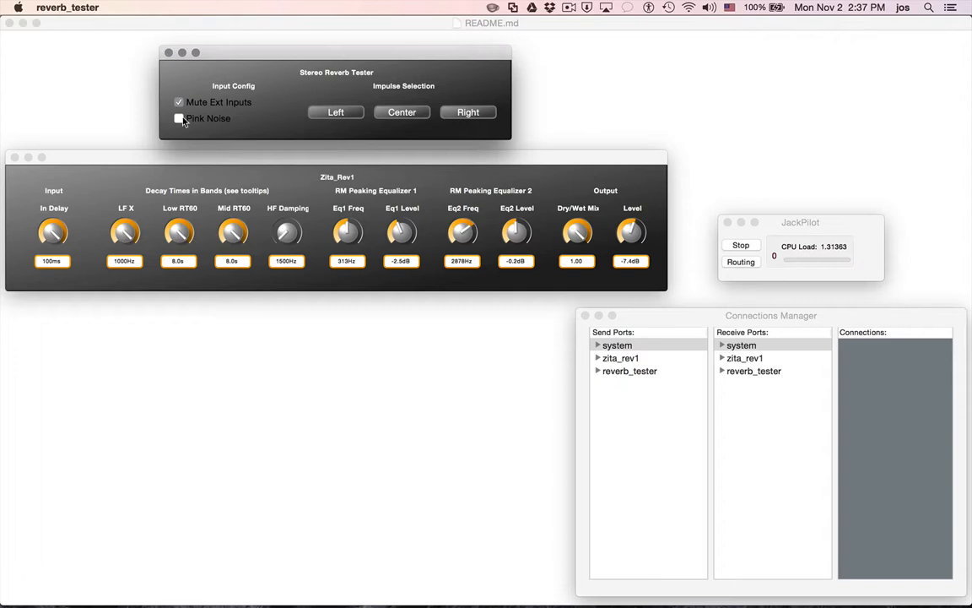
{"action": "left_click", "coordinate": [179, 118]}
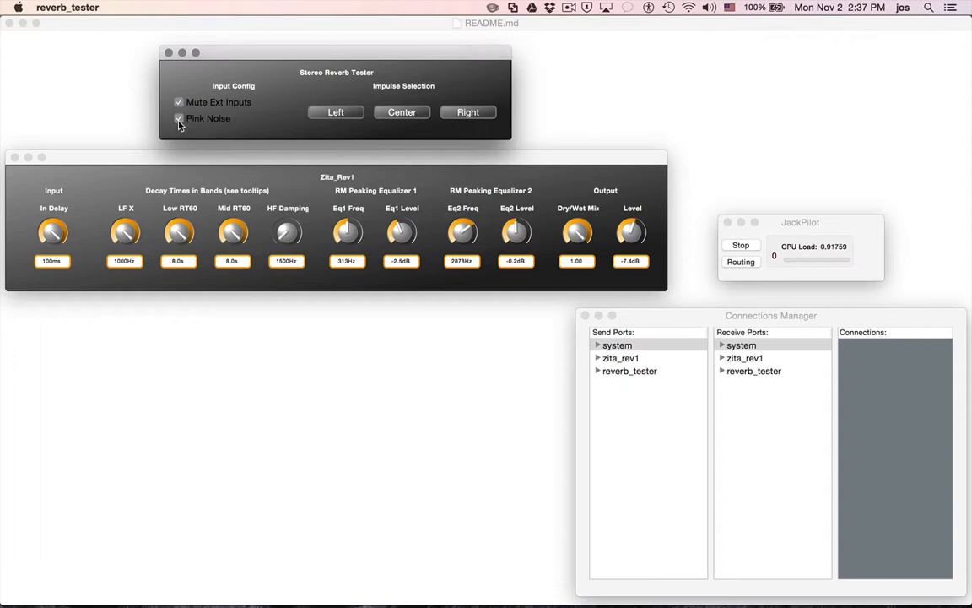
{"action": "left_click", "coordinate": [179, 118]}
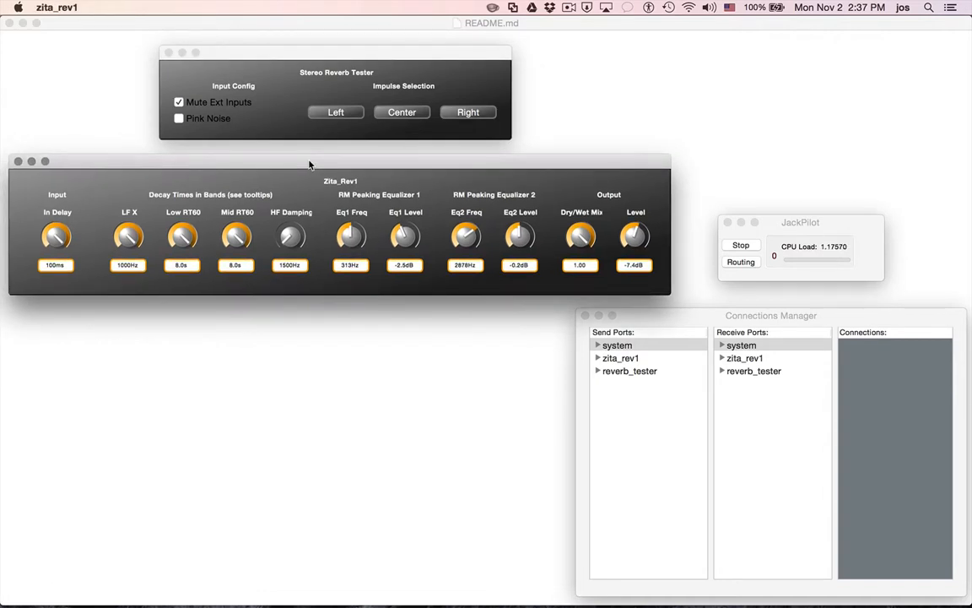
{"action": "mouse_move", "coordinate": [124, 213]}
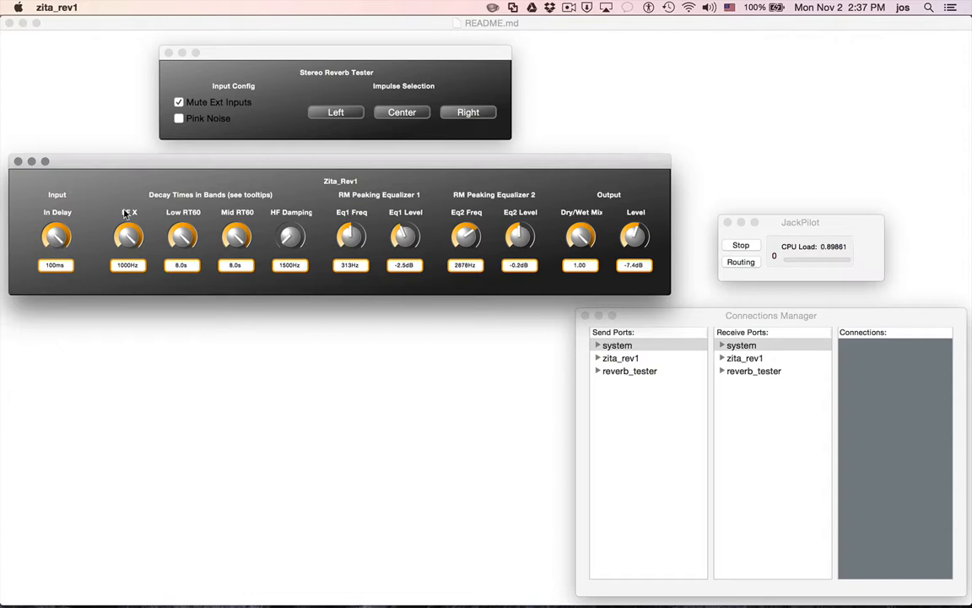
{"action": "mouse_move", "coordinate": [217, 283]}
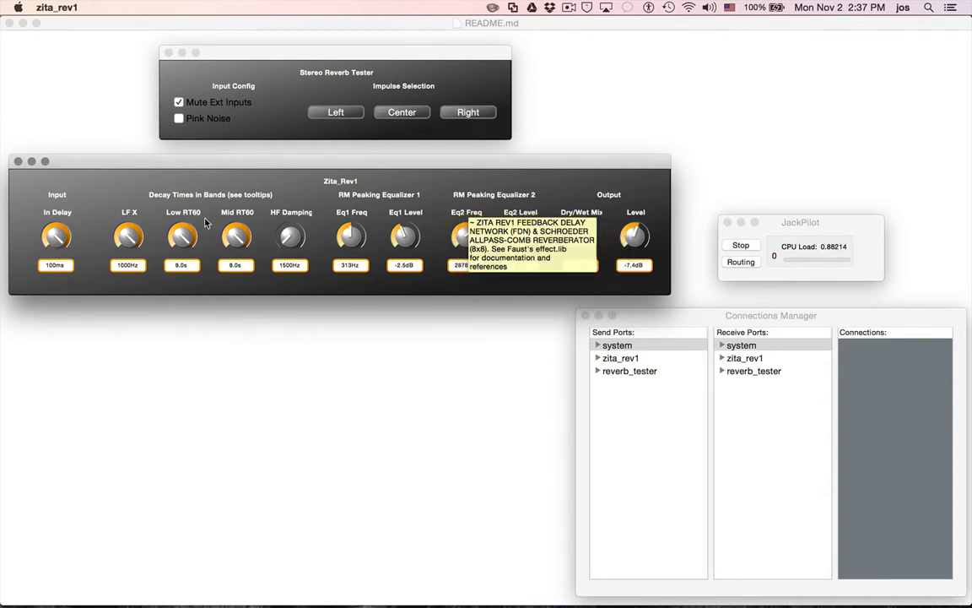
{"action": "mouse_move", "coordinate": [203, 293]}
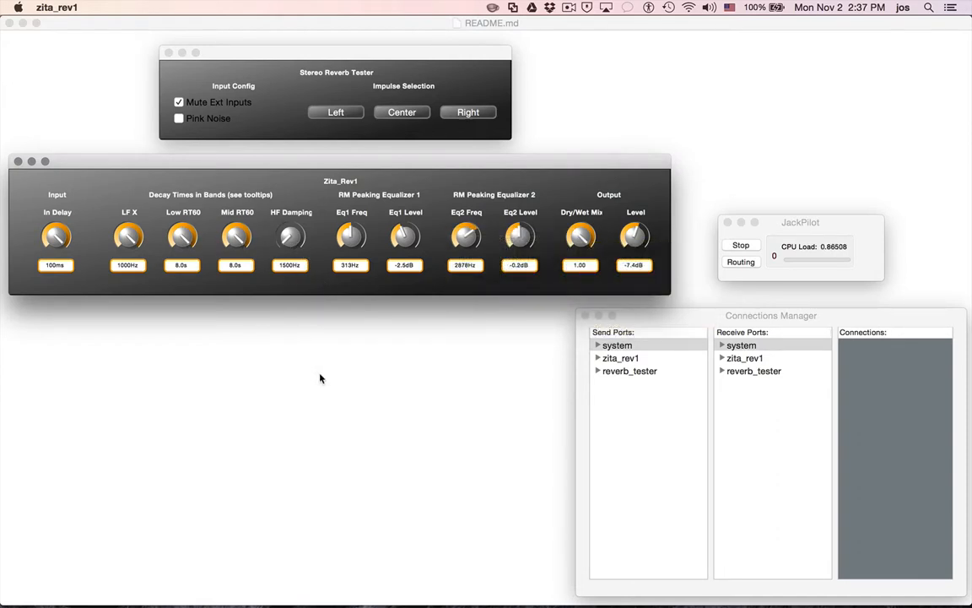
{"action": "mouse_move", "coordinate": [397, 361]}
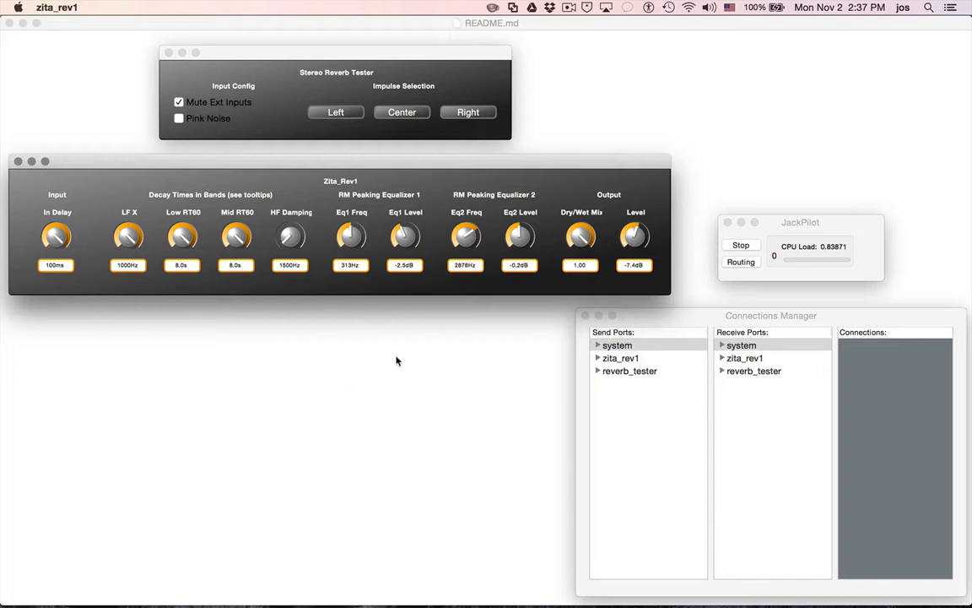
{"action": "mouse_move", "coordinate": [555, 277]}
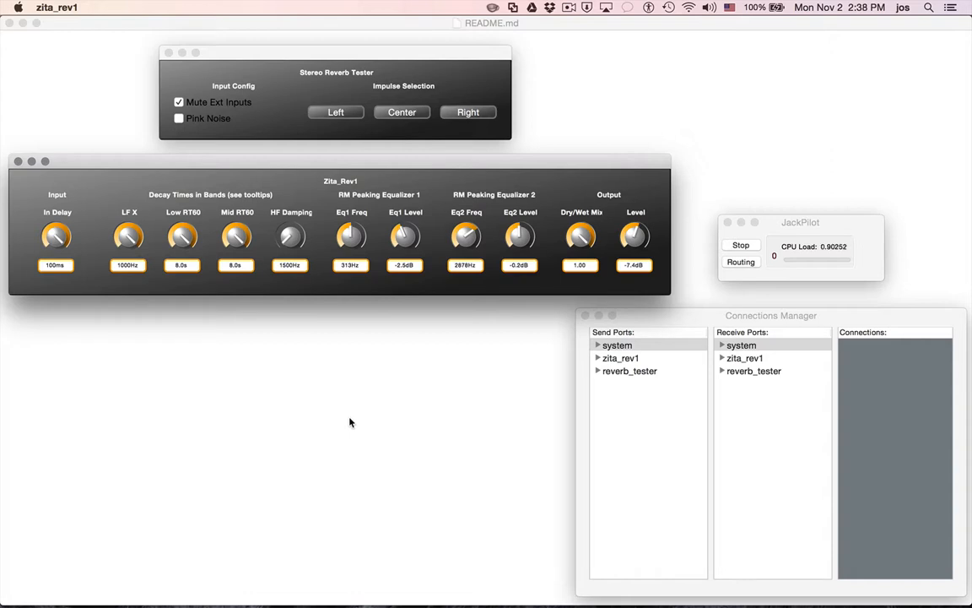
{"action": "mouse_move", "coordinate": [689, 327]}
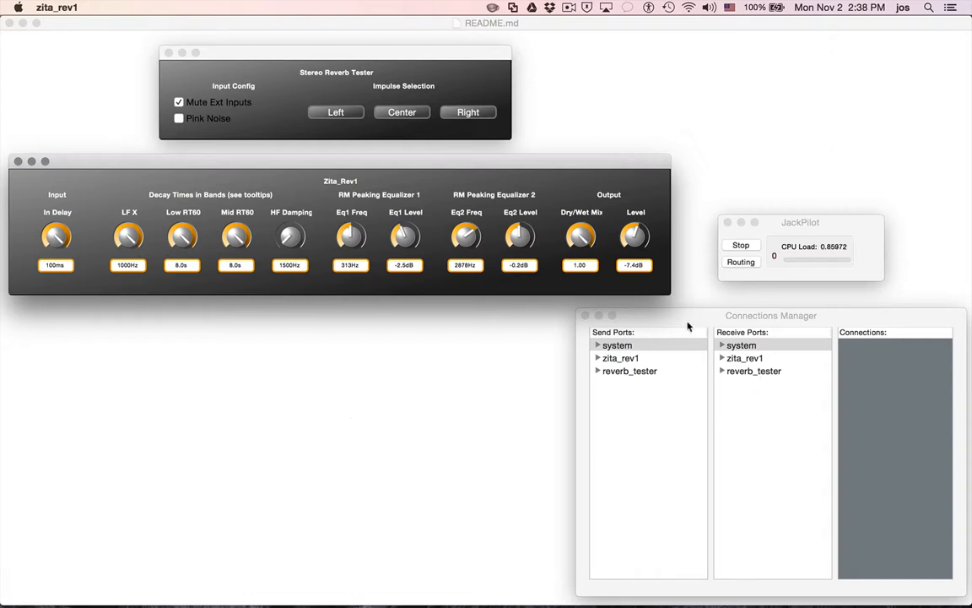
{"action": "left_click", "coordinate": [741, 345]}
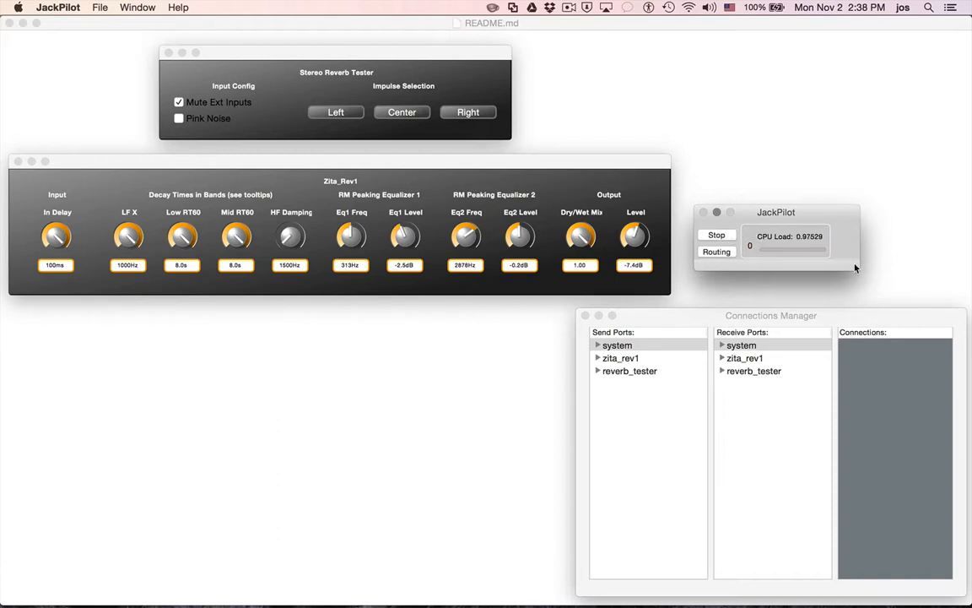
Connect reverb_tester's outputs to zita_rev1's inputs and expand zita_rev1's port list
{"action": "left_click", "coordinate": [741, 345]}
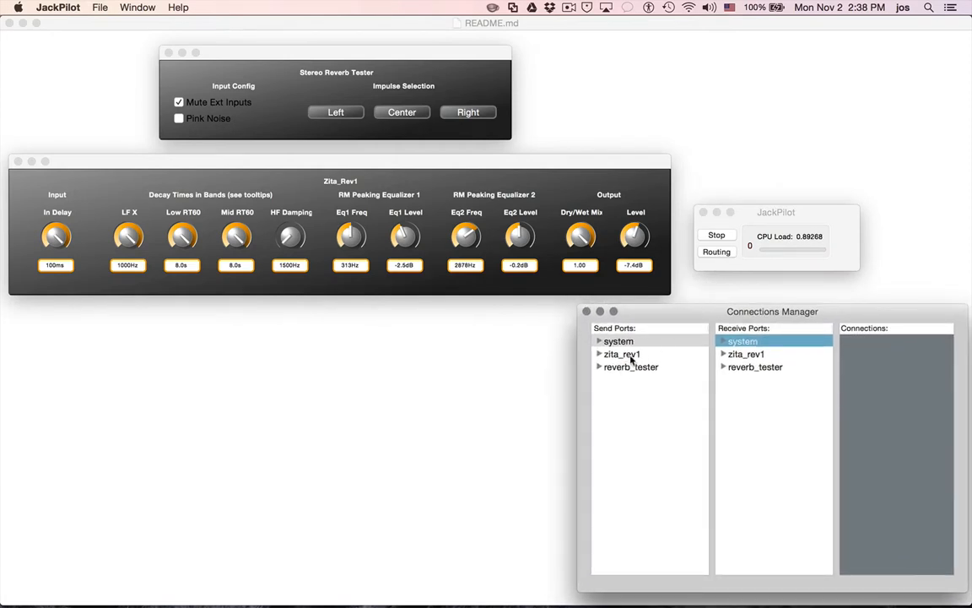
{"action": "left_click", "coordinate": [631, 366]}
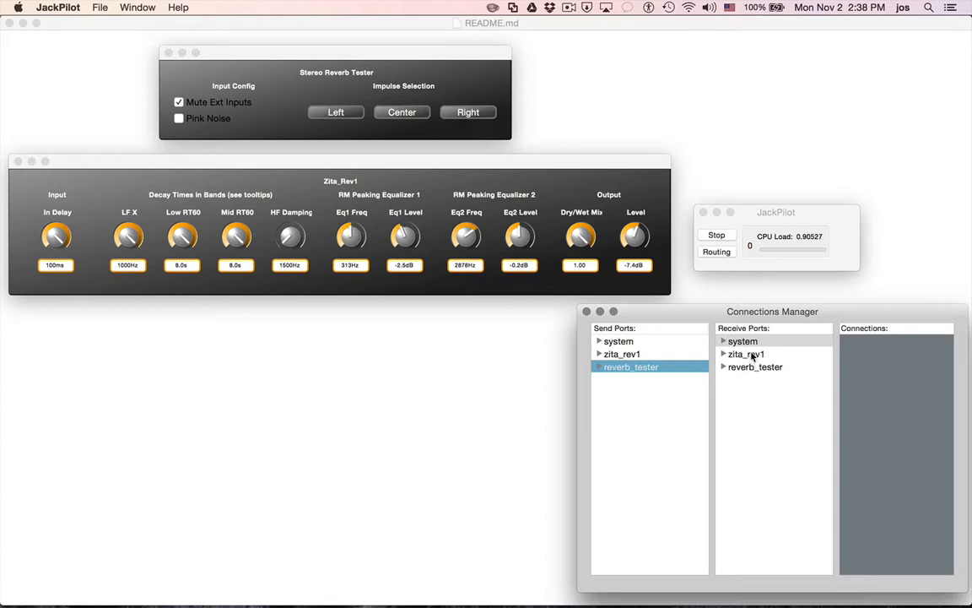
{"action": "left_click", "coordinate": [746, 354]}
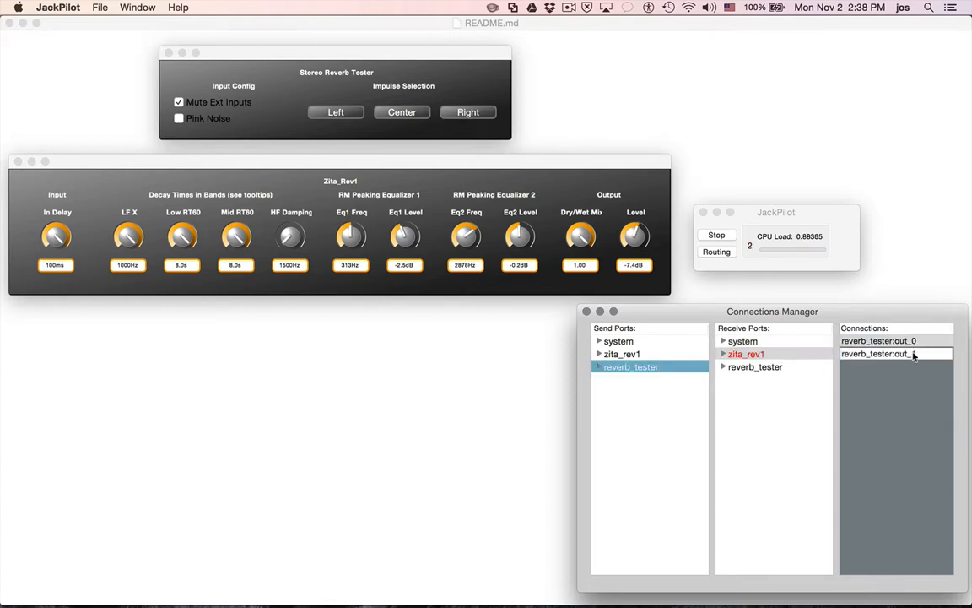
{"action": "left_click", "coordinate": [724, 353]}
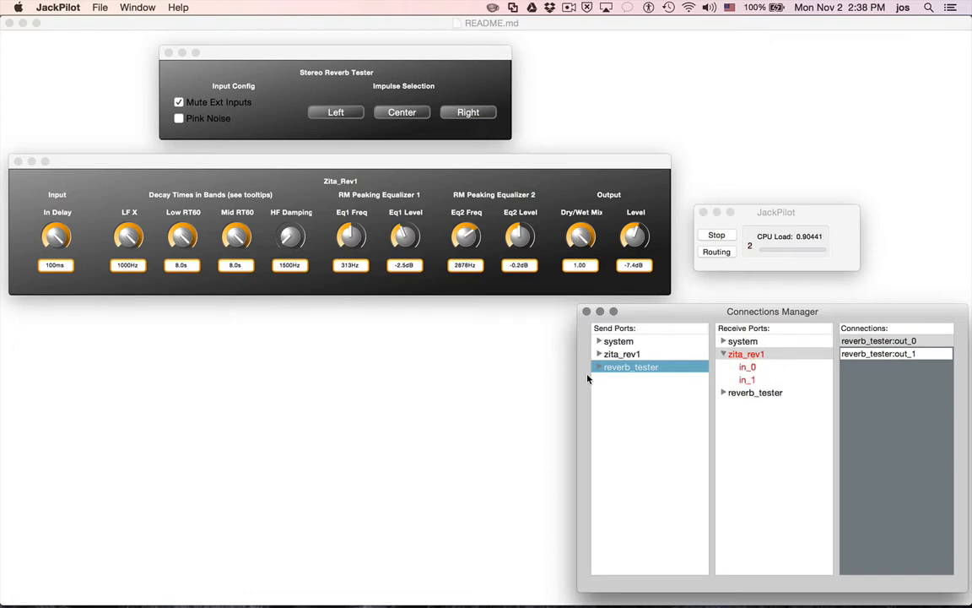
{"action": "left_click", "coordinate": [599, 366]}
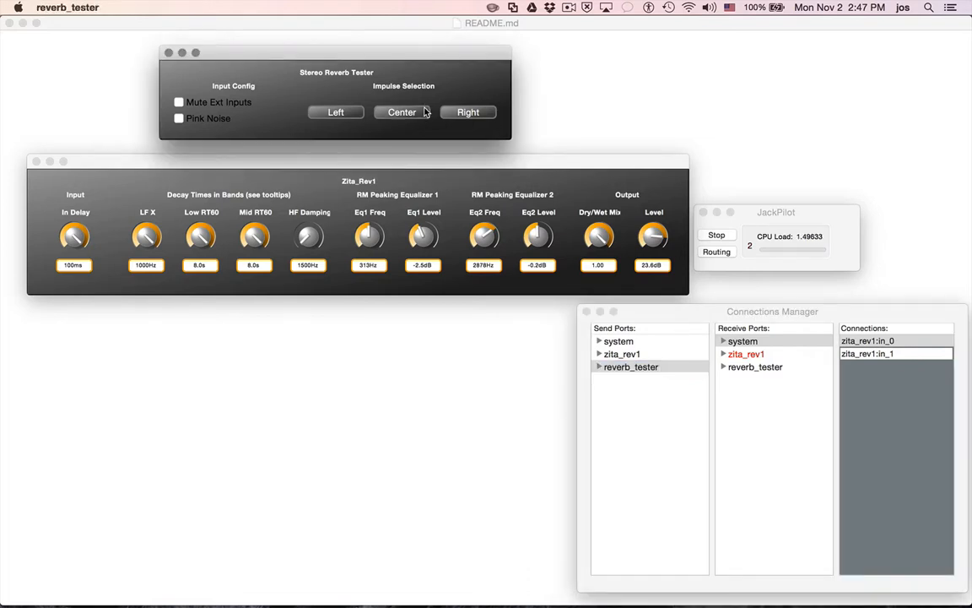
{"action": "mouse_move", "coordinate": [473, 153]}
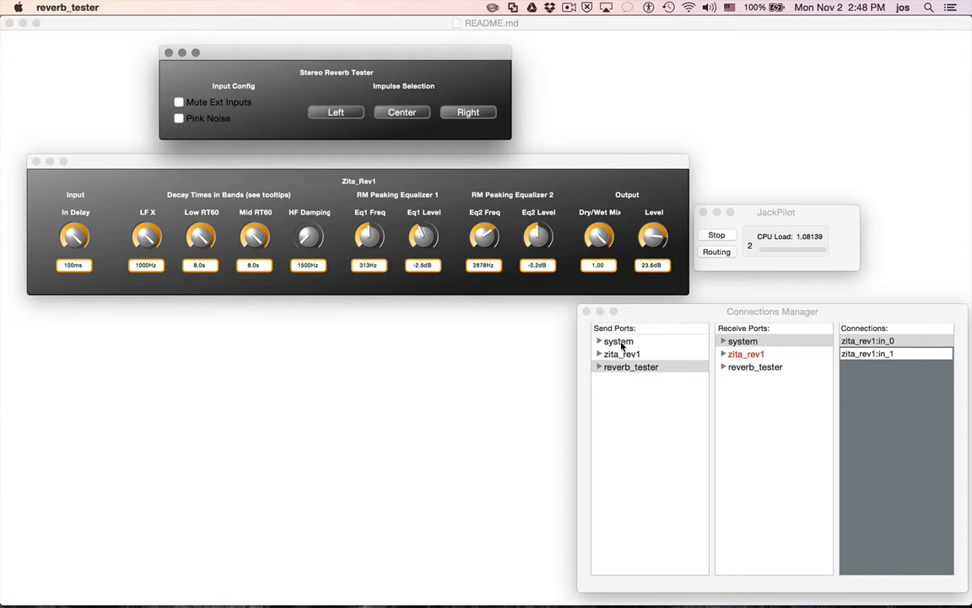
Connect zita_rev1's outputs to the system playback ports
{"action": "left_click", "coordinate": [631, 367]}
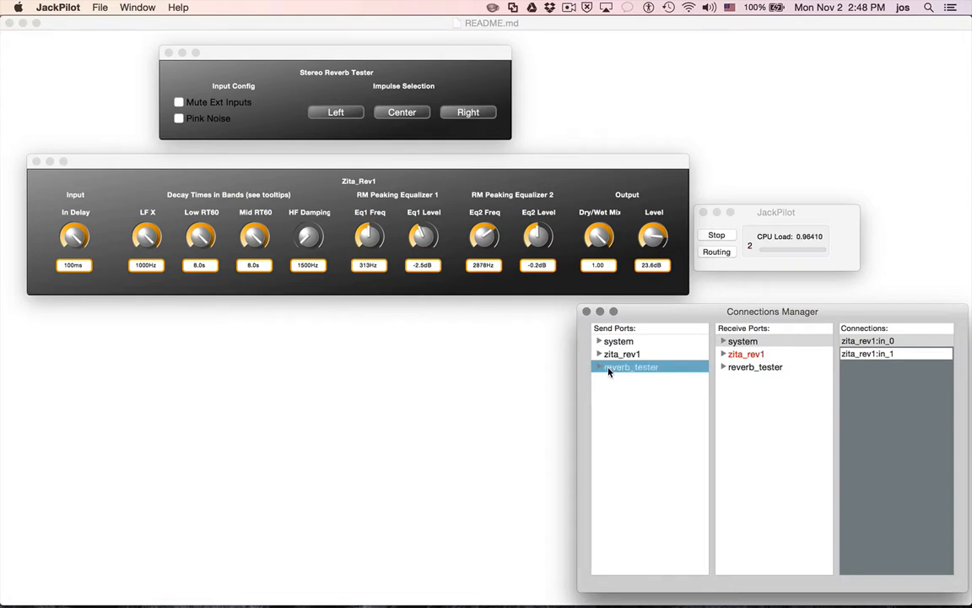
{"action": "left_click", "coordinate": [745, 354]}
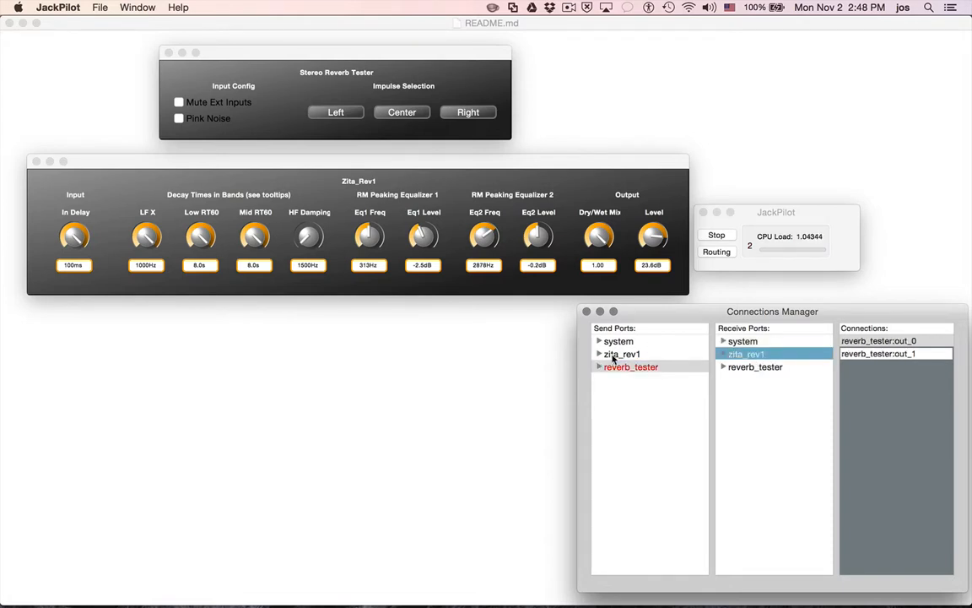
{"action": "left_click", "coordinate": [622, 353]}
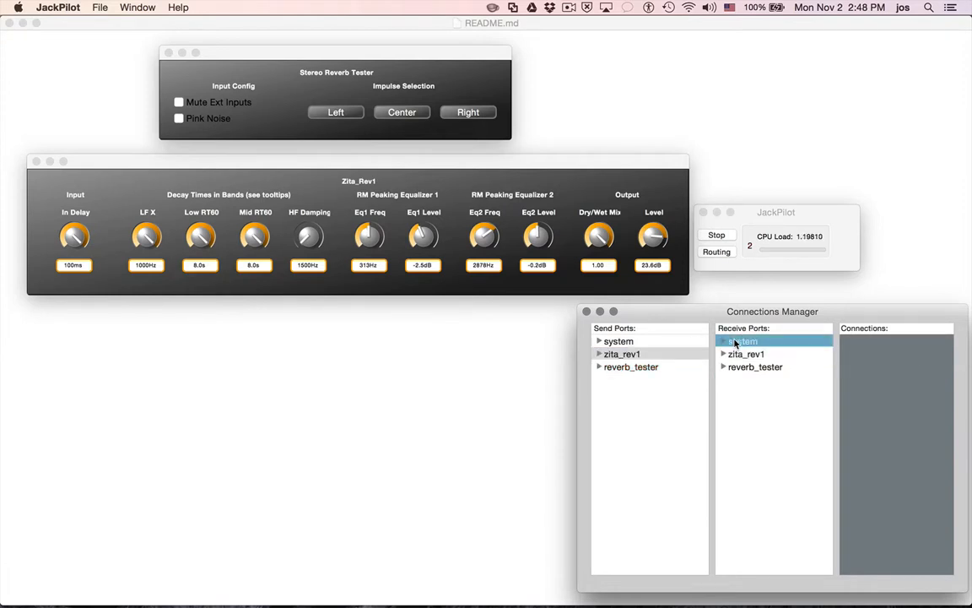
{"action": "left_click", "coordinate": [622, 354]}
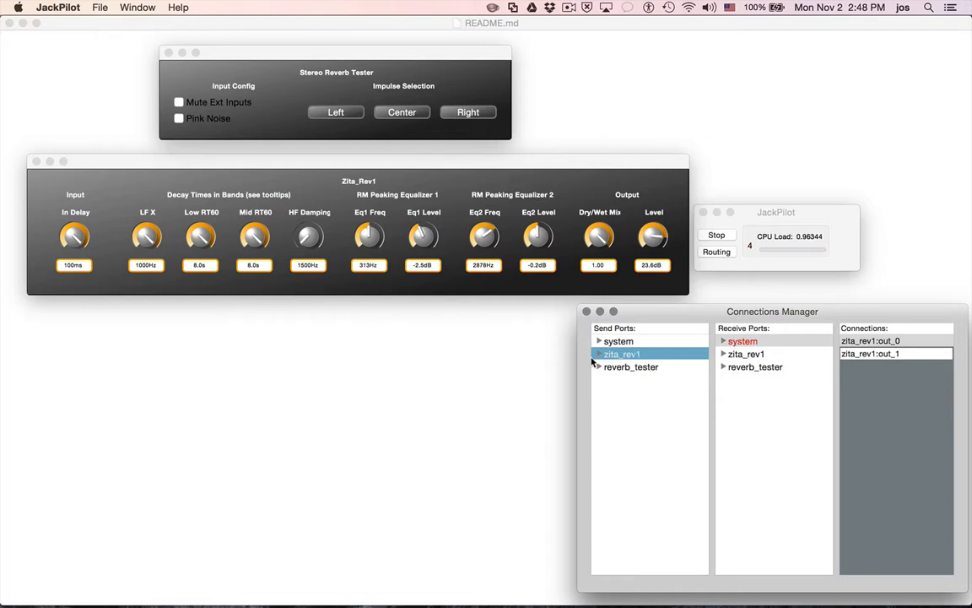
Expand the zita_rev1 and reverb_tester port trees and fire a centred test impulse
{"action": "left_click", "coordinate": [724, 341]}
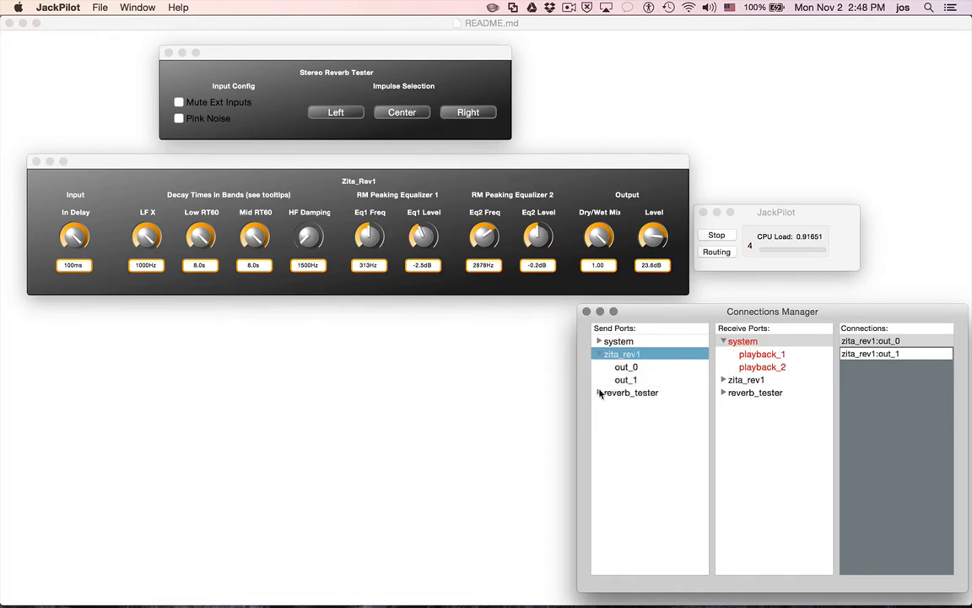
{"action": "left_click", "coordinate": [599, 393]}
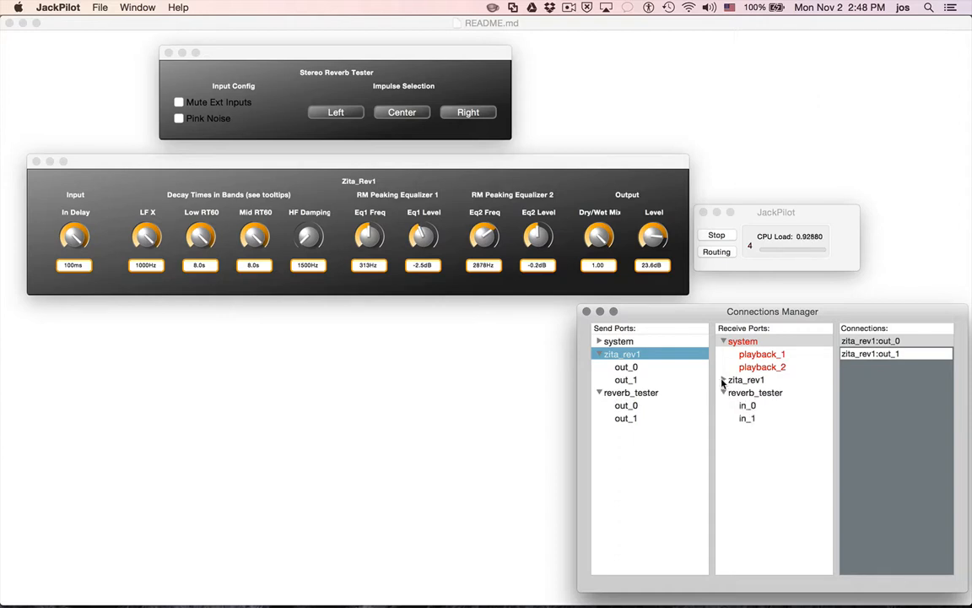
{"action": "left_click", "coordinate": [723, 379]}
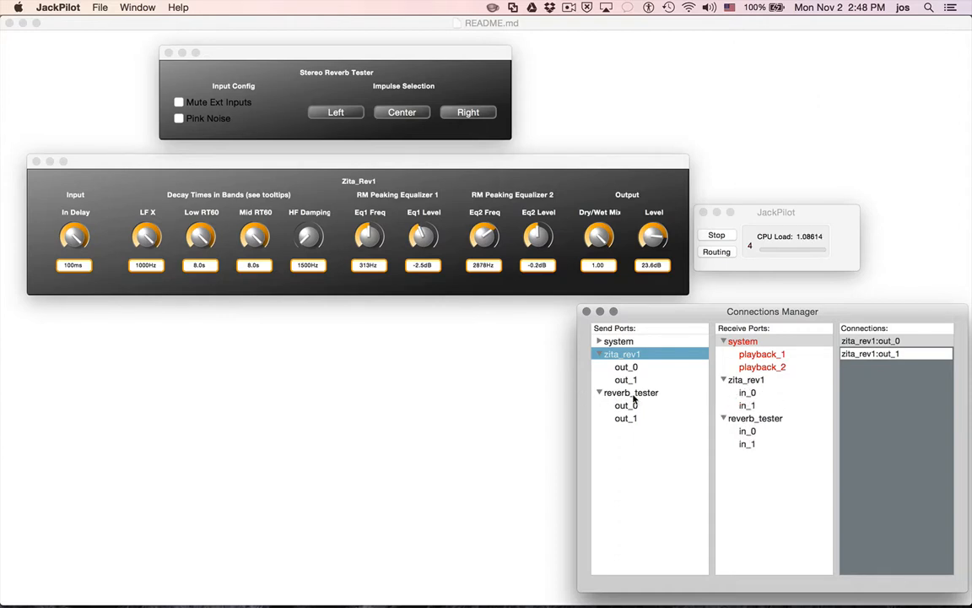
{"action": "left_click", "coordinate": [631, 392]}
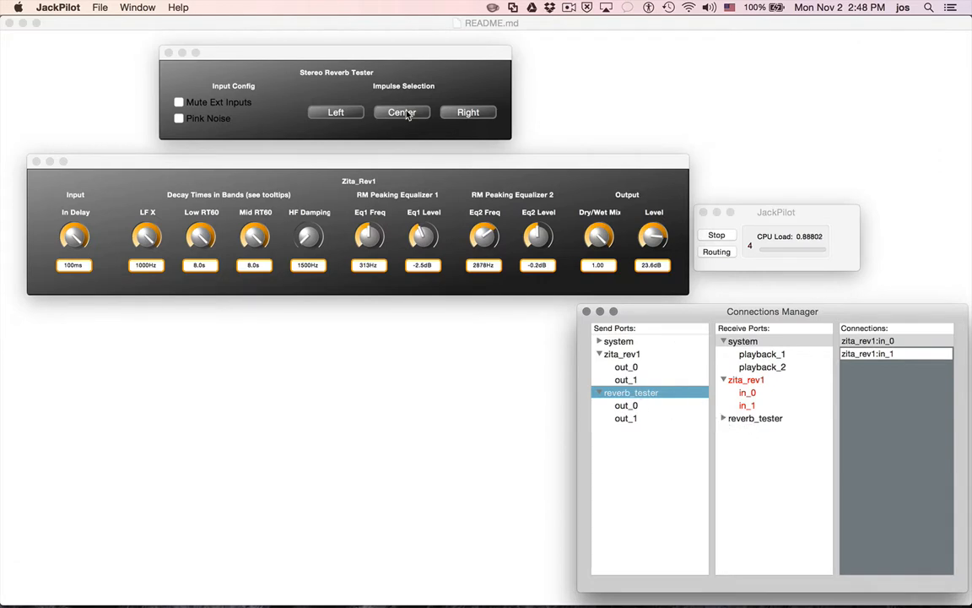
{"action": "left_click", "coordinate": [631, 391]}
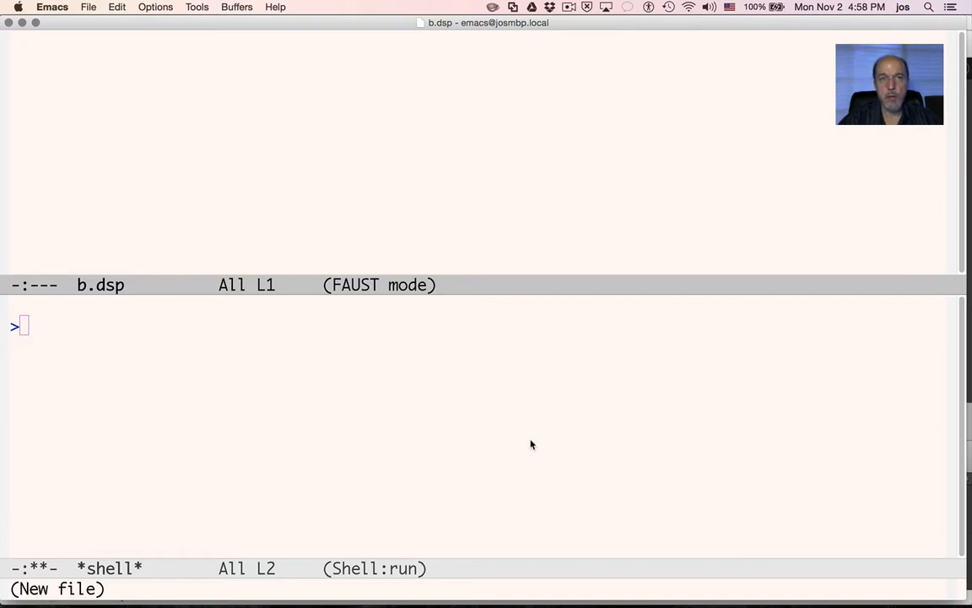
Type the '// The Biquad (biquadratic)' comment and 'process = 1-1' : biquad;'
{"action": "type", "text": "// The"}
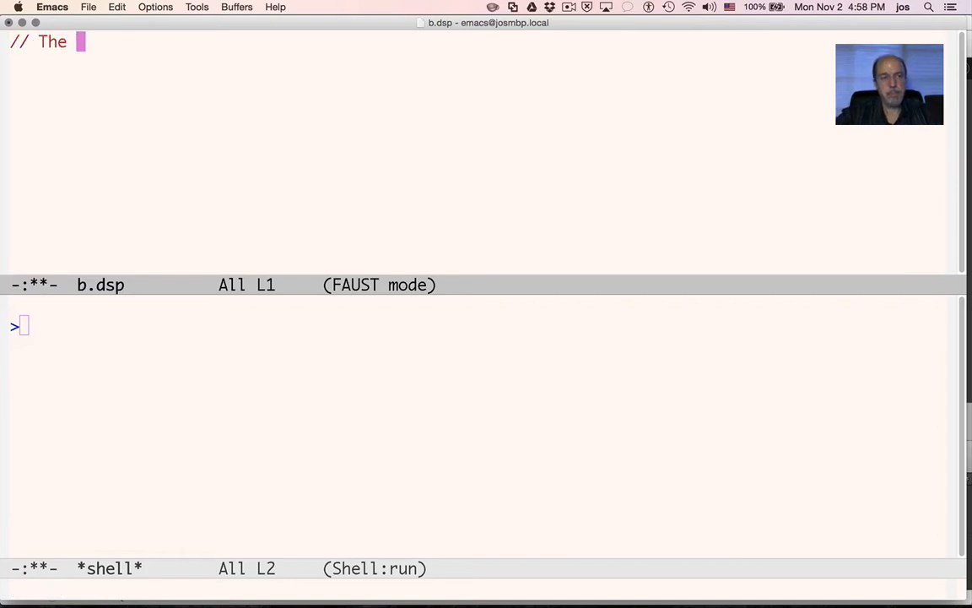
{"action": "type", "text": "Biquad"}
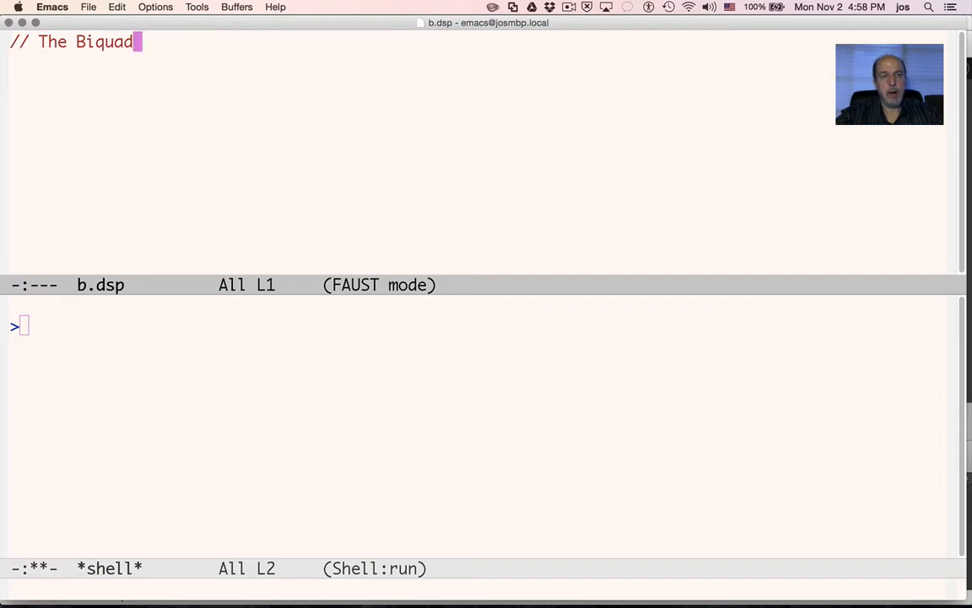
{"action": "type", "text": "(biqu"}
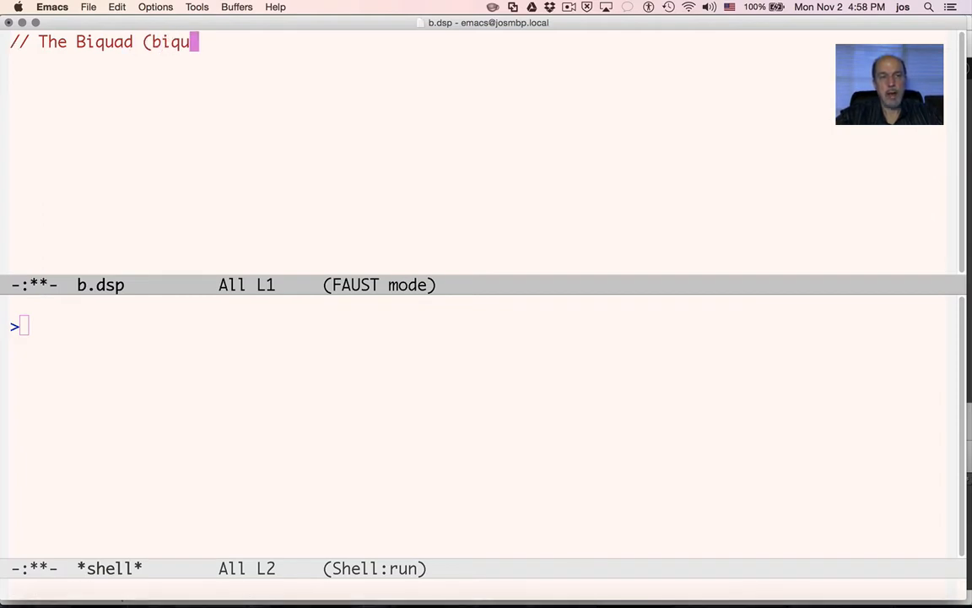
{"action": "type", "text": "dratic"}
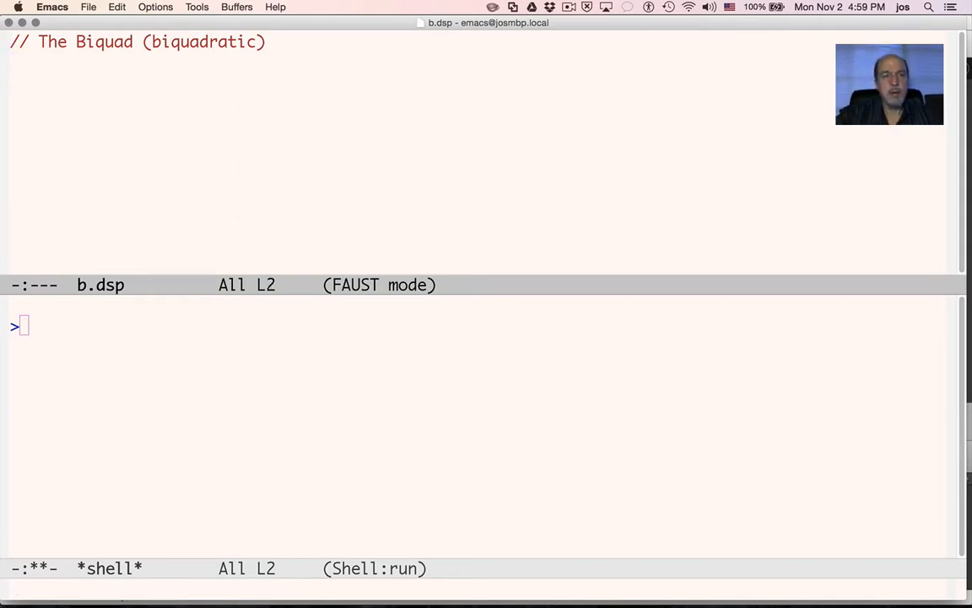
{"action": "type", "text": "process ="}
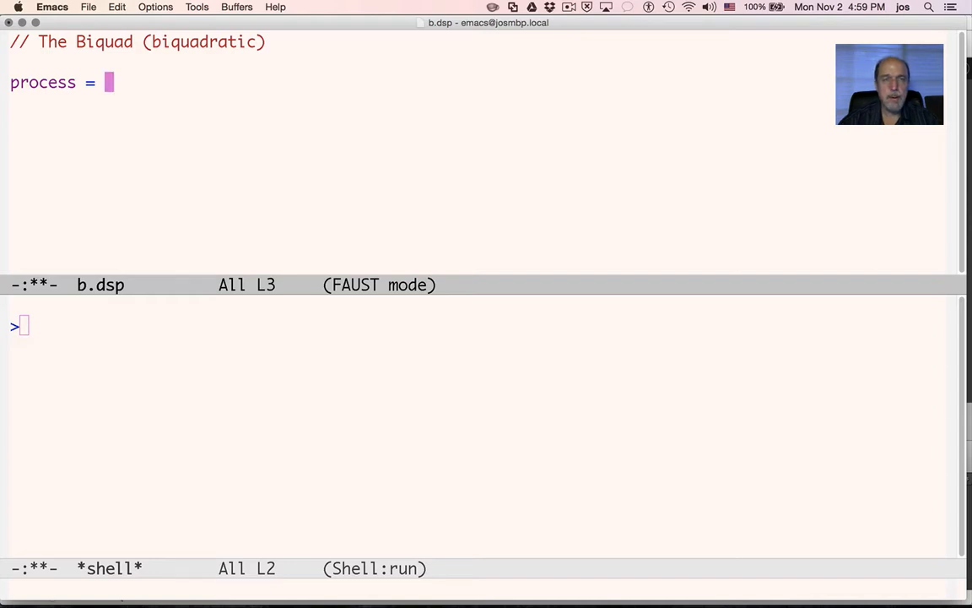
{"action": "type", "text": "biquadd"}
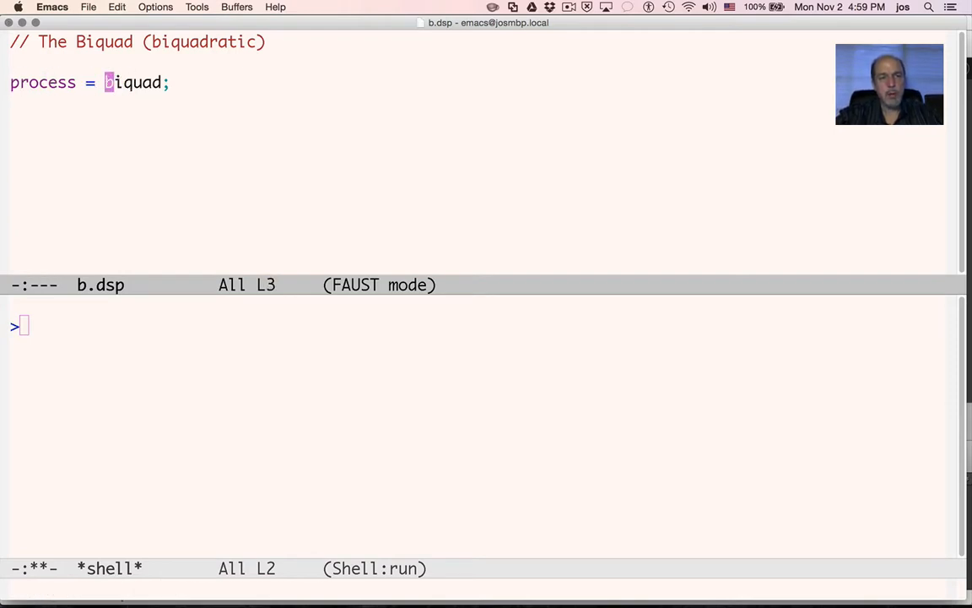
{"action": "type", "text": "1-1'"}
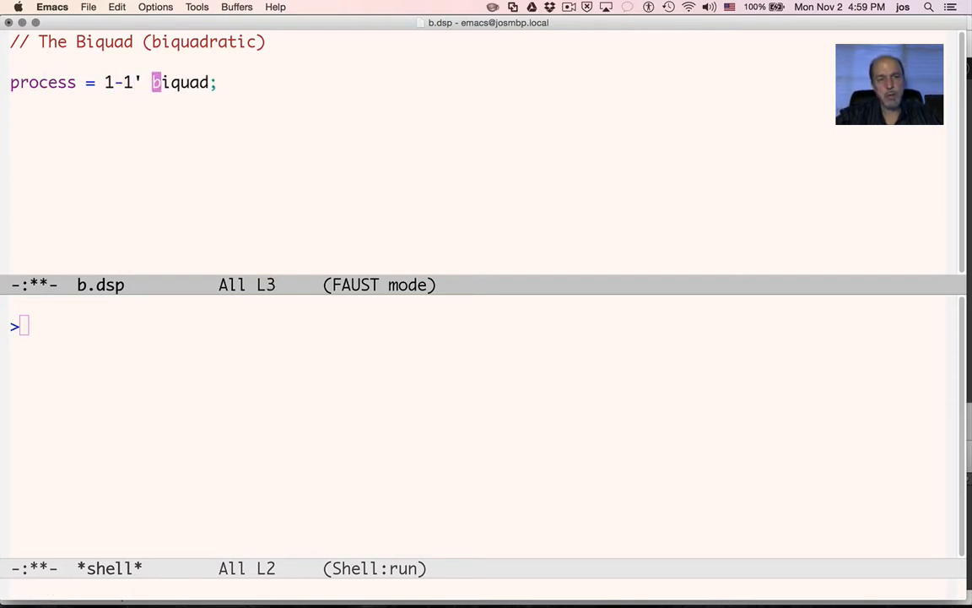
{"action": "type", "text": ":"}
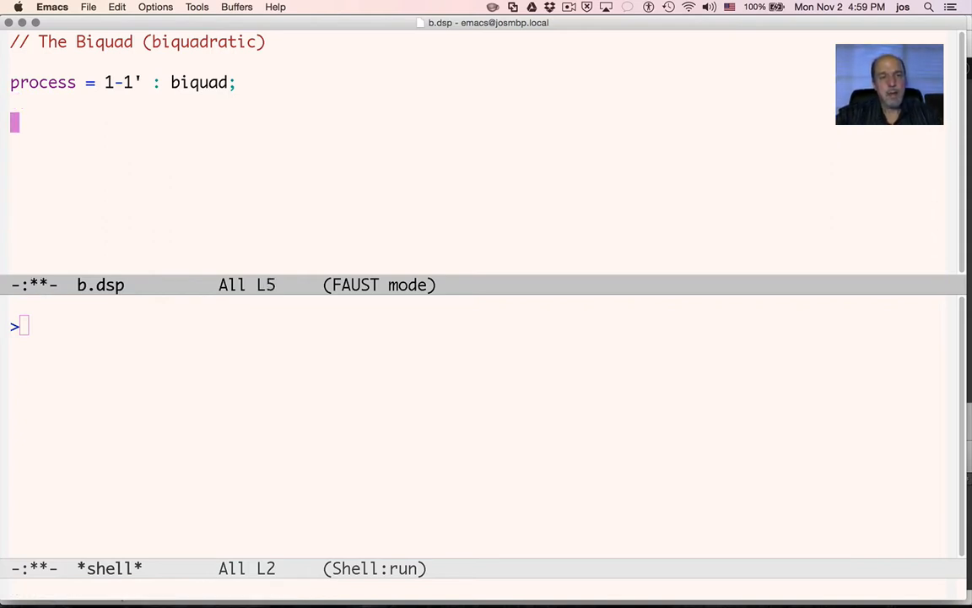
Write 'biquad = firPart : iirPart;' and begin the firPart definition
{"action": "type", "text": "biquad ="}
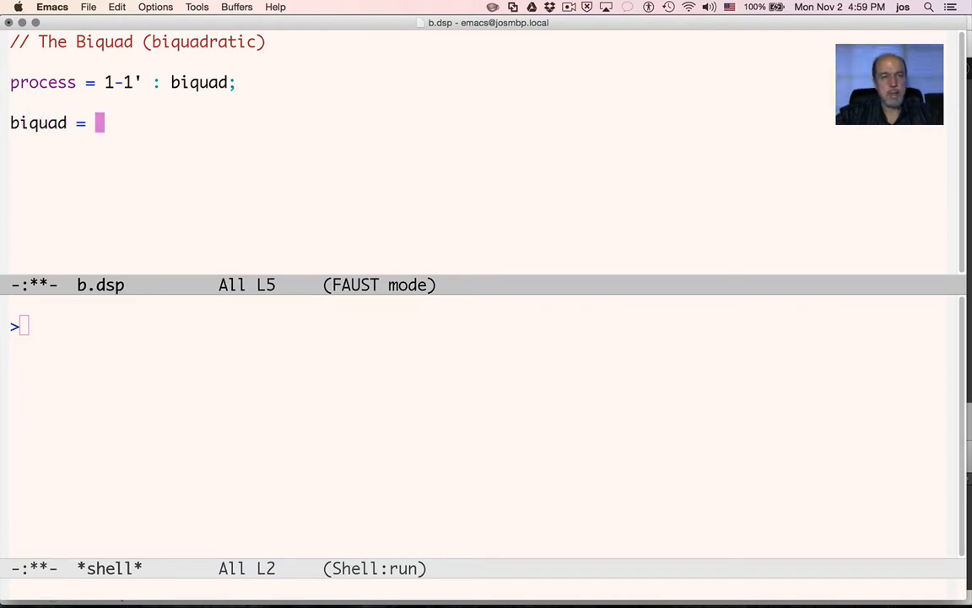
{"action": "type", "text": "firPart :"}
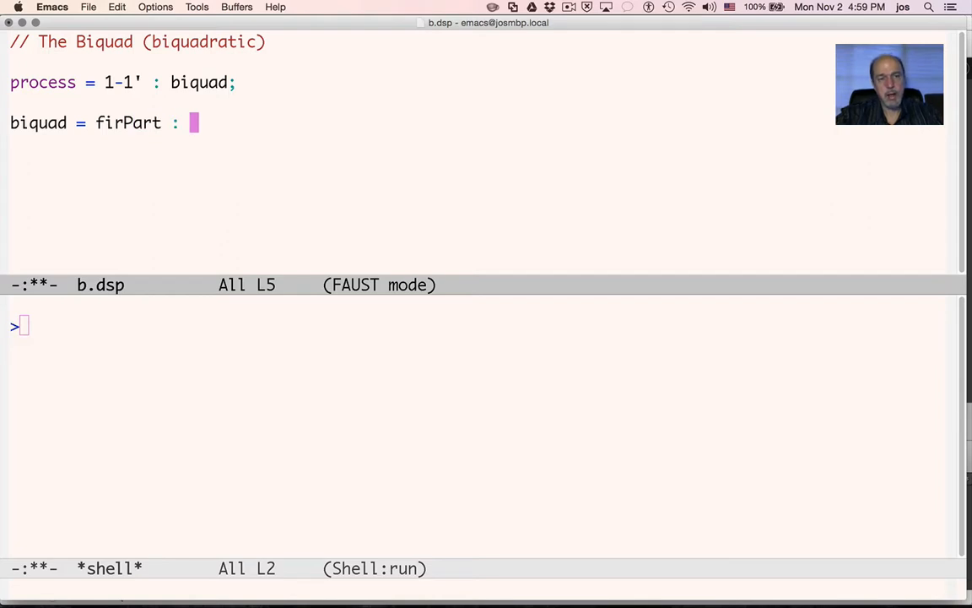
{"action": "type", "text": "iirPar"}
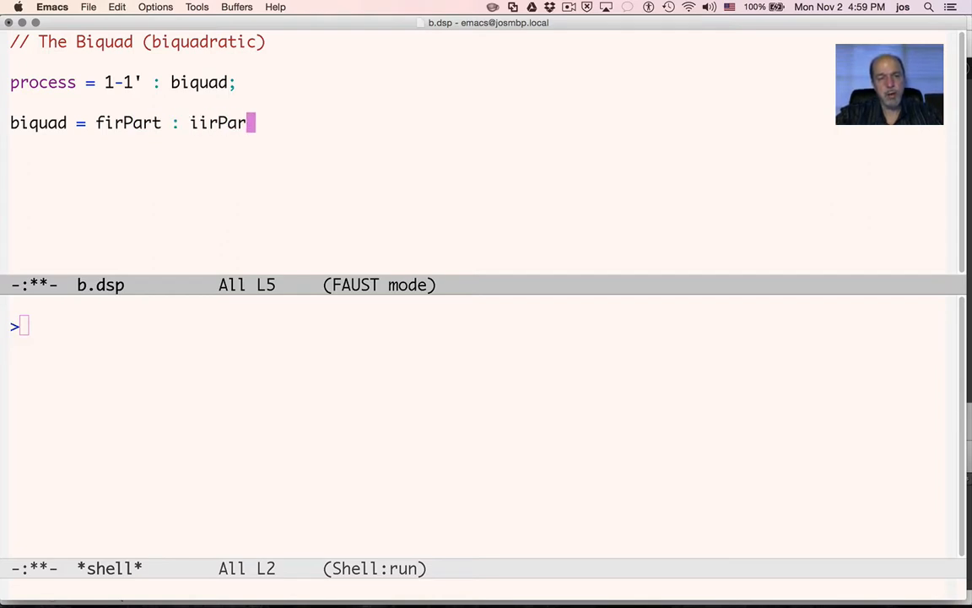
{"action": "type", "text": "t;"}
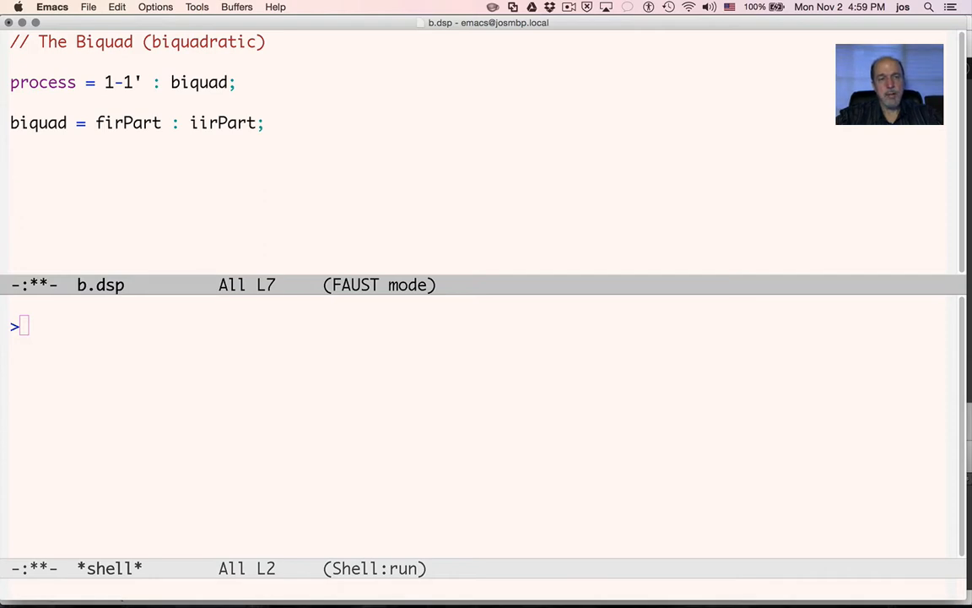
{"action": "type", "text": "f"}
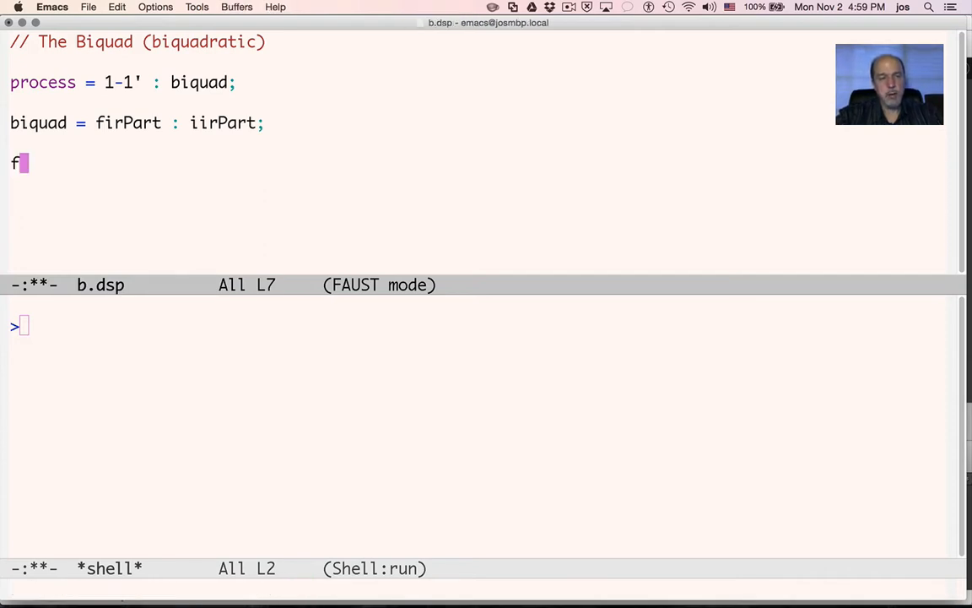
{"action": "type", "text": "irPart ="}
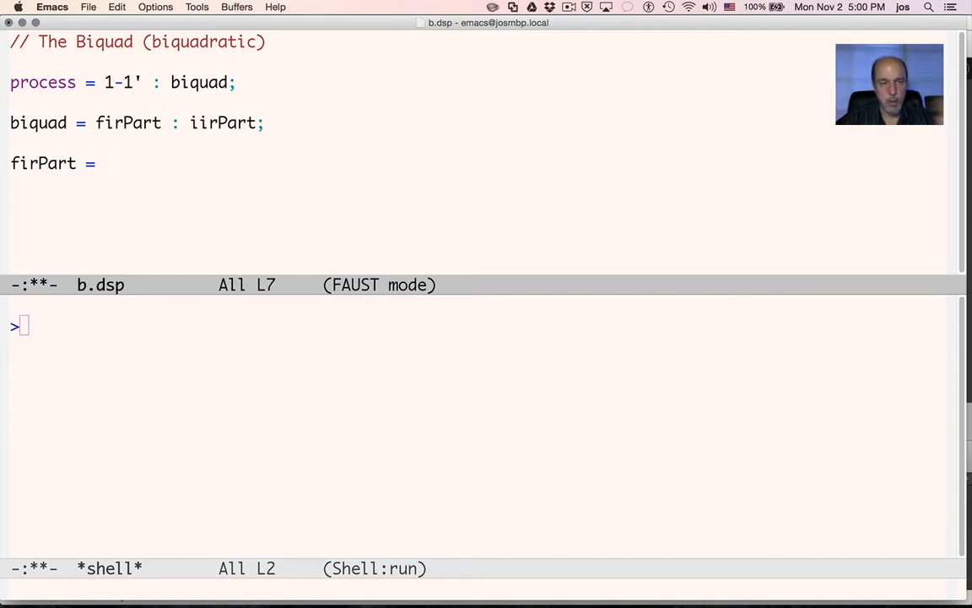
Define firPart(x) as b0*x + b1*x' + b2*x''
{"action": "left_click", "coordinate": [98, 163]}
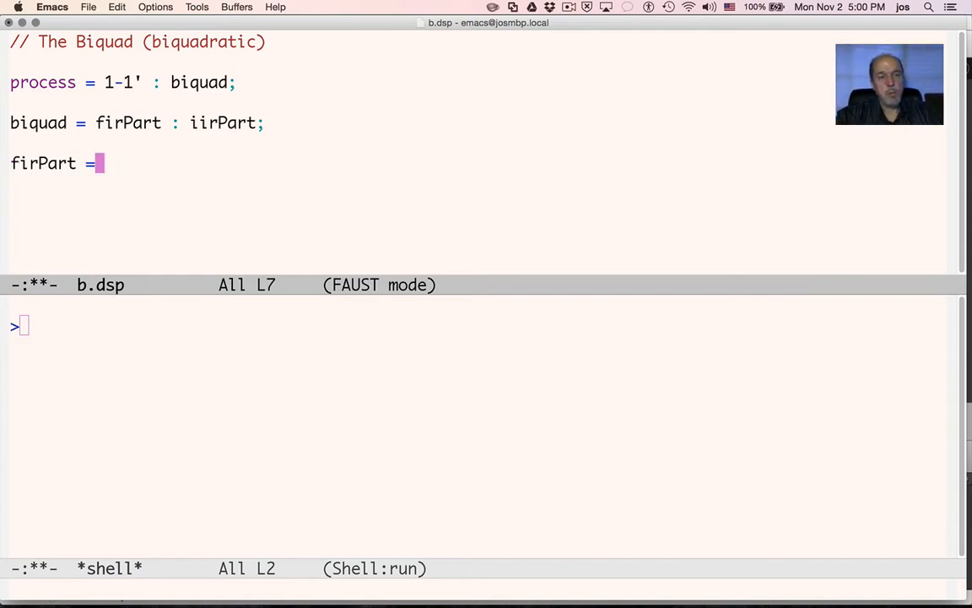
{"action": "type", "text": "(x)"}
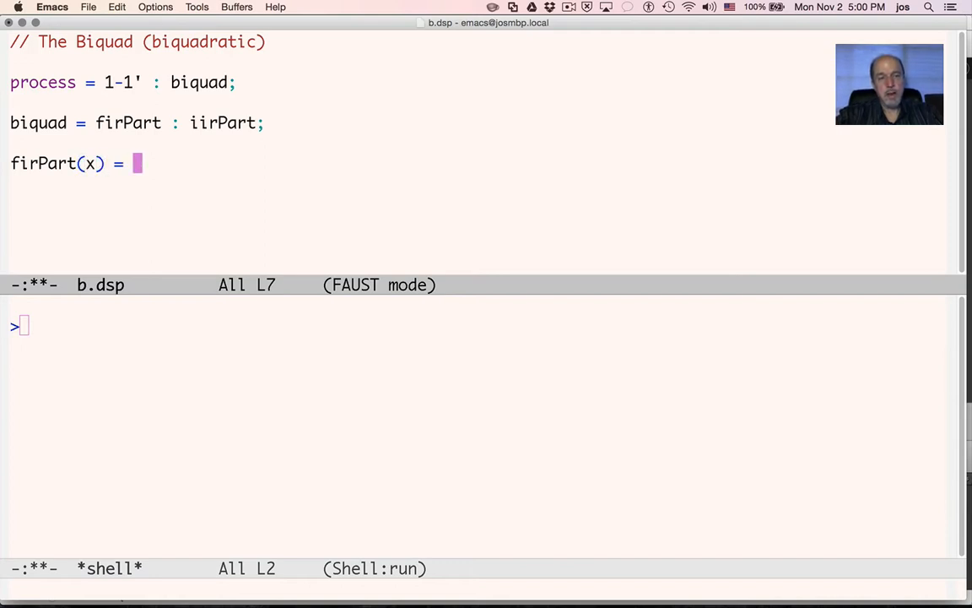
{"action": "type", "text": "x"}
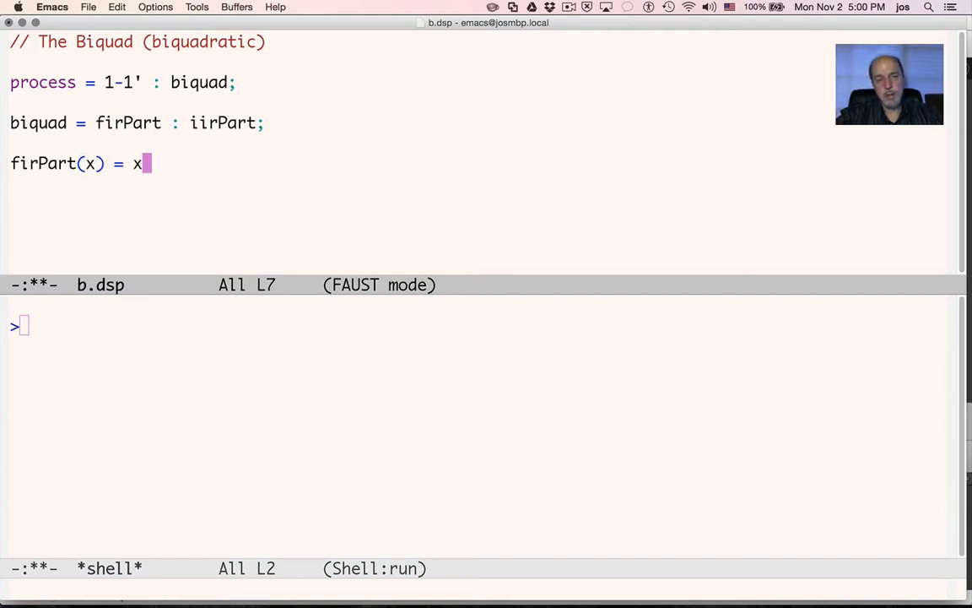
{"action": "type", "text": "b0"}
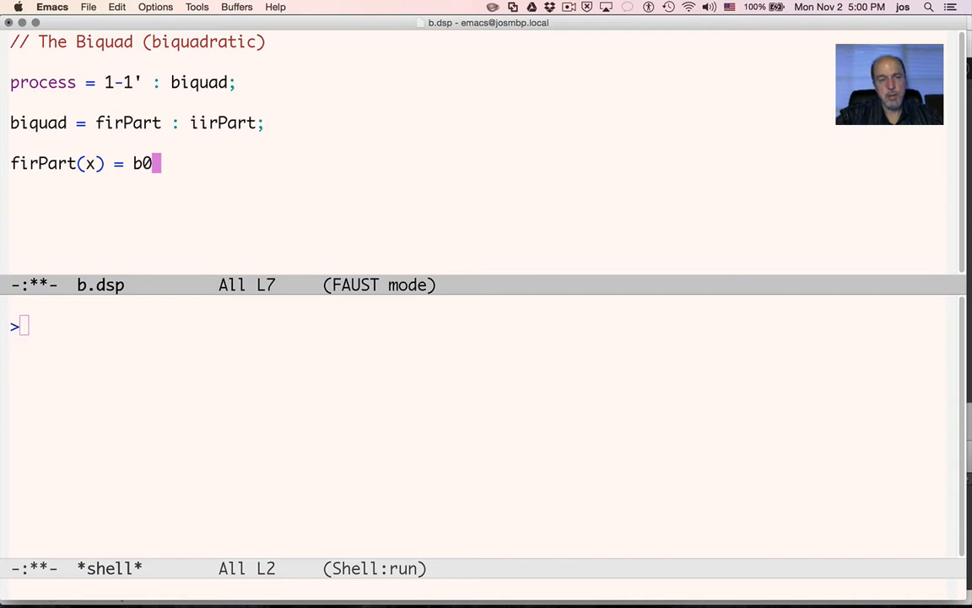
{"action": "type", "text": "*x +"}
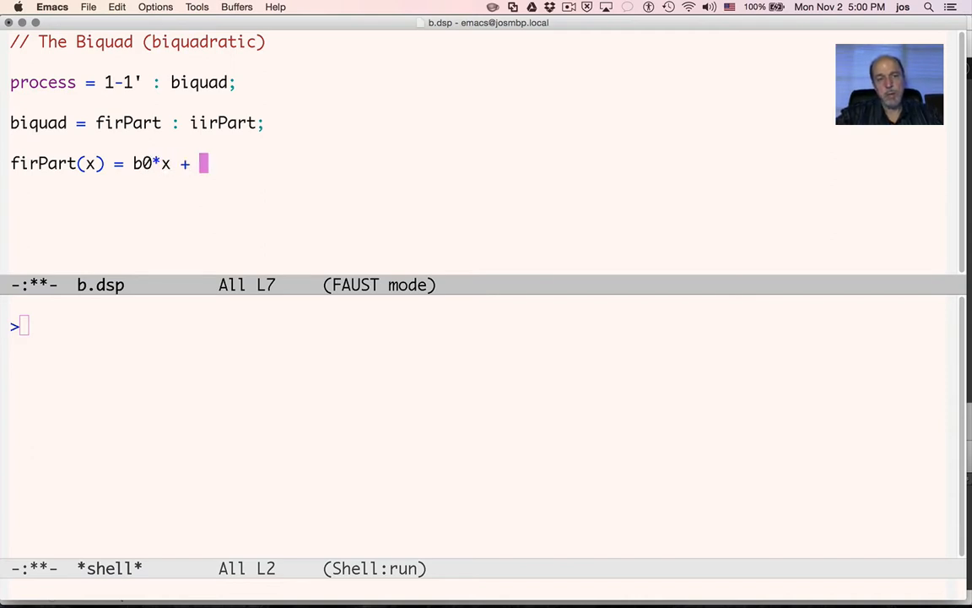
{"action": "type", "text": "b1 *"}
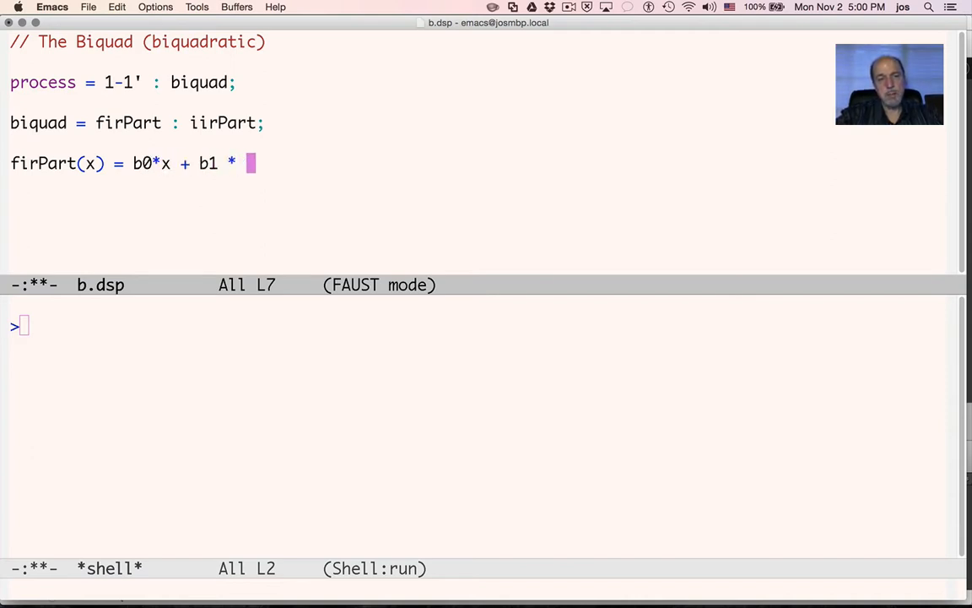
{"action": "type", "text": "x'"}
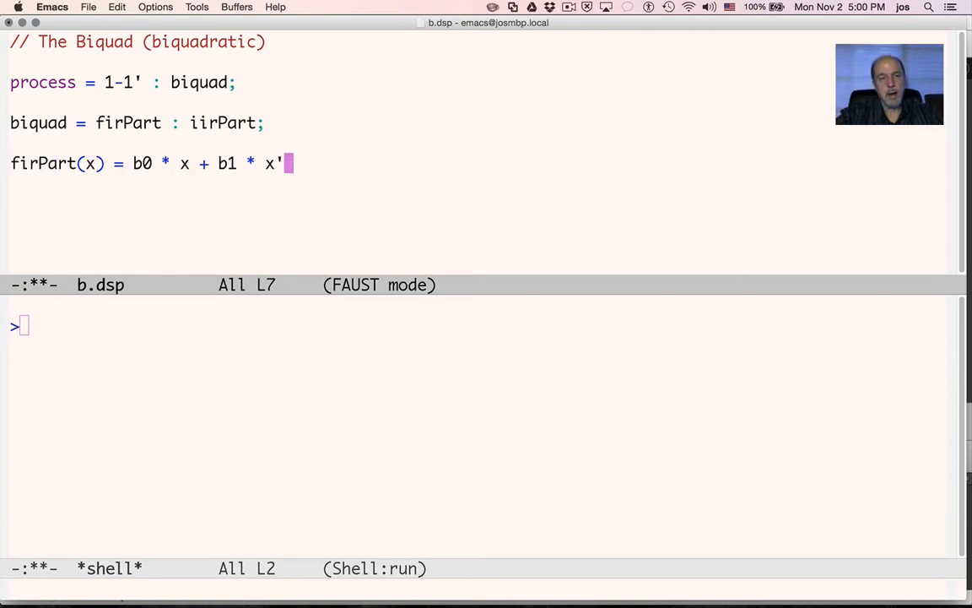
{"action": "type", "text": "+ b2"}
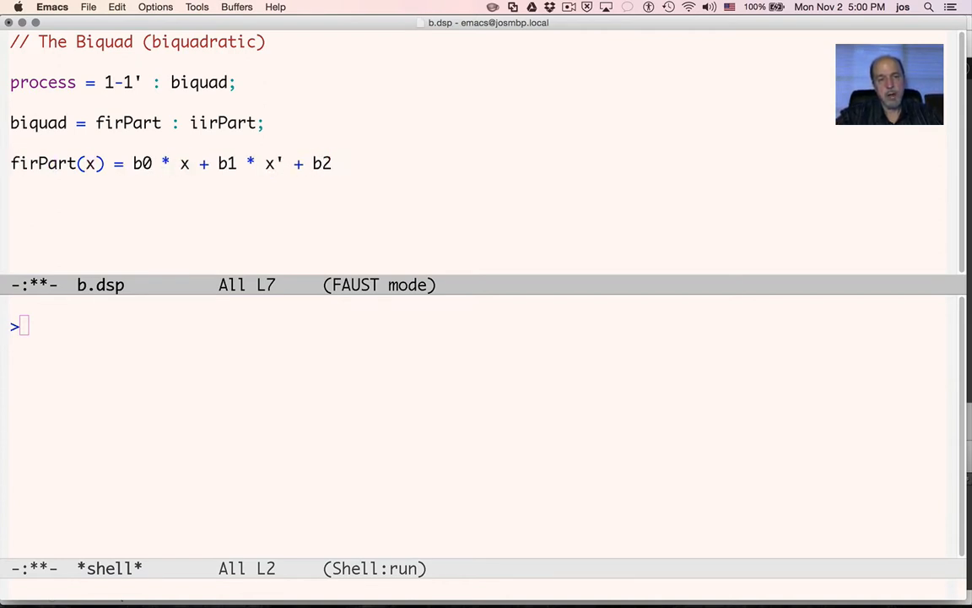
{"action": "type", "text": "* x'';"}
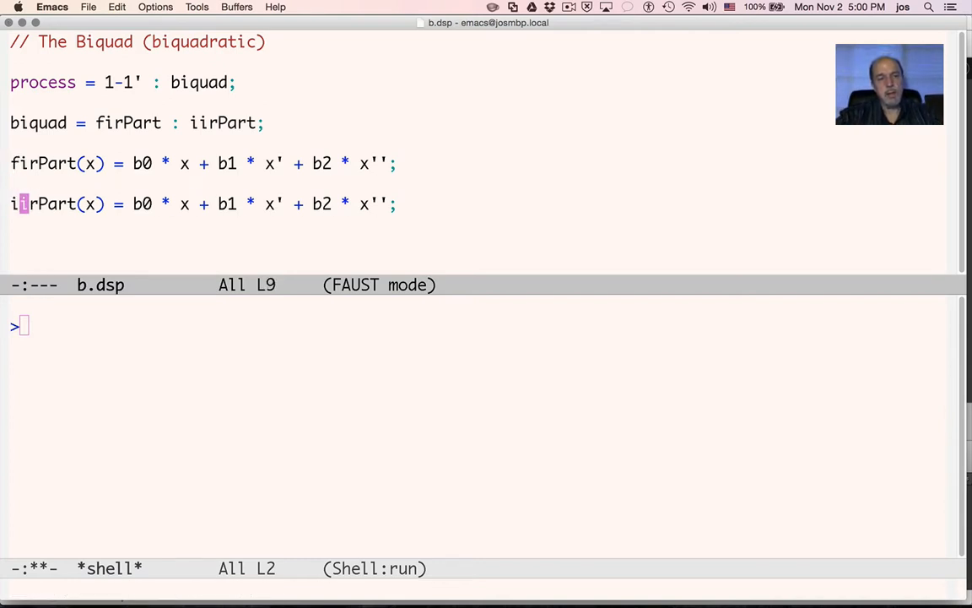
Write iirPart's feedback loop using (-a1) and (-a2) coefficients with mem
{"action": "type", "text": "iirPart ="}
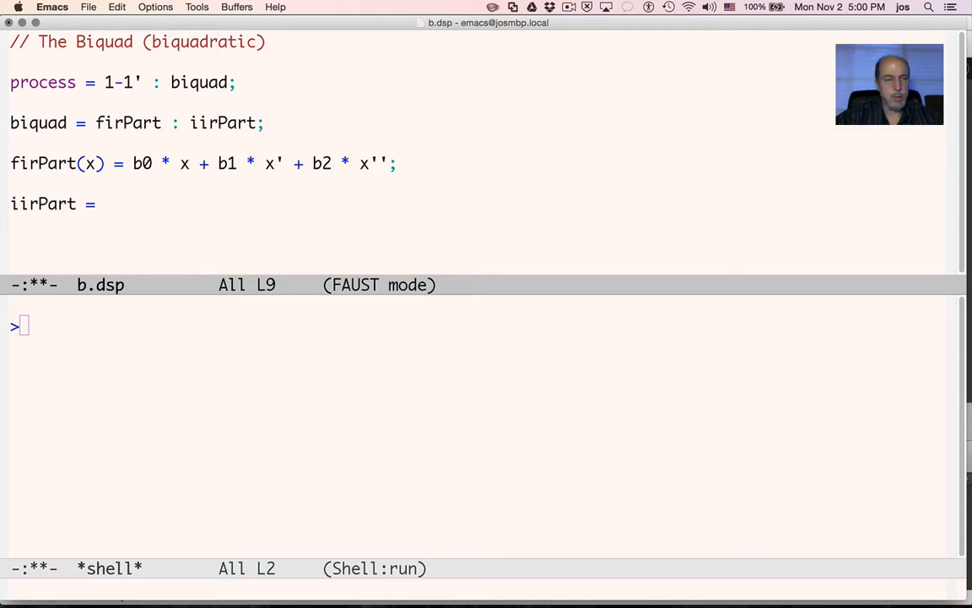
{"action": "type", "text": "+"}
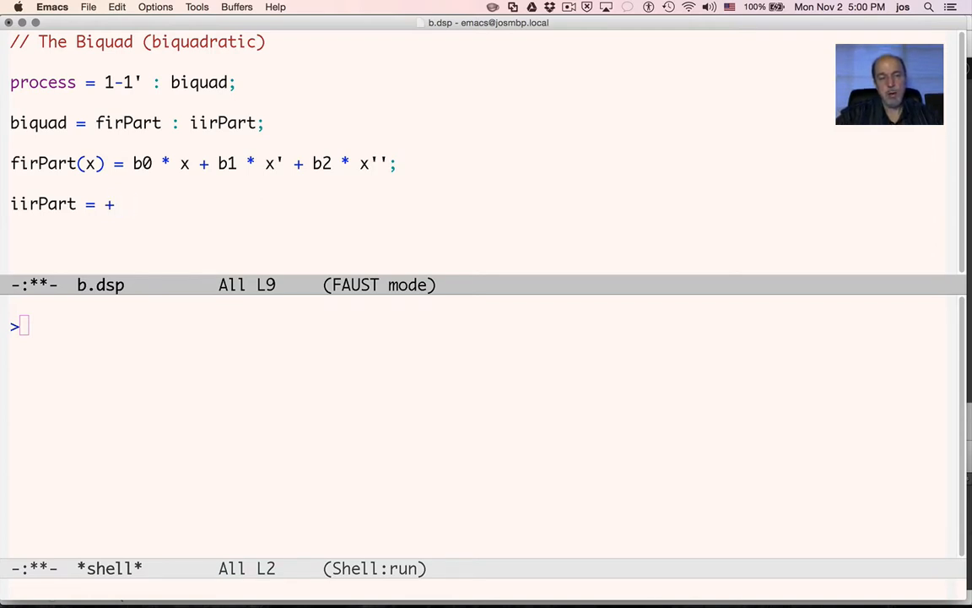
{"action": "type", "text": "~"}
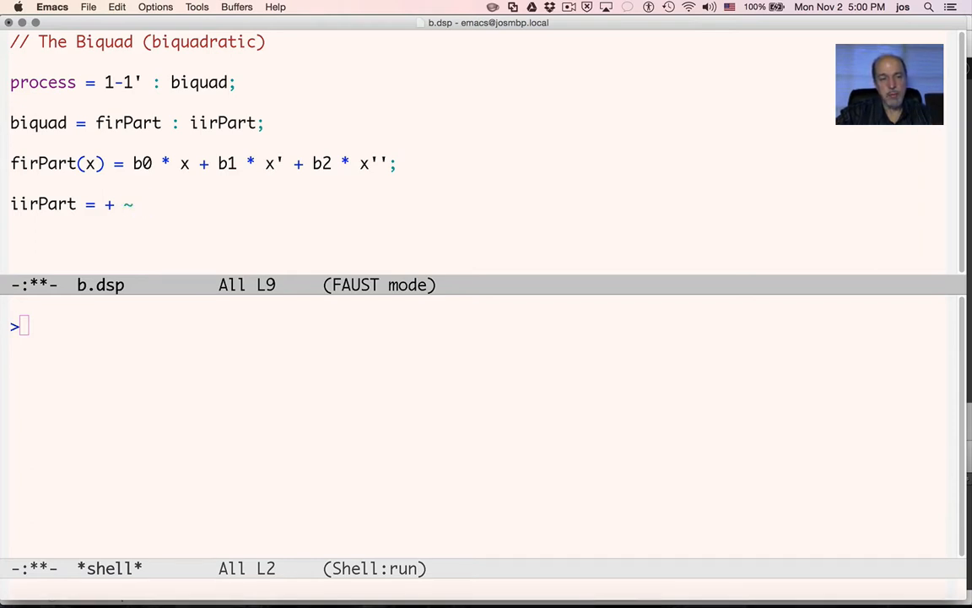
{"action": "type", "text": "("}
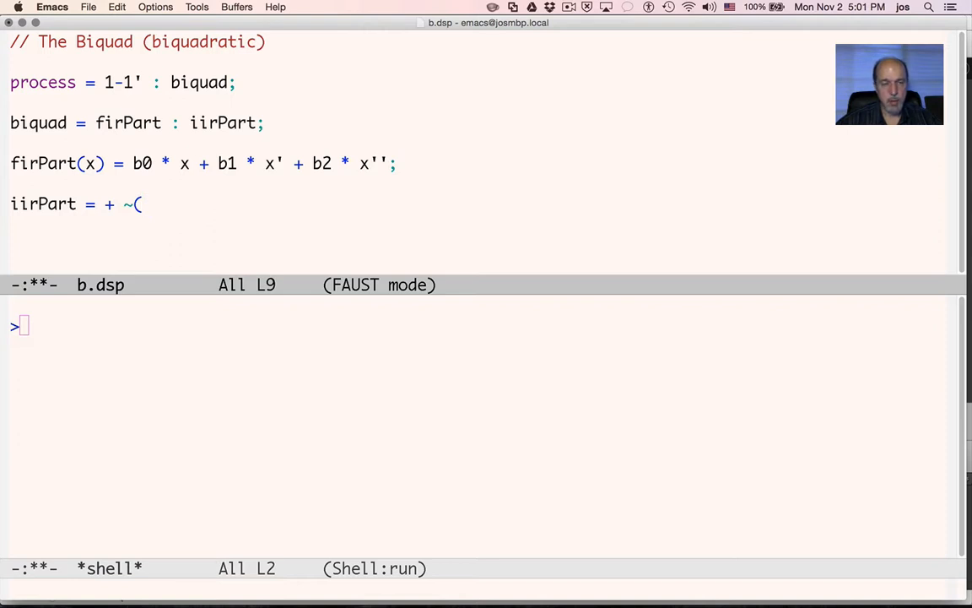
{"action": "type", "text": "*"}
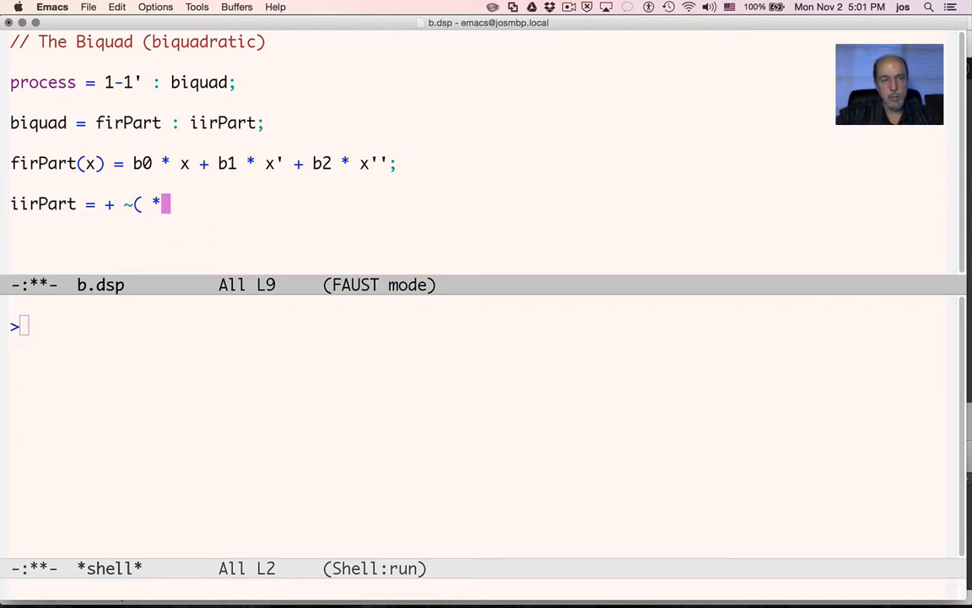
{"action": "type", "text": "(-"}
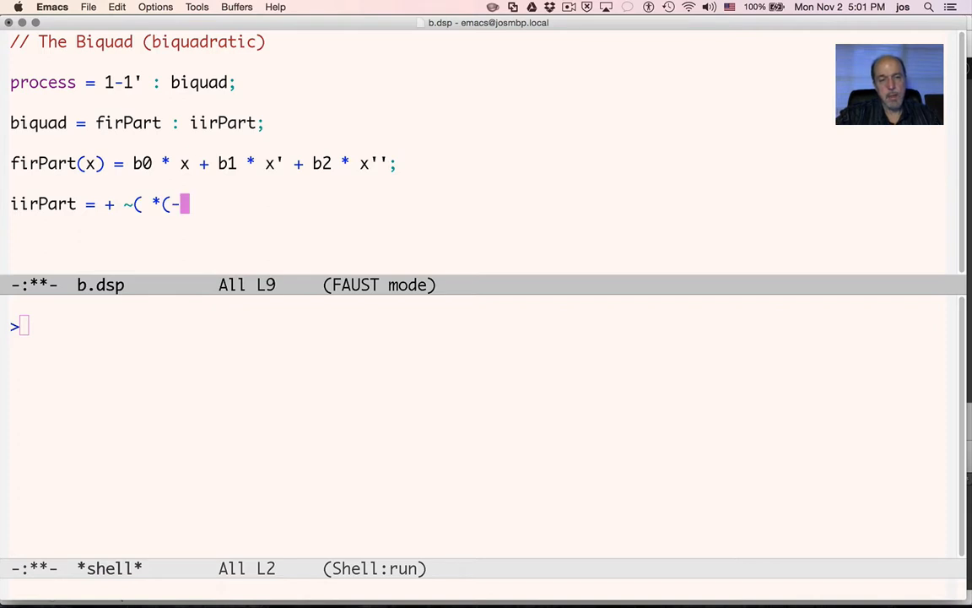
{"action": "type", "text": "a1)"}
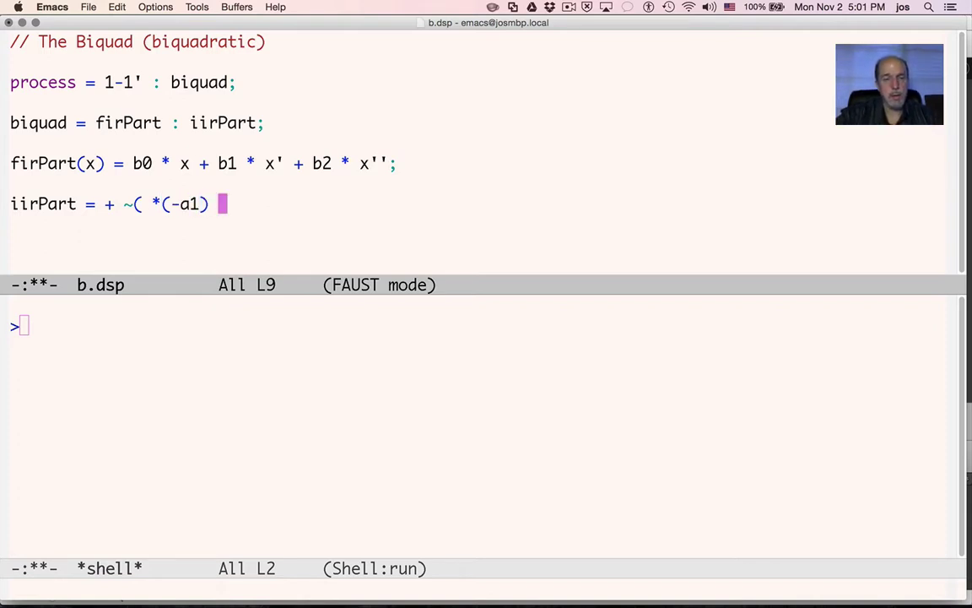
{"action": "type", "text": "+"}
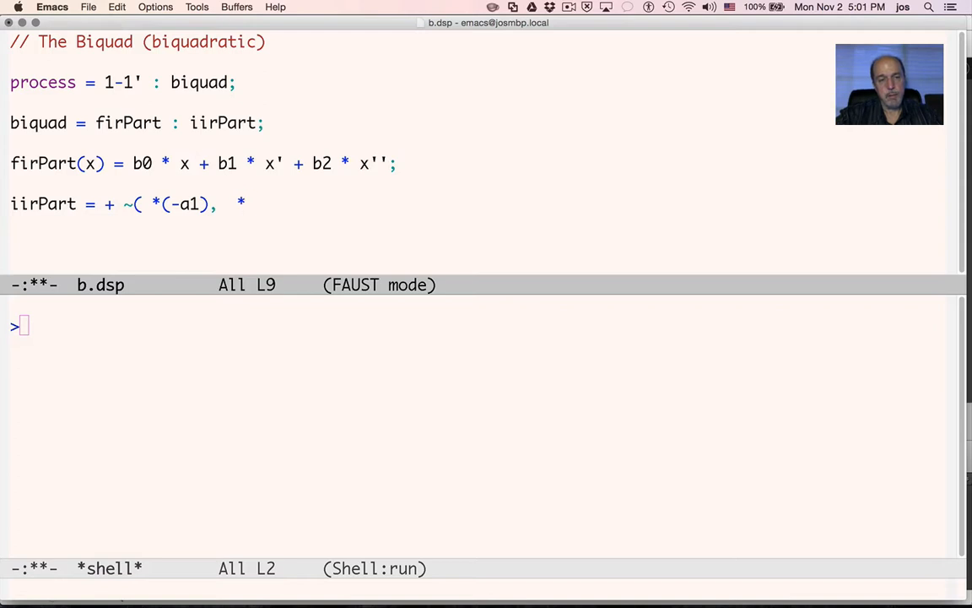
{"action": "type", "text": "(-a"}
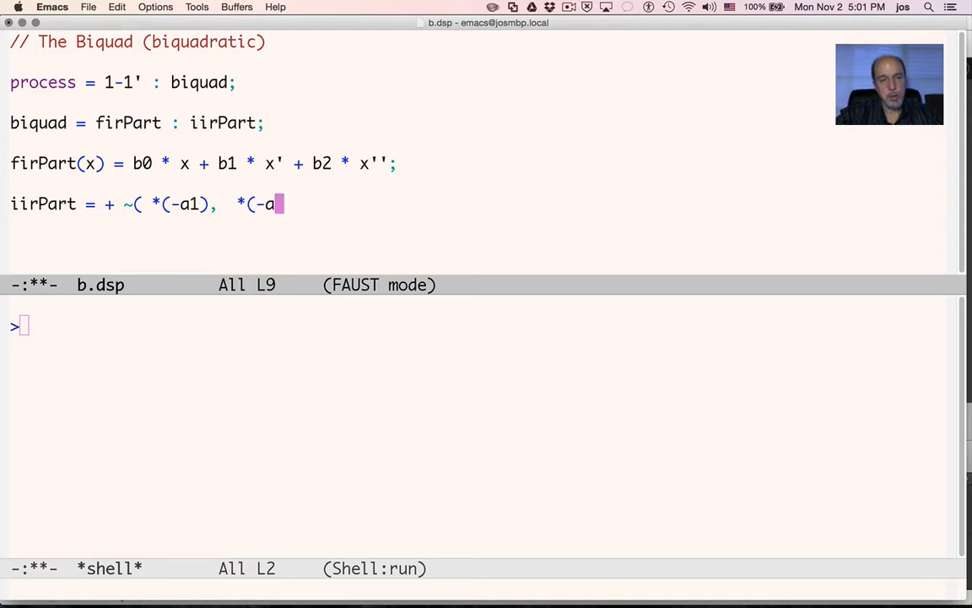
{"action": "type", "text": "2)"}
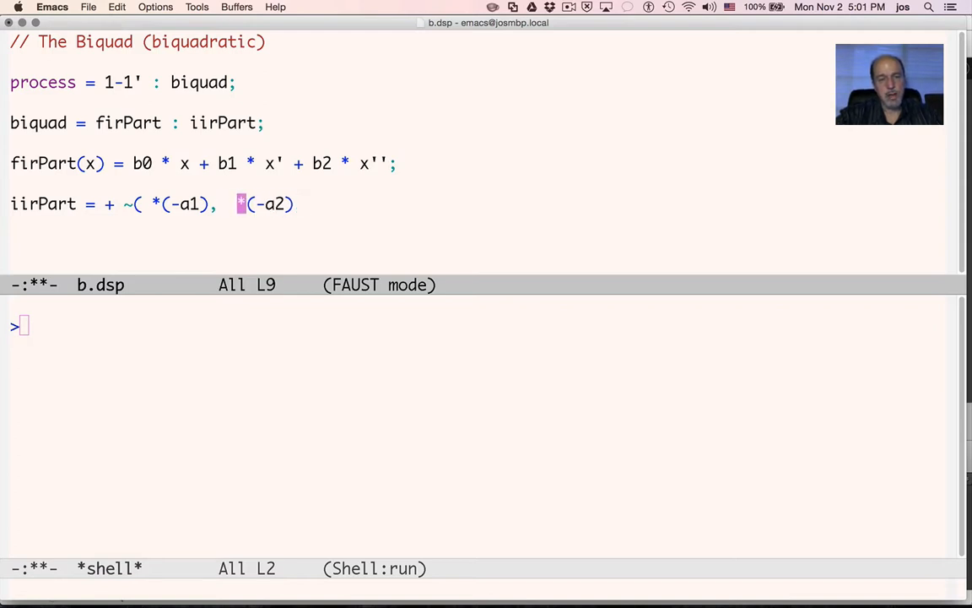
{"action": "type", "text": "mem:"}
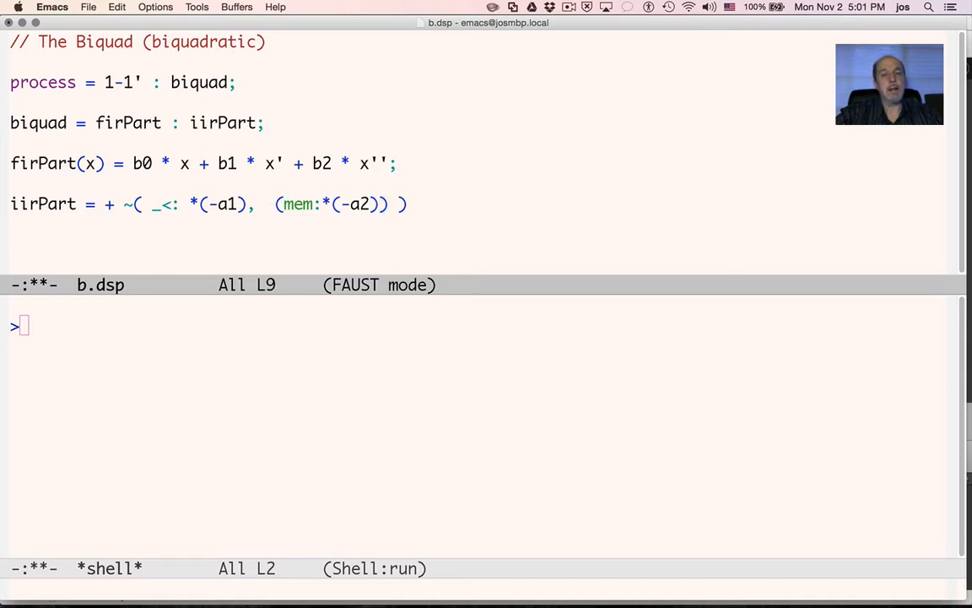
{"action": "type", "text": ":>_"}
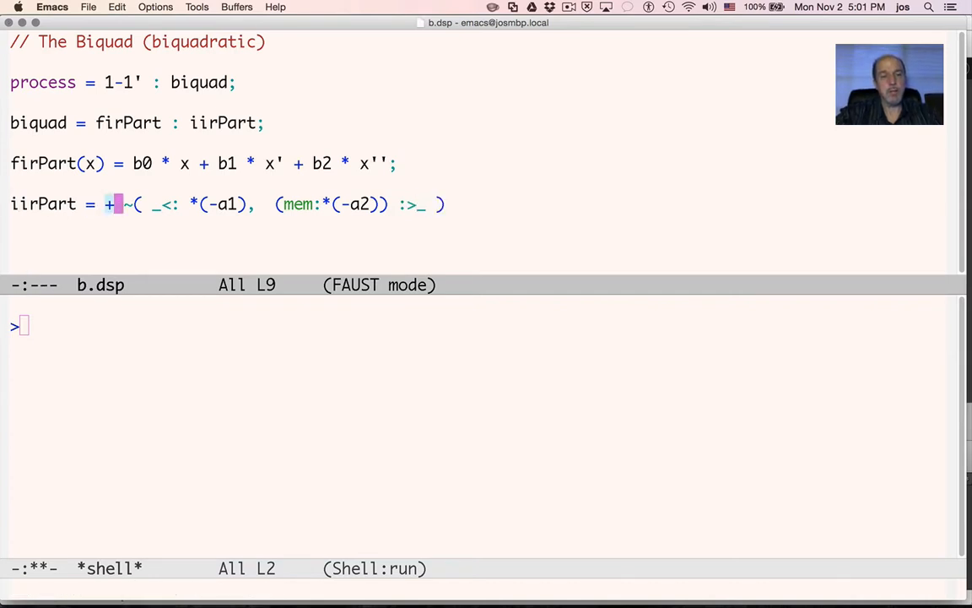
{"action": "type", "text": ";"}
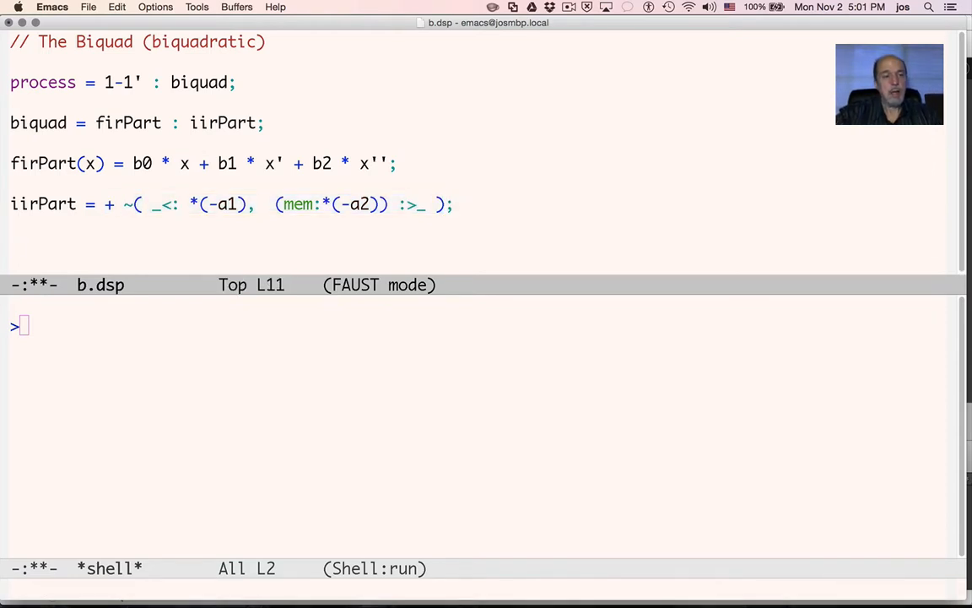
Set b1 to 2 in b.dsp, giving b coefficients 1, 2, 1
{"action": "type", "text": "b0 ="}
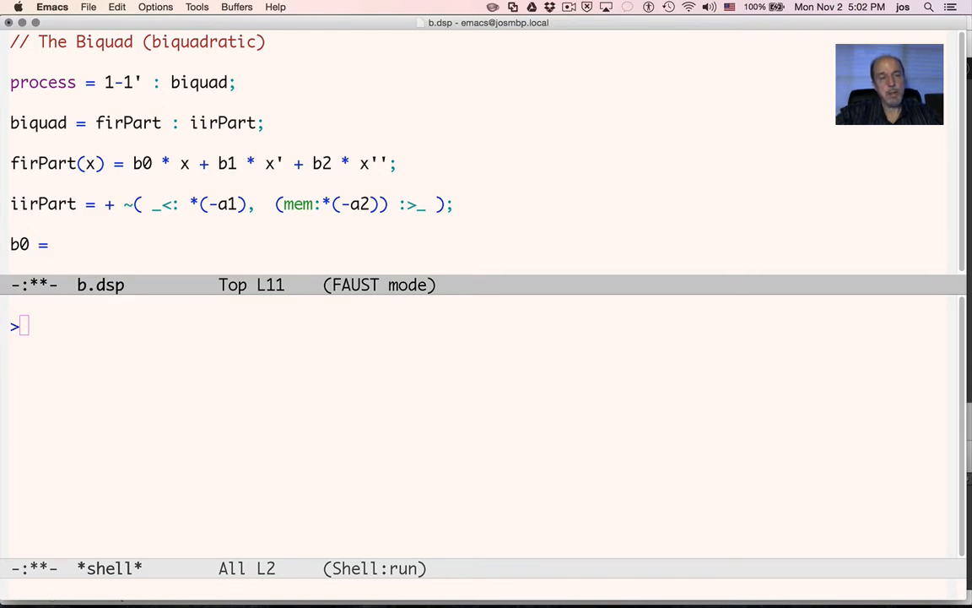
{"action": "scroll", "scroll_direction": "down", "scroll_amount": 3}
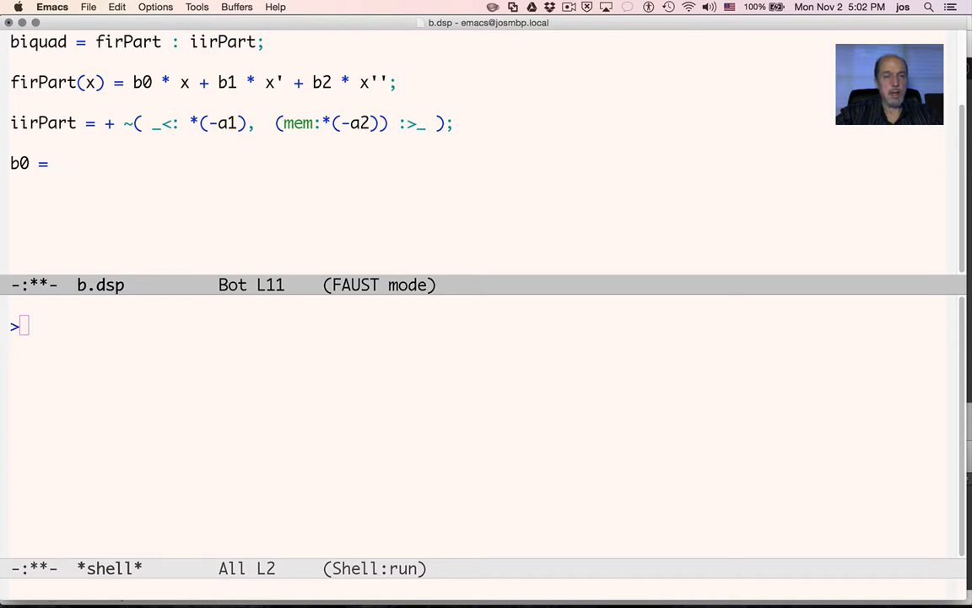
{"action": "type", "text": "1;"}
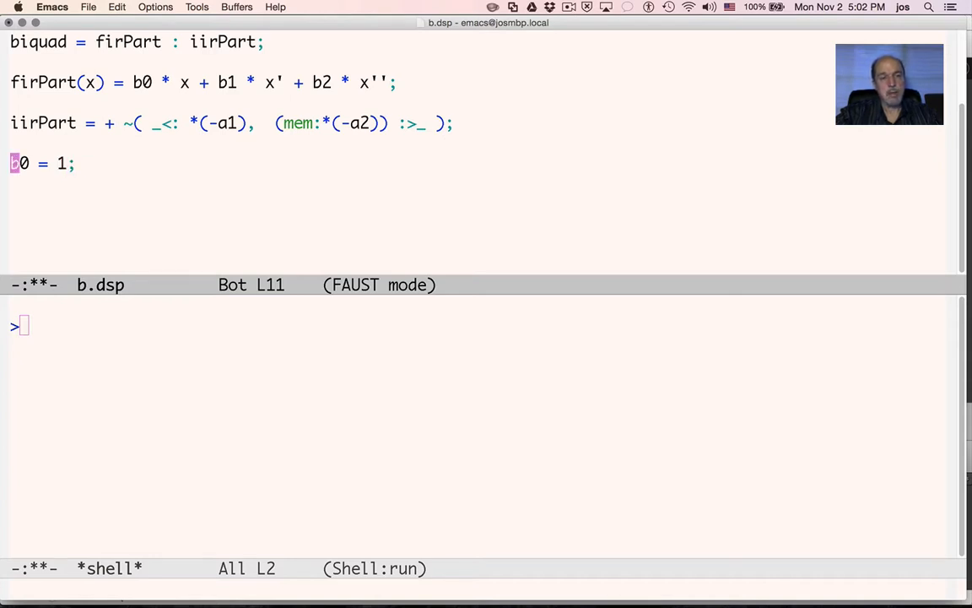
{"action": "type", "text": "b1 = 1;"}
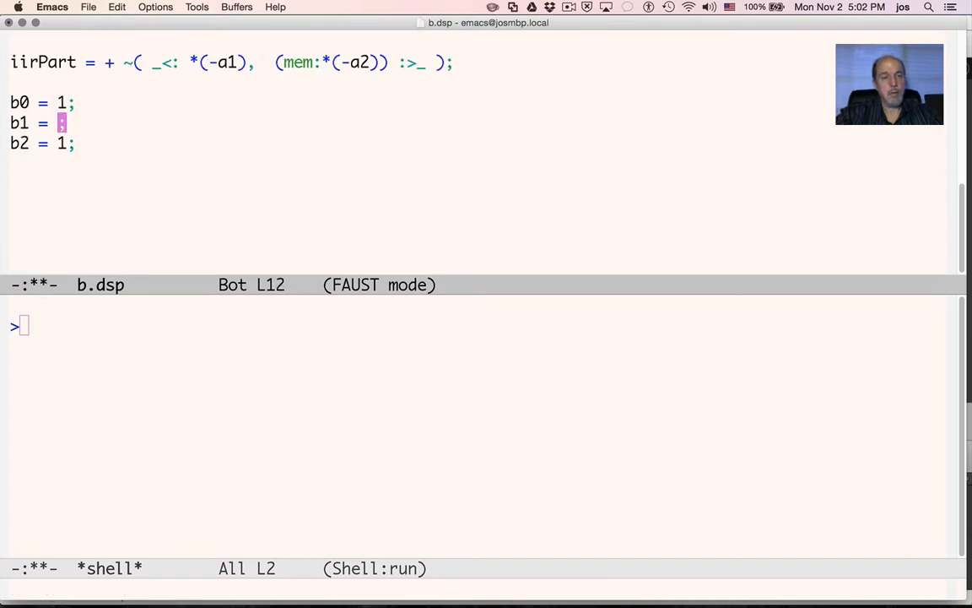
{"action": "type", "text": "2"}
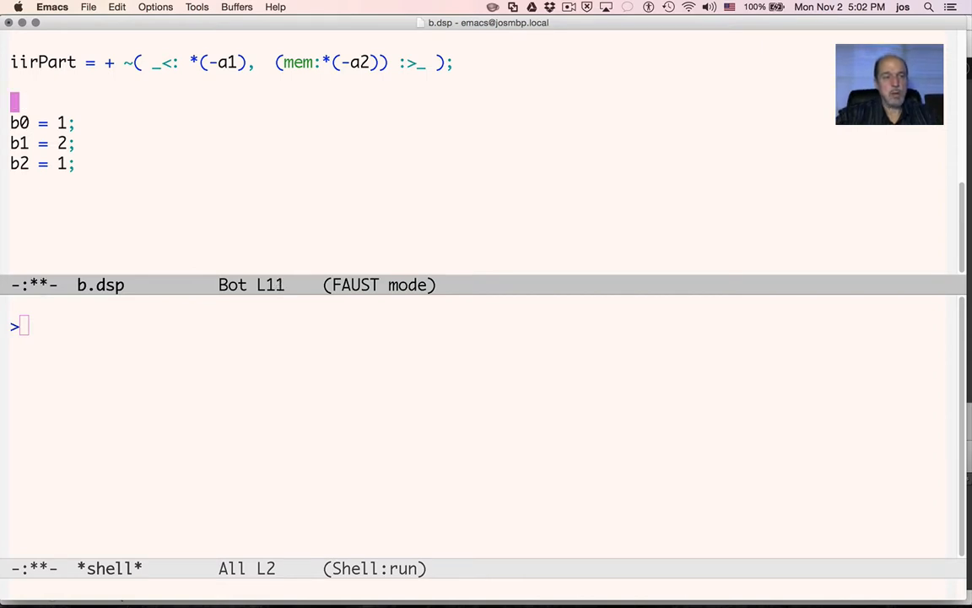
Add the comment '// Two zeros at z = -1' and begin a Two poles comment
{"action": "type", "text": "// Two zero"}
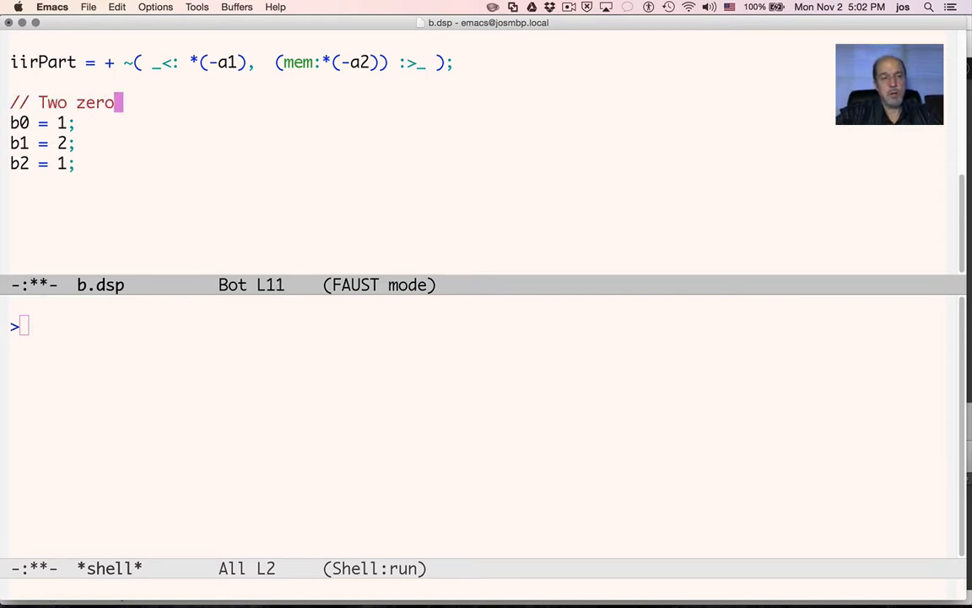
{"action": "type", "text": "s at"}
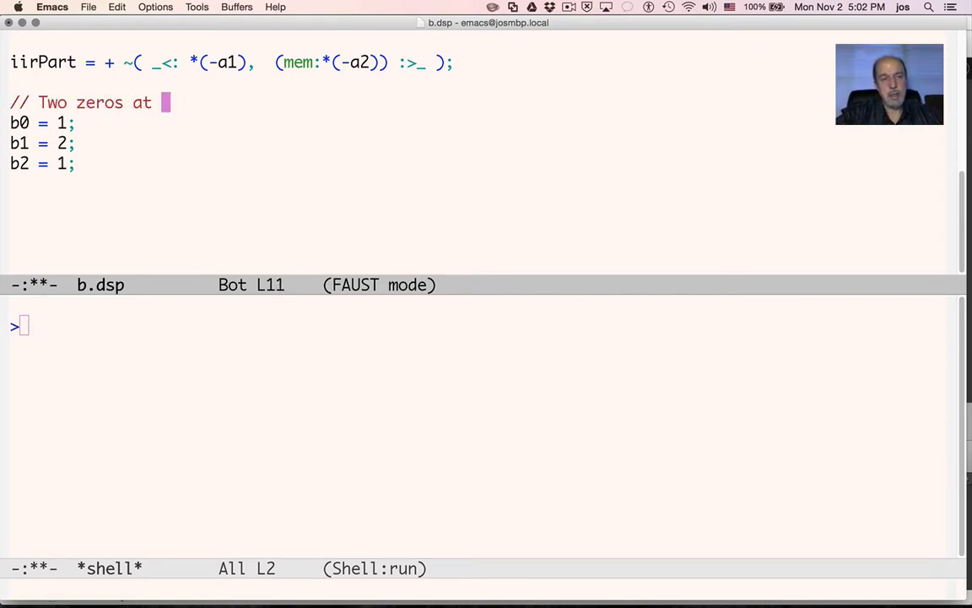
{"action": "type", "text": "z ="}
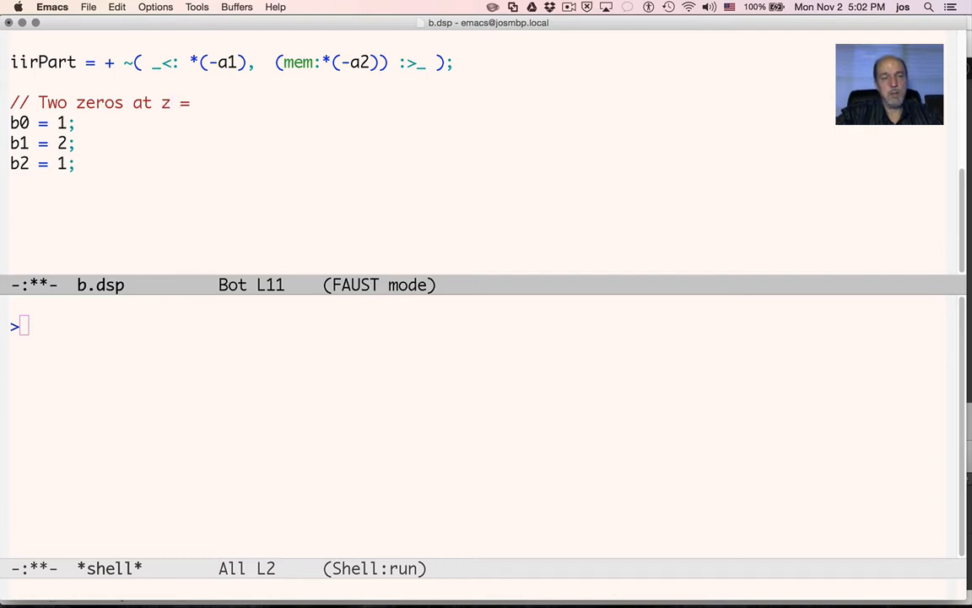
{"action": "type", "text": "-1:"}
{"action": "type", "text": "// Two"}
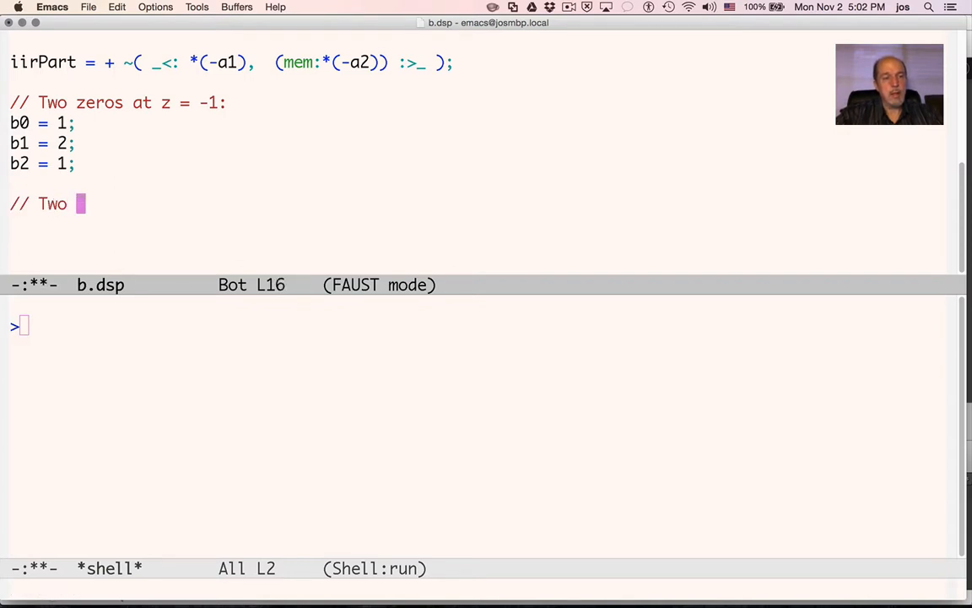
{"action": "type", "text": "poles:"}
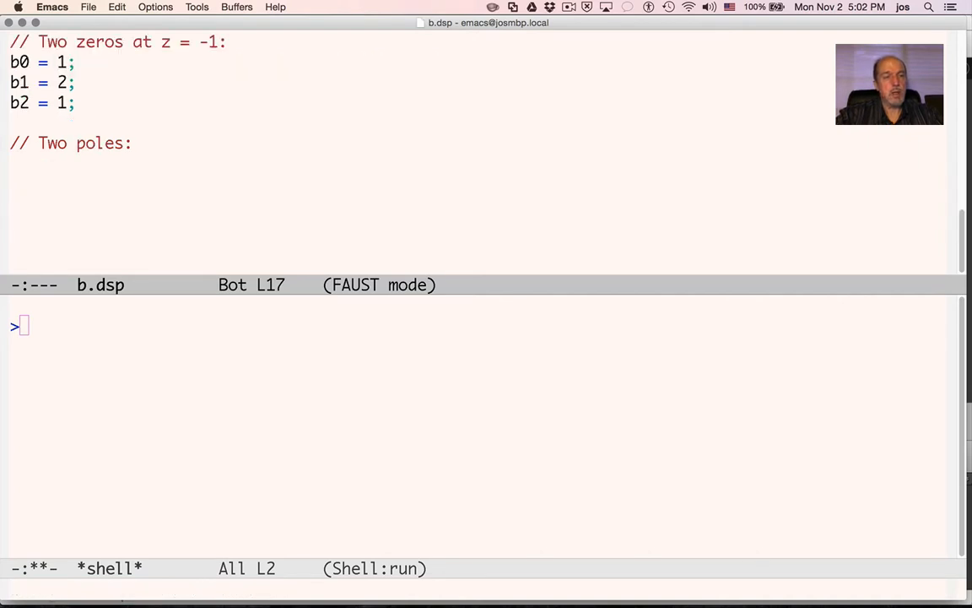
Define the pole coefficients a1 = -2*R*cos(th) and a2 = R*R
{"action": "type", "text": "a1"}
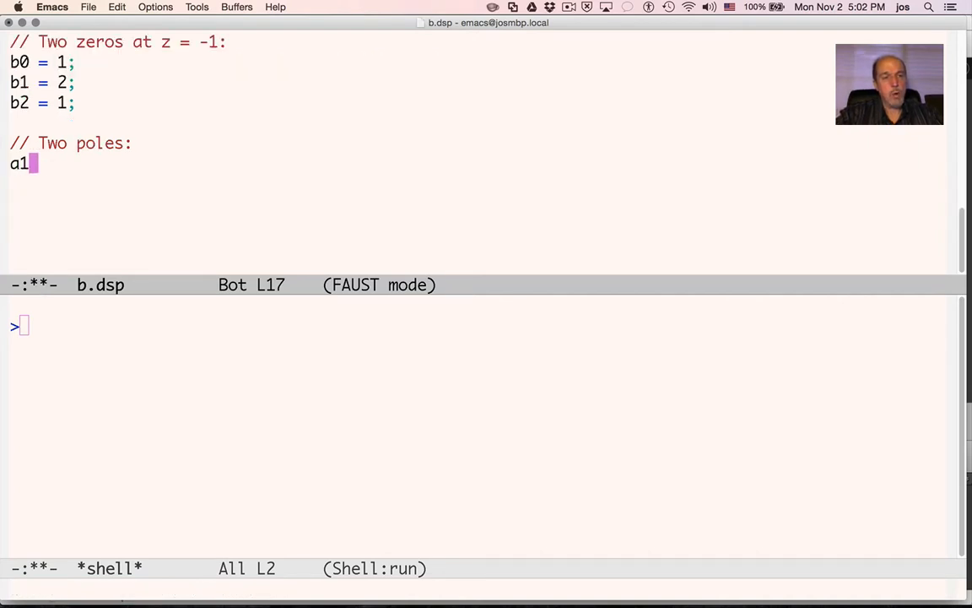
{"action": "type", "text": "= -2"}
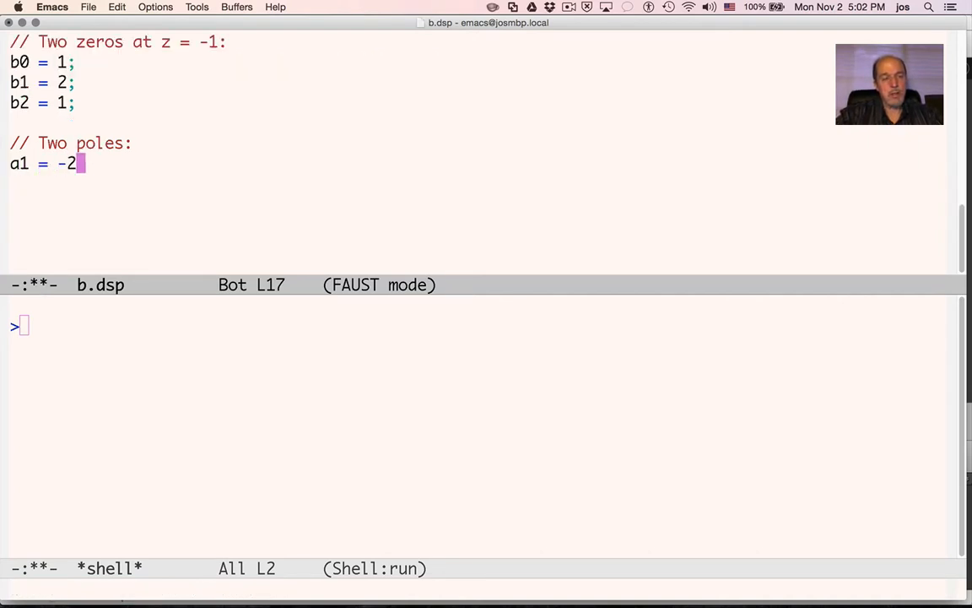
{"action": "type", "text": "*"}
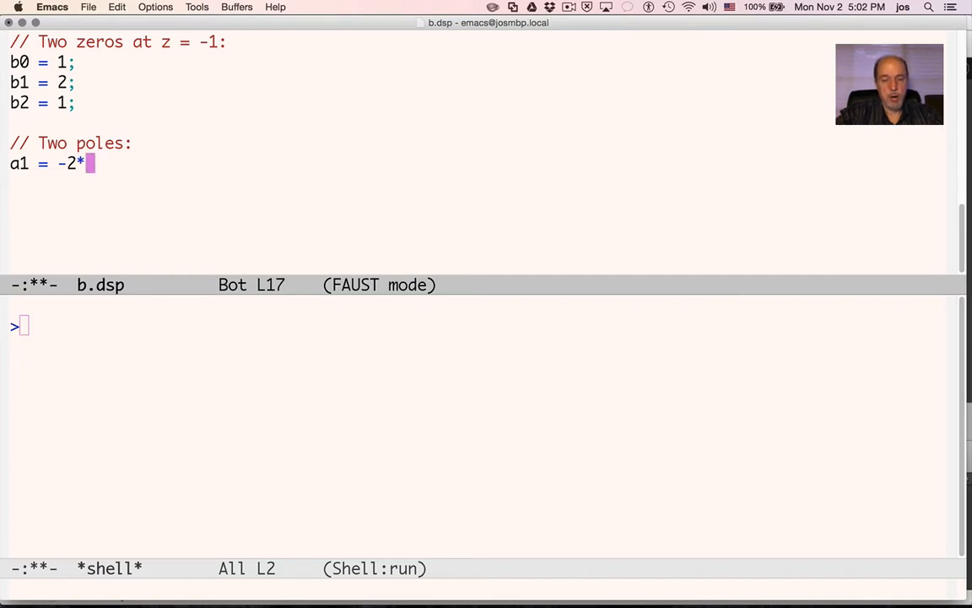
{"action": "type", "text": "R("}
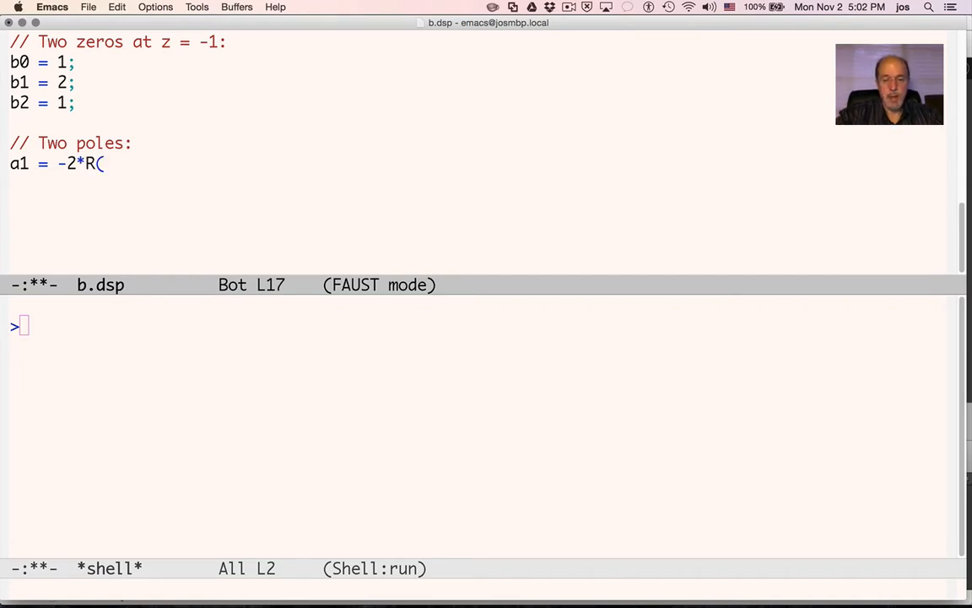
{"action": "type", "text": "cor"}
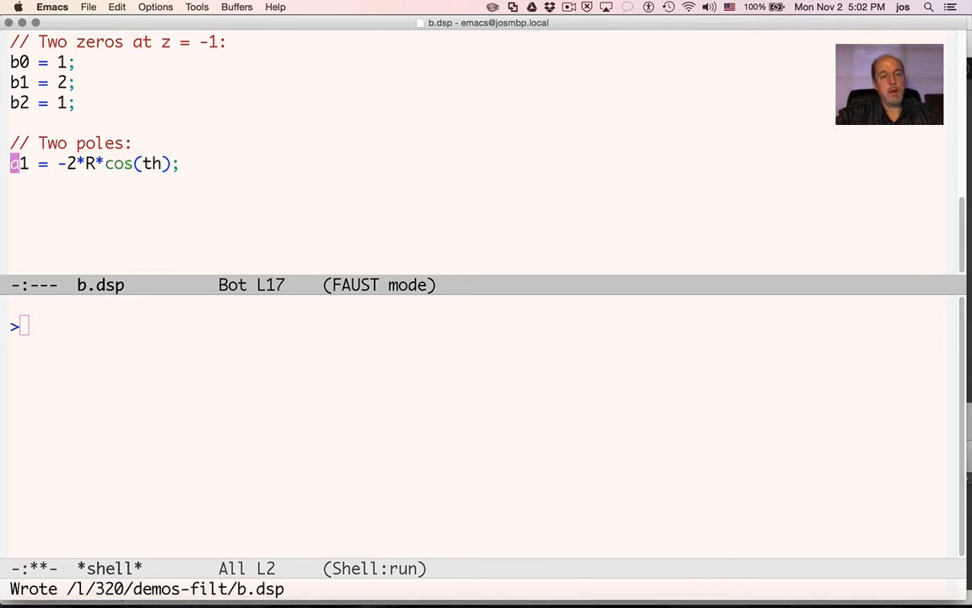
{"action": "key", "text": "End"}
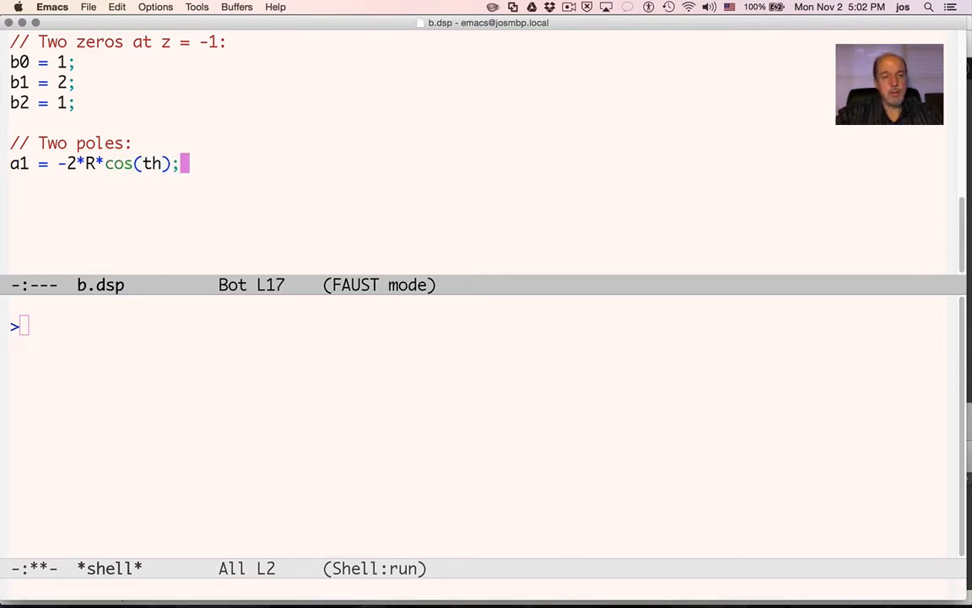
{"action": "type", "text": "a"}
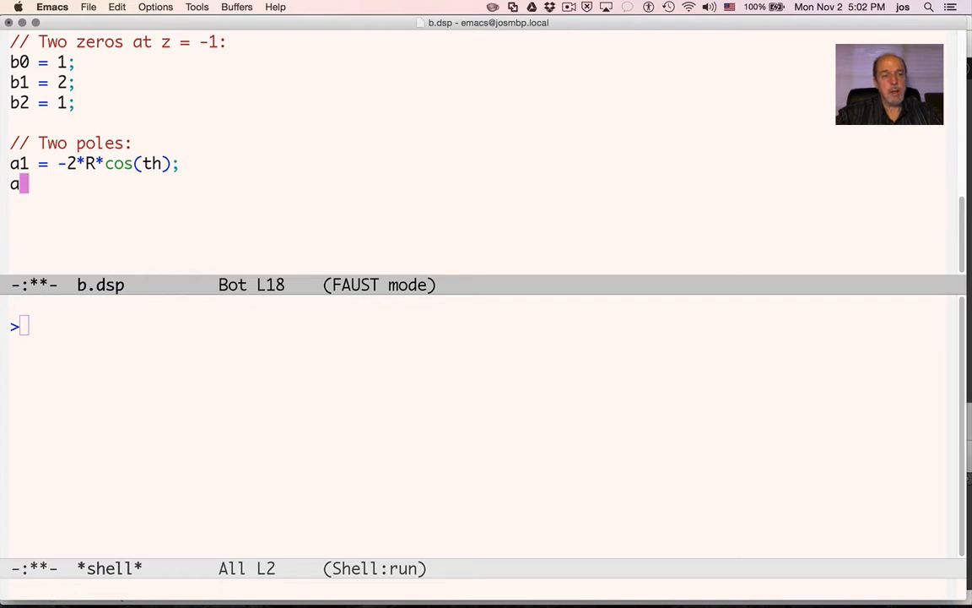
{"action": "type", "text": "2 ="}
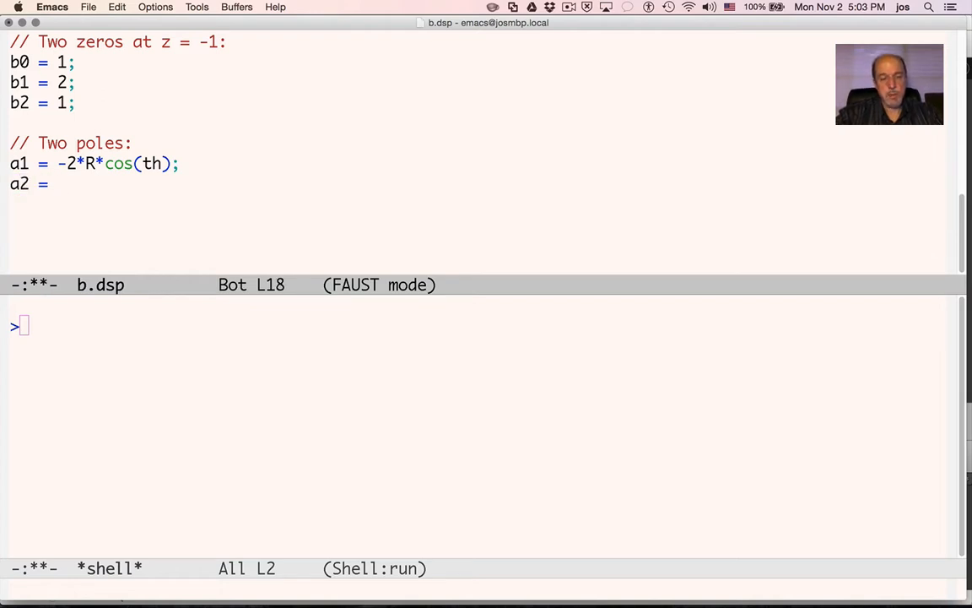
{"action": "type", "text": "R*R;"}
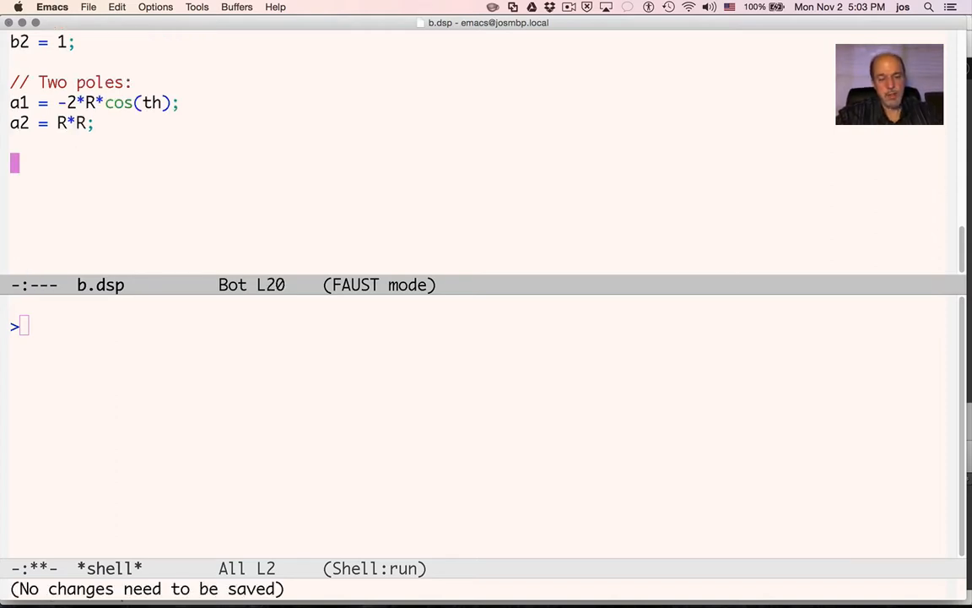
{"action": "type", "text": "th"}
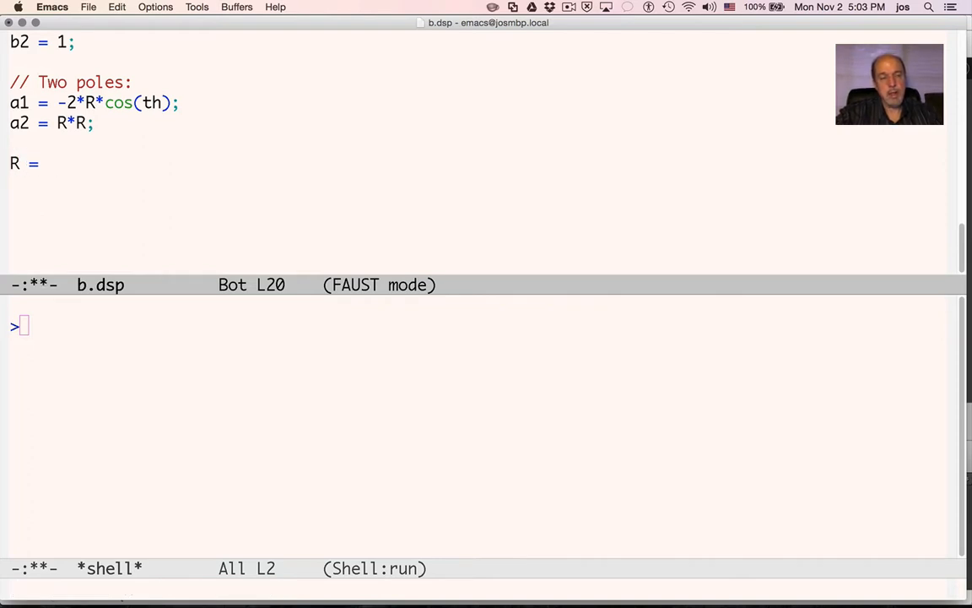
Define the pole radius R = exp(-PI*B*T)
{"action": "type", "text": "exp(-B"}
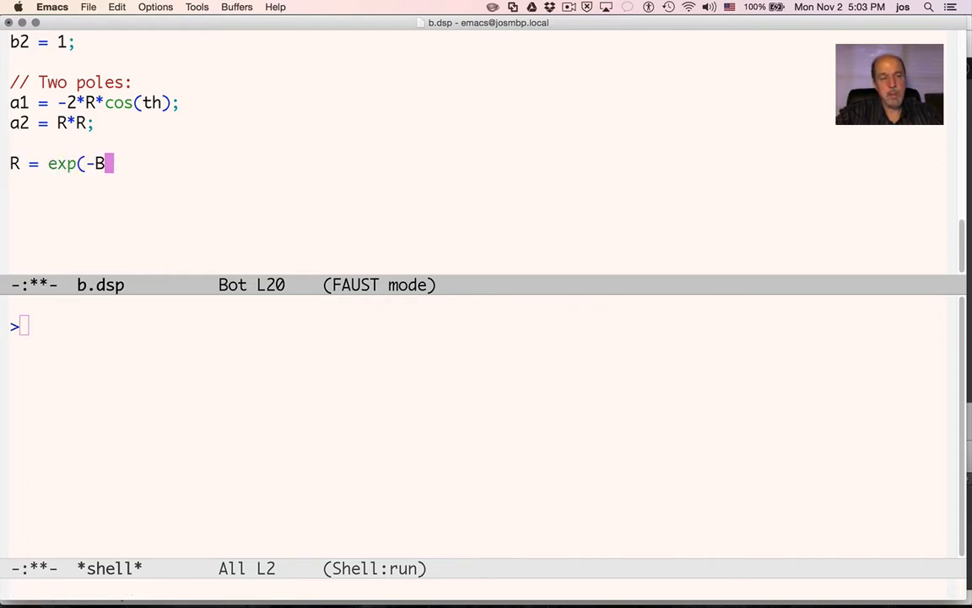
{"action": "type", "text": "*"}
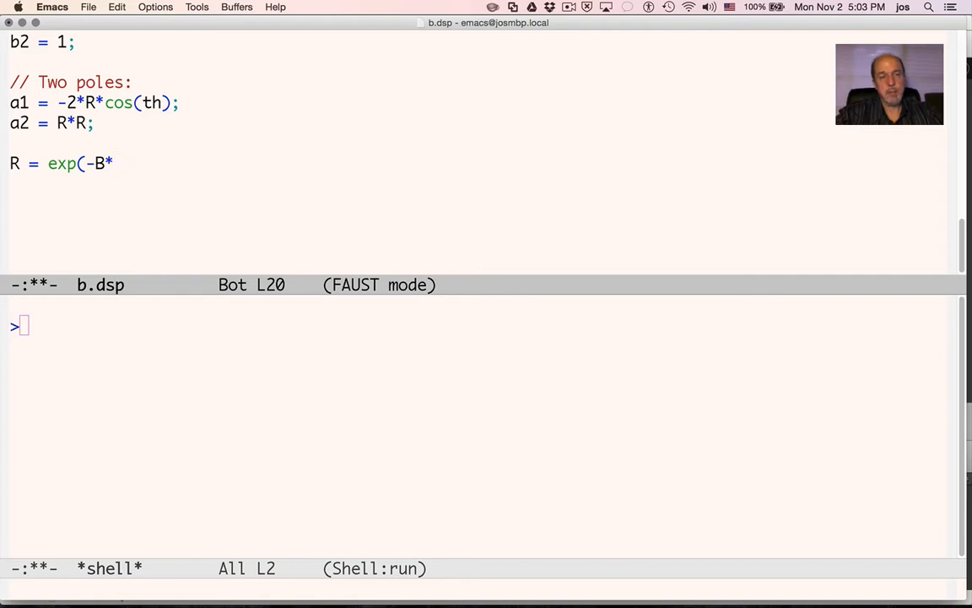
{"action": "type", "text": "T);"}
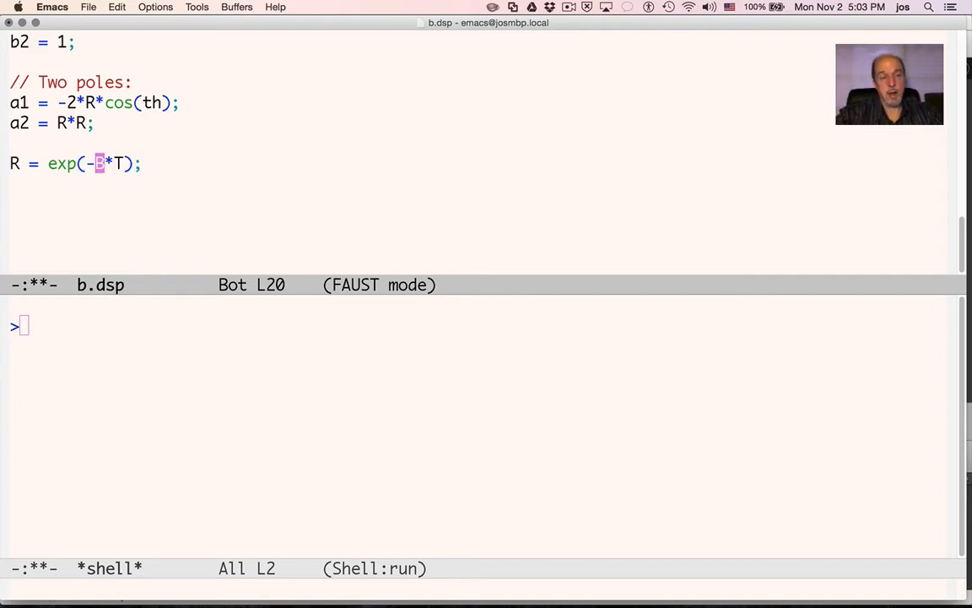
{"action": "type", "text": "PI"}
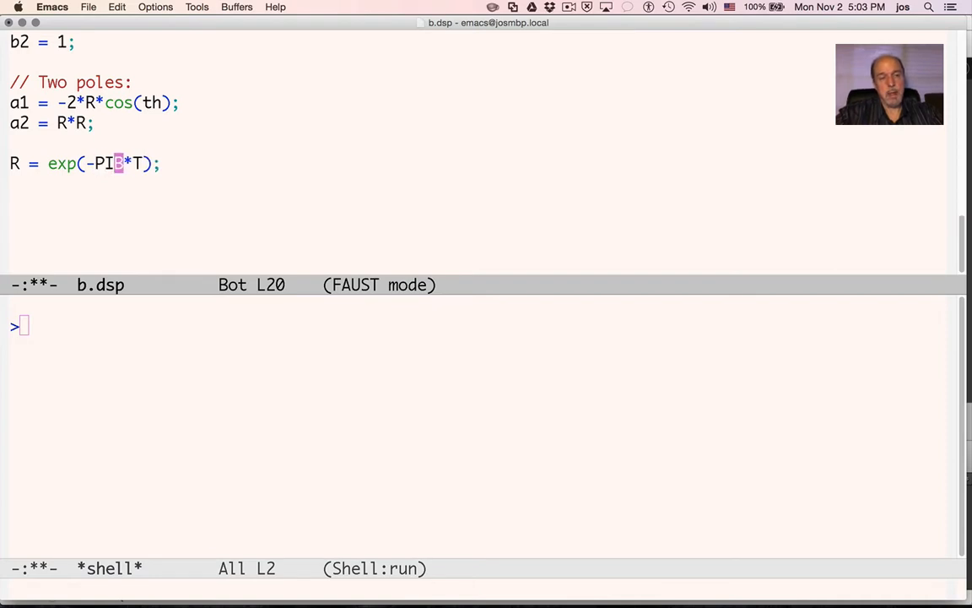
{"action": "type", "text": "*"}
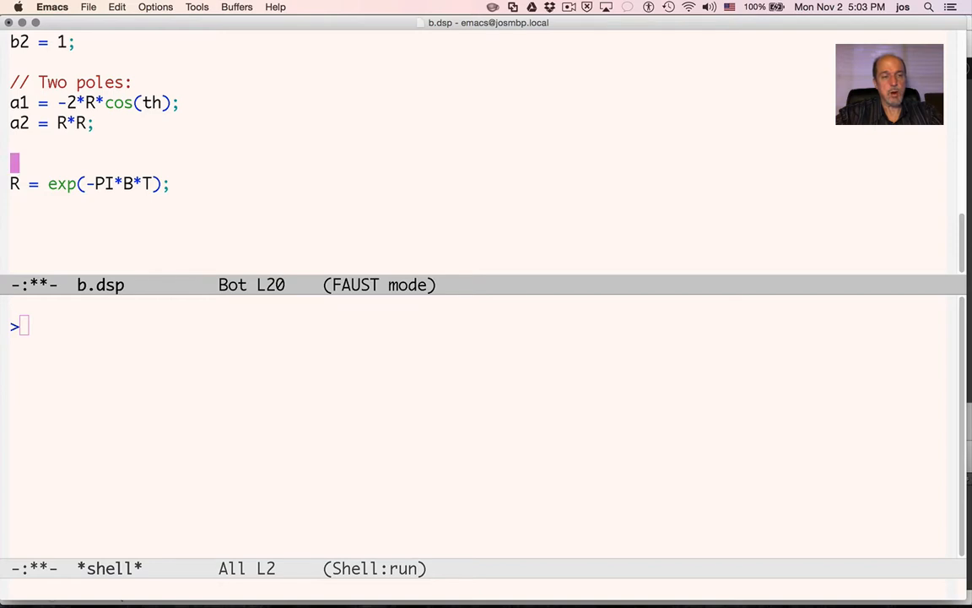
Add import("music.lib") and the th = 2*PI*f*T and T definitions
{"action": "scroll", "scroll_direction": "up", "scroll_amount": 3}
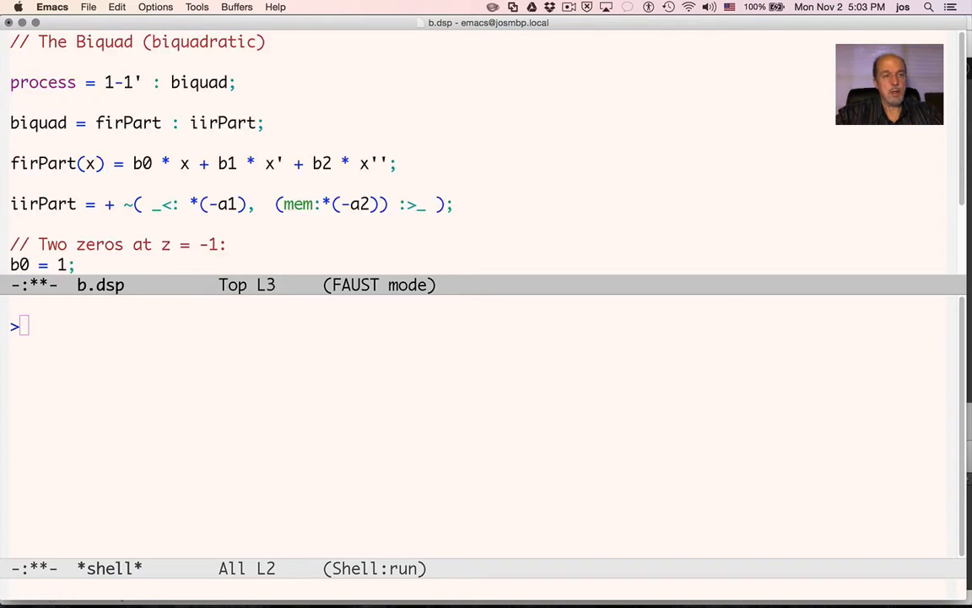
{"action": "type", "text": "import(\"m"}
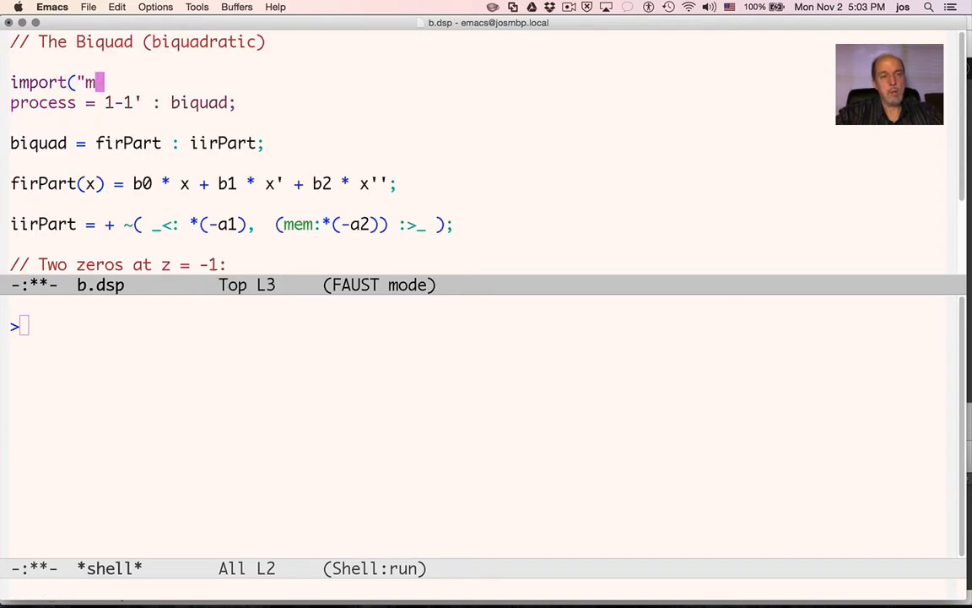
{"action": "type", "text": "usic.lib\");"}
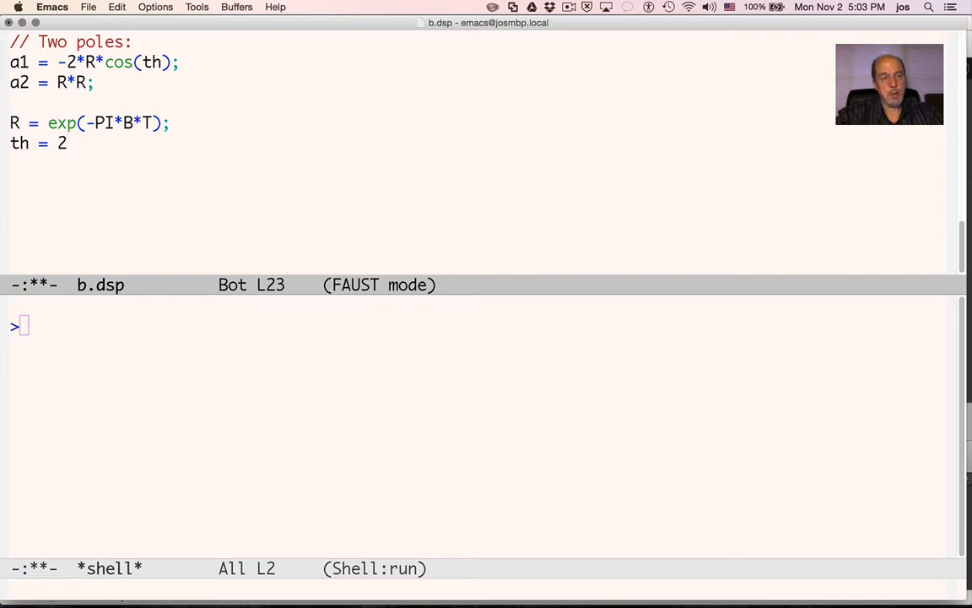
{"action": "type", "text": "*"}
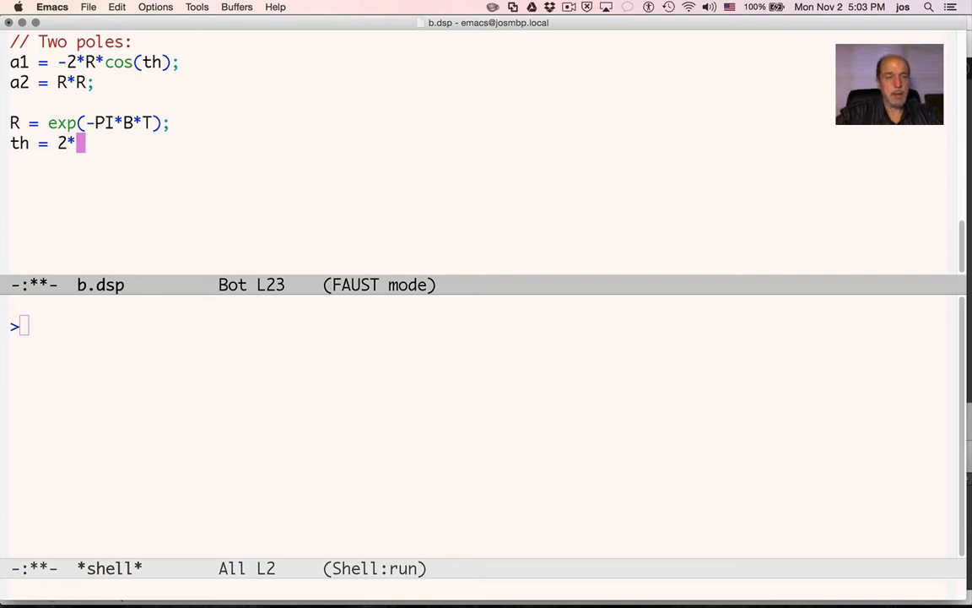
{"action": "type", "text": "PI*"}
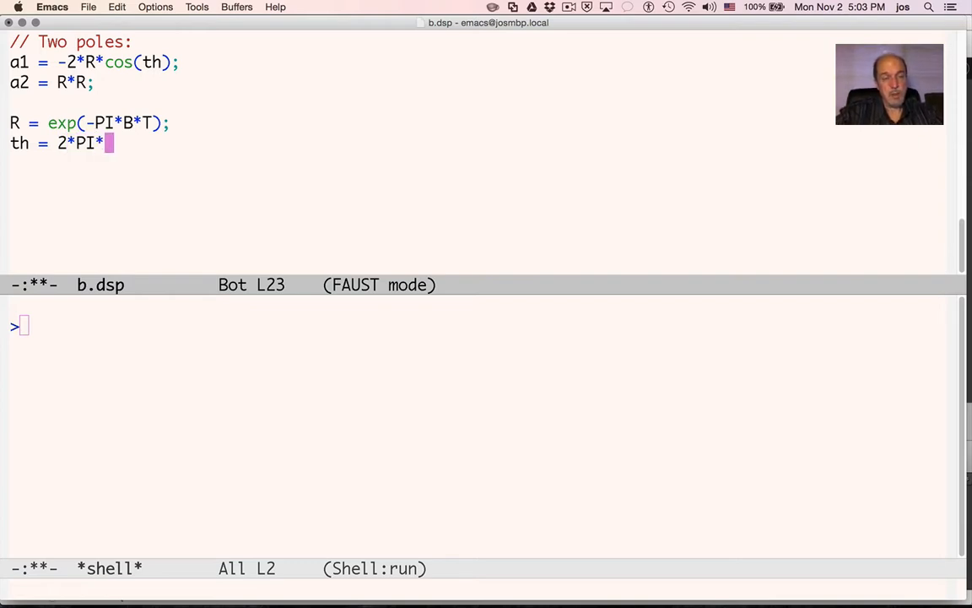
{"action": "type", "text": "f/"}
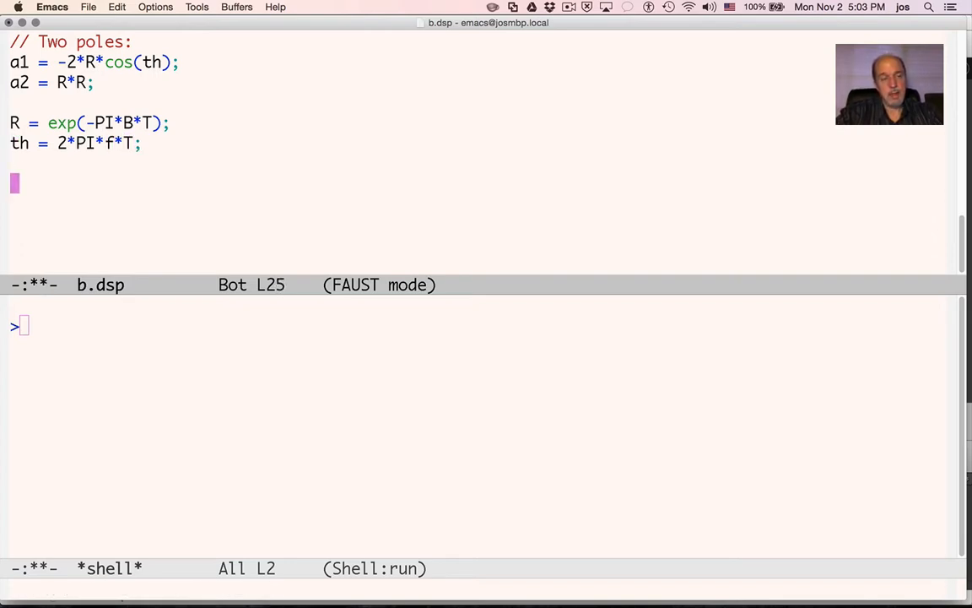
{"action": "type", "text": "T = 2"}
{"action": "left_click", "coordinate": [479, 224]}
{"action": "type", "text": "fs = 44100;"}
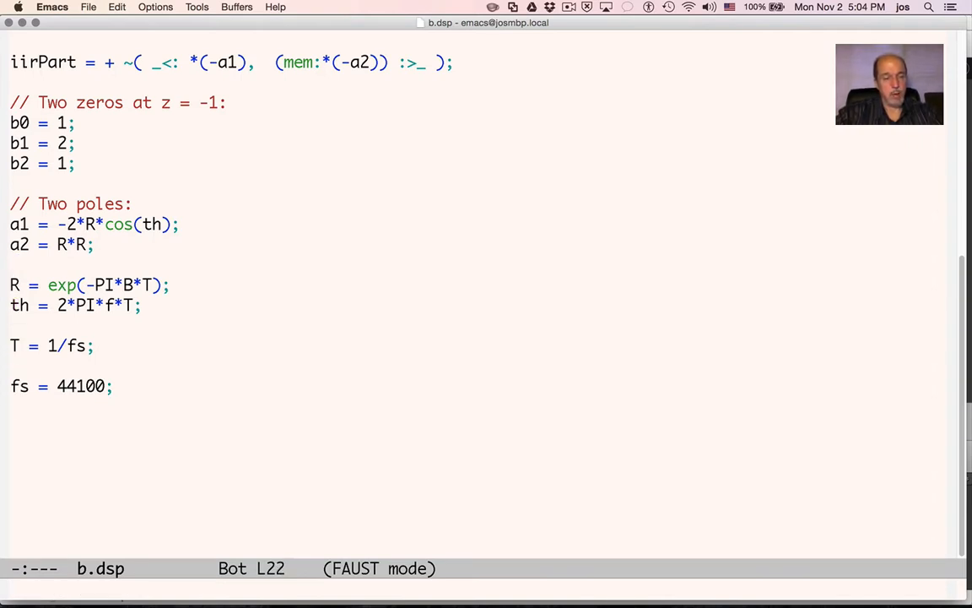
Set bandwidth B = 100 and centre frequency f = fs/4
{"action": "type", "text": "B"}
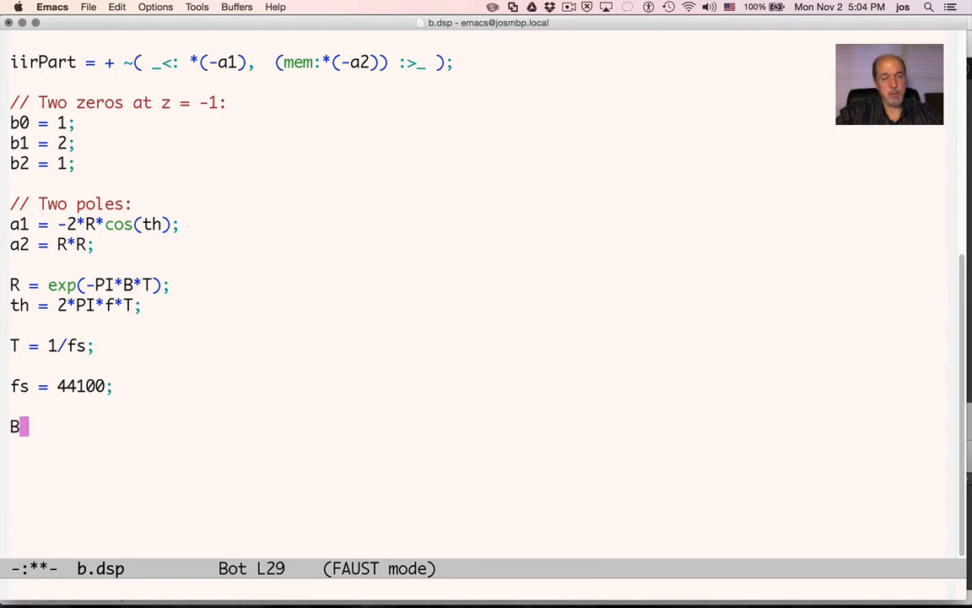
{"action": "type", "text": "= 1"}
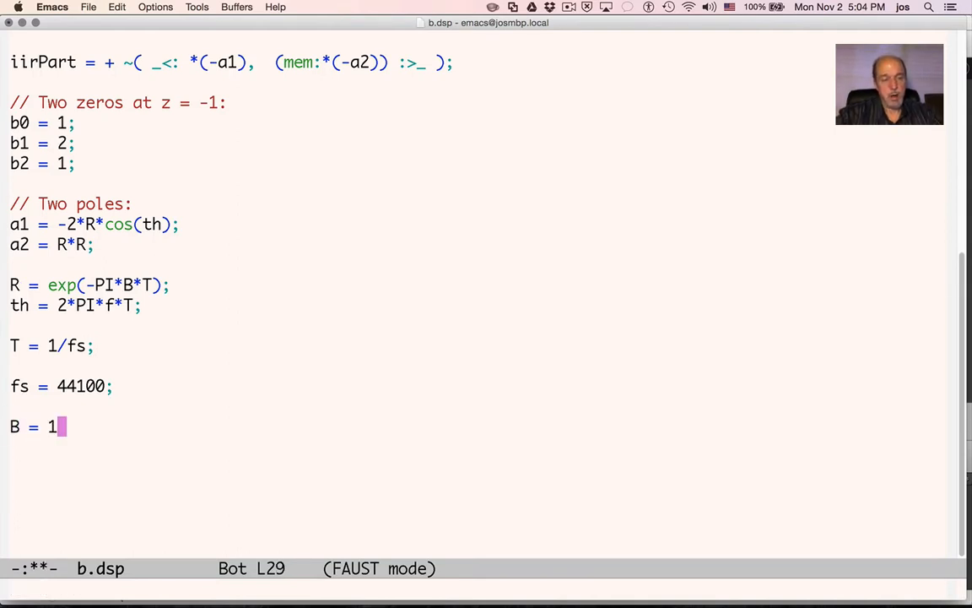
{"action": "type", "text": "00;"}
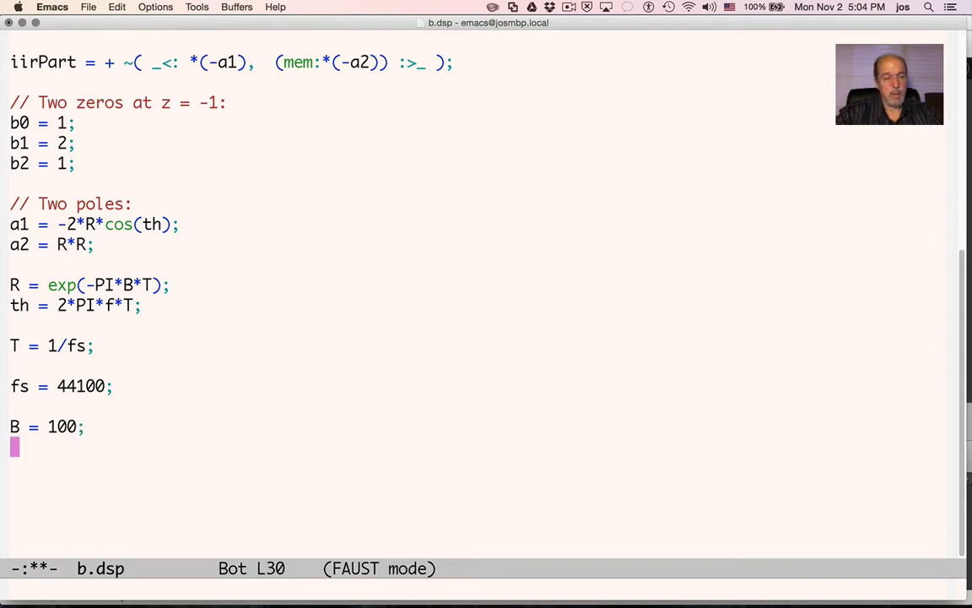
{"action": "type", "text": "f ="}
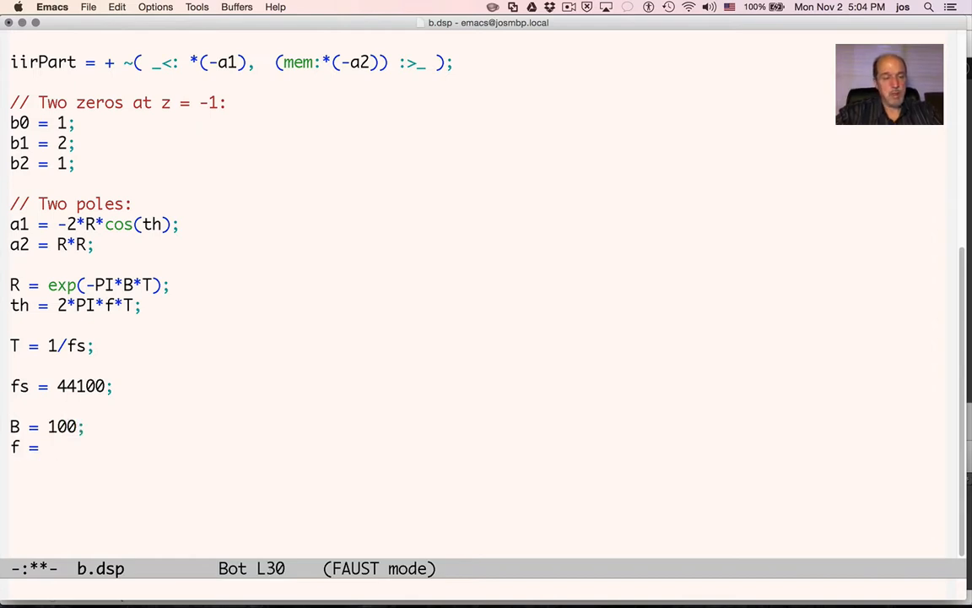
{"action": "type", "text": "fs/"}
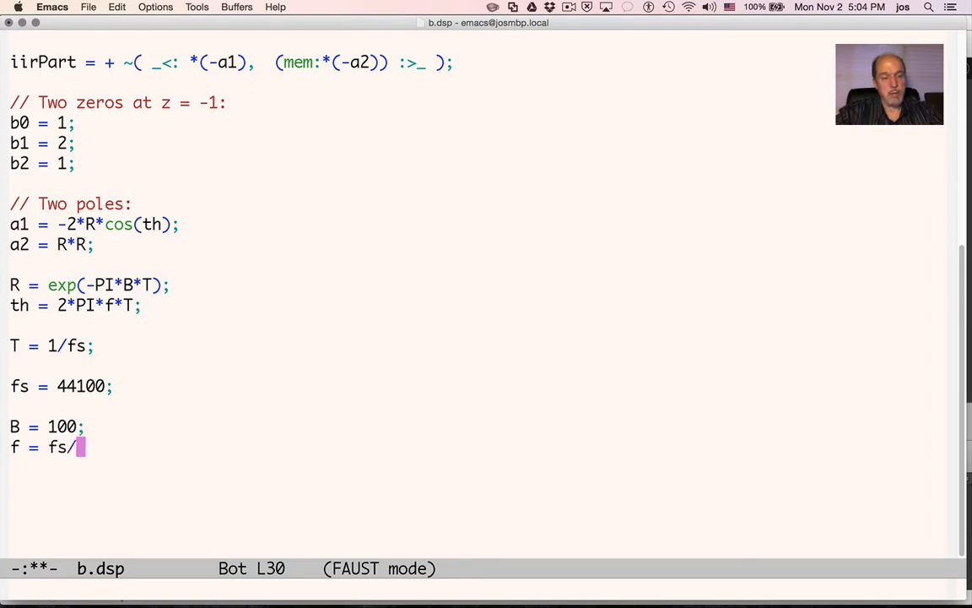
{"action": "type", "text": "4;"}
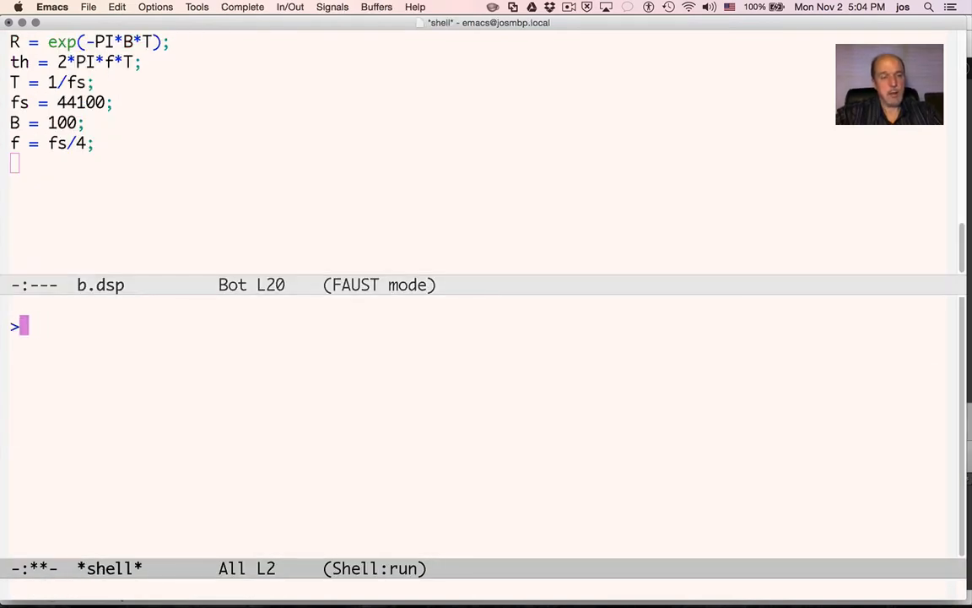
Compile b.dsp to C++ with the f alias, check which f2ff, and run f2ff b.dsp
{"action": "type", "text": "f b"}
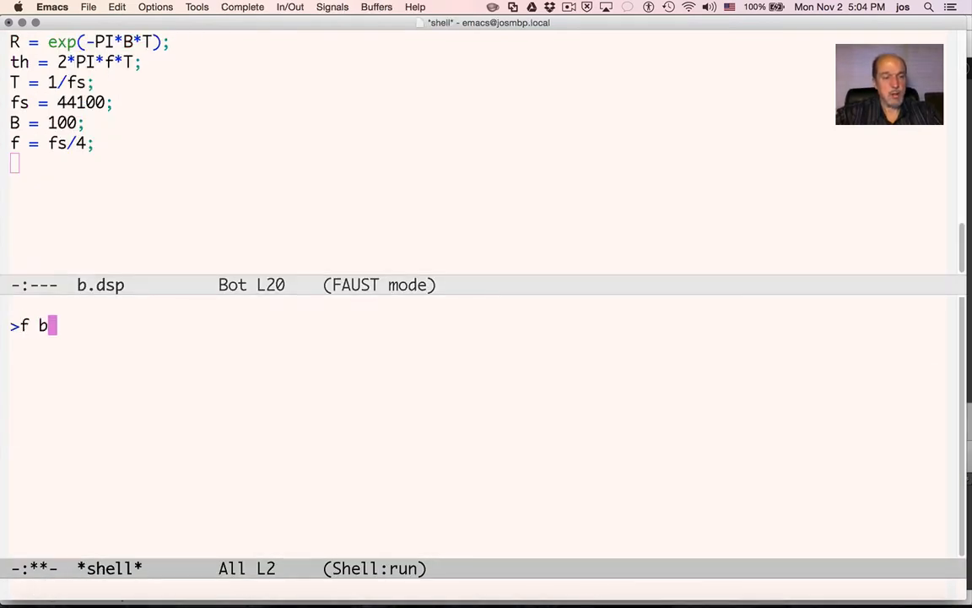
{"action": "key", "text": "Return"}
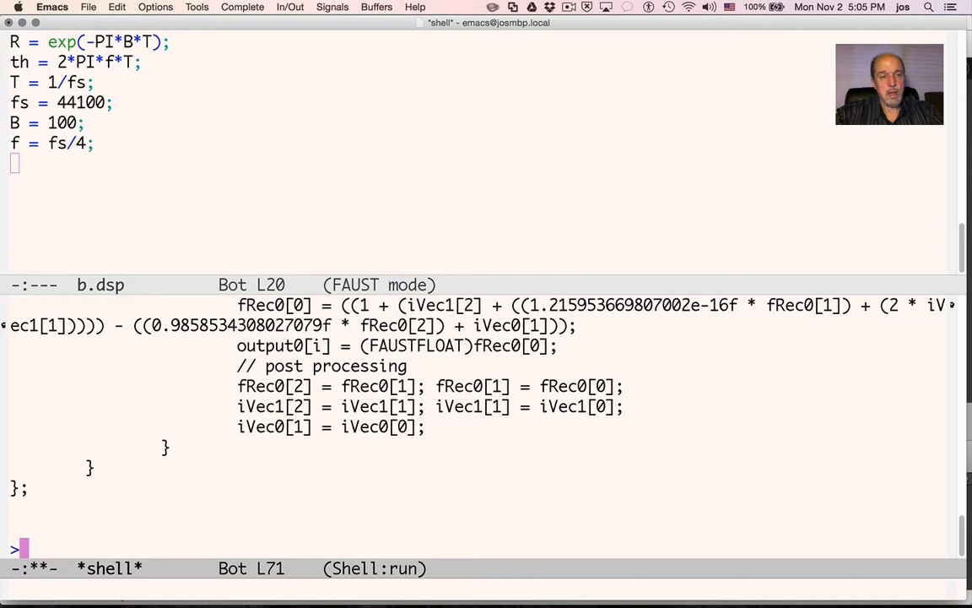
{"action": "type", "text": "f2ff"}
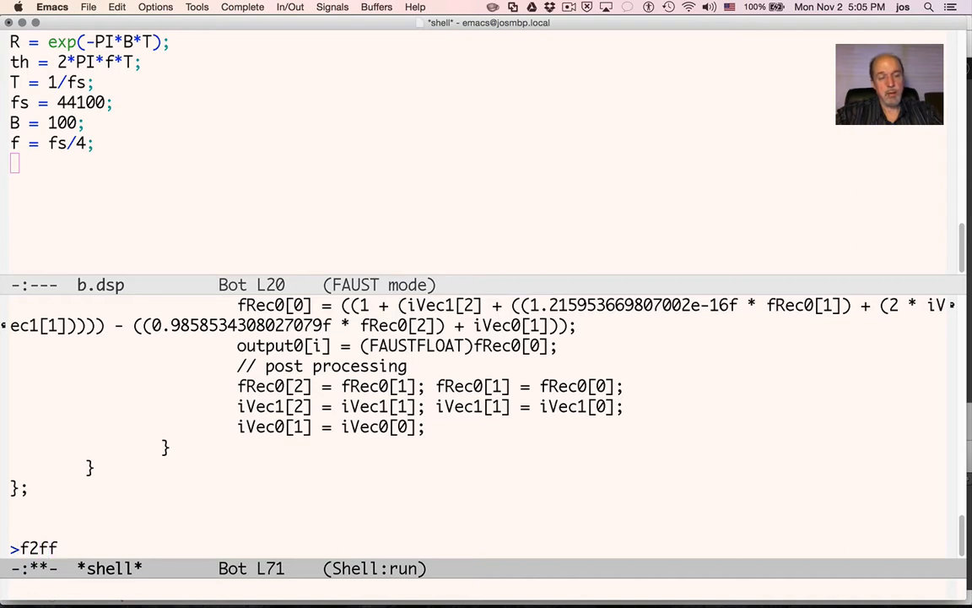
{"action": "type", "text": "which"}
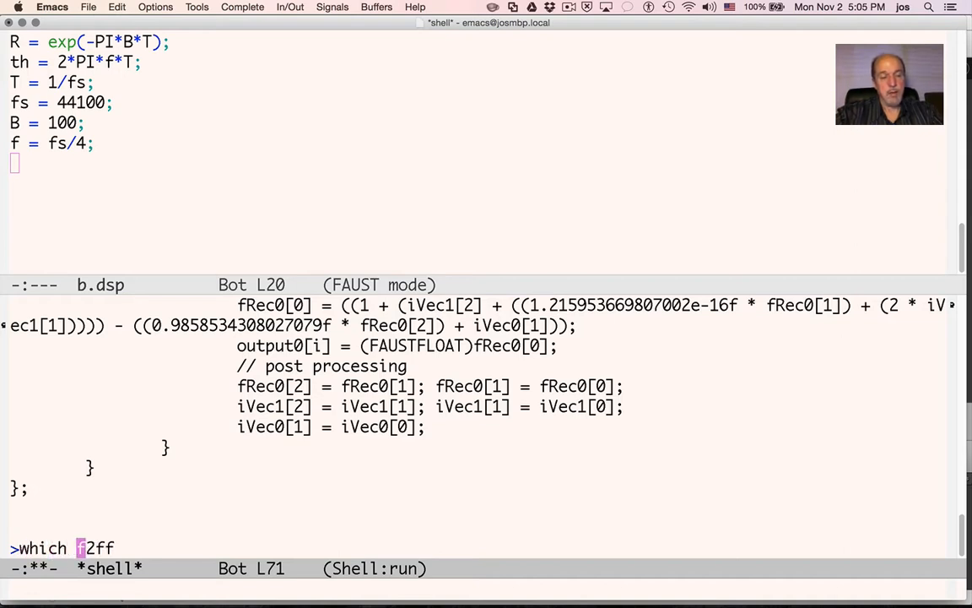
{"action": "key", "text": "Return"}
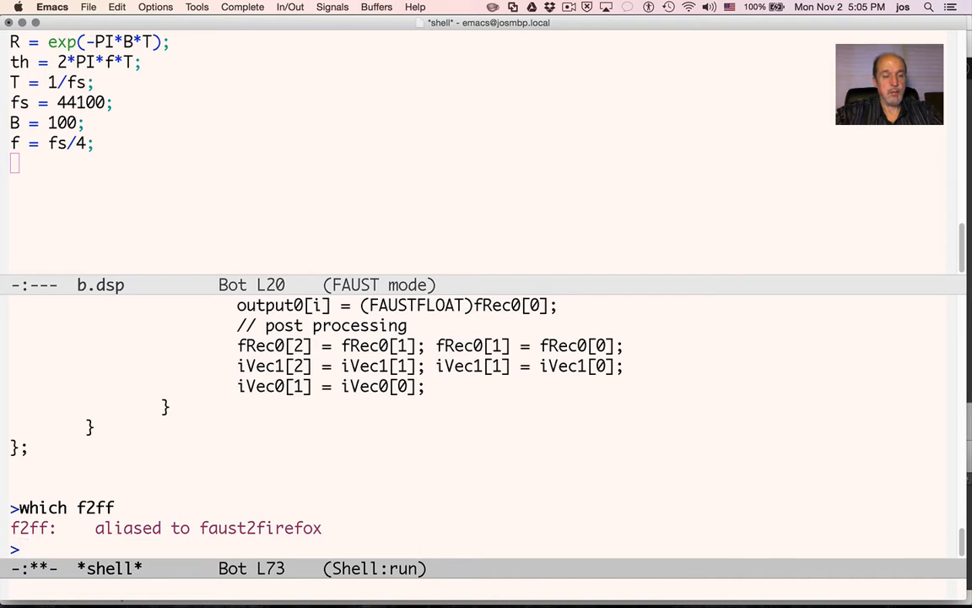
{"action": "type", "text": "f2ff"}
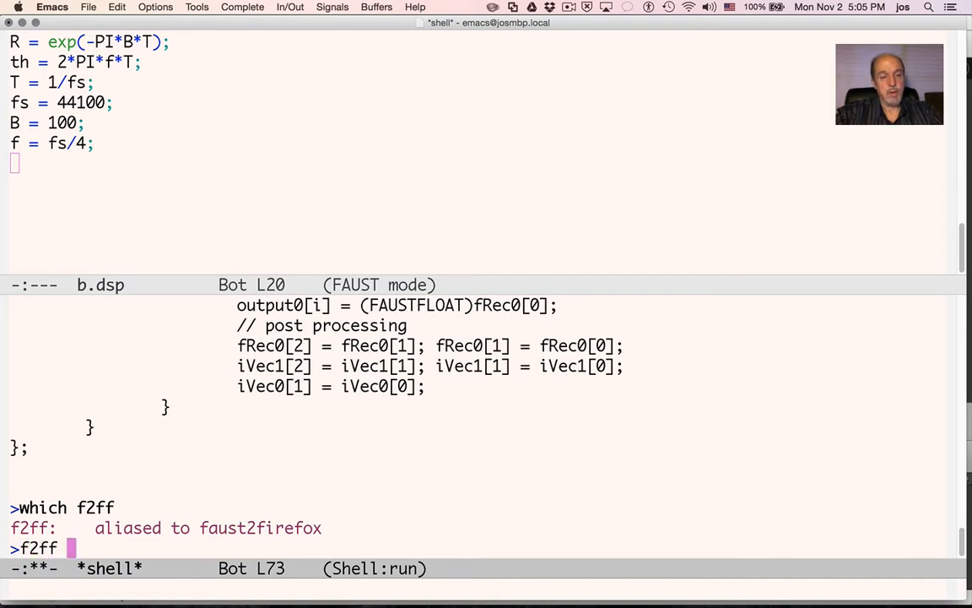
{"action": "type", "text": "b.dsp"}
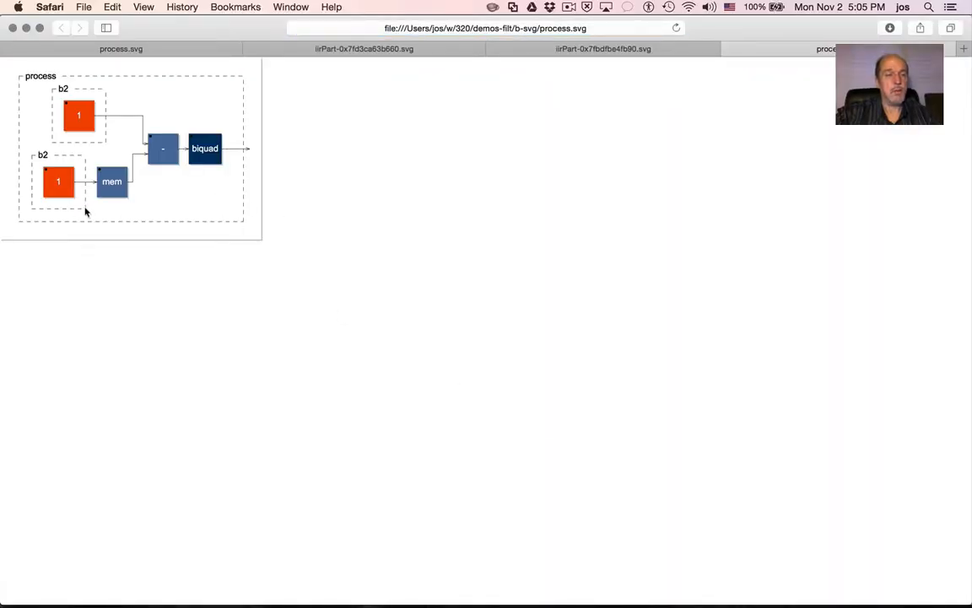
{"action": "mouse_move", "coordinate": [47, 180]}
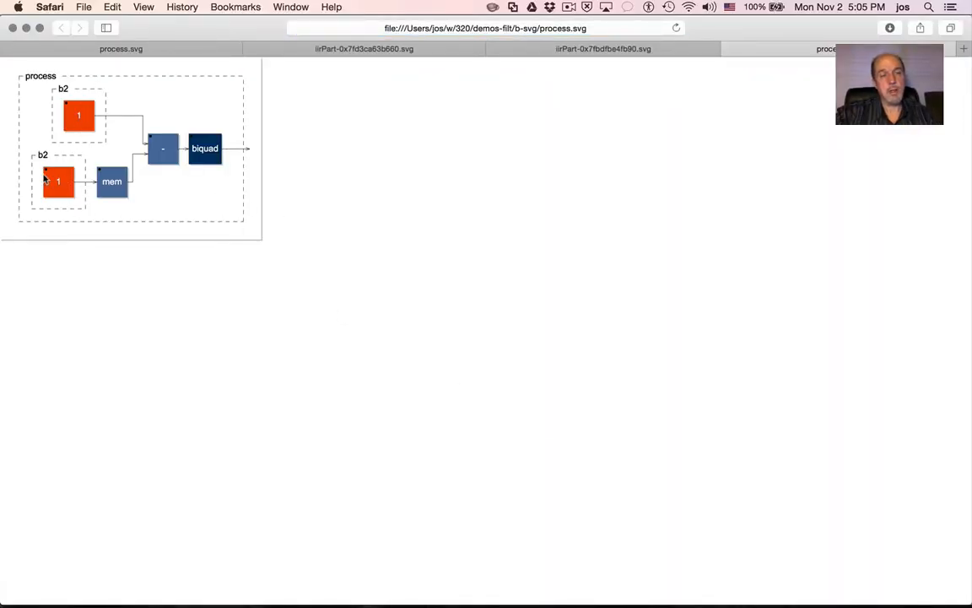
{"action": "mouse_move", "coordinate": [171, 150]}
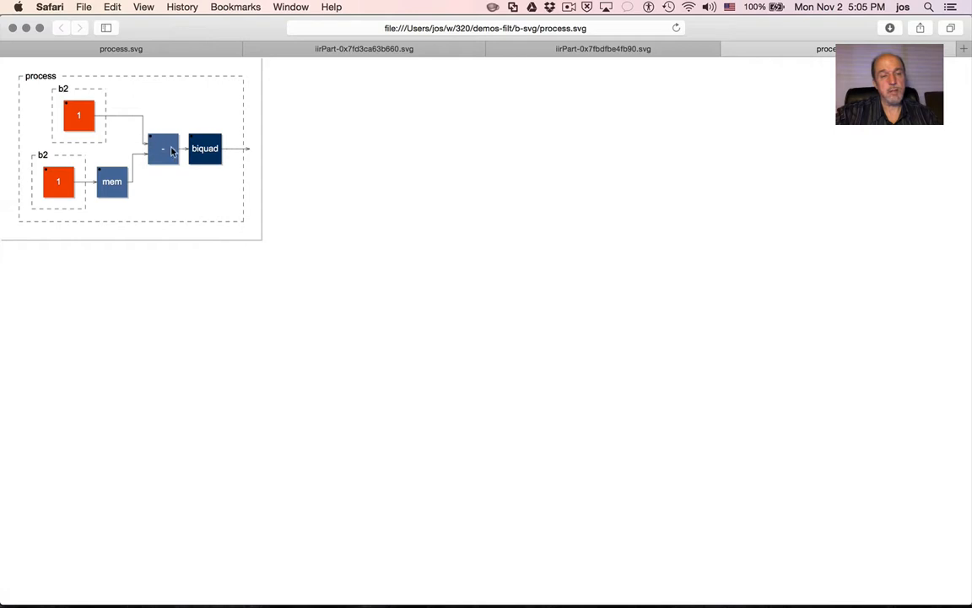
{"action": "mouse_move", "coordinate": [168, 161]}
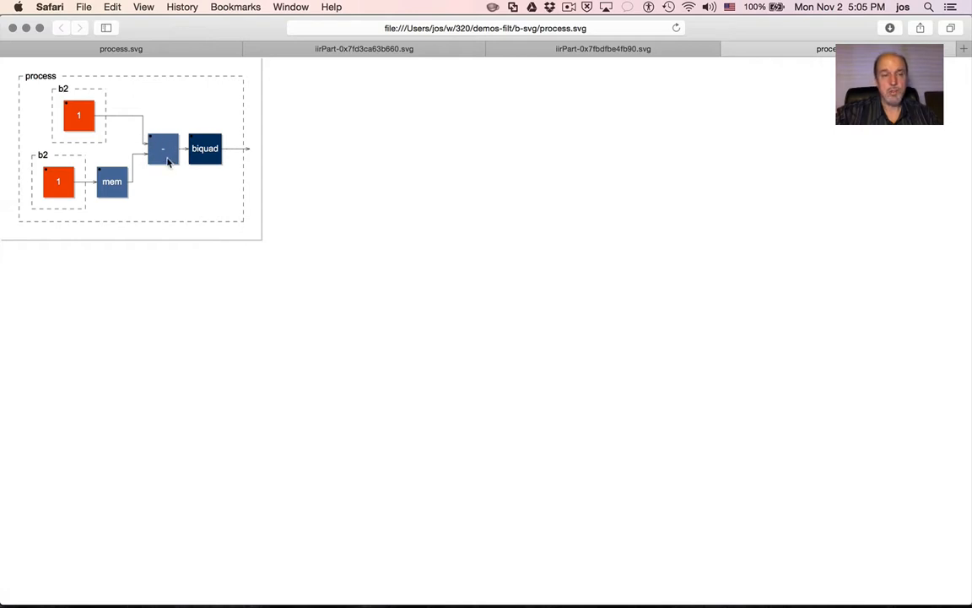
Open the biquad block's sub-diagram from the process.svg page
{"action": "left_click", "coordinate": [204, 148]}
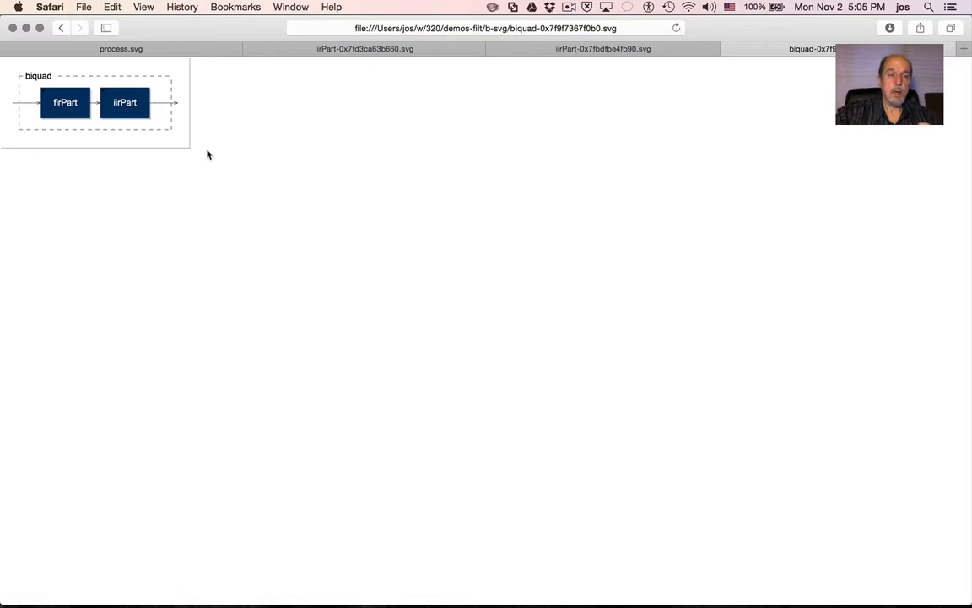
{"action": "mouse_move", "coordinate": [203, 151]}
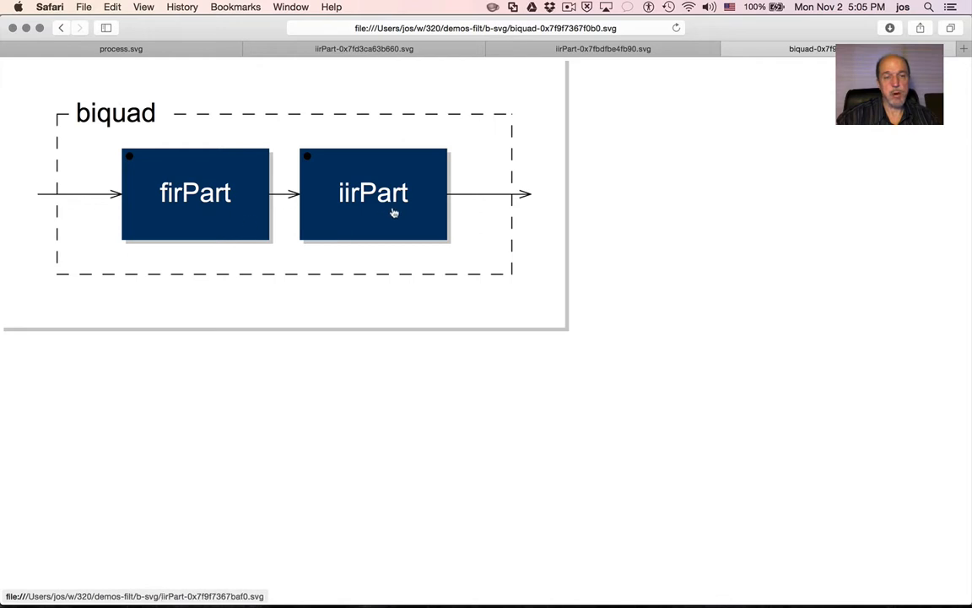
{"action": "mouse_move", "coordinate": [167, 216]}
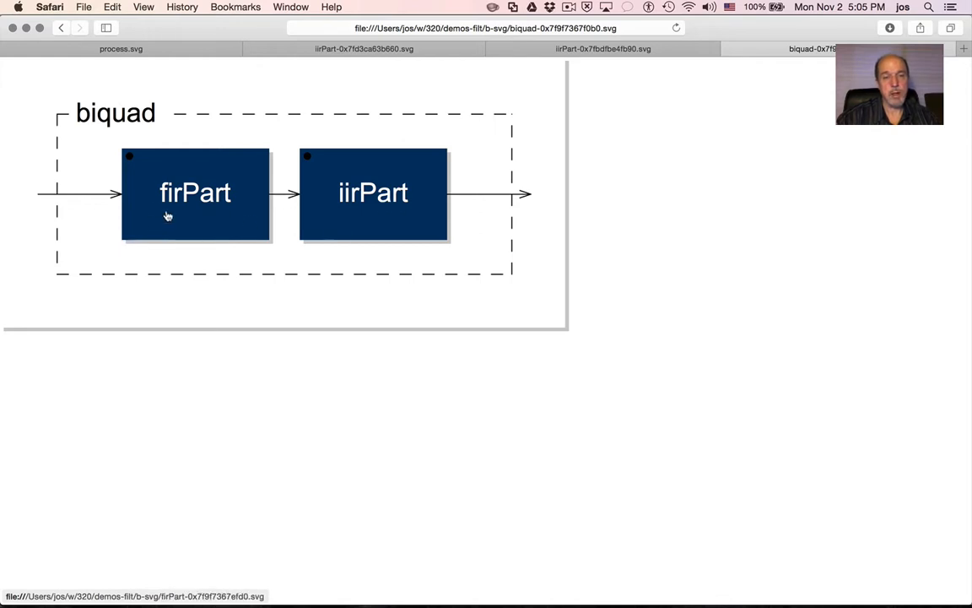
{"action": "left_click", "coordinate": [195, 193]}
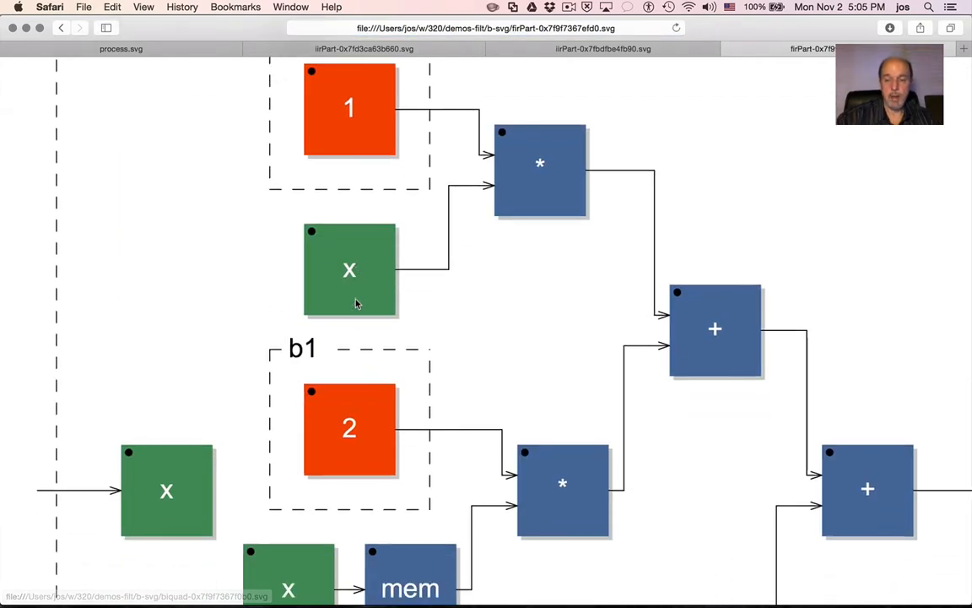
{"action": "scroll", "scroll_direction": "down", "scroll_amount": 3}
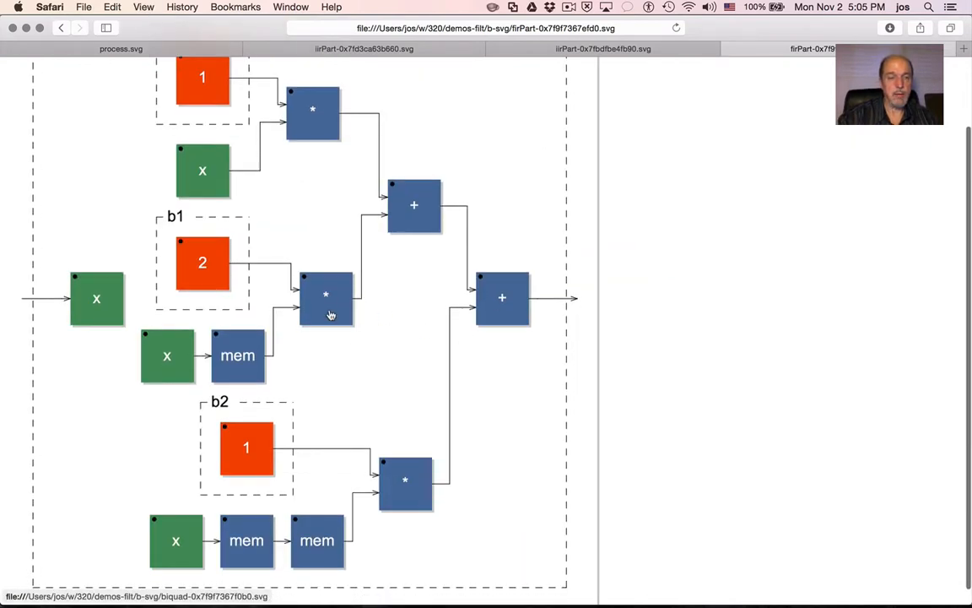
{"action": "mouse_move", "coordinate": [202, 355]}
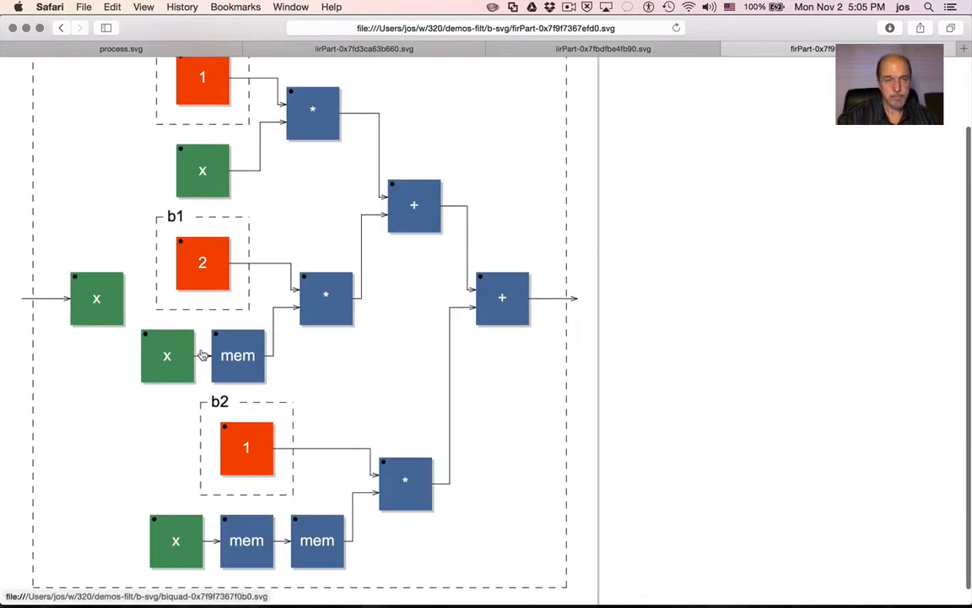
{"action": "scroll", "scroll_direction": "up", "scroll_amount": 3}
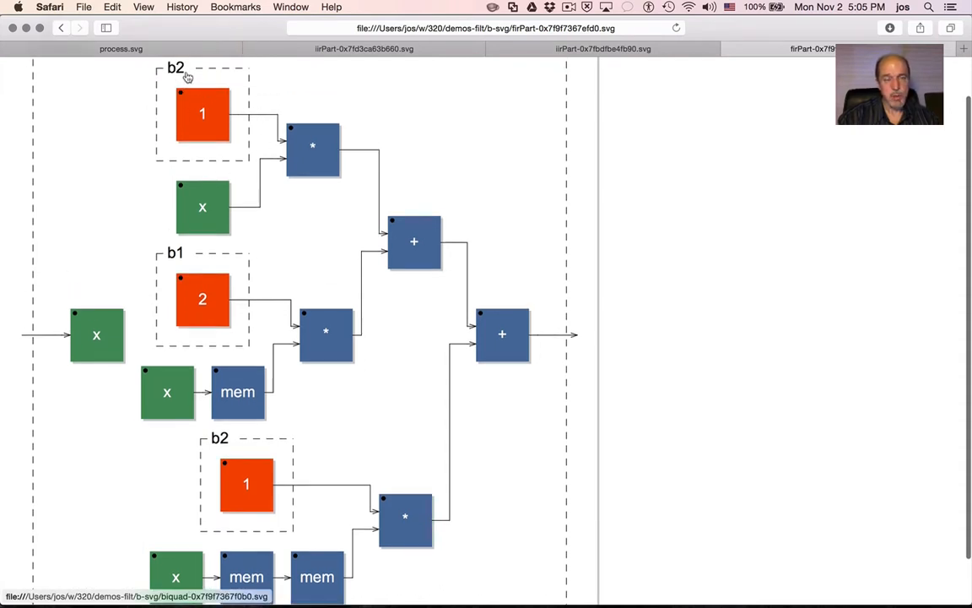
{"action": "mouse_move", "coordinate": [222, 164]}
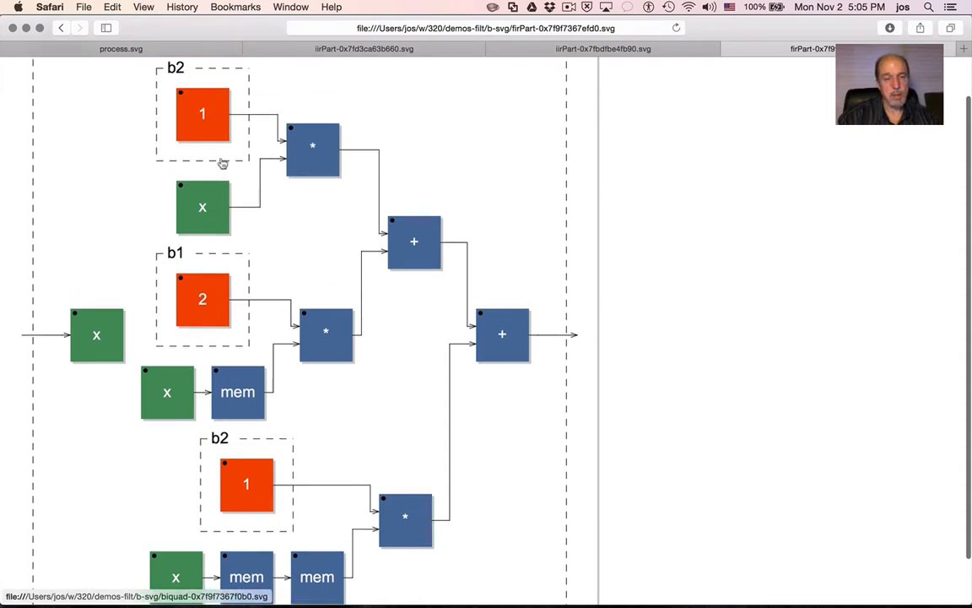
{"action": "scroll", "scroll_direction": "up", "scroll_amount": 3}
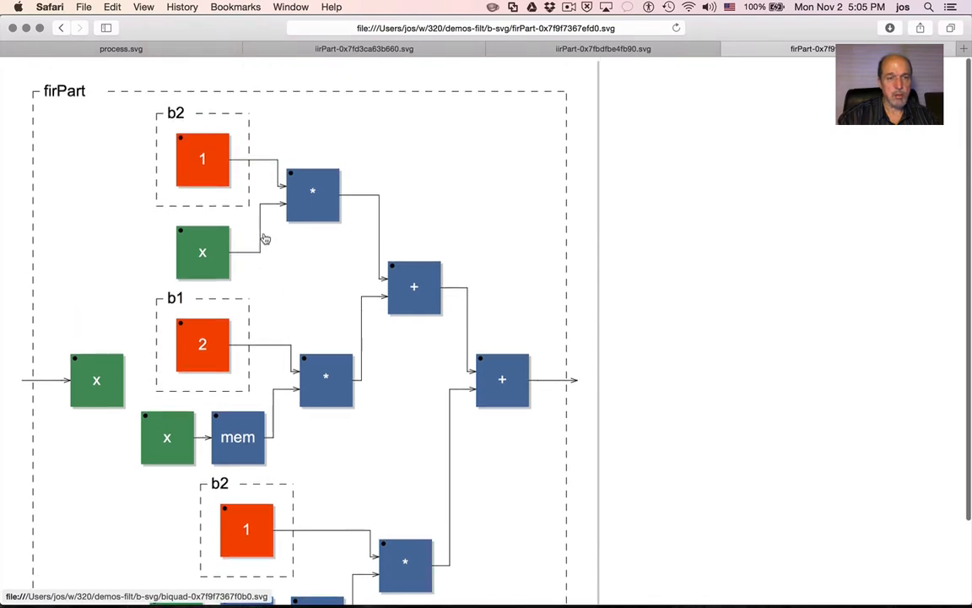
{"action": "scroll", "scroll_direction": "down", "scroll_amount": 3}
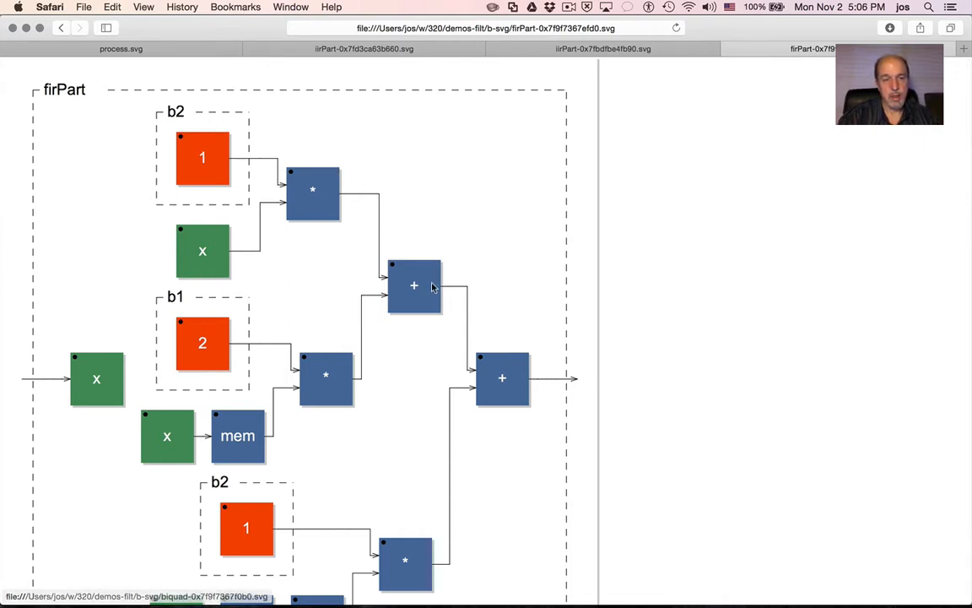
{"action": "scroll", "scroll_direction": "down", "scroll_amount": 3}
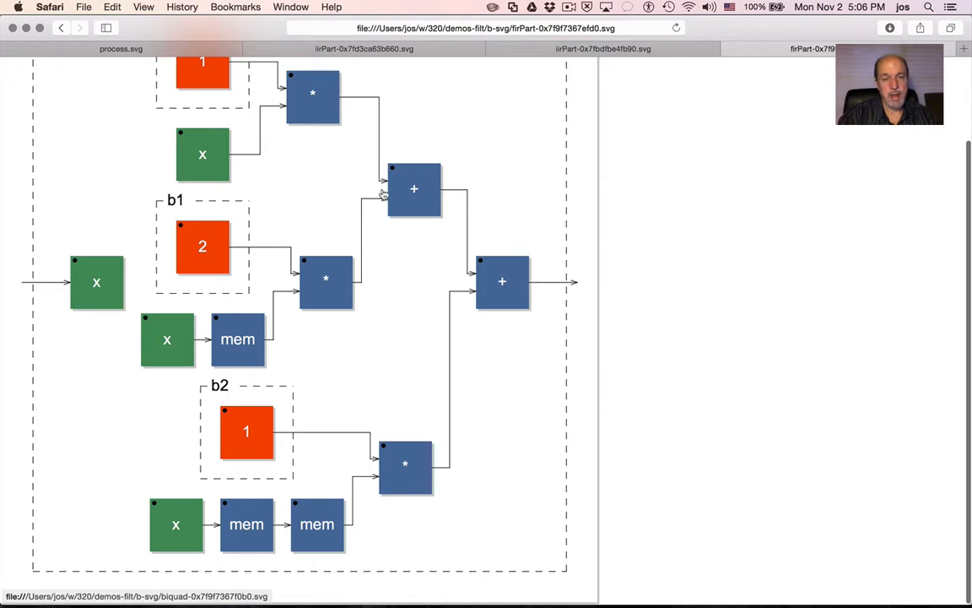
{"action": "mouse_move", "coordinate": [293, 314]}
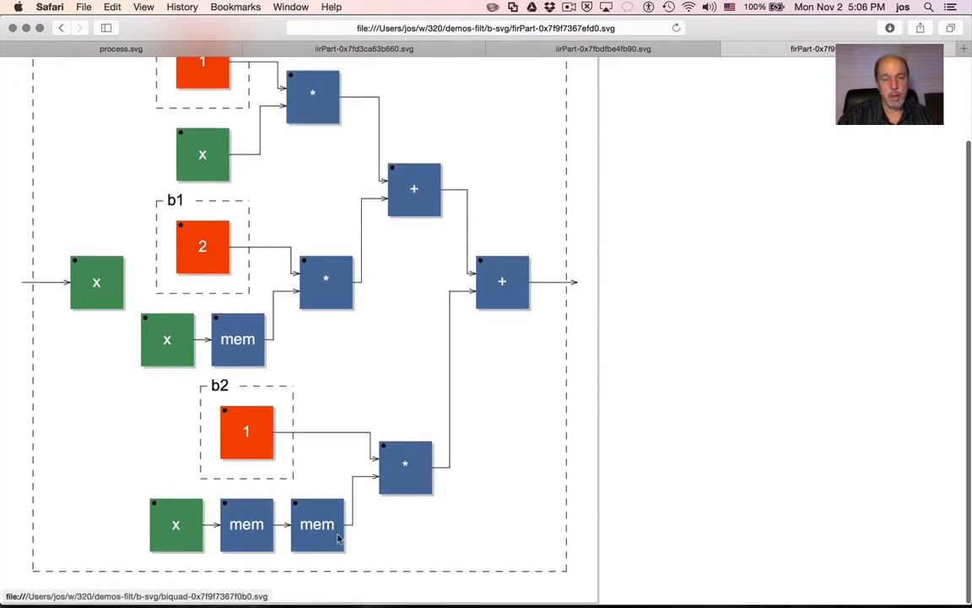
{"action": "scroll", "scroll_direction": "up", "scroll_amount": 3}
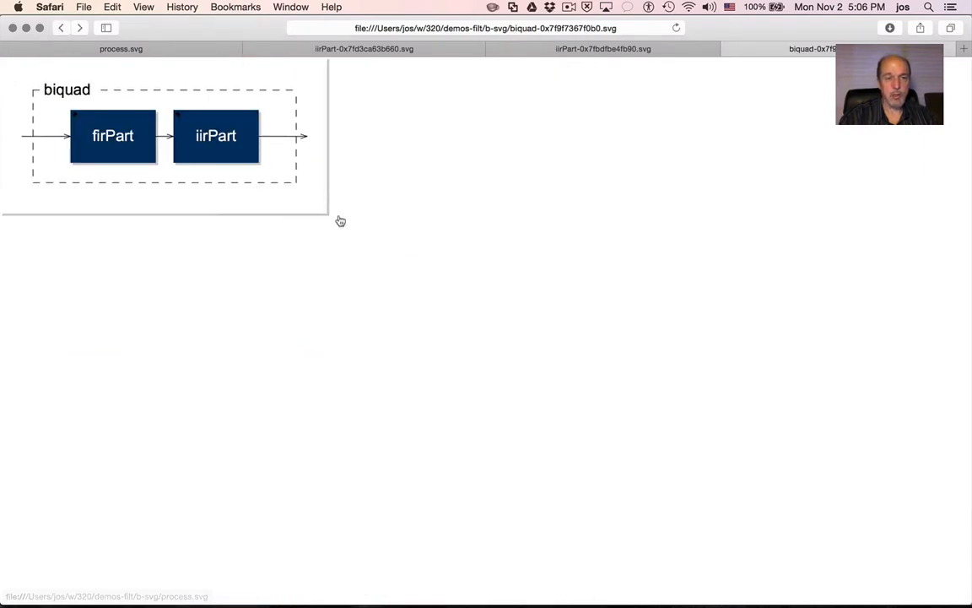
{"action": "left_click", "coordinate": [215, 136]}
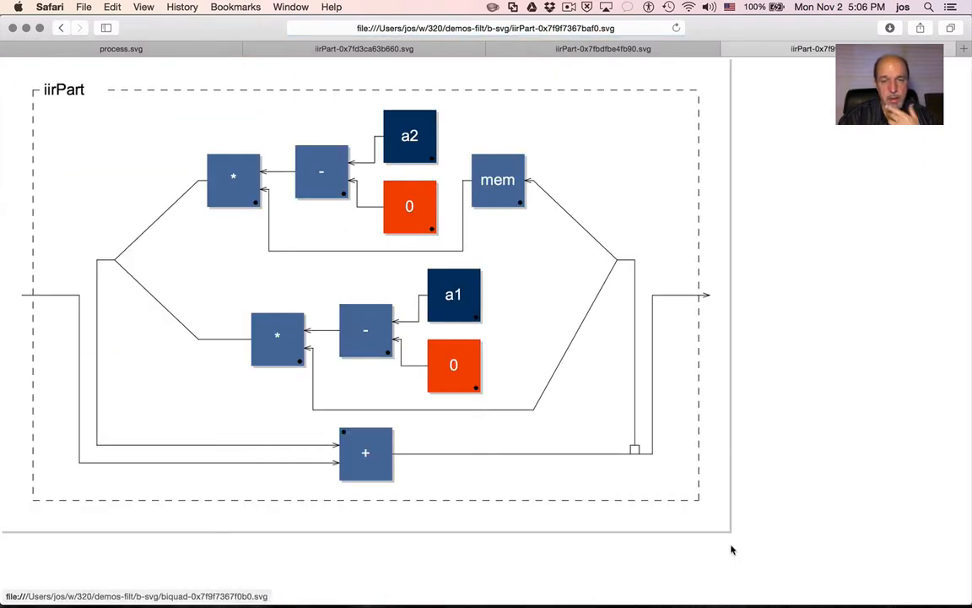
{"action": "mouse_move", "coordinate": [185, 462]}
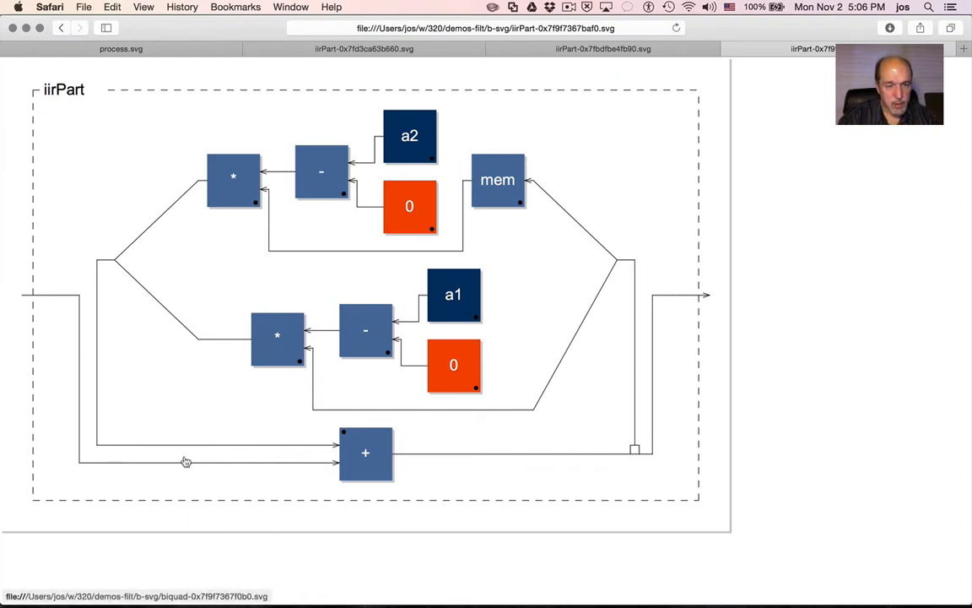
{"action": "mouse_move", "coordinate": [667, 474]}
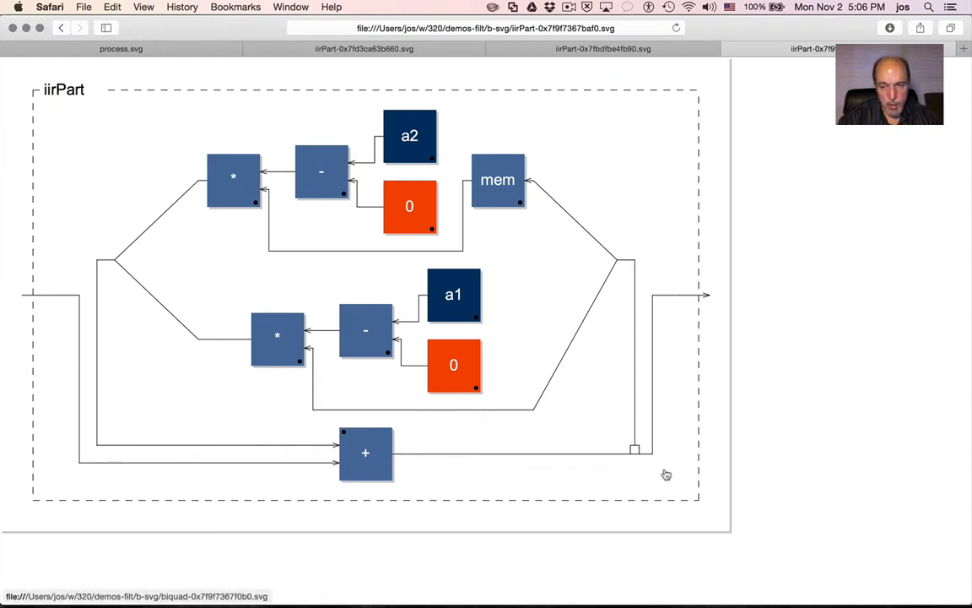
{"action": "mouse_move", "coordinate": [637, 443]}
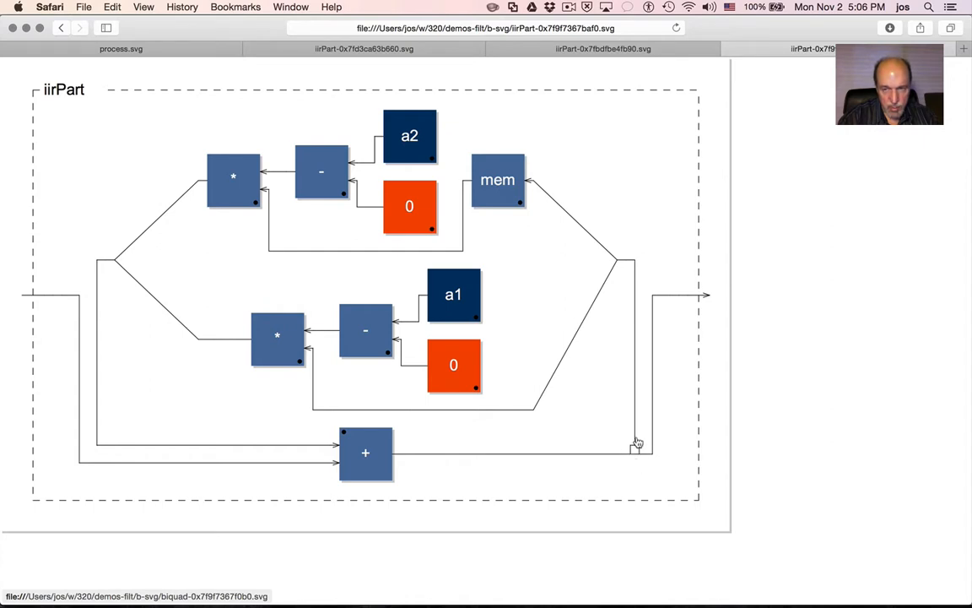
{"action": "mouse_move", "coordinate": [546, 359]}
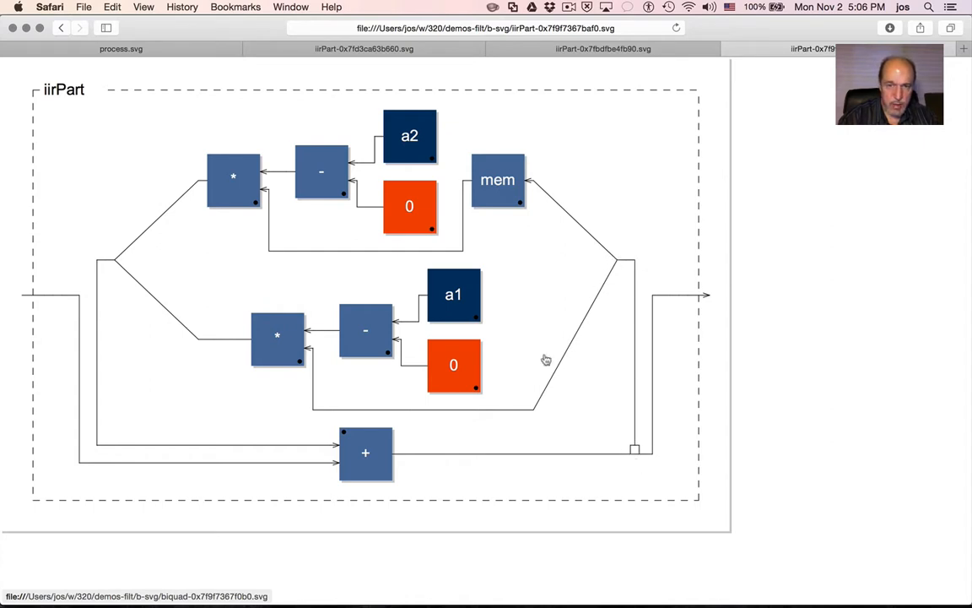
{"action": "mouse_move", "coordinate": [429, 276]}
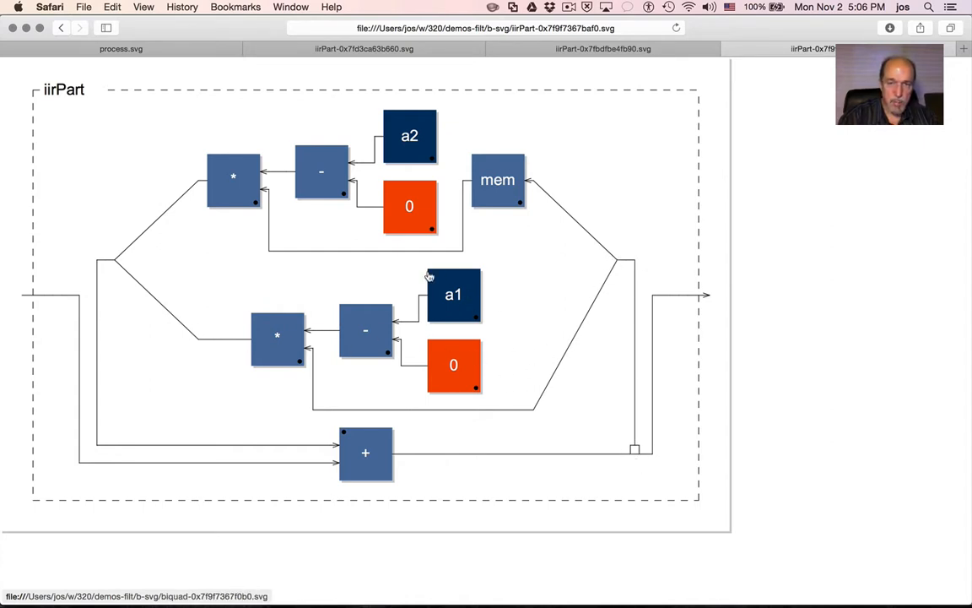
{"action": "mouse_move", "coordinate": [308, 425]}
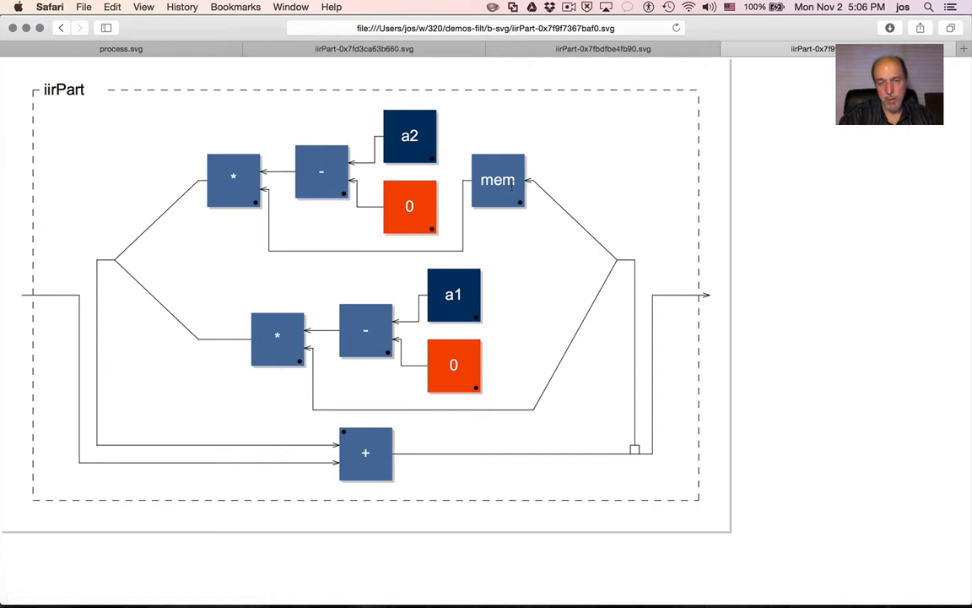
{"action": "mouse_move", "coordinate": [81, 353]}
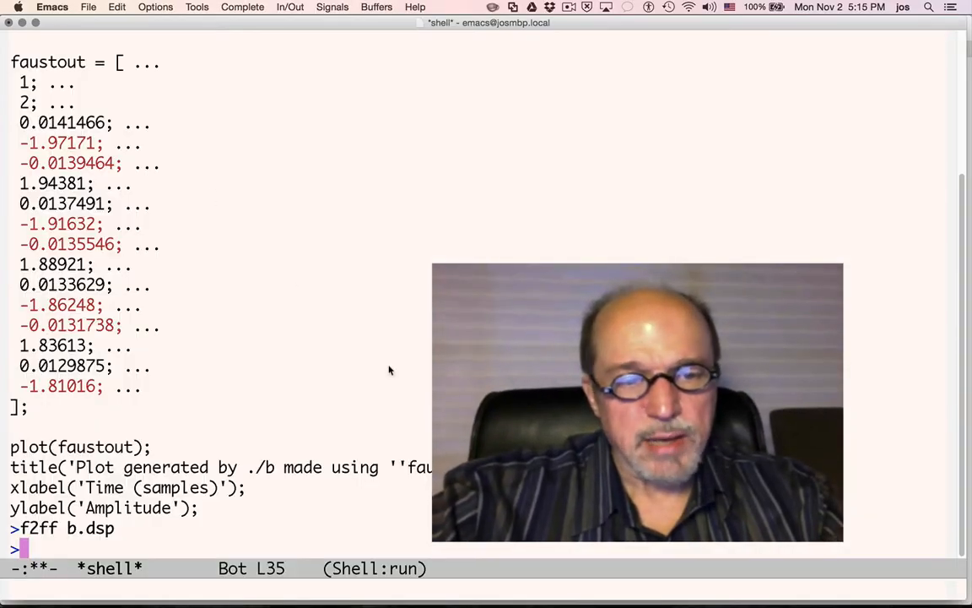
Run f2o b.dsp to compile the filter and load it into Octave
{"action": "type", "text": "f2o"}
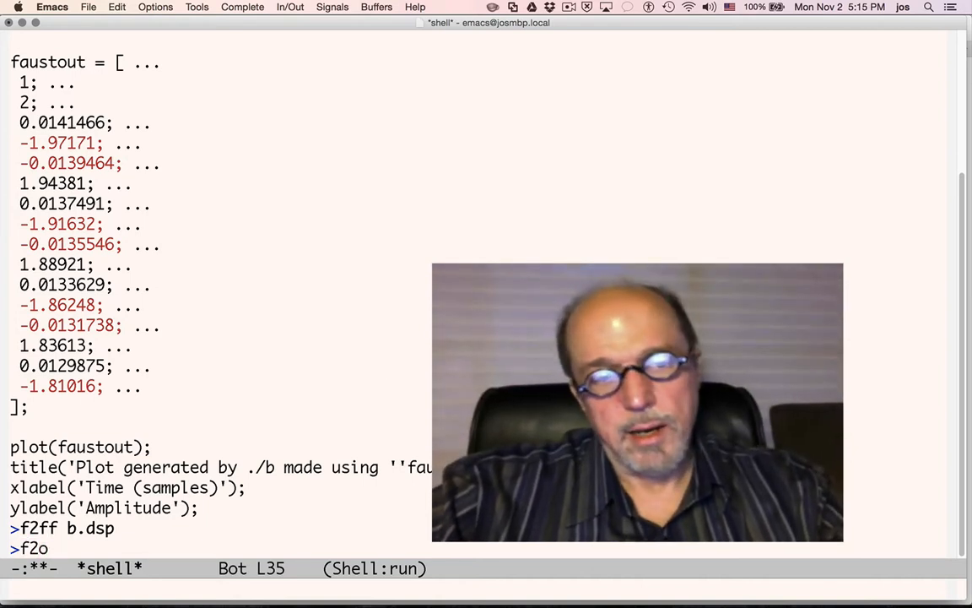
{"action": "type", "text": "b.dsp"}
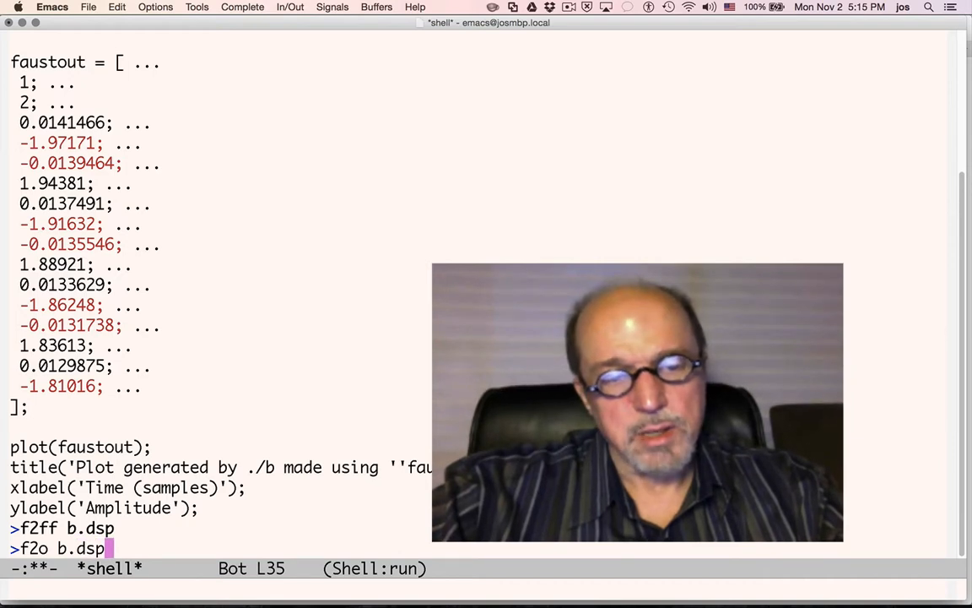
{"action": "key", "text": "Return"}
{"action": "type", "text": "who"}
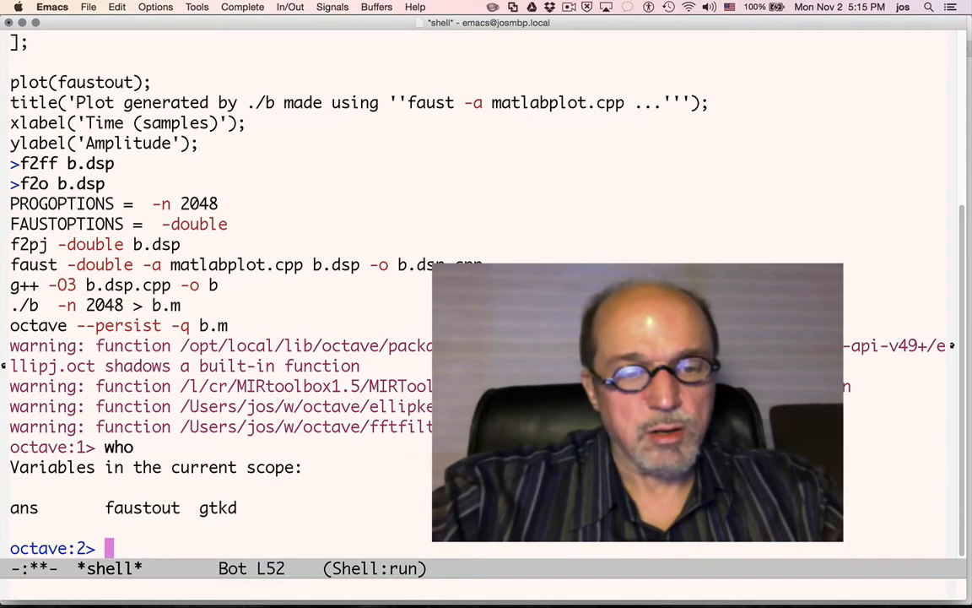
Plot faustout, then the filter's frequency response with pfo
{"action": "type", "text": "plot"}
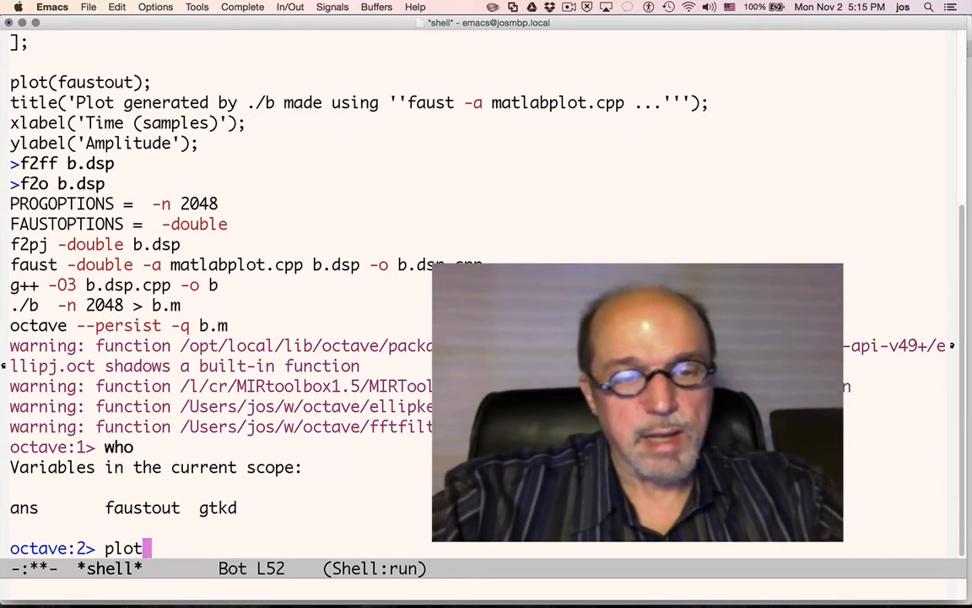
{"action": "type", "text": "(faustout"}
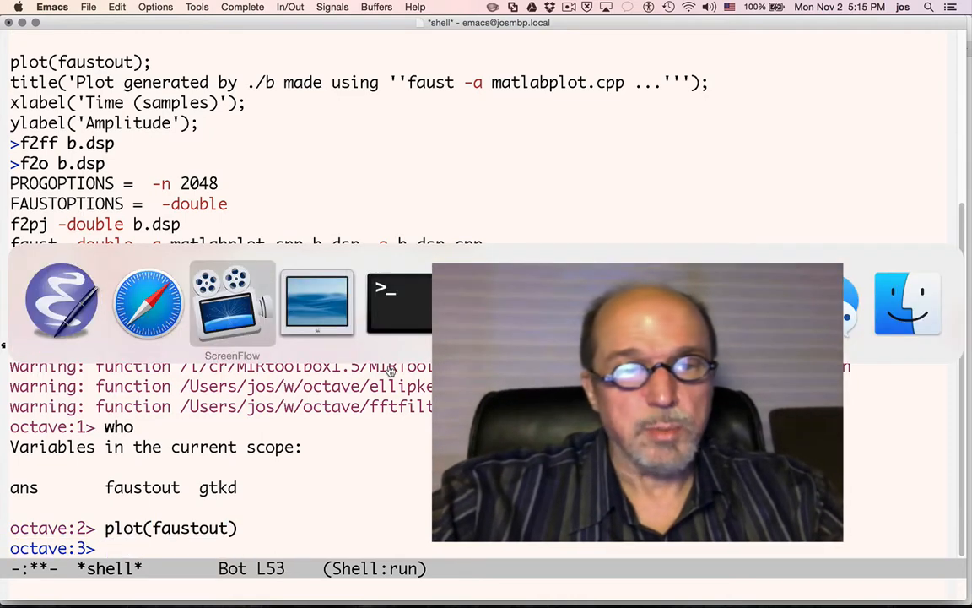
{"action": "left_click", "coordinate": [232, 302]}
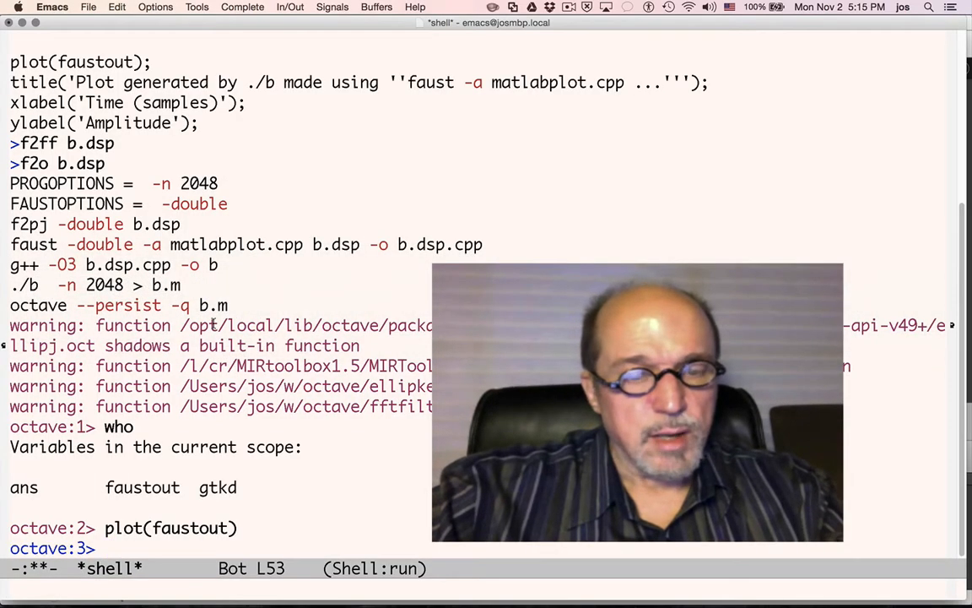
{"action": "type", "text": "pfo"}
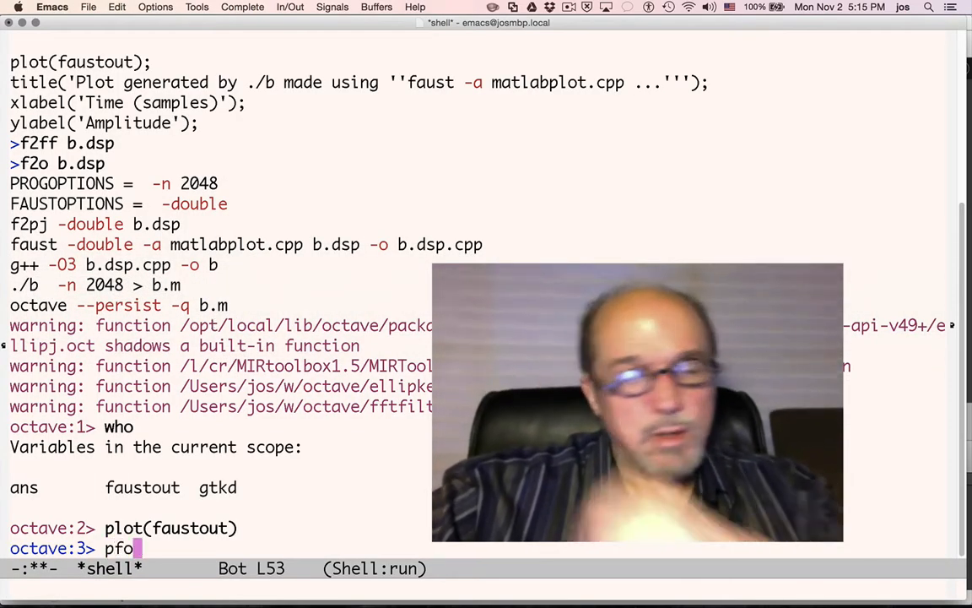
{"action": "key", "text": "Return"}
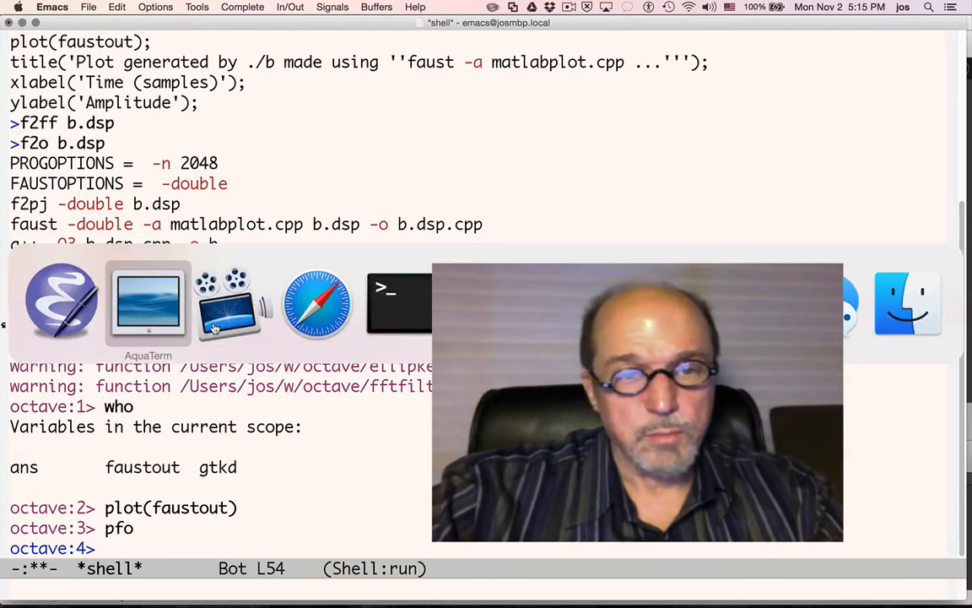
Rearrange the AquaTerm figure windows to view the linear- and log-frequency magnitude plots
{"action": "left_click", "coordinate": [147, 302]}
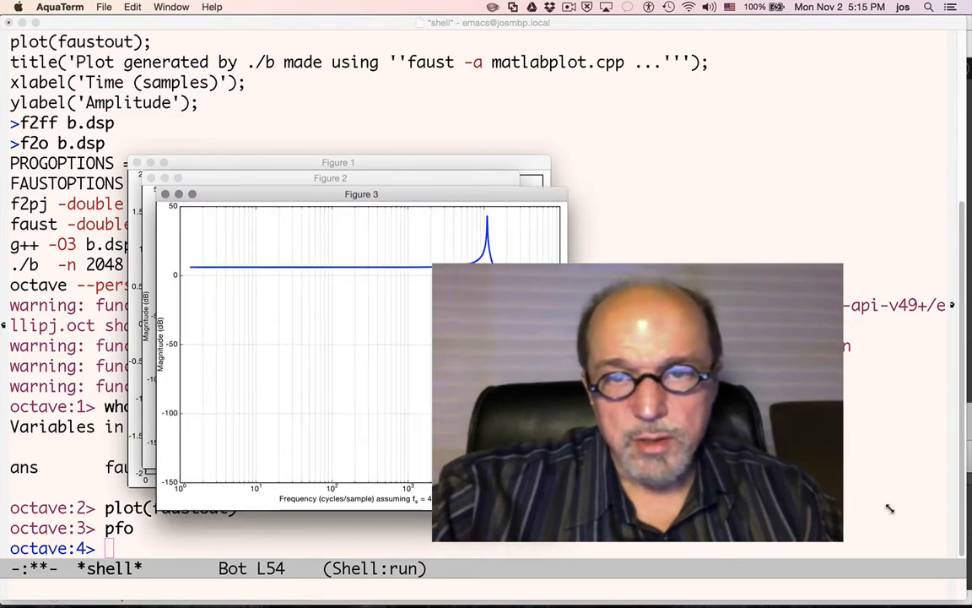
{"action": "left_click_drag", "start_coordinate": [361, 194], "coordinate": [370, 91]}
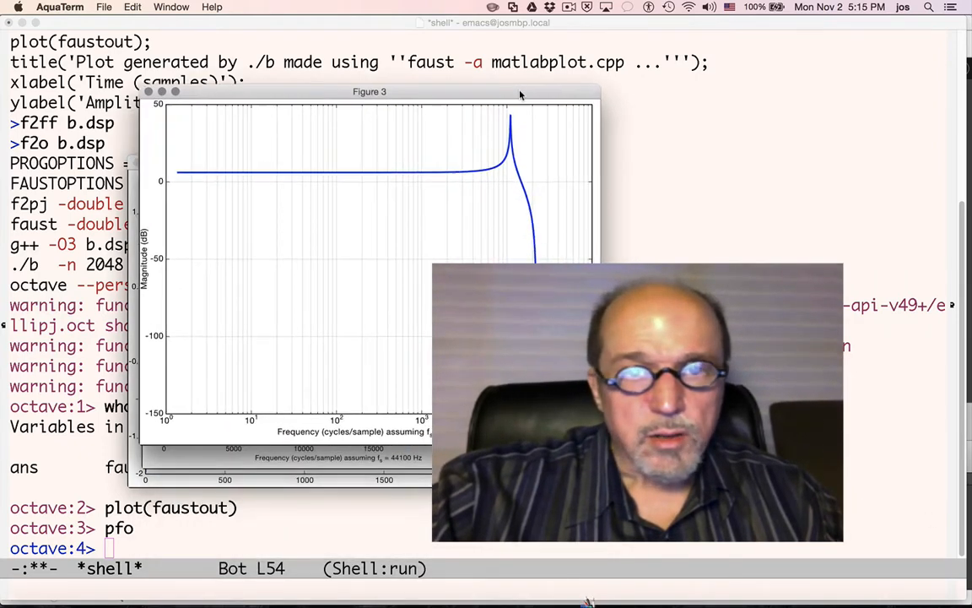
{"action": "left_click_drag", "start_coordinate": [370, 91], "coordinate": [673, 139]}
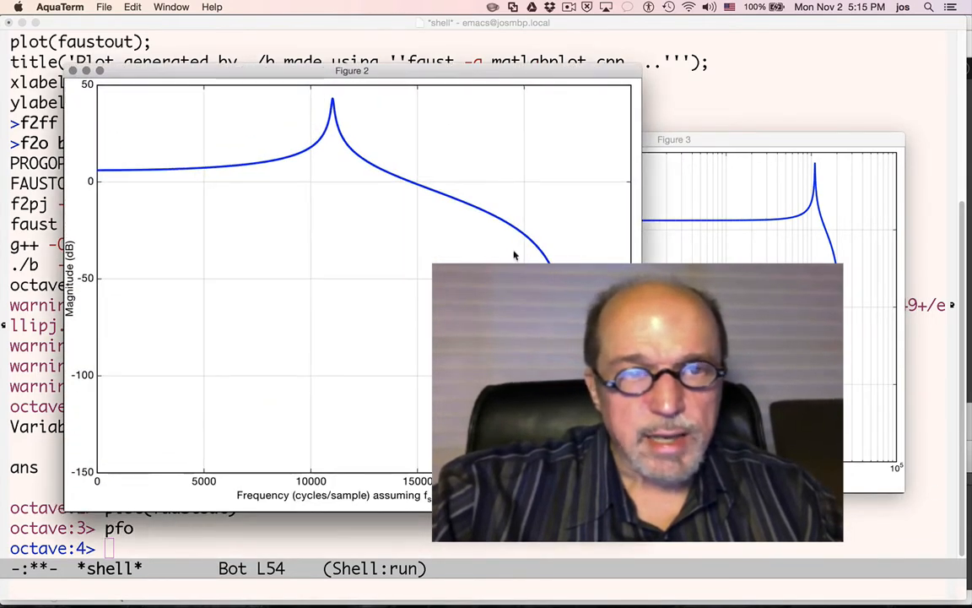
{"action": "left_click_drag", "start_coordinate": [774, 140], "coordinate": [628, 228]}
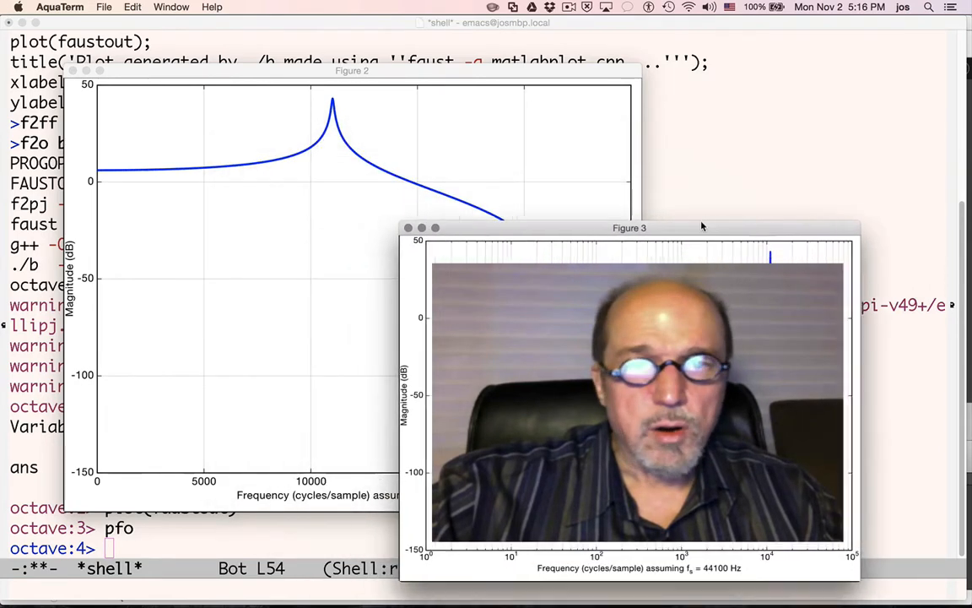
{"action": "left_click_drag", "start_coordinate": [629, 227], "coordinate": [637, 354]}
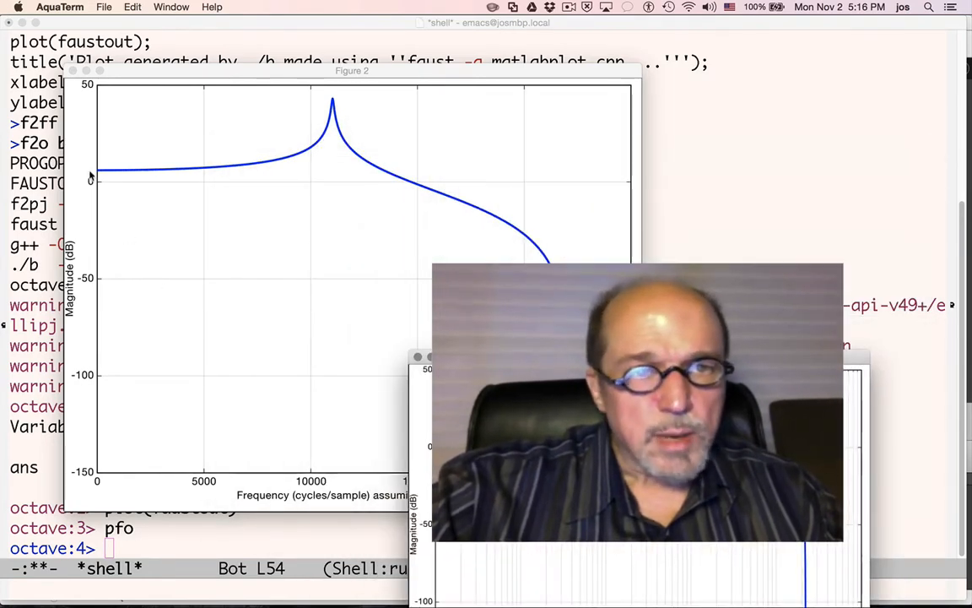
{"action": "mouse_move", "coordinate": [110, 135]}
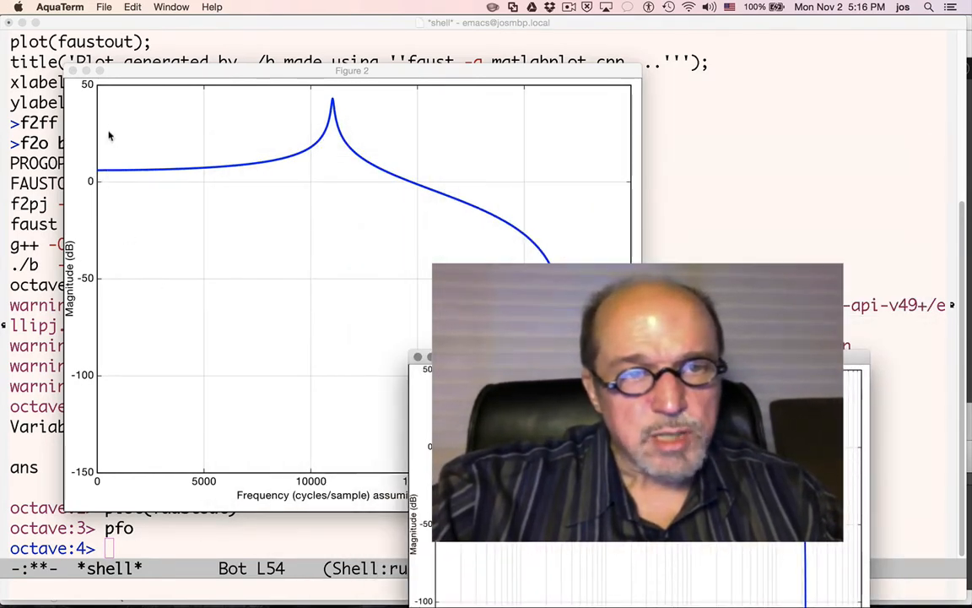
{"action": "mouse_move", "coordinate": [124, 175]}
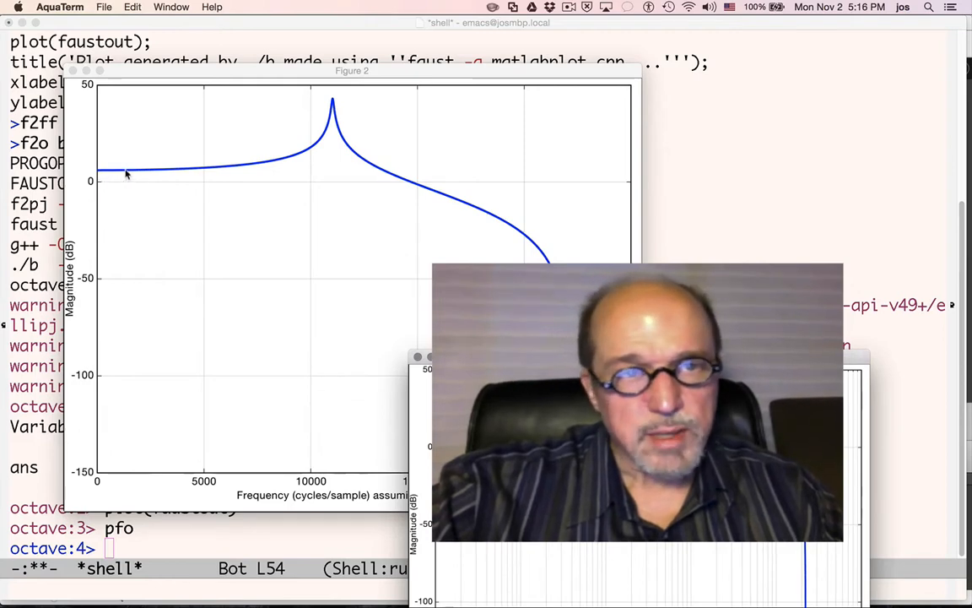
{"action": "mouse_move", "coordinate": [163, 166]}
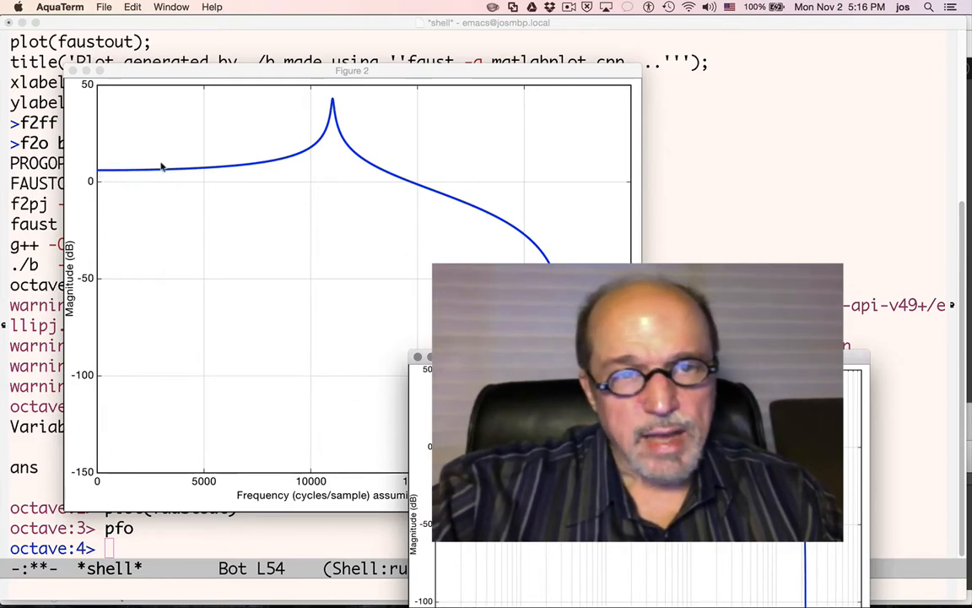
{"action": "mouse_move", "coordinate": [302, 157]}
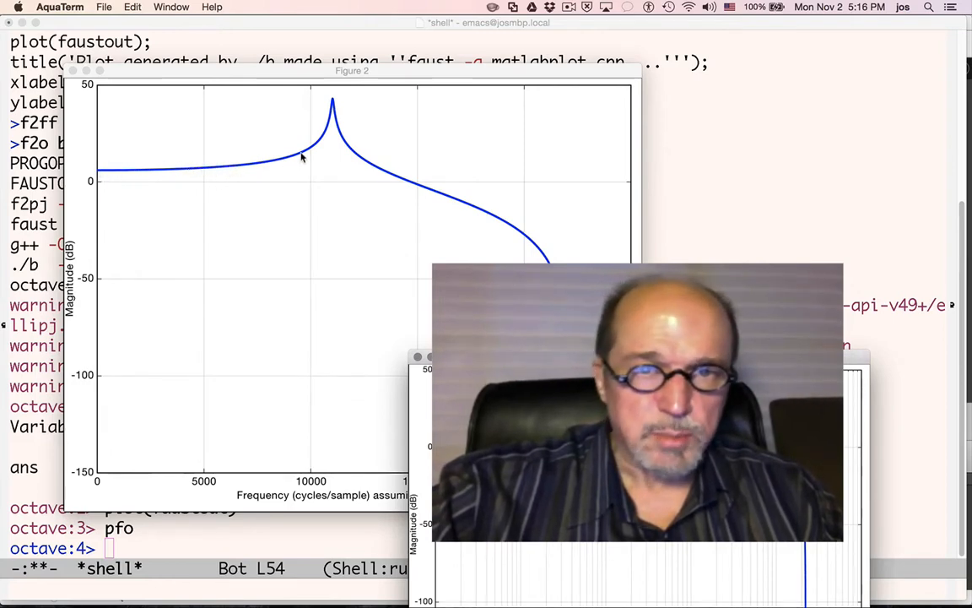
{"action": "mouse_move", "coordinate": [333, 103]}
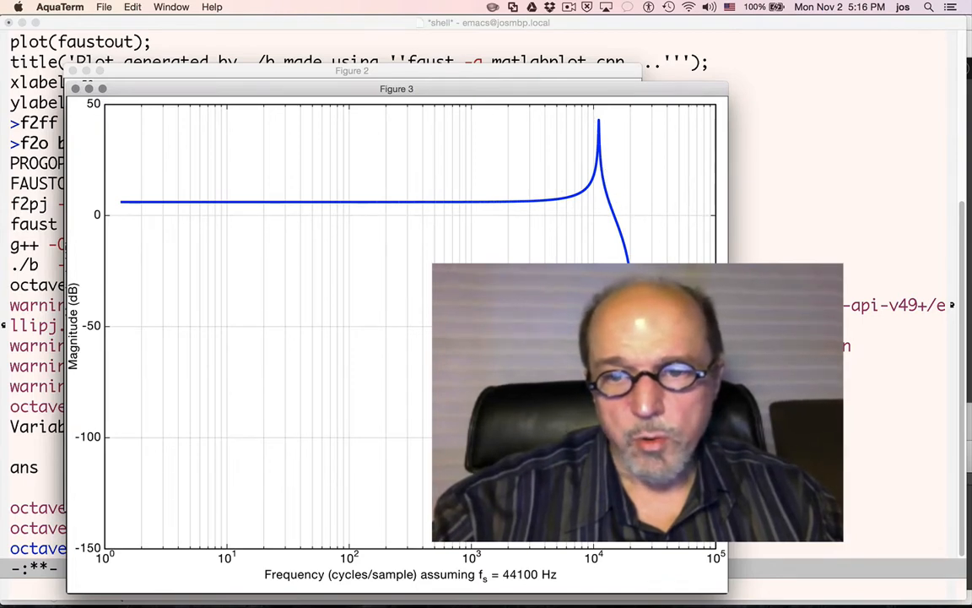
{"action": "mouse_move", "coordinate": [158, 70]}
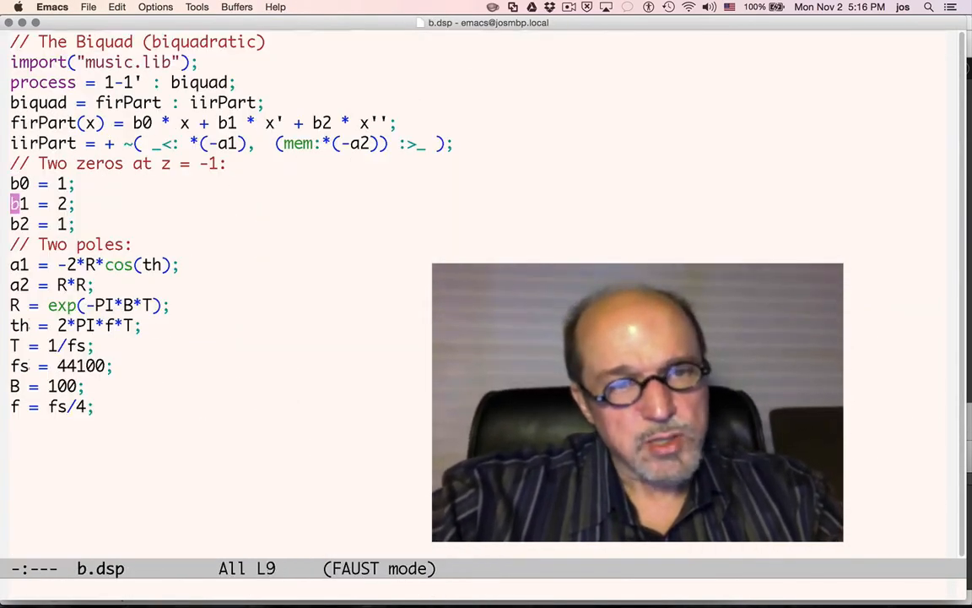
Change b1 to -2 in b.dsp, making the biquad high-pass
{"action": "type", "text": "-"}
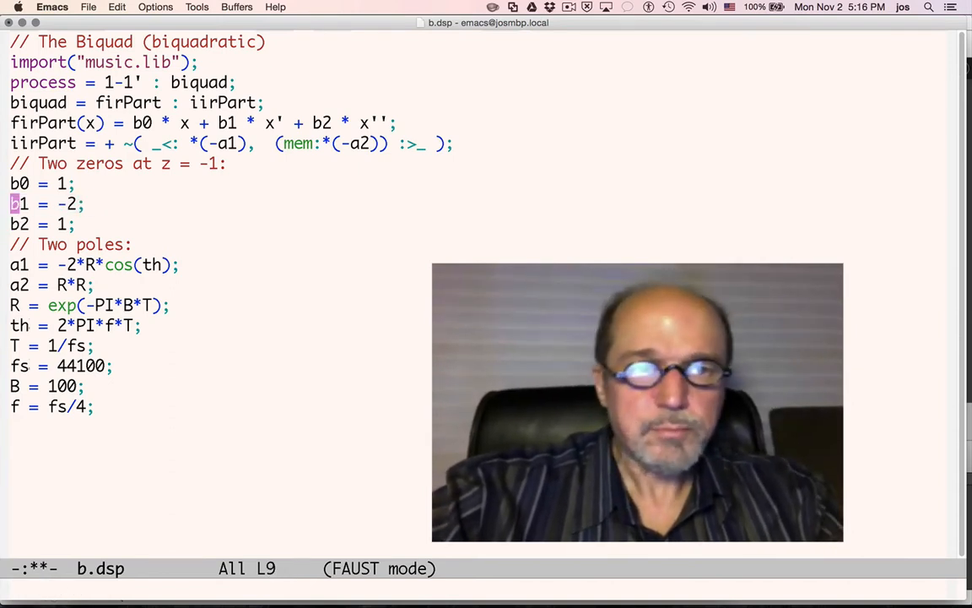
{"action": "left_click", "coordinate": [80, 204]}
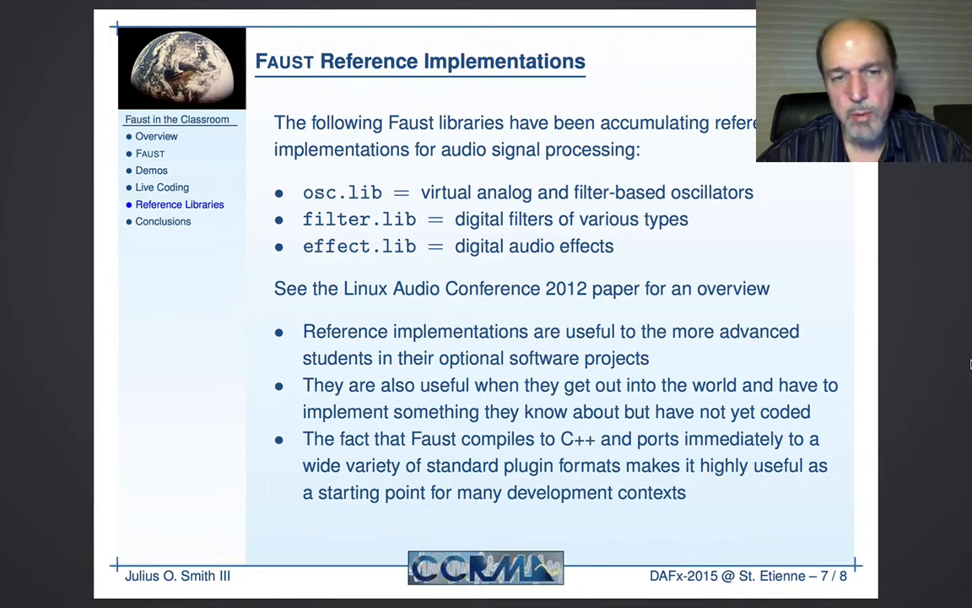
{"action": "mouse_move", "coordinate": [915, 268]}
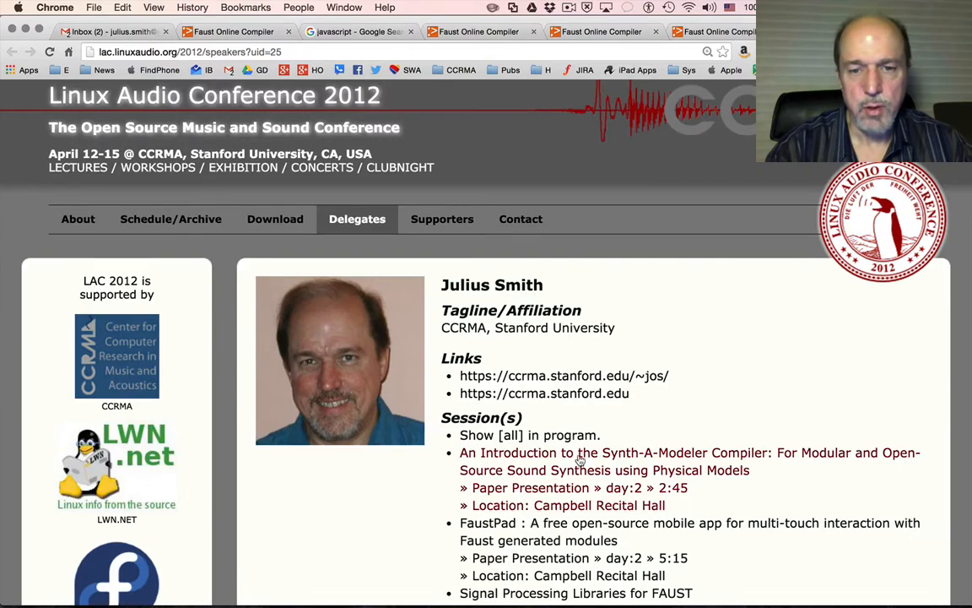
Scroll through the LAC 2012 speakers page session list
{"action": "scroll", "scroll_direction": "down", "scroll_amount": 3}
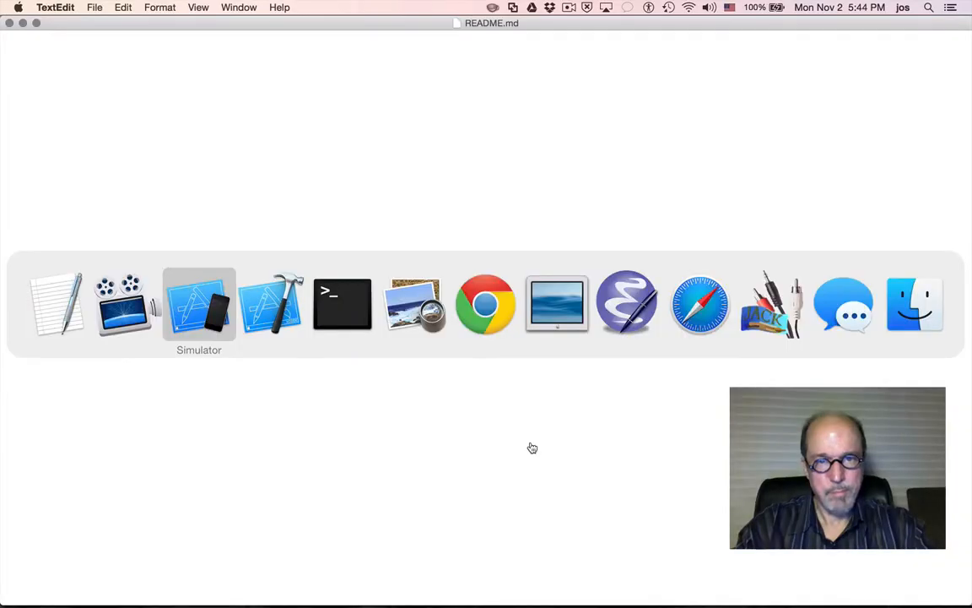
Switch to GeoShred in the Simulator and bring up the guitar model settings
{"action": "left_click", "coordinate": [198, 304]}
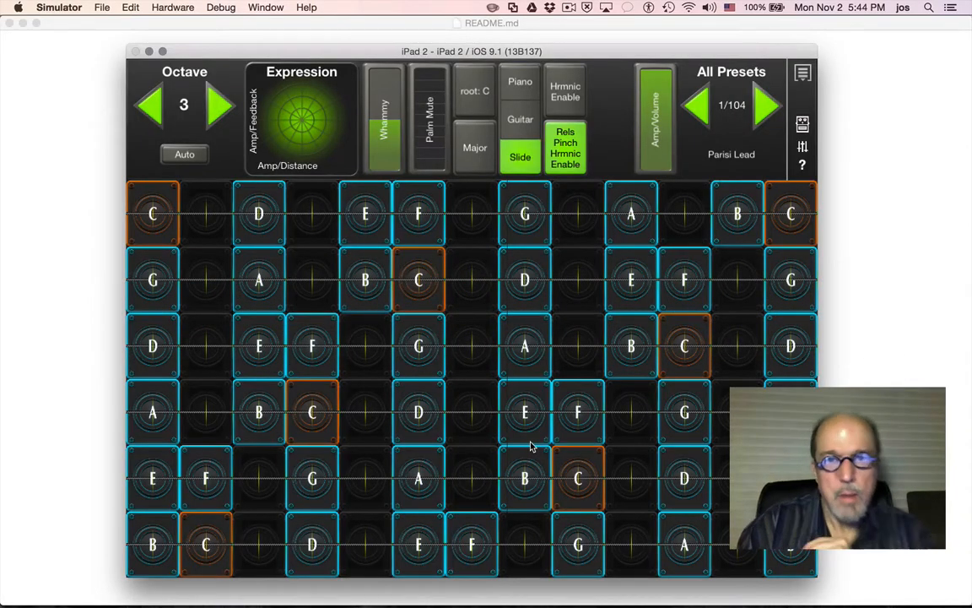
{"action": "mouse_move", "coordinate": [338, 378]}
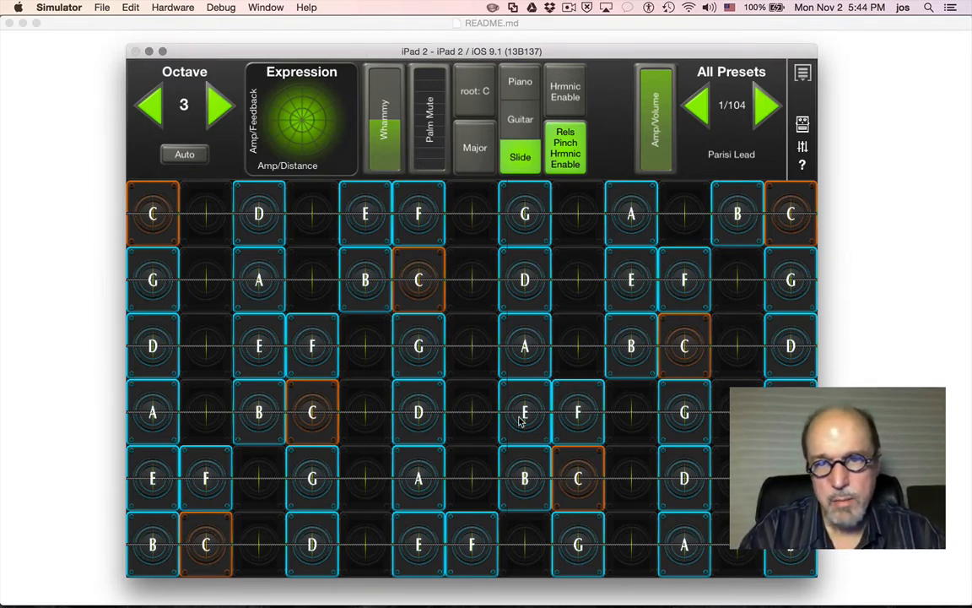
{"action": "mouse_move", "coordinate": [781, 232]}
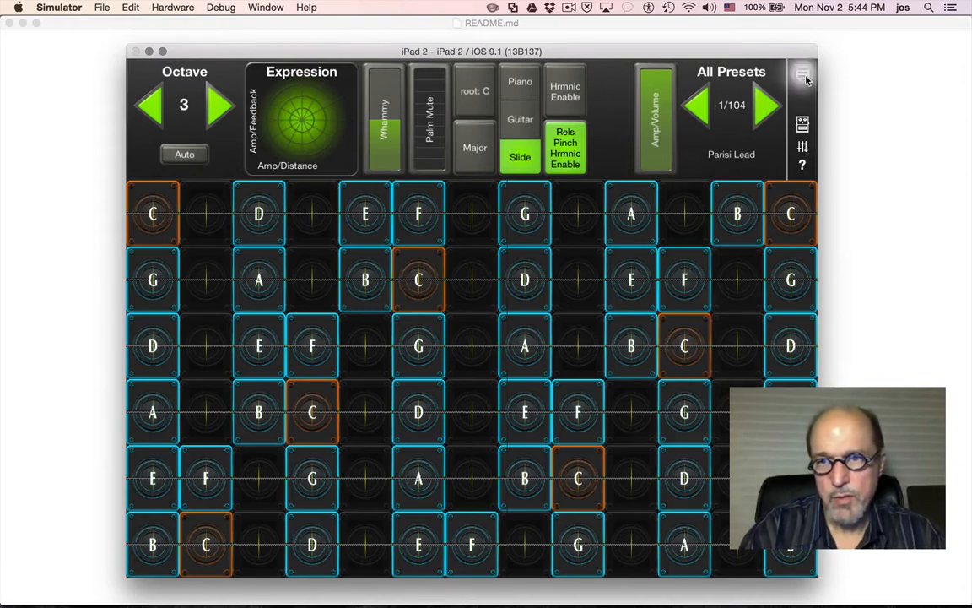
{"action": "left_click", "coordinate": [802, 73]}
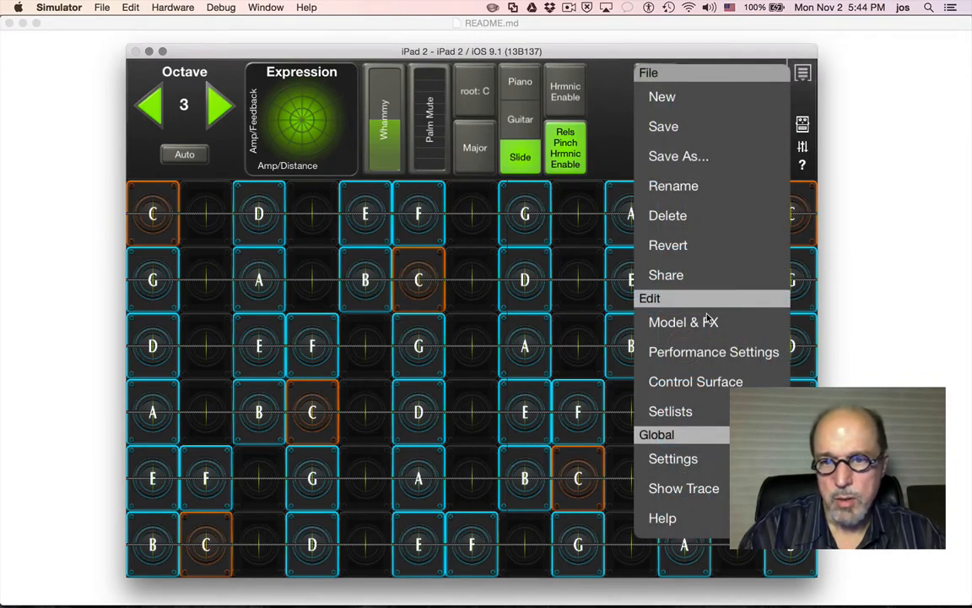
{"action": "left_click", "coordinate": [683, 322]}
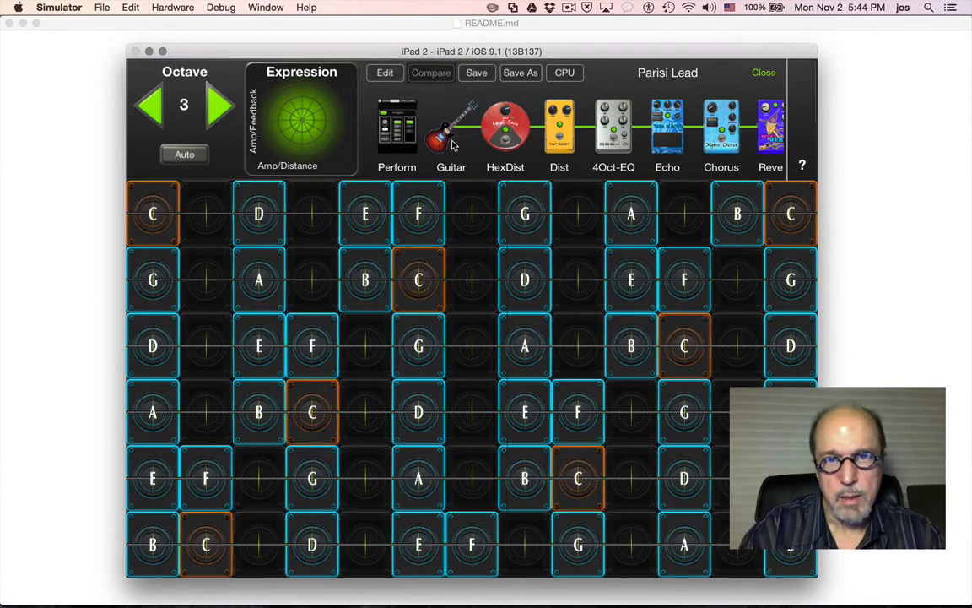
{"action": "left_click", "coordinate": [450, 126]}
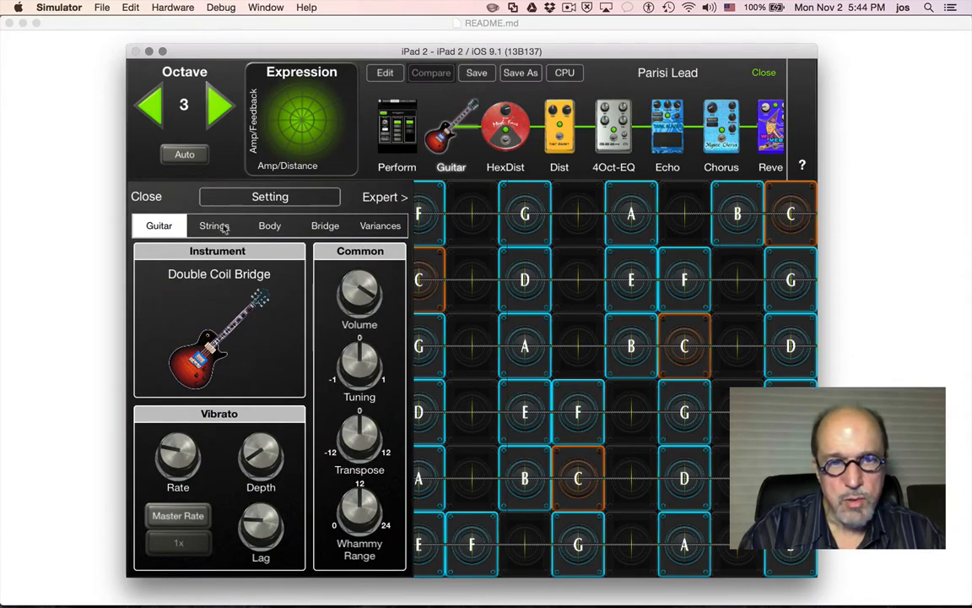
Set the guitar body to Hollow, check Mode 2 and Bridge, then close settings
{"action": "left_click", "coordinate": [213, 225]}
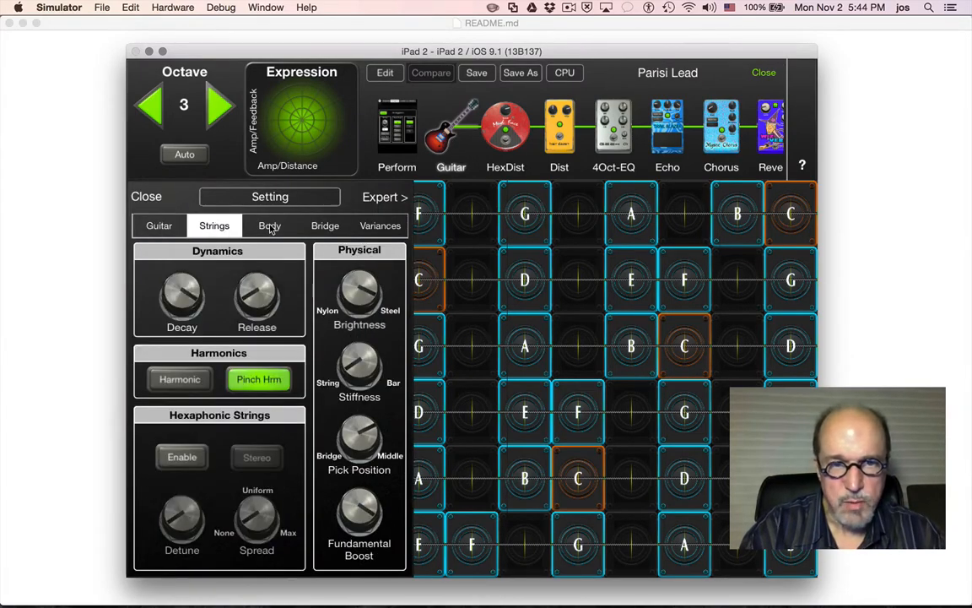
{"action": "mouse_move", "coordinate": [366, 411]}
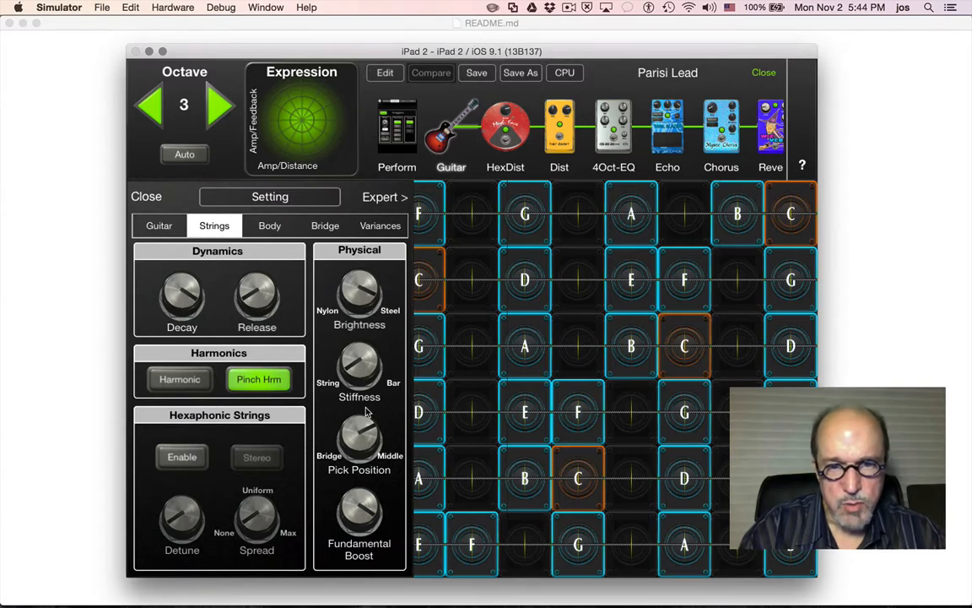
{"action": "left_click", "coordinate": [269, 226]}
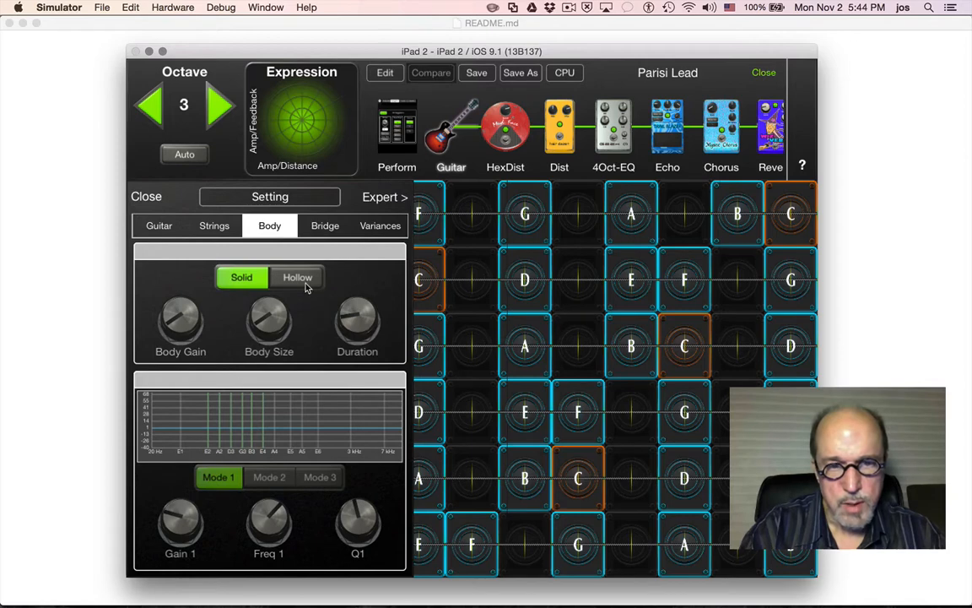
{"action": "left_click", "coordinate": [297, 277]}
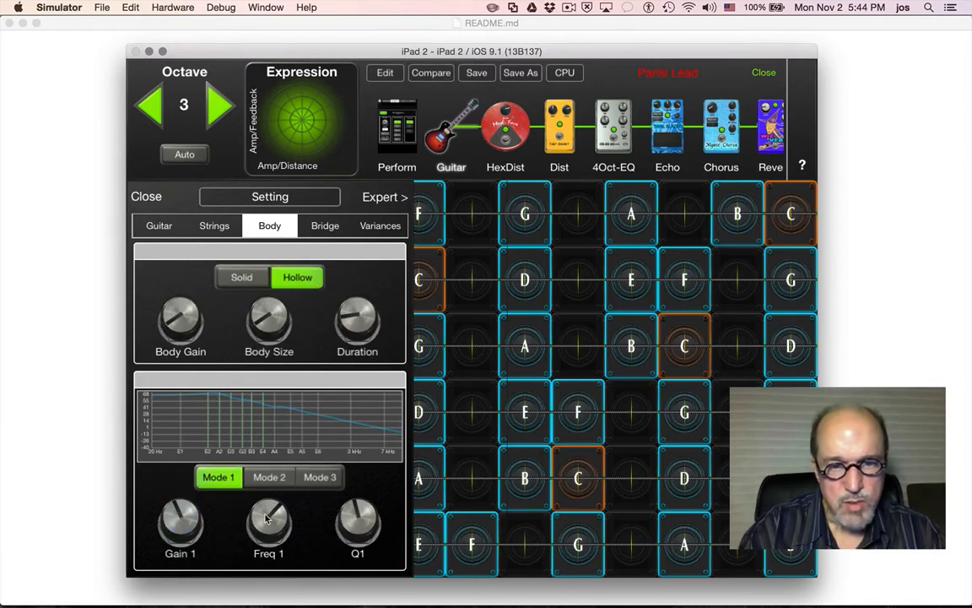
{"action": "left_click", "coordinate": [269, 477]}
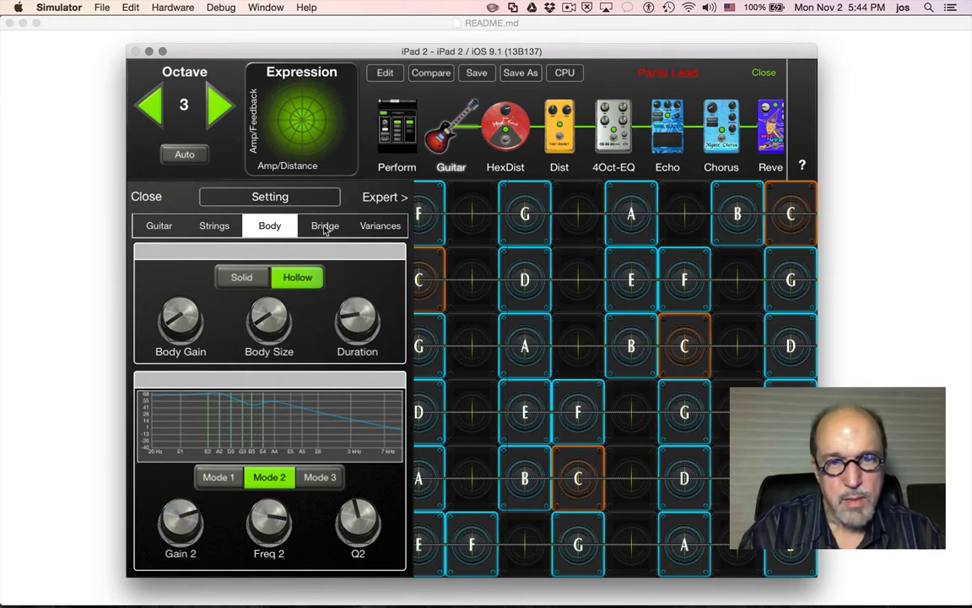
{"action": "left_click", "coordinate": [325, 225]}
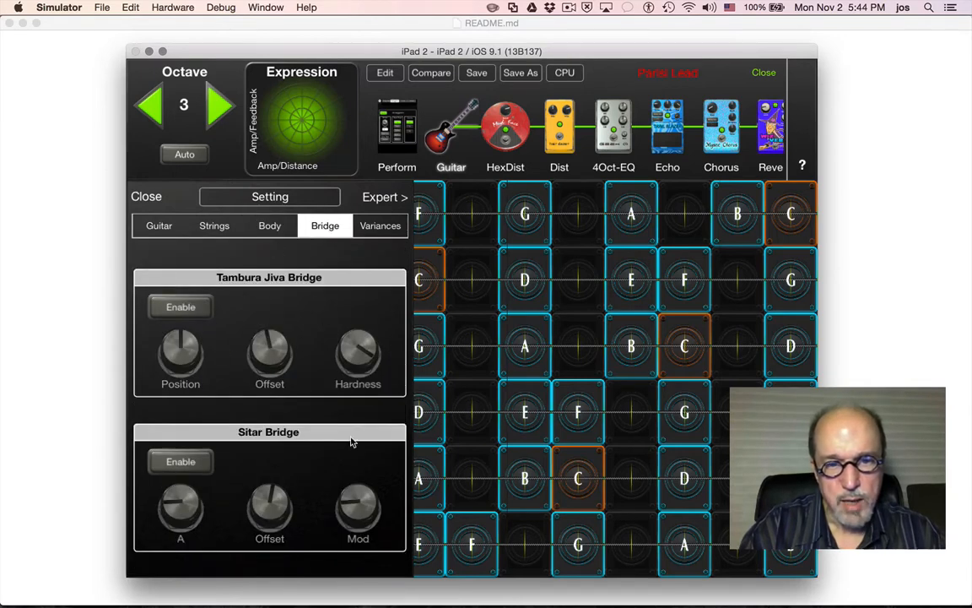
{"action": "mouse_move", "coordinate": [387, 265]}
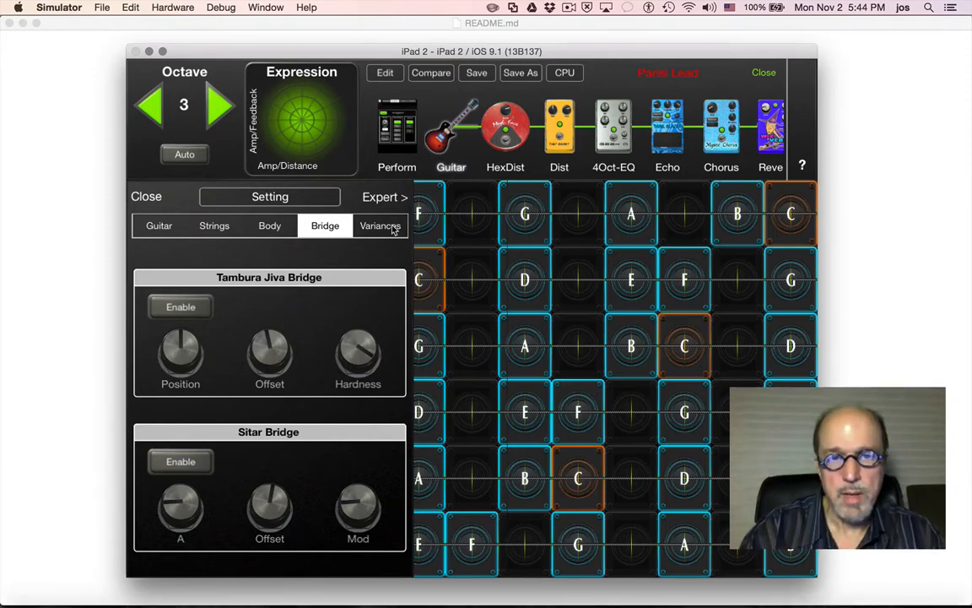
{"action": "mouse_move", "coordinate": [524, 152]}
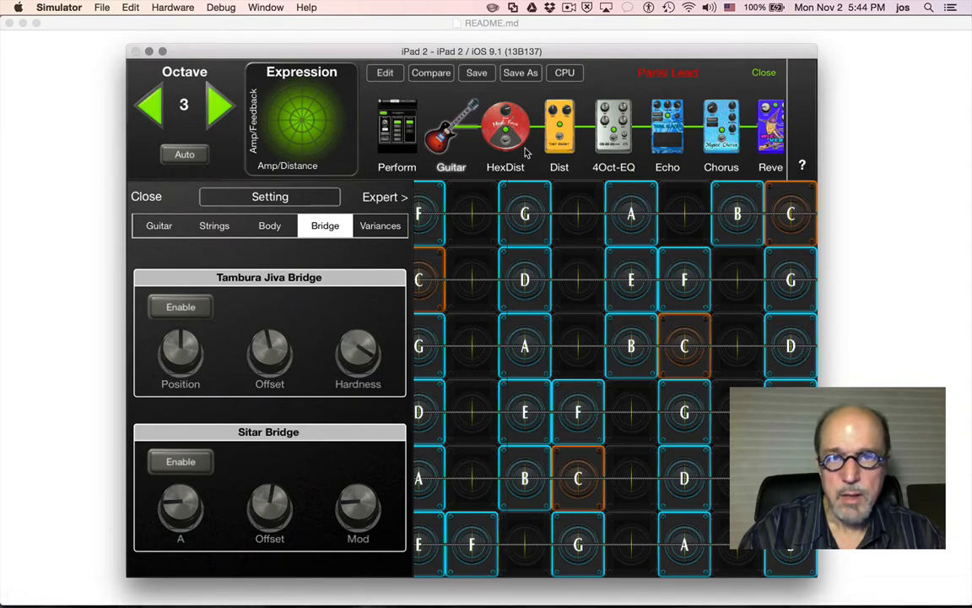
{"action": "left_click", "coordinate": [146, 196]}
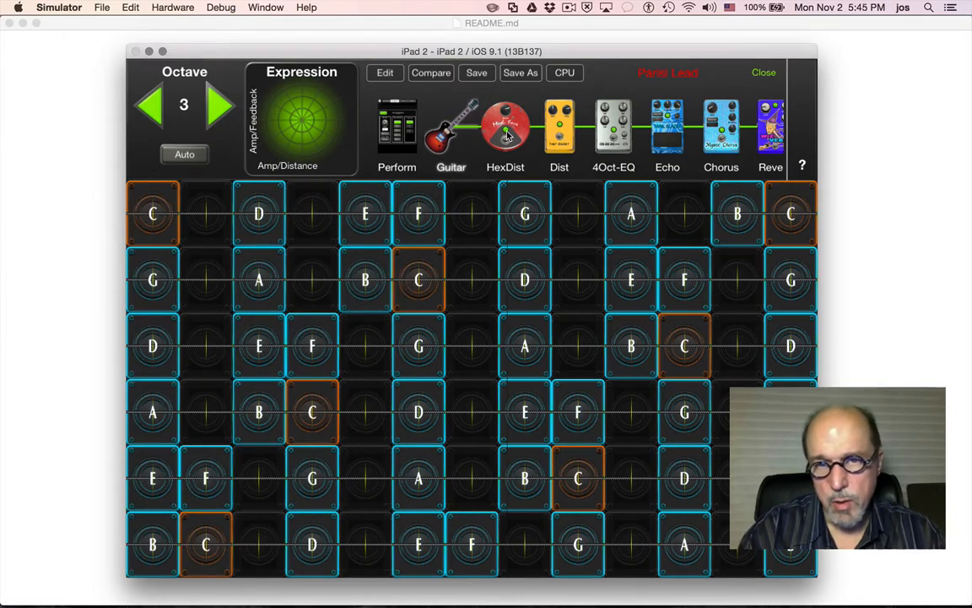
Review the HexDist, Dist, 4Oct-EQ, Echo and Chorus pedal settings, then revisit the EQ
{"action": "left_click", "coordinate": [506, 127]}
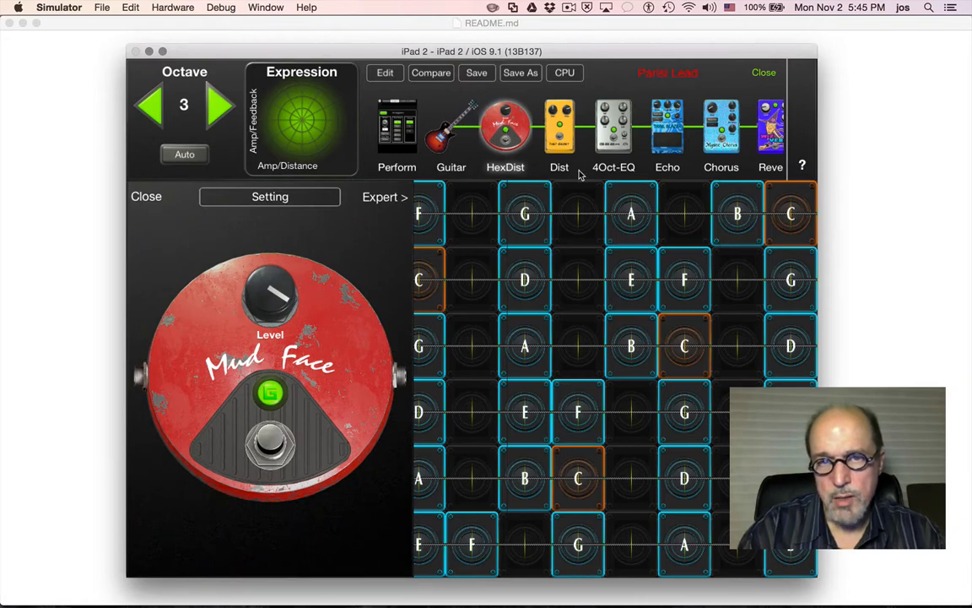
{"action": "left_click", "coordinate": [559, 127]}
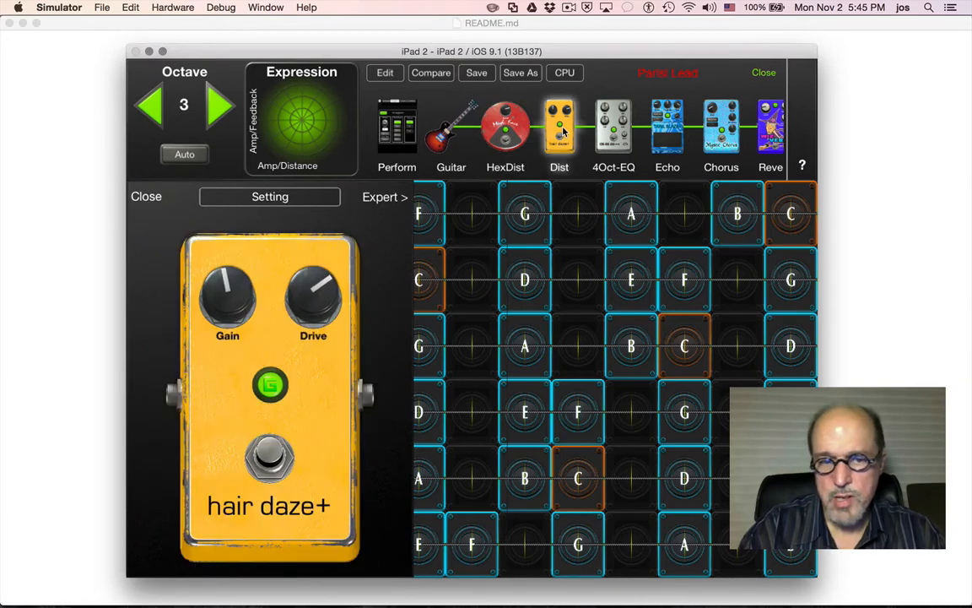
{"action": "mouse_move", "coordinate": [612, 135]}
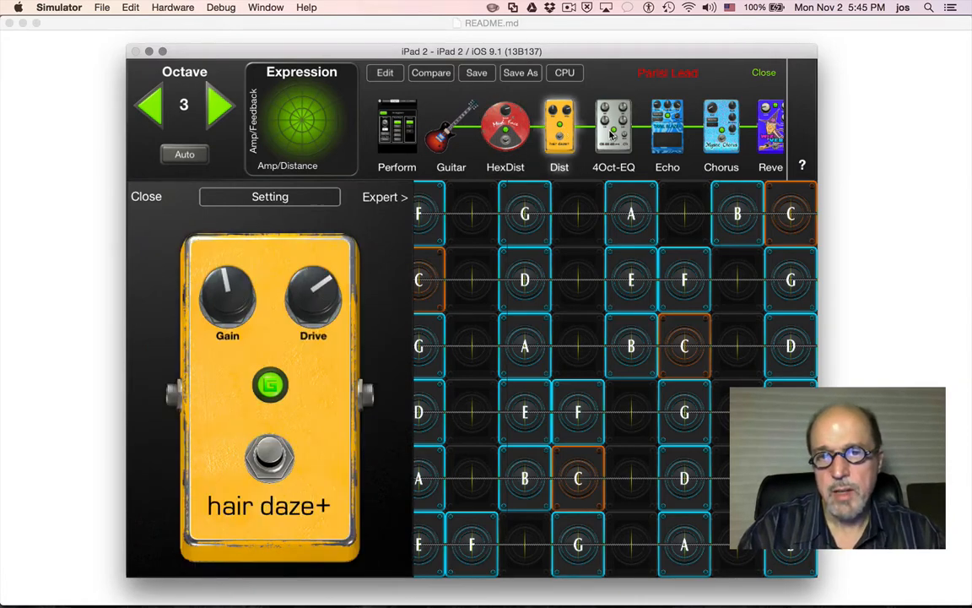
{"action": "left_click", "coordinate": [613, 127]}
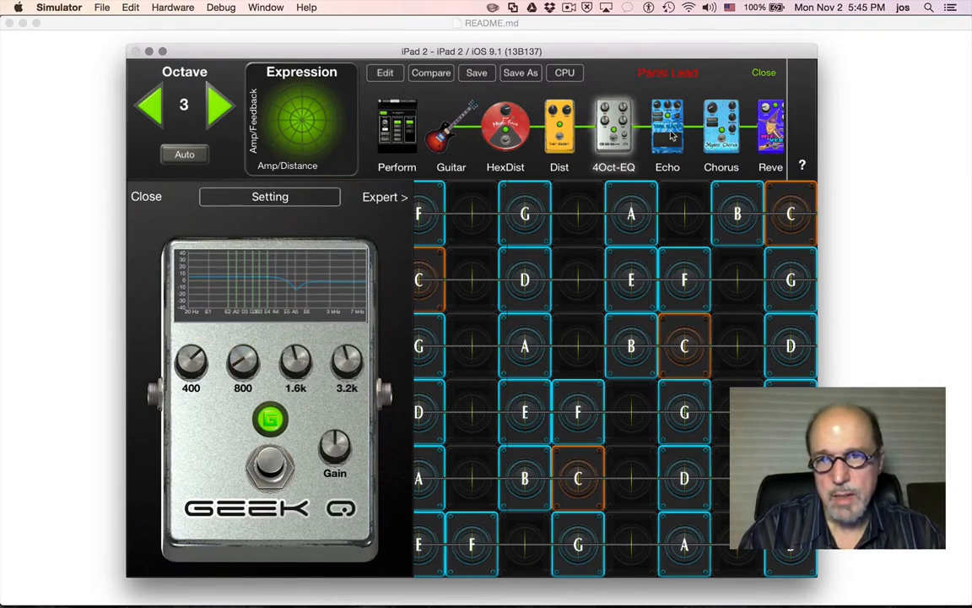
{"action": "left_click", "coordinate": [668, 127]}
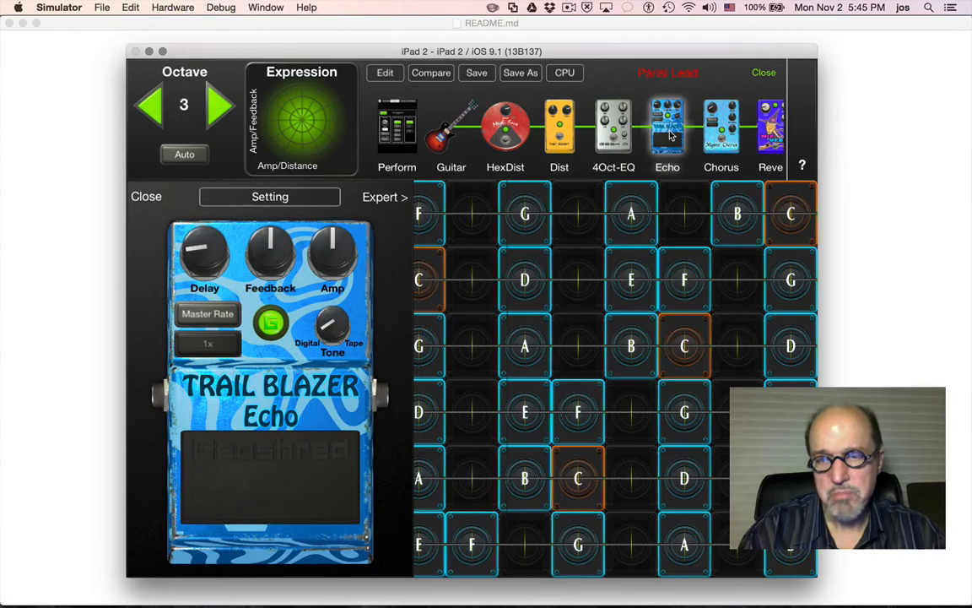
{"action": "left_click", "coordinate": [721, 127]}
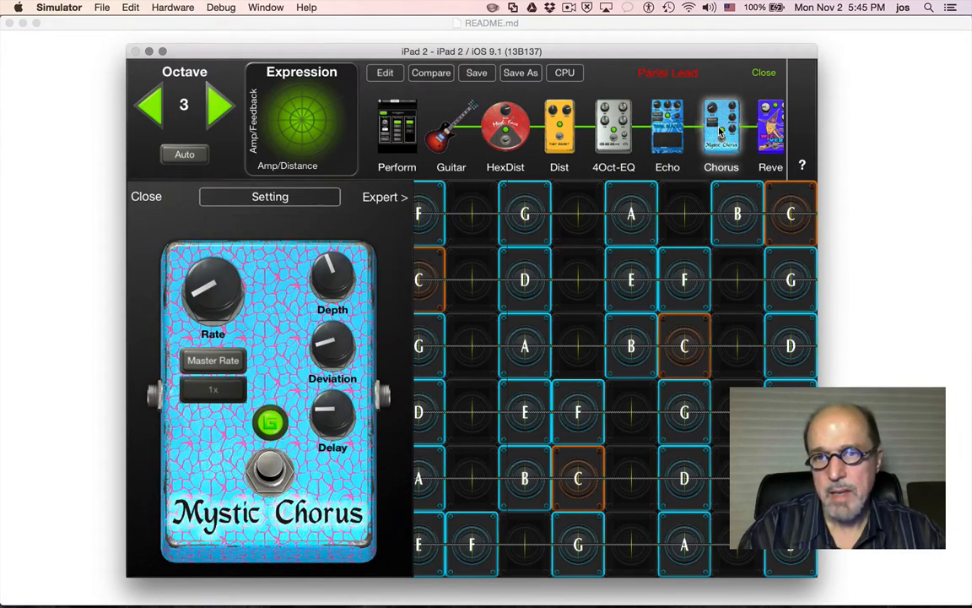
{"action": "left_click", "coordinate": [614, 127]}
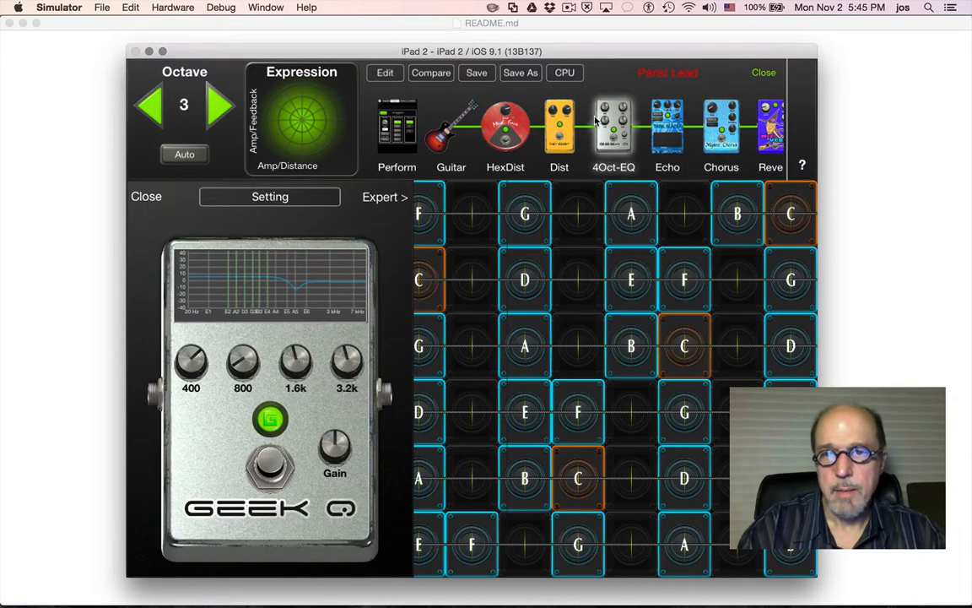
{"action": "scroll", "scroll_direction": "left", "scroll_amount": 3}
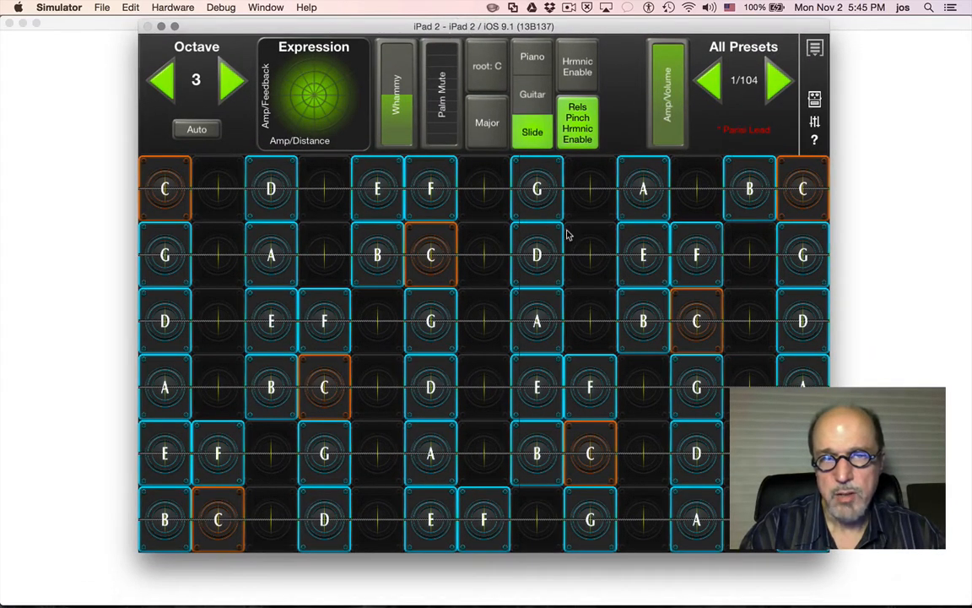
{"action": "mouse_move", "coordinate": [579, 244]}
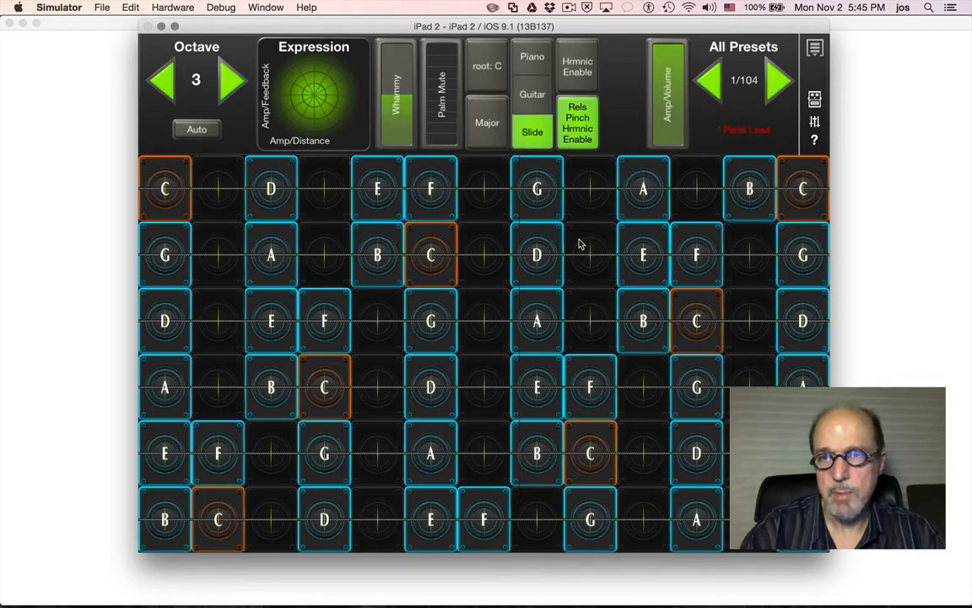